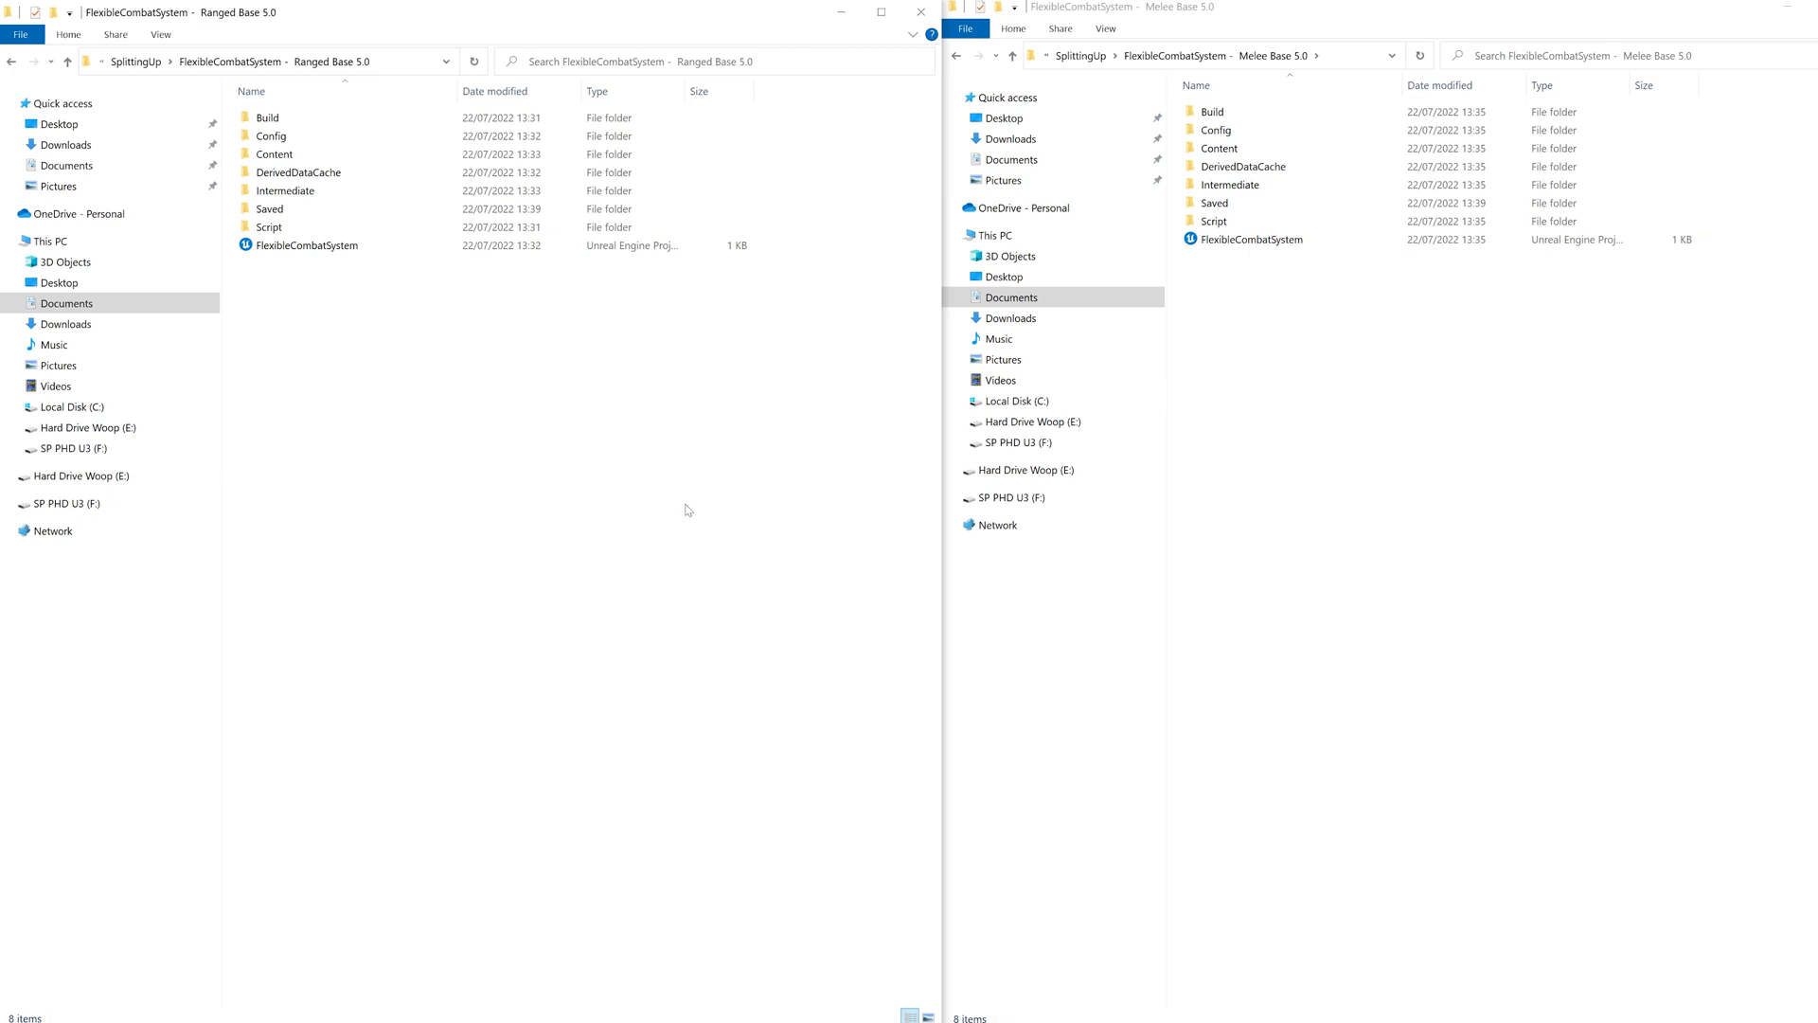
mouse_move(810, 660)
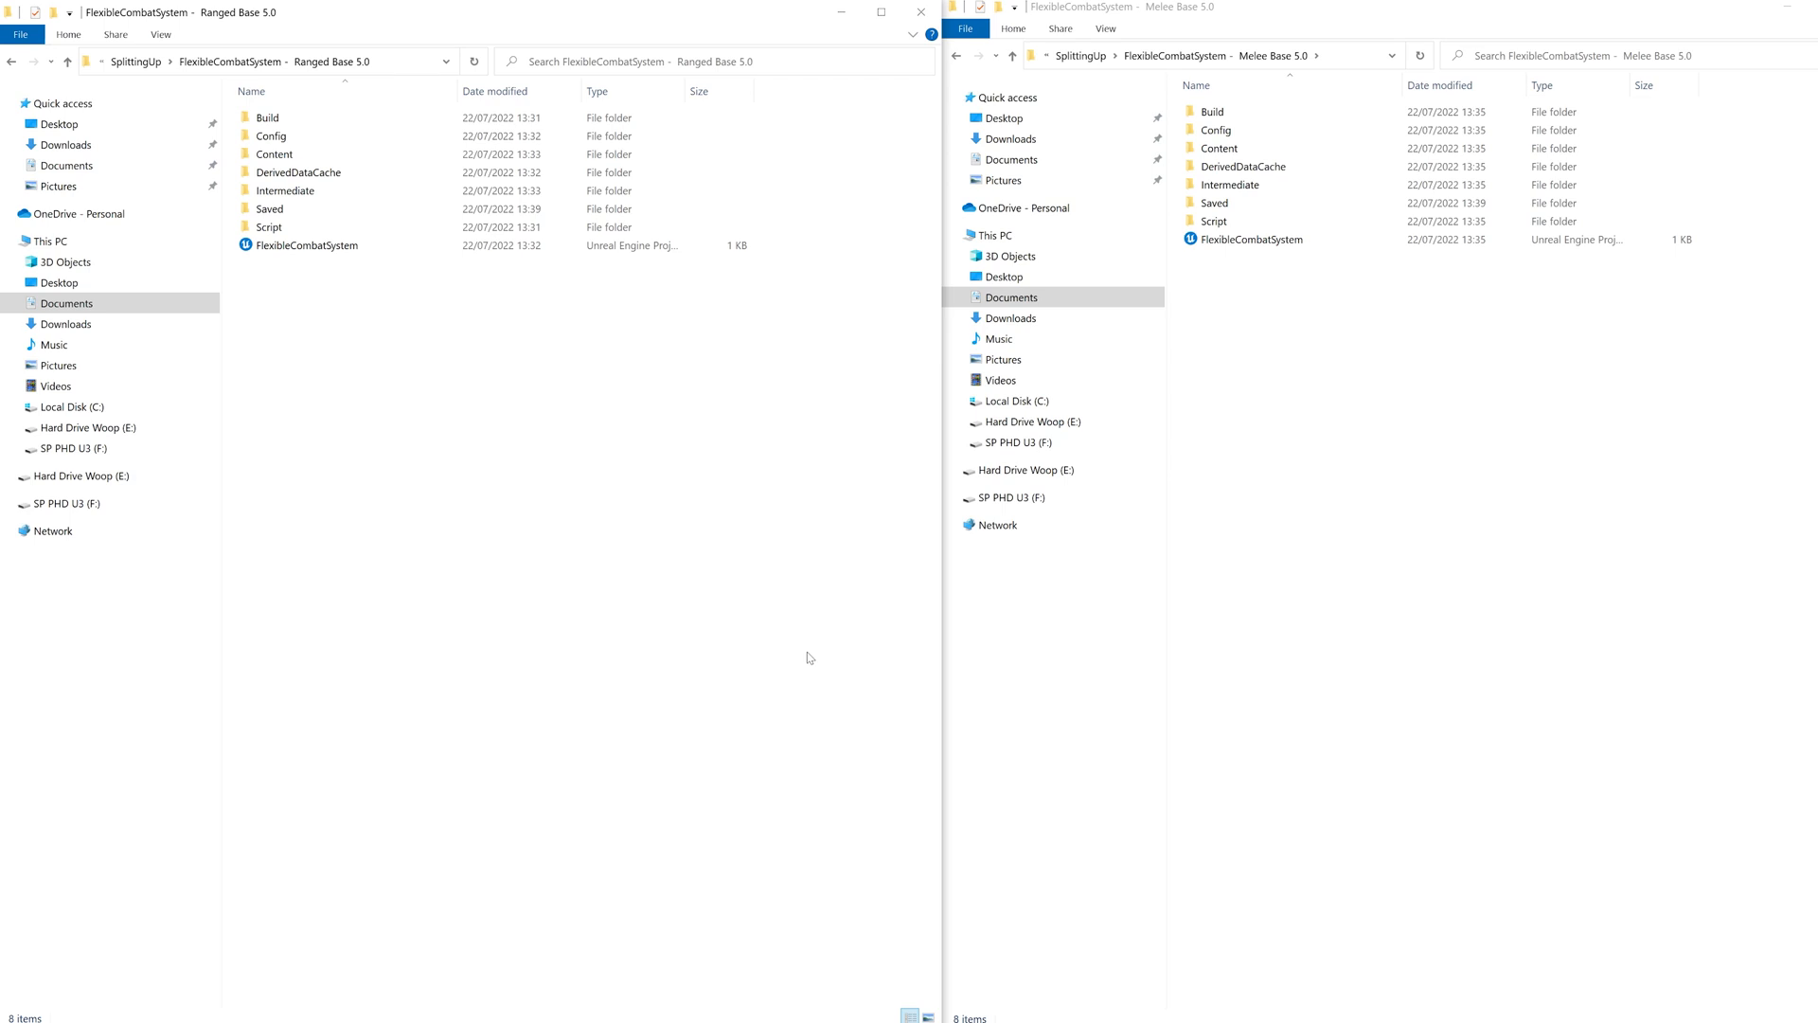
mouse_move(644, 447)
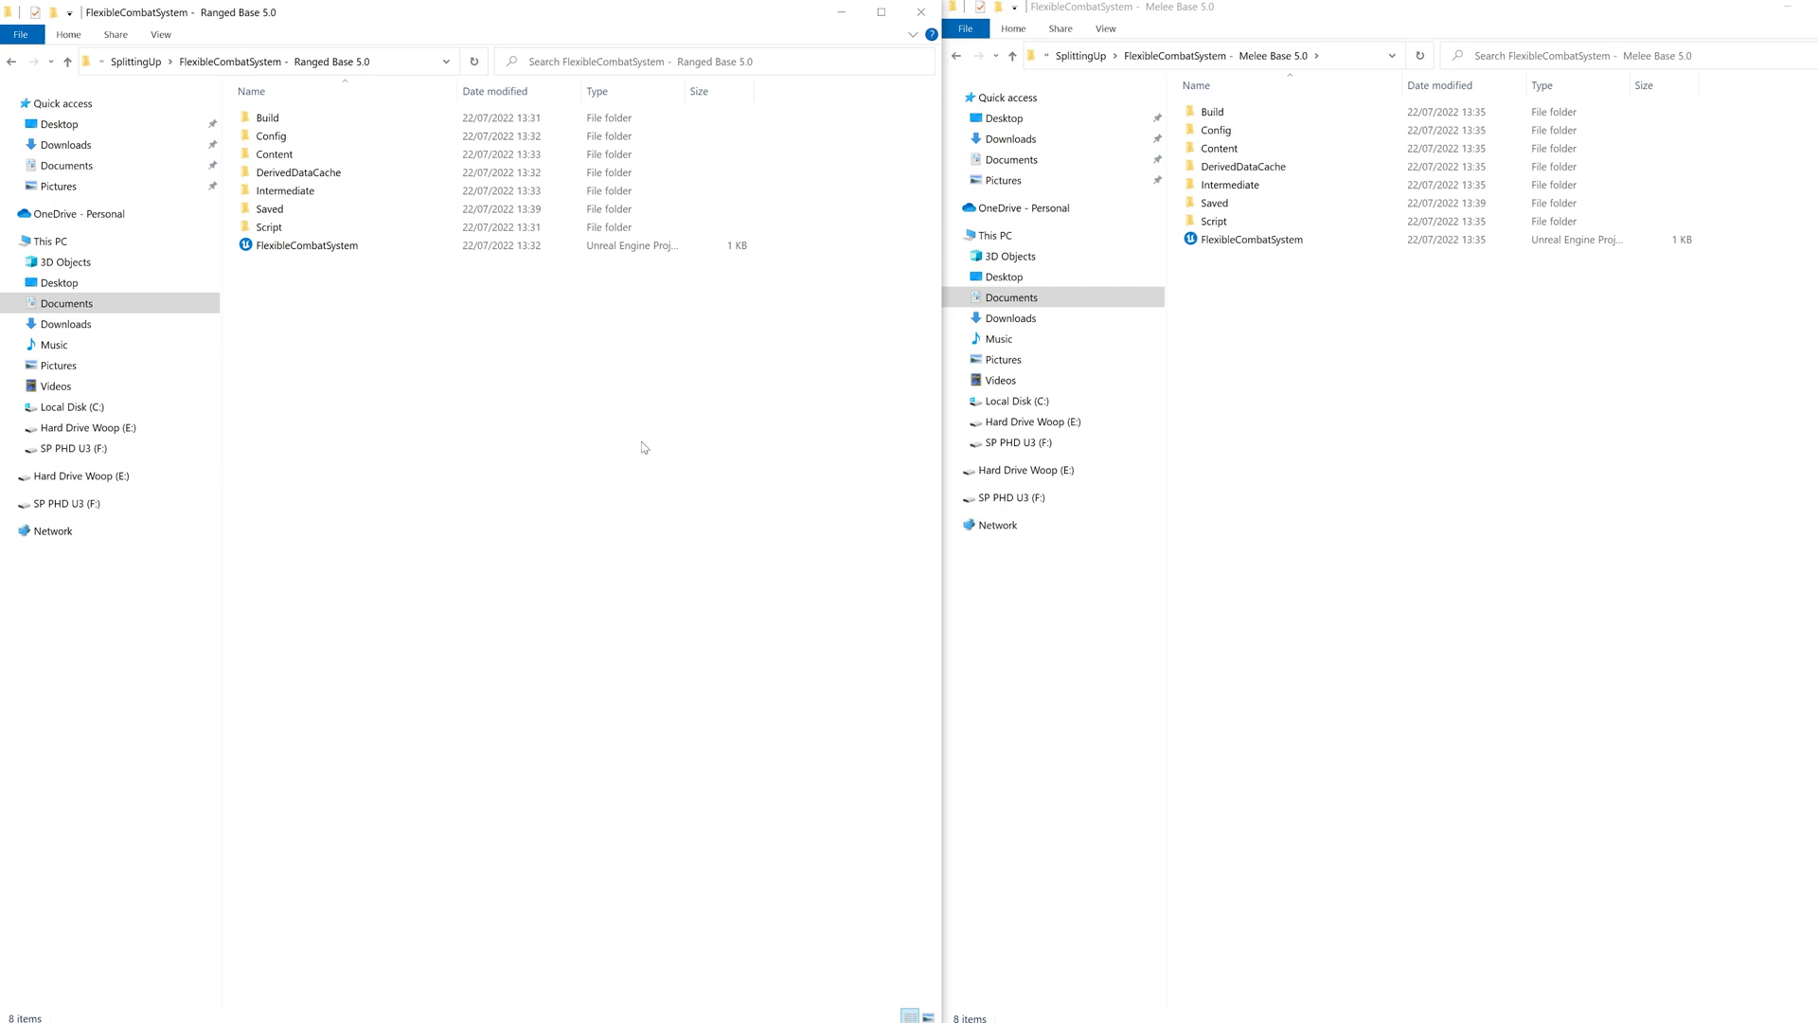
mouse_move(1262, 572)
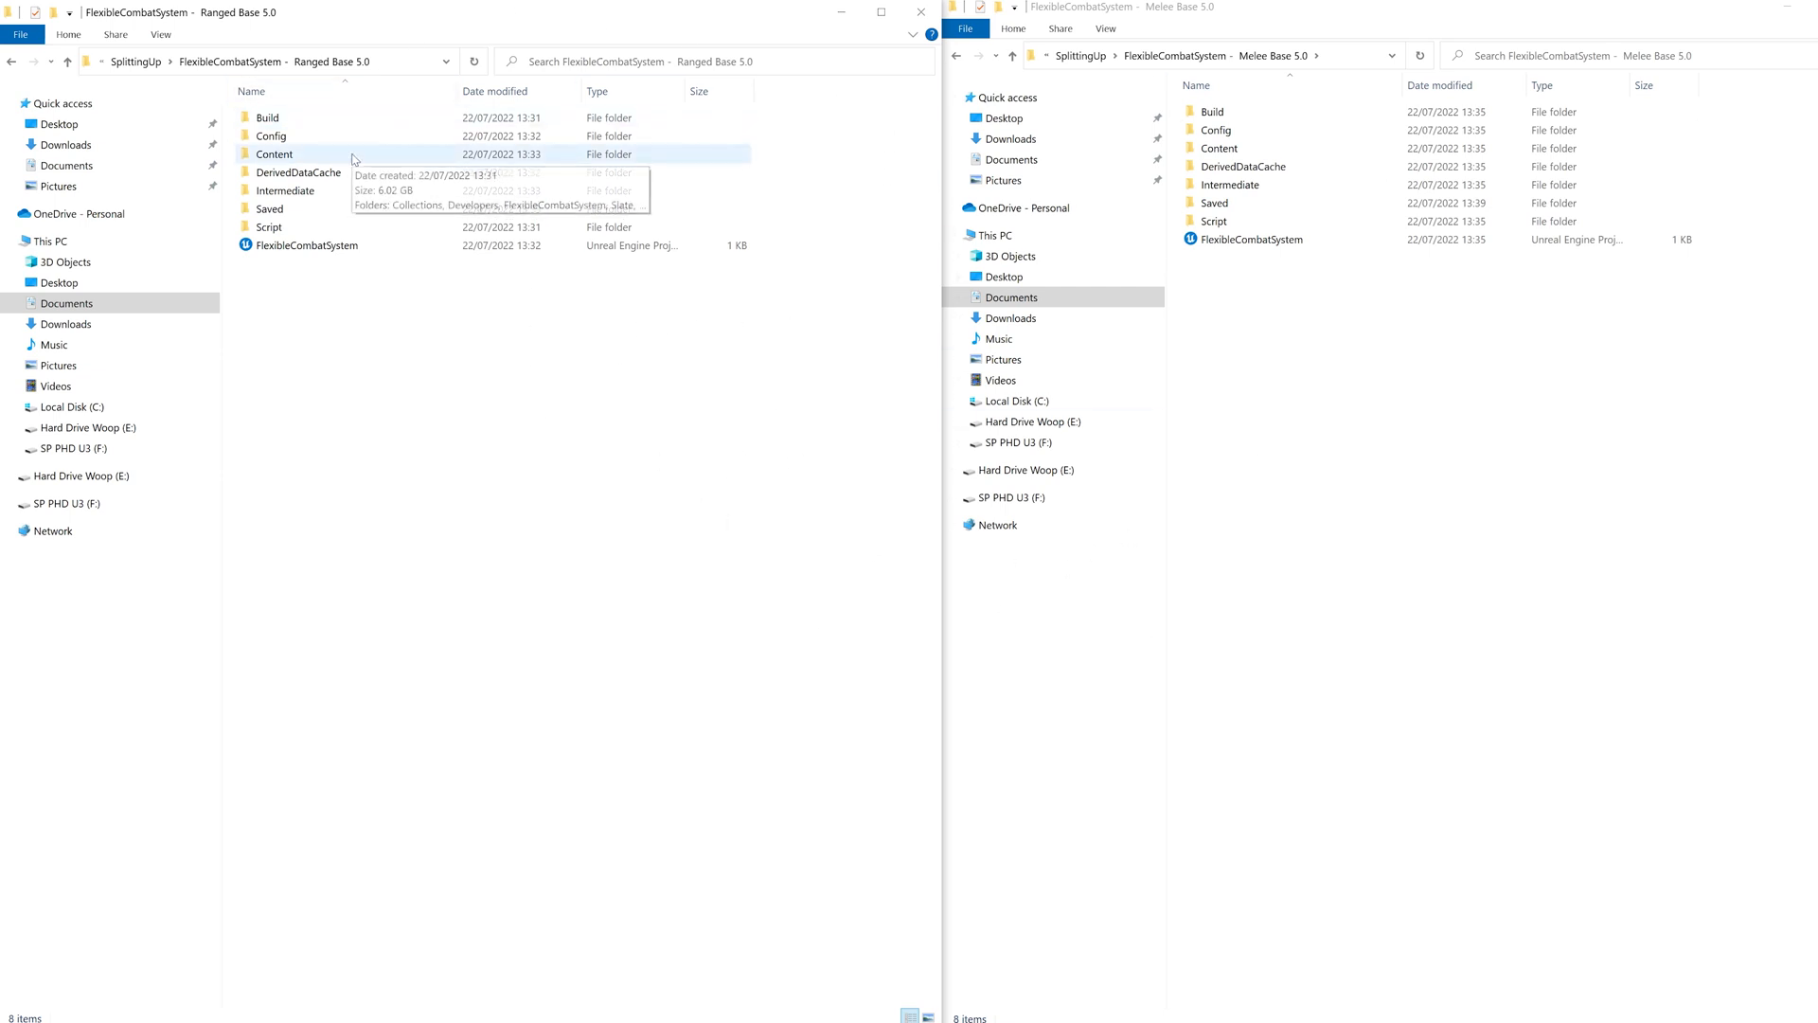
Browse into the ranged project's Content > FlexibleCombatSystem > Meshes folder
double_click(274, 153)
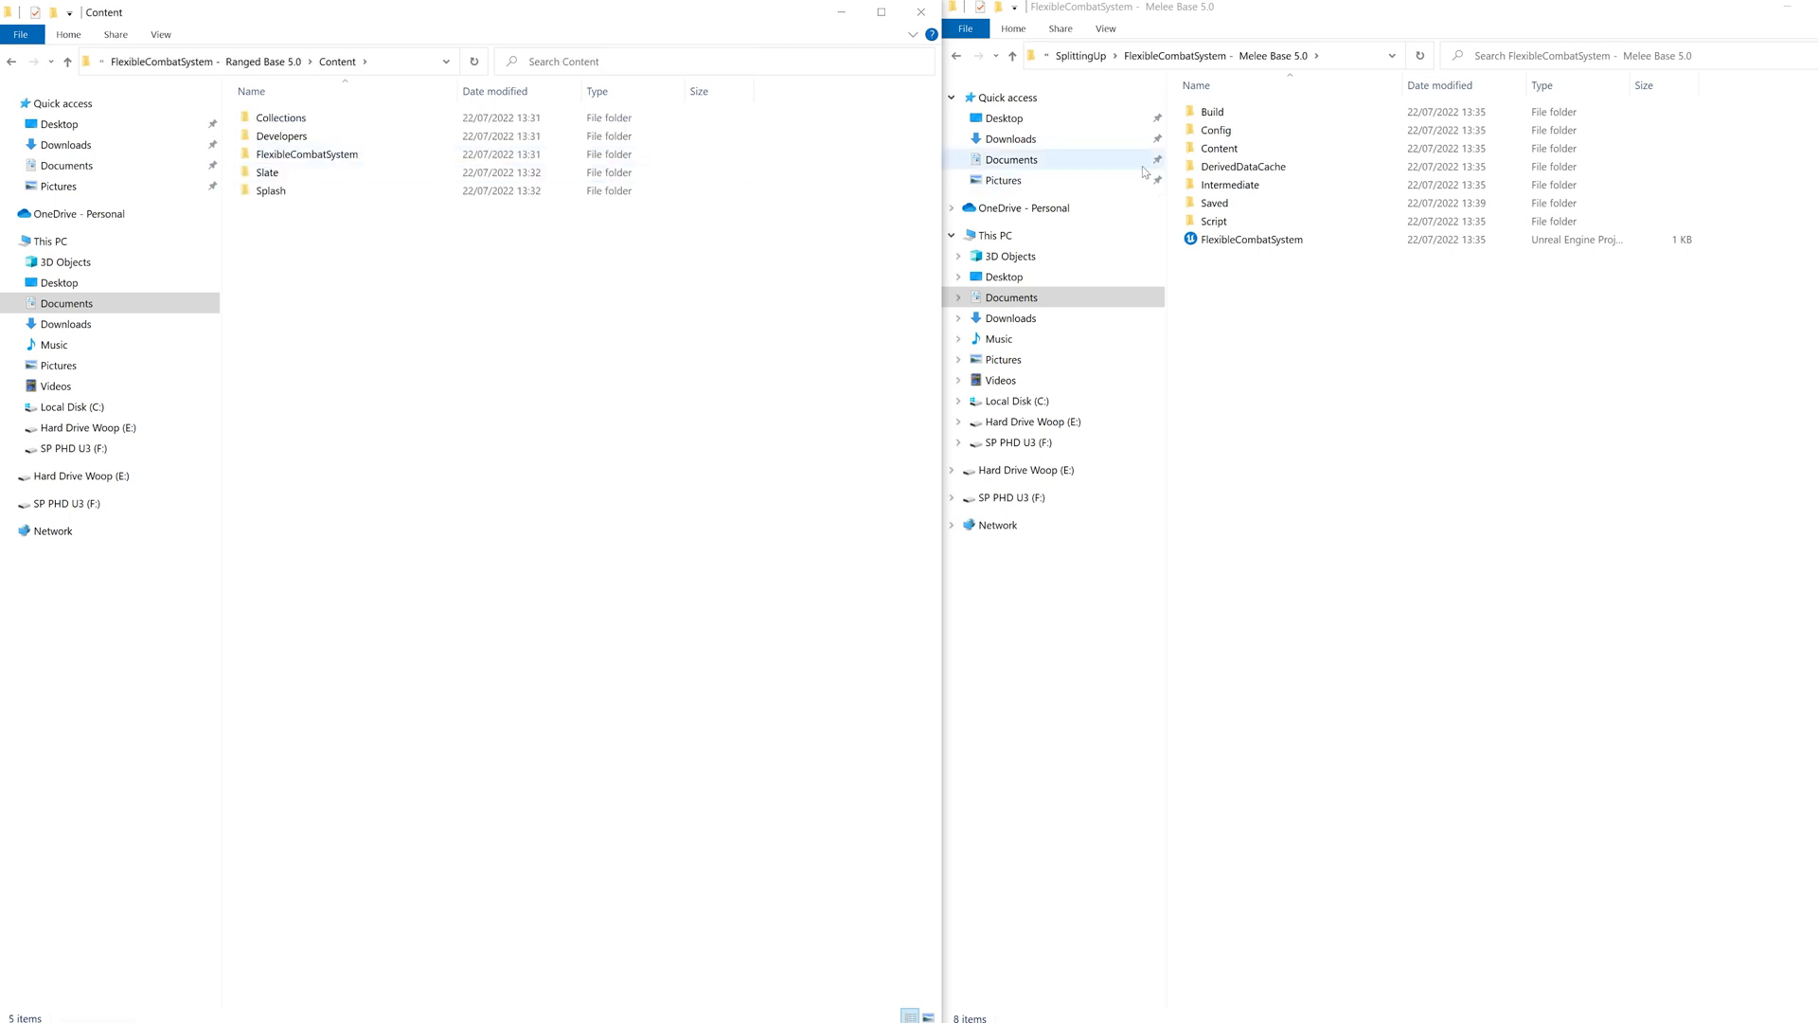
double_click(307, 155)
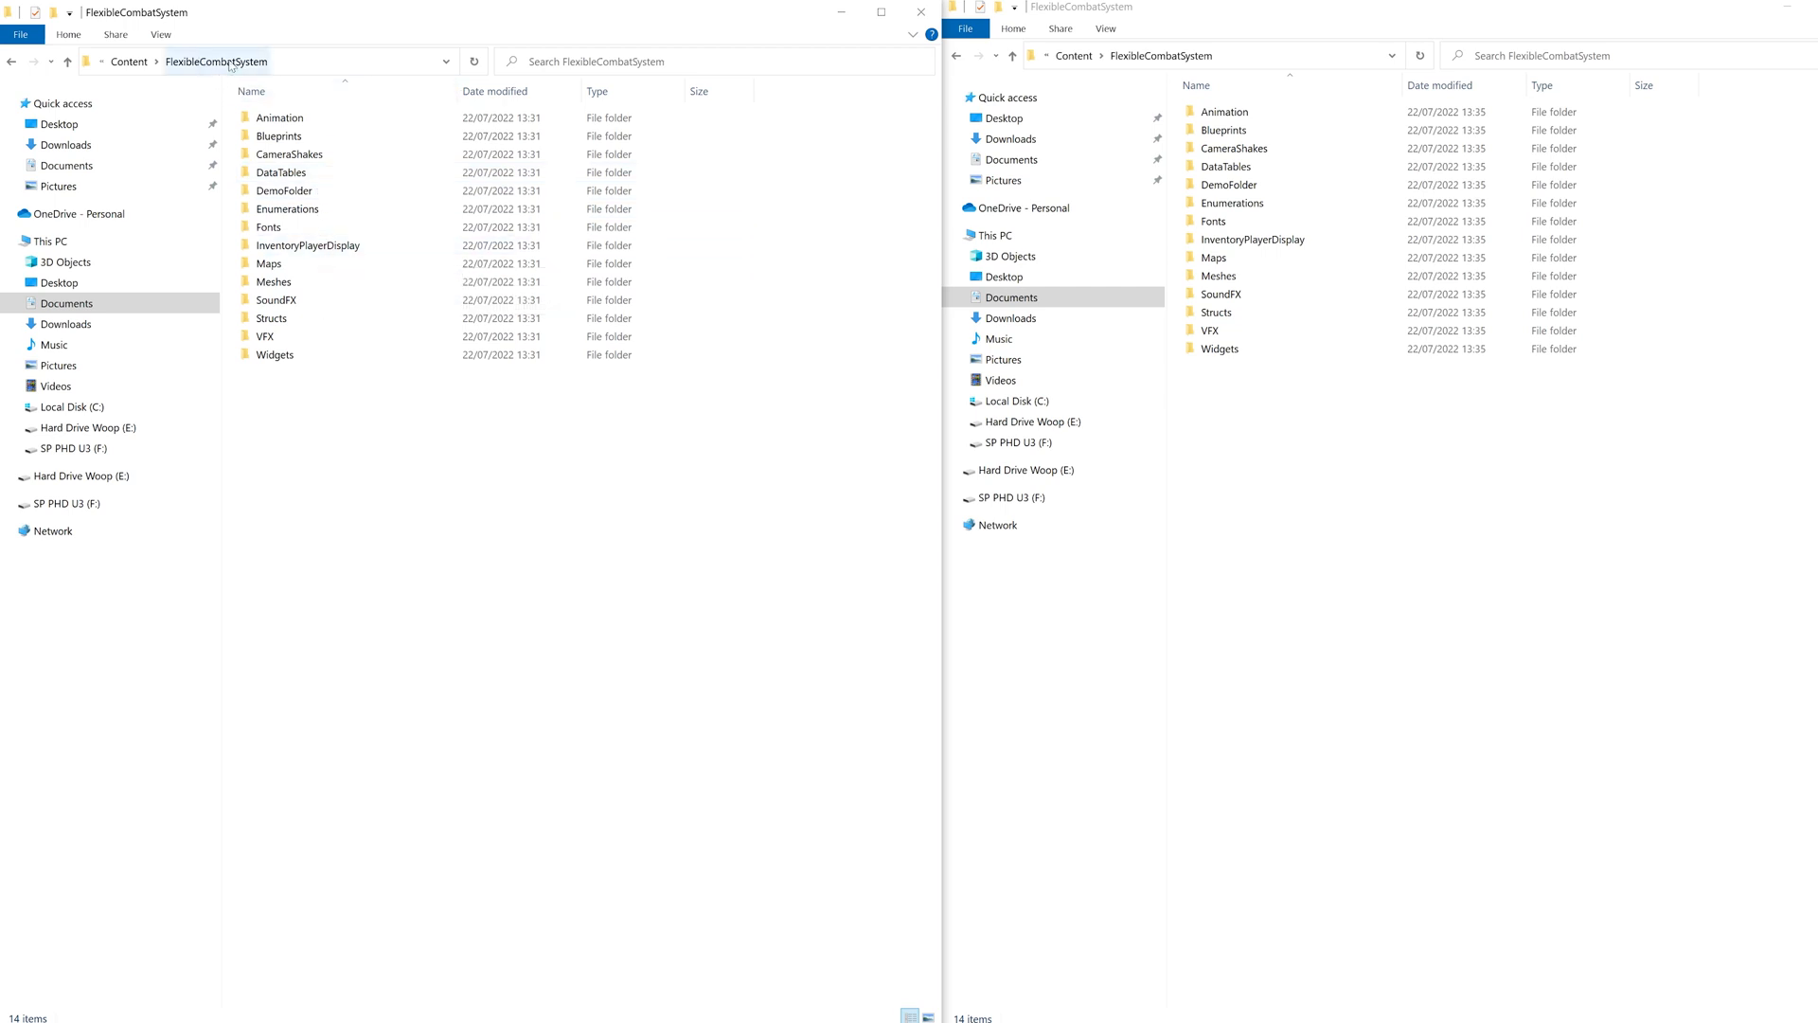
double_click(276, 280)
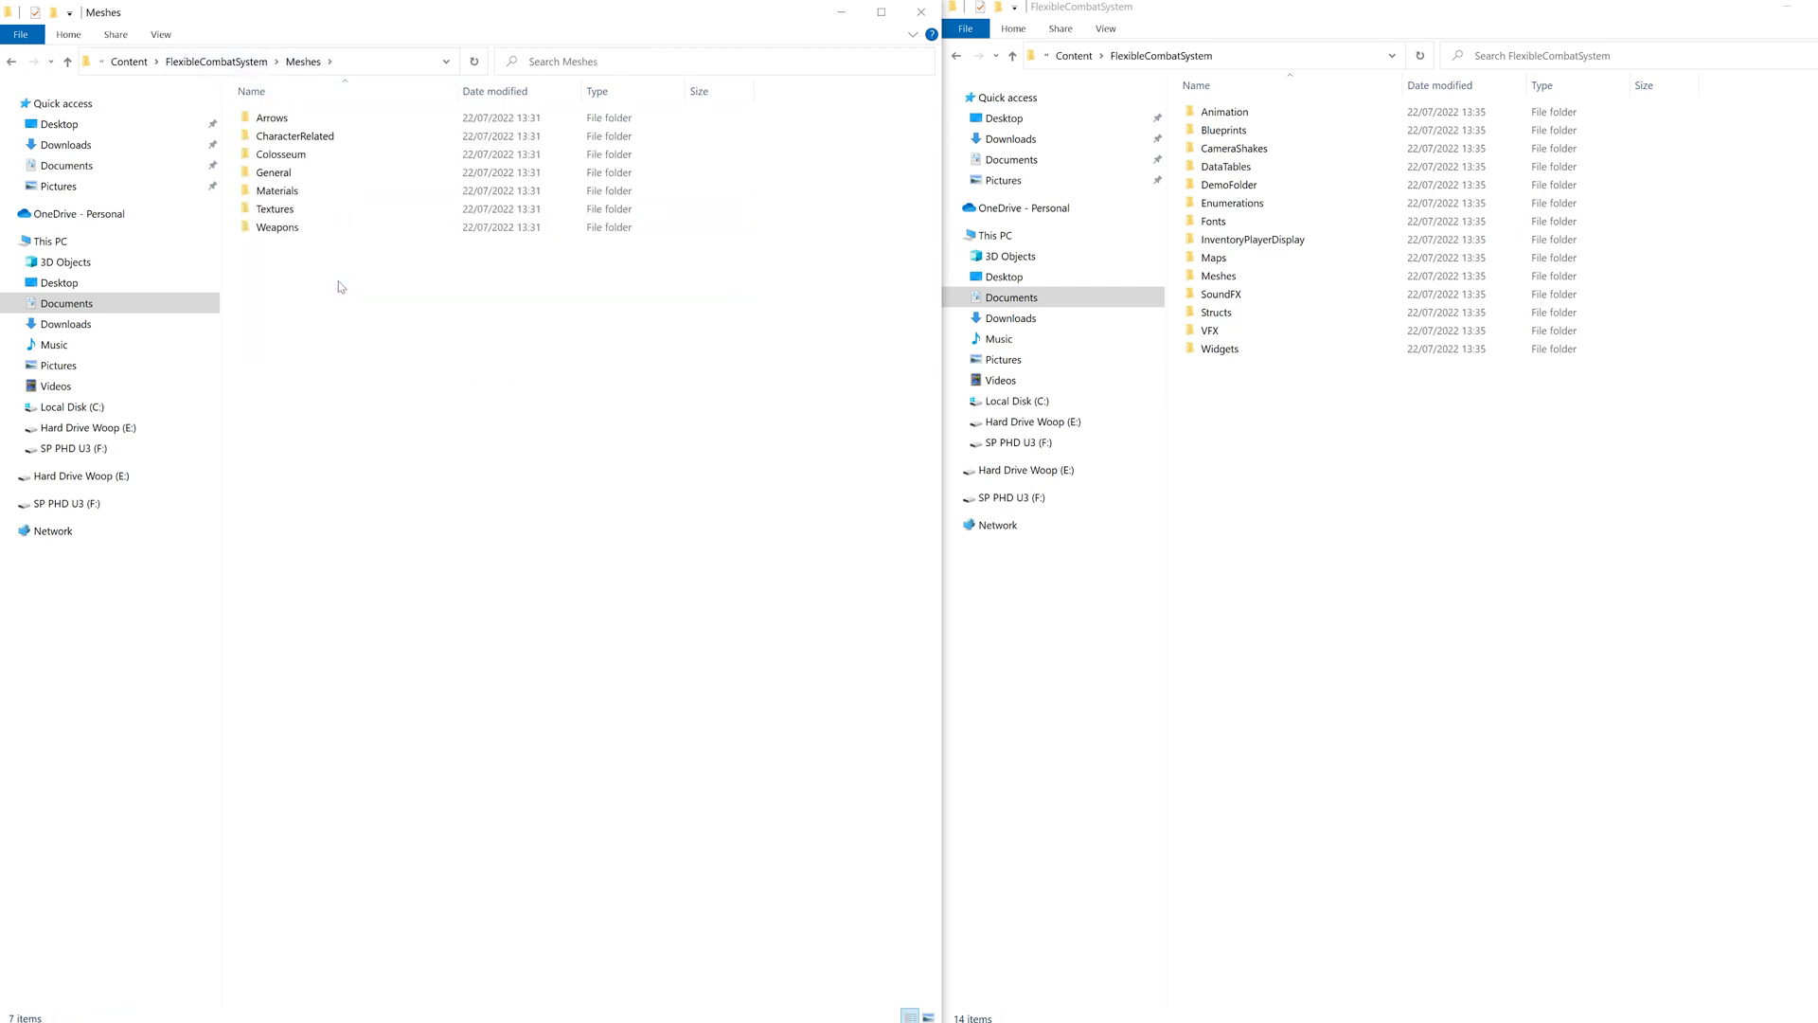
right_click(273, 118)
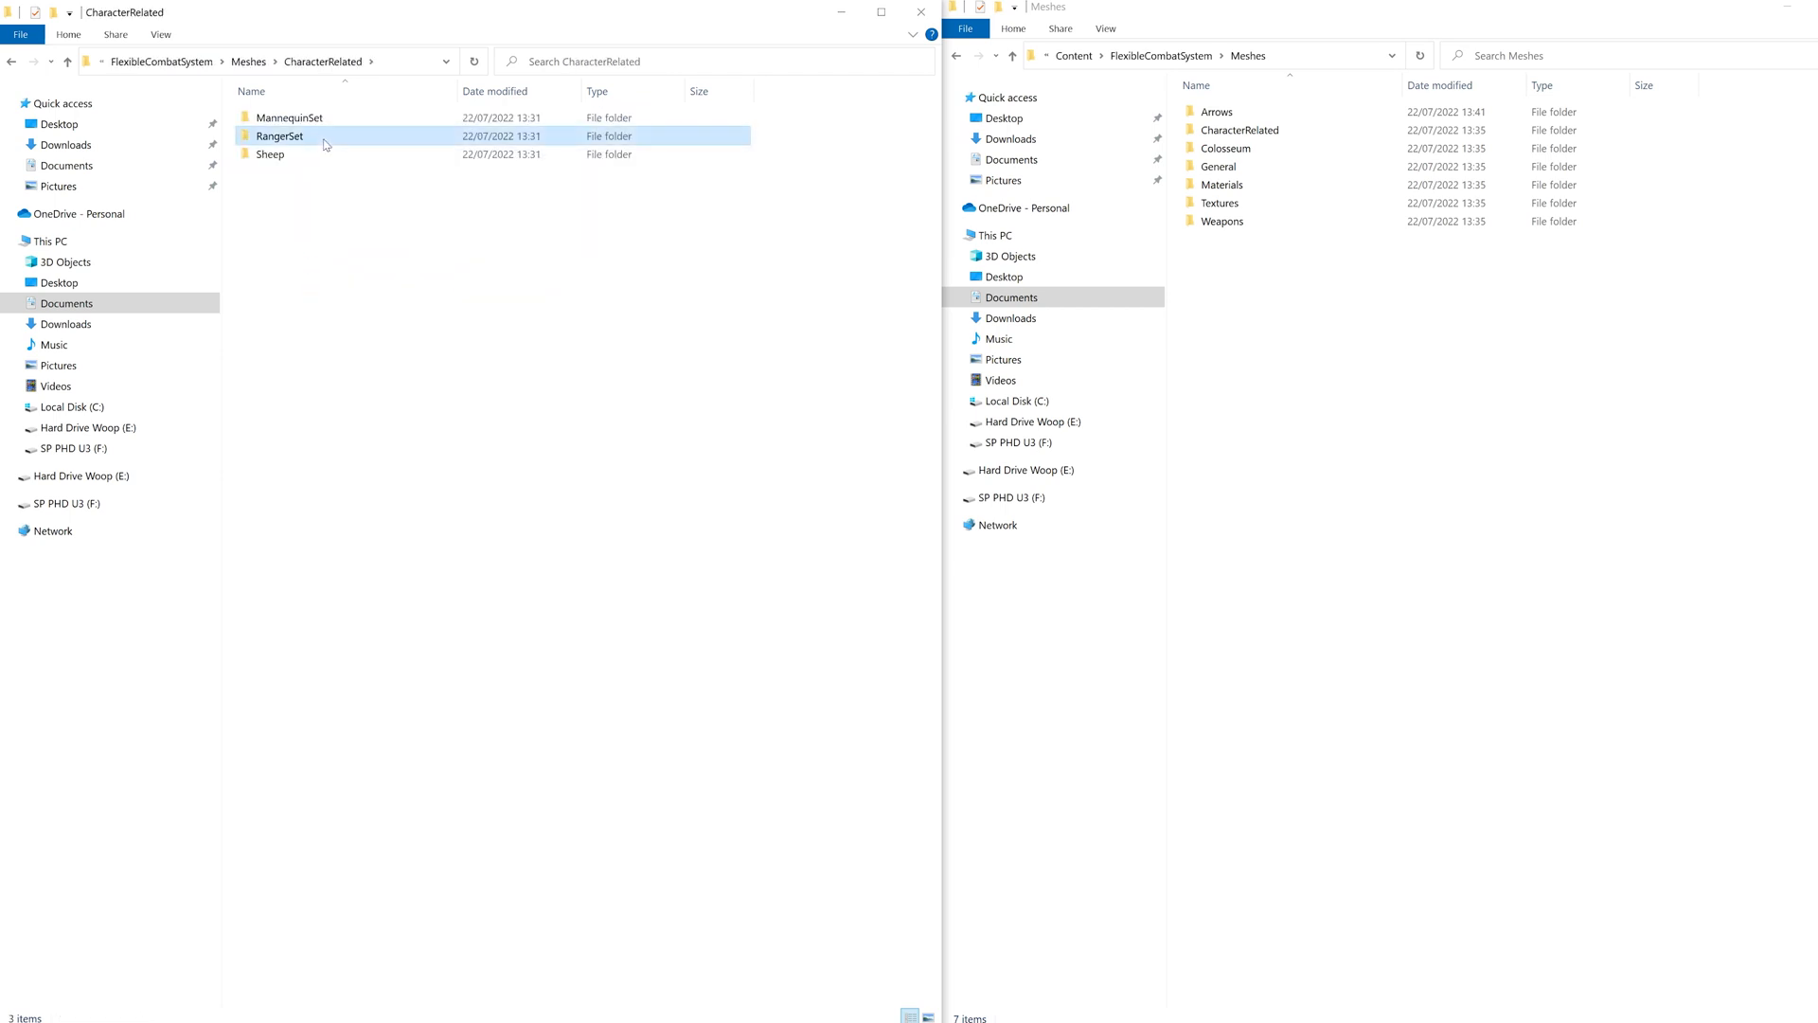
Copy SM_Quiver into the melee General meshes and head to the Weapons folder for the Bow
click(280, 137)
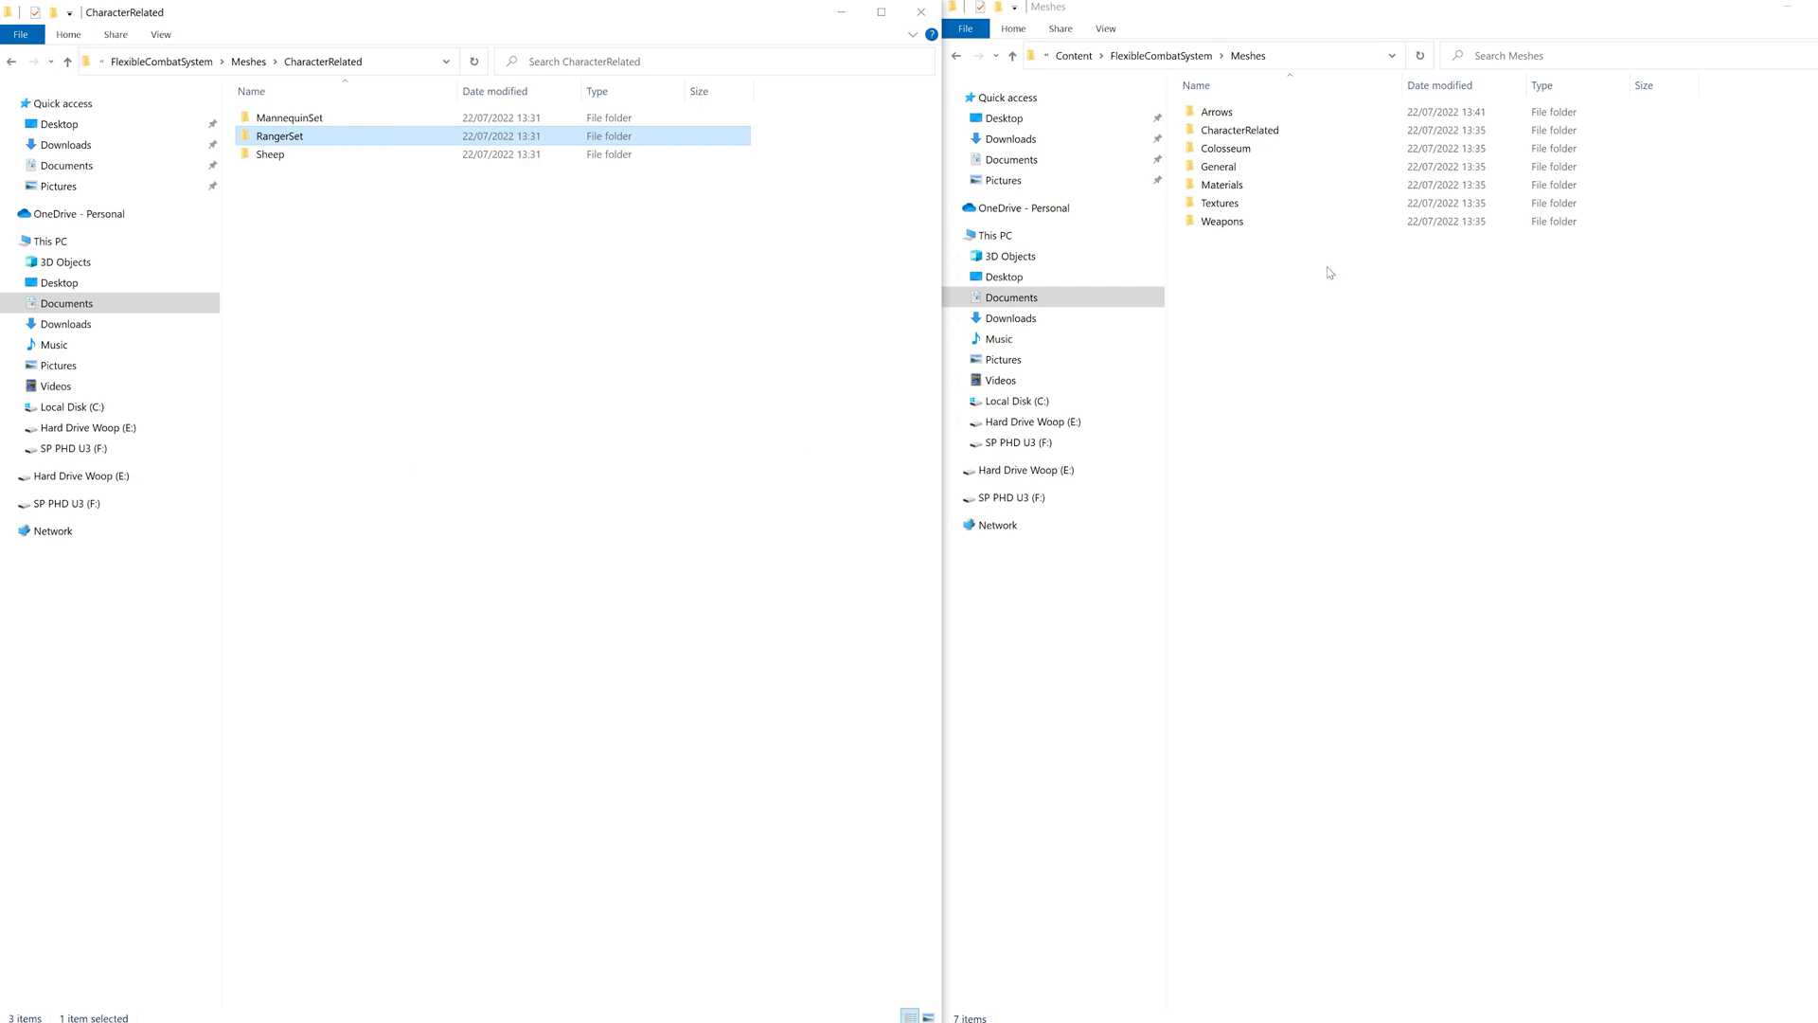
double_click(1238, 129)
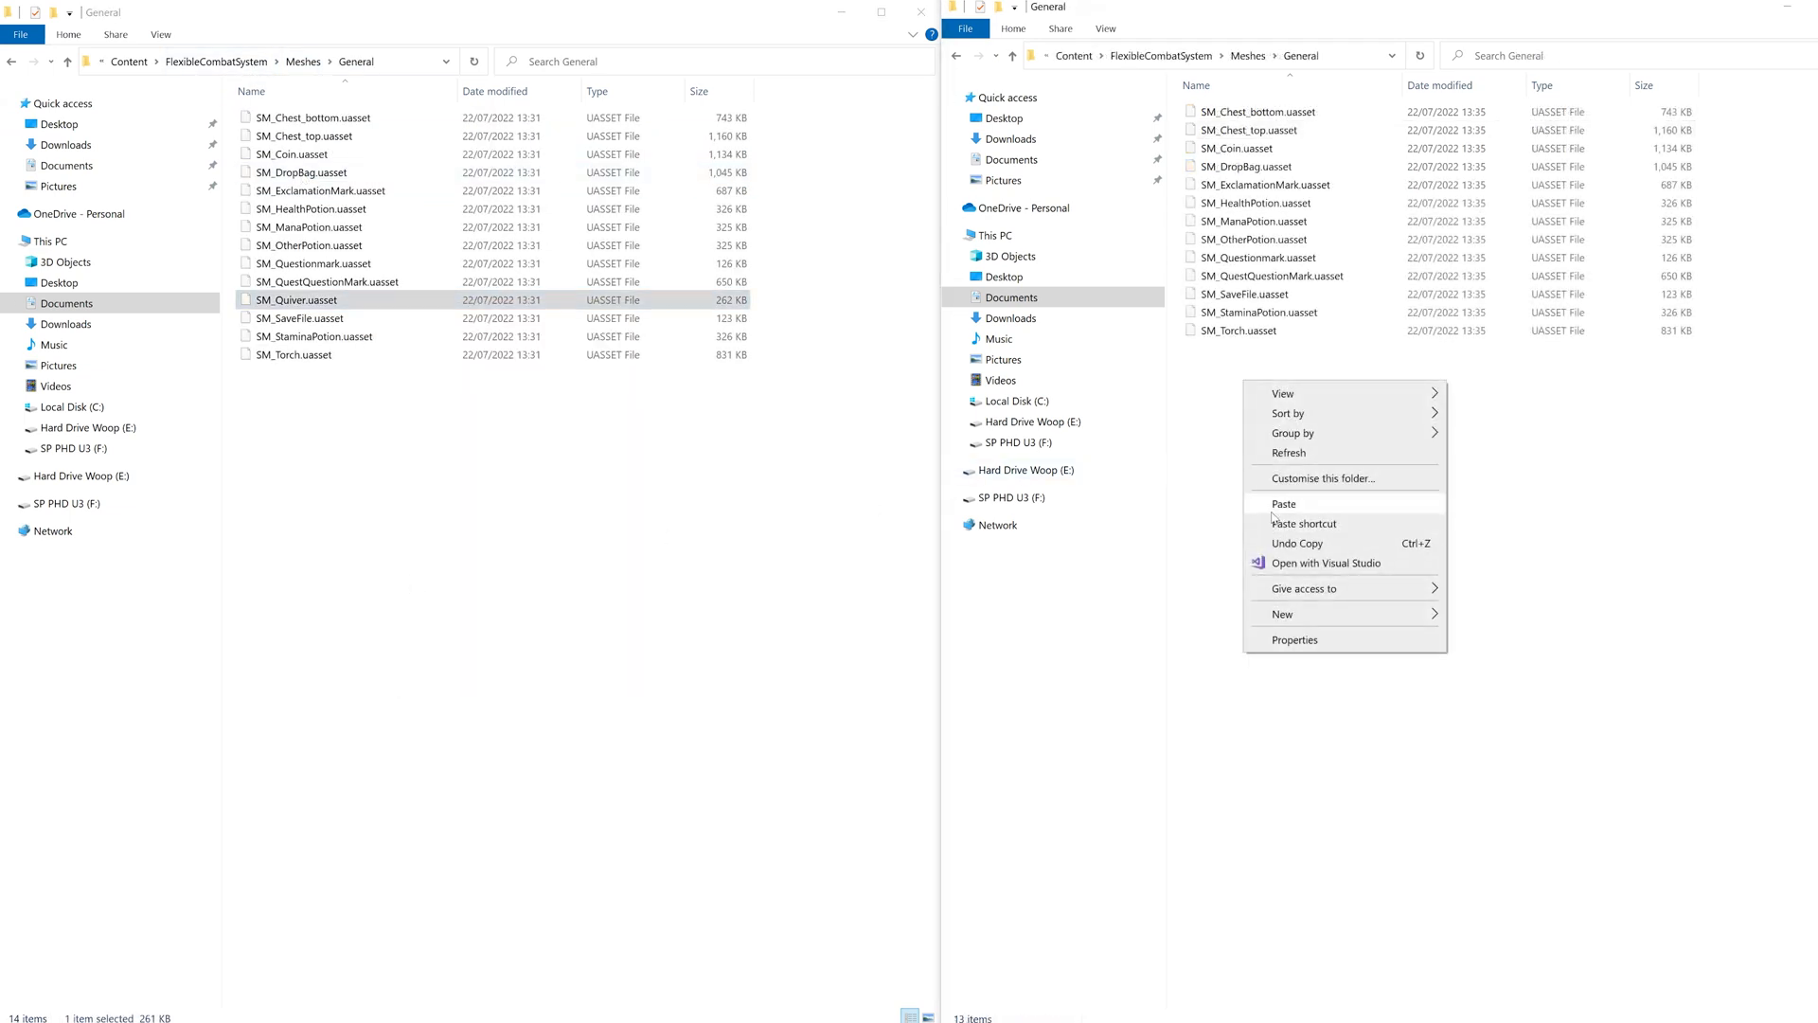
click(302, 61)
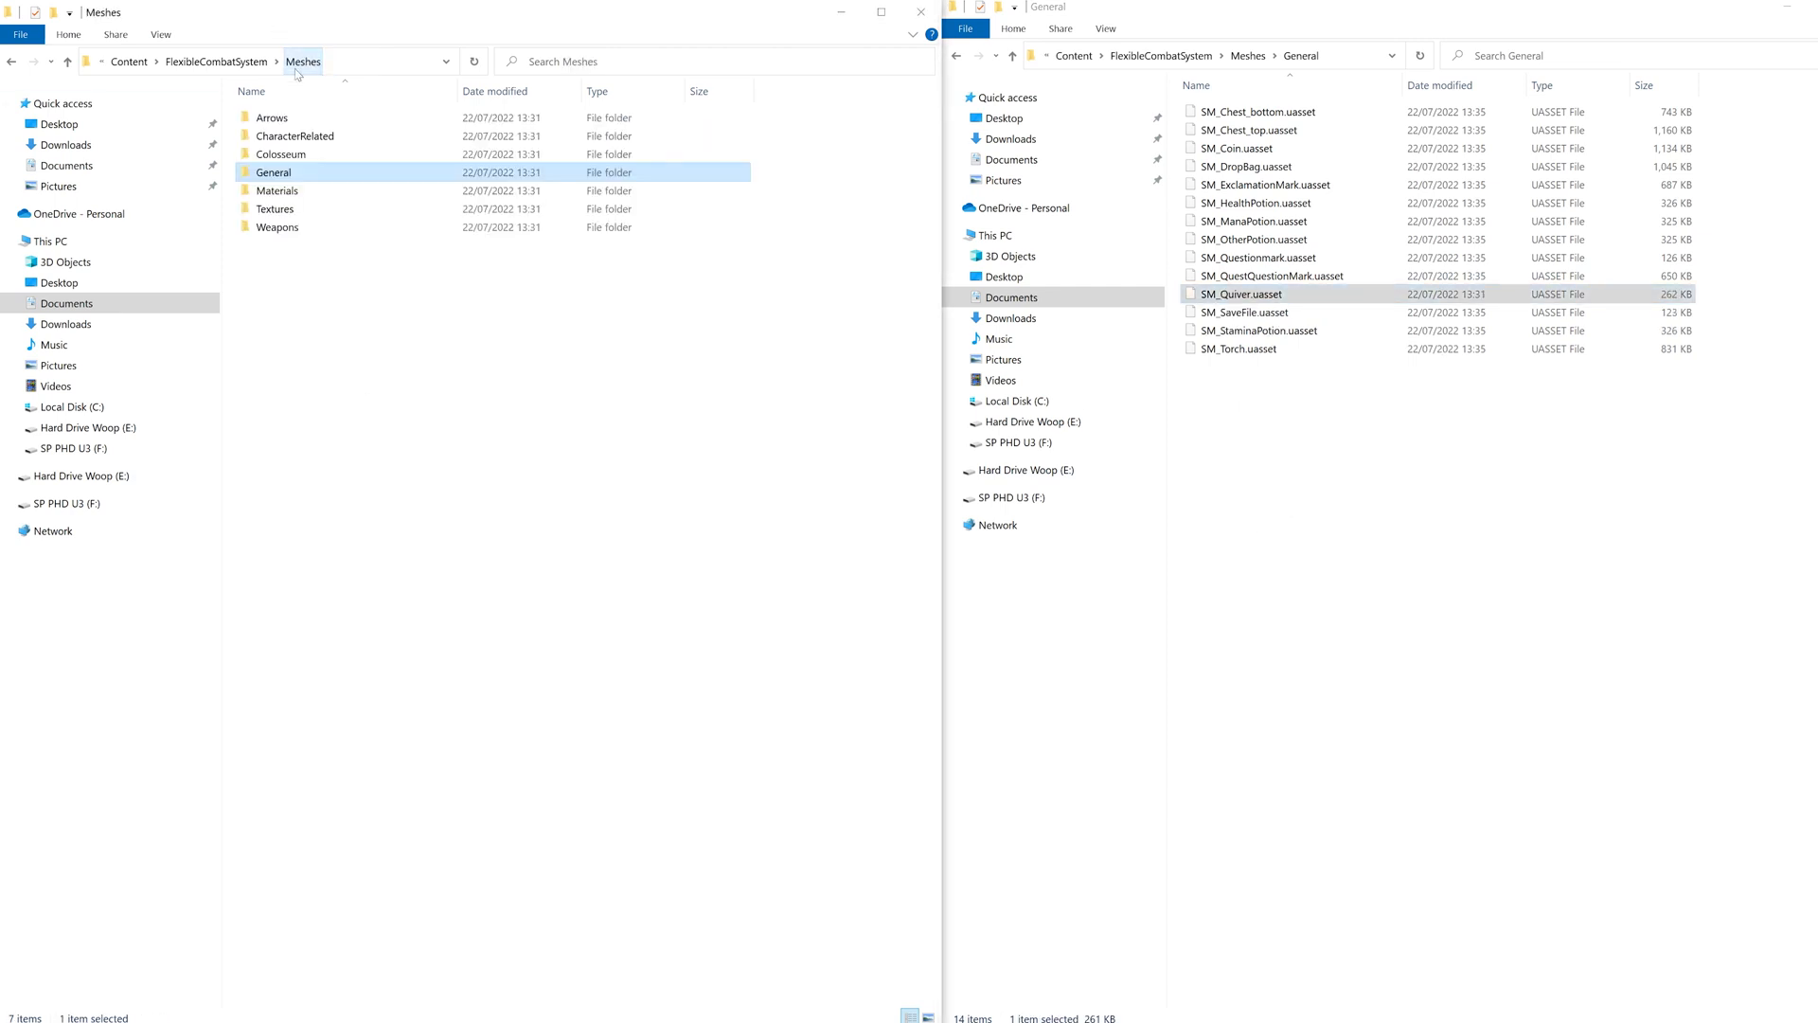
double_click(277, 228)
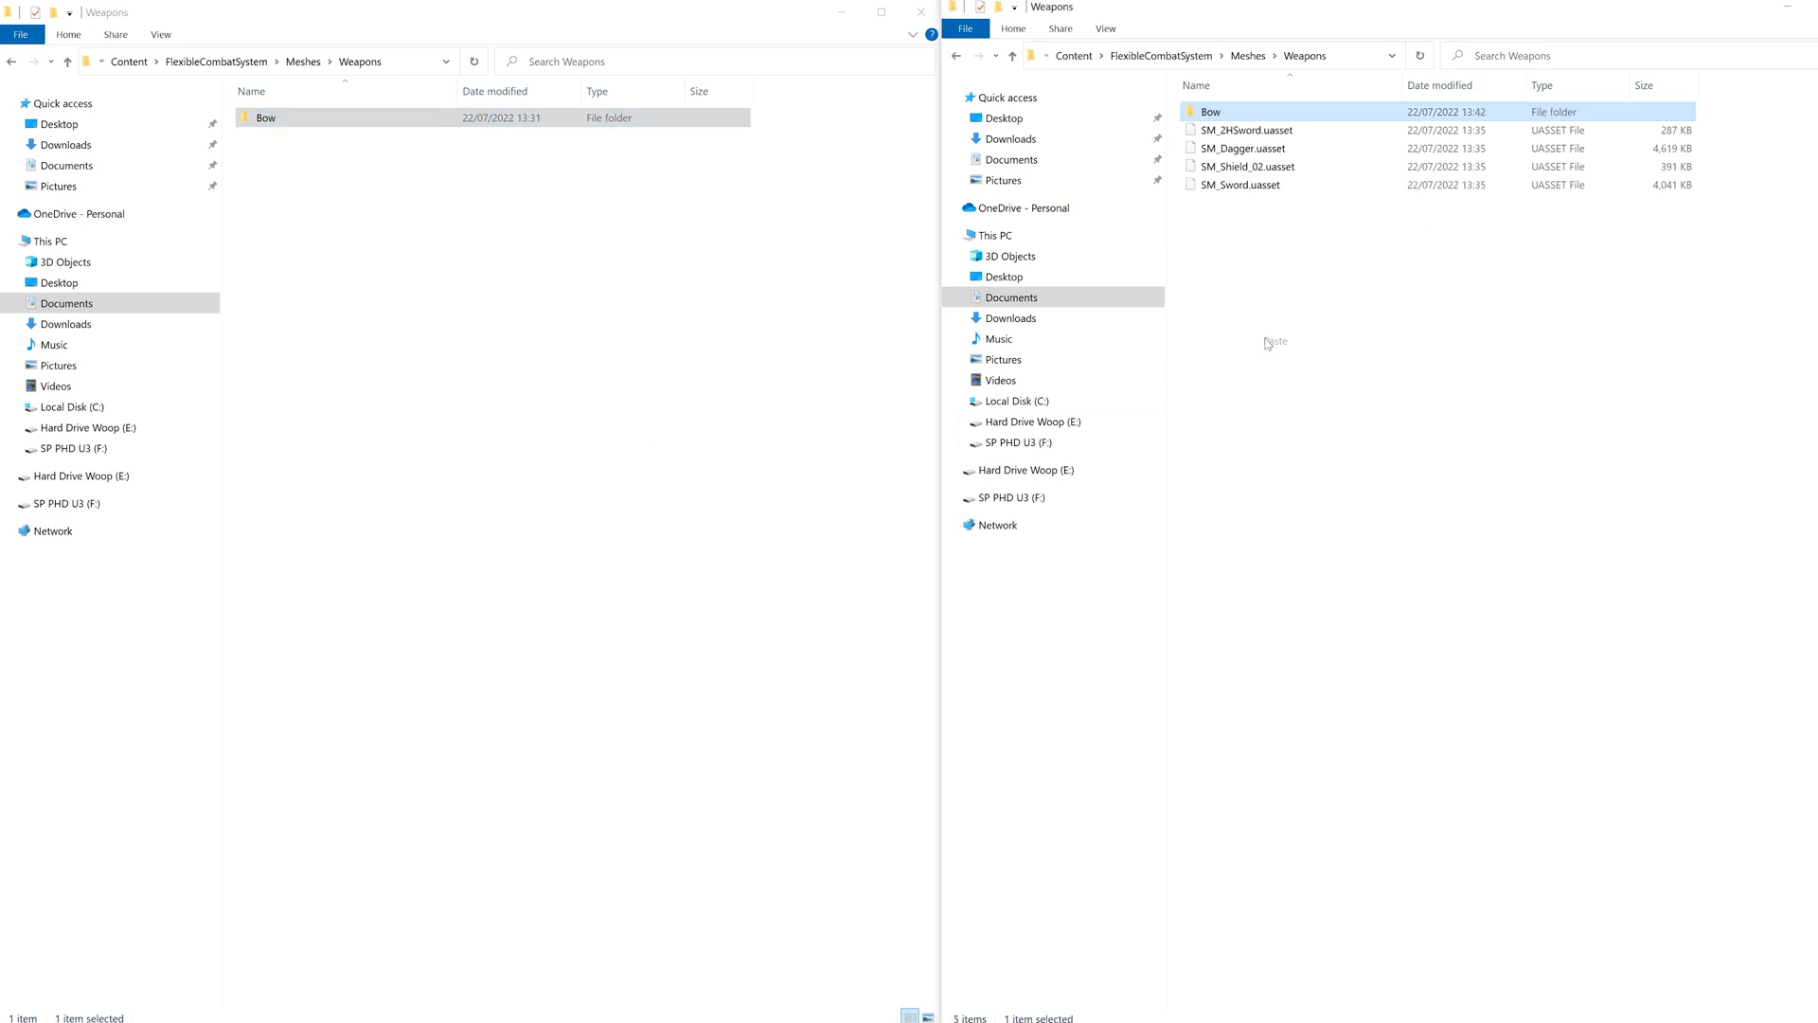
Paste the Bow animations folder into the melee project's Animation folder
click(216, 60)
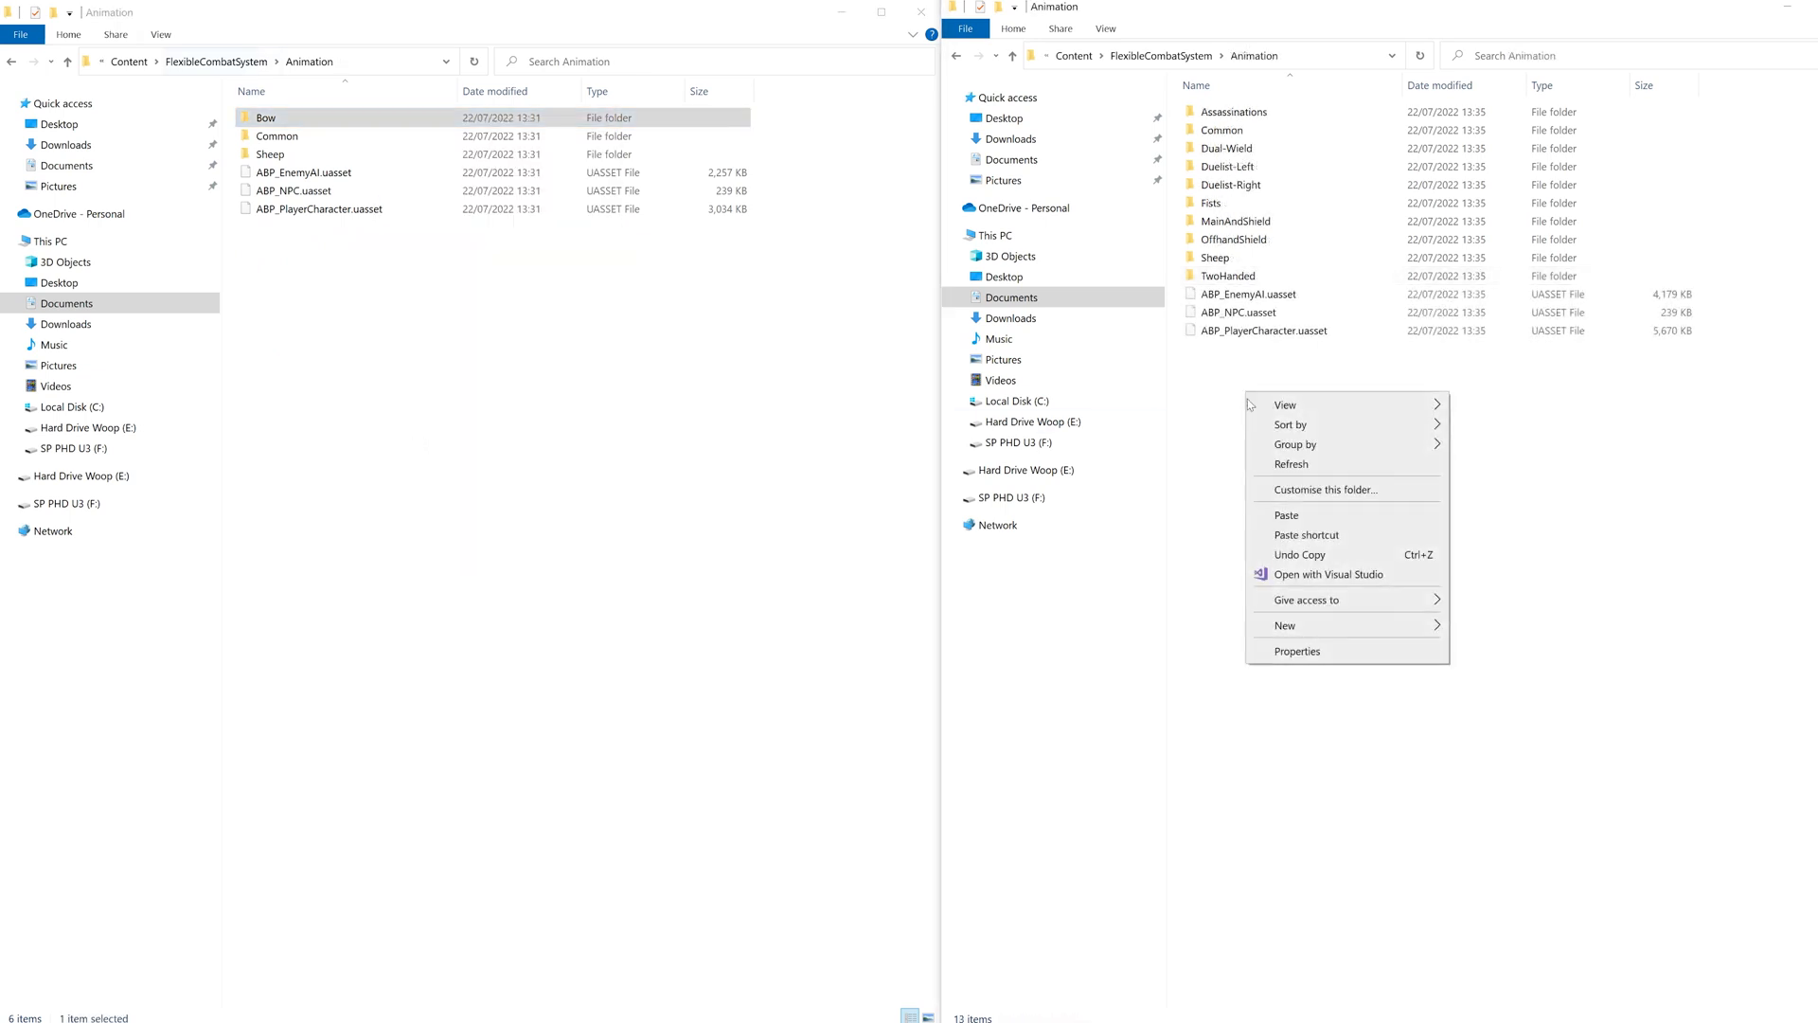
click(1286, 515)
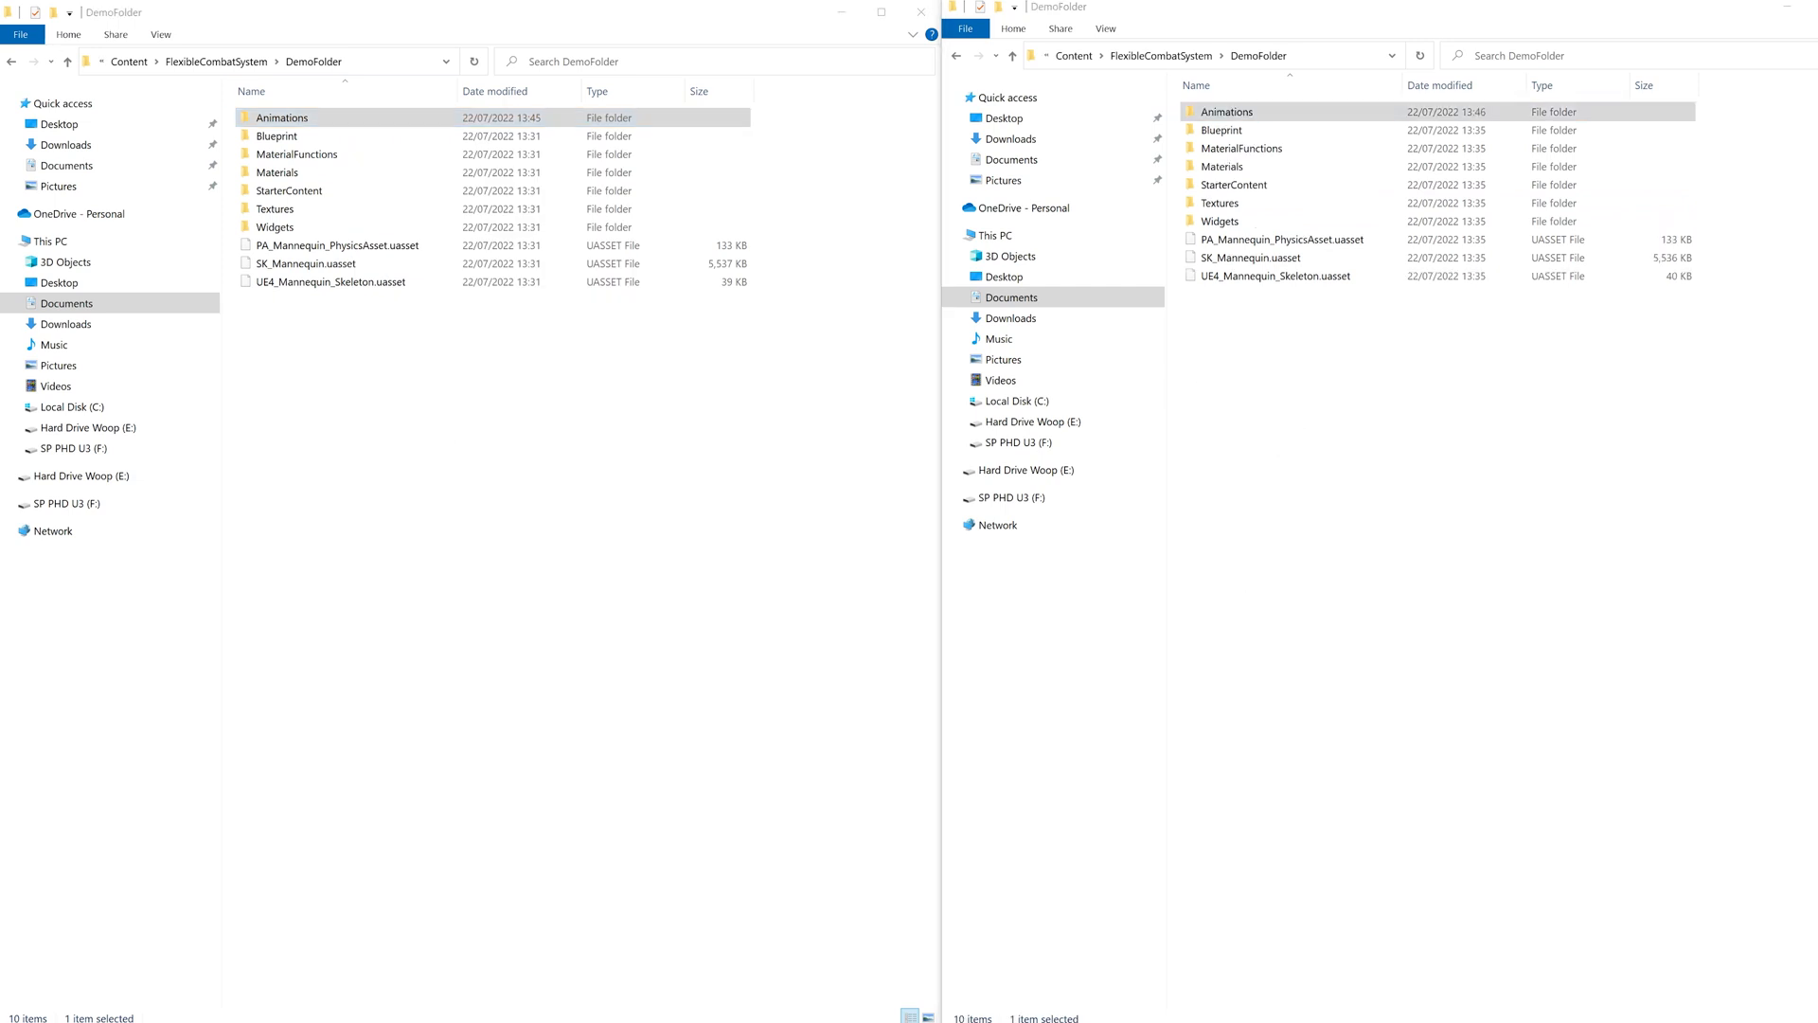
mouse_move(396, 436)
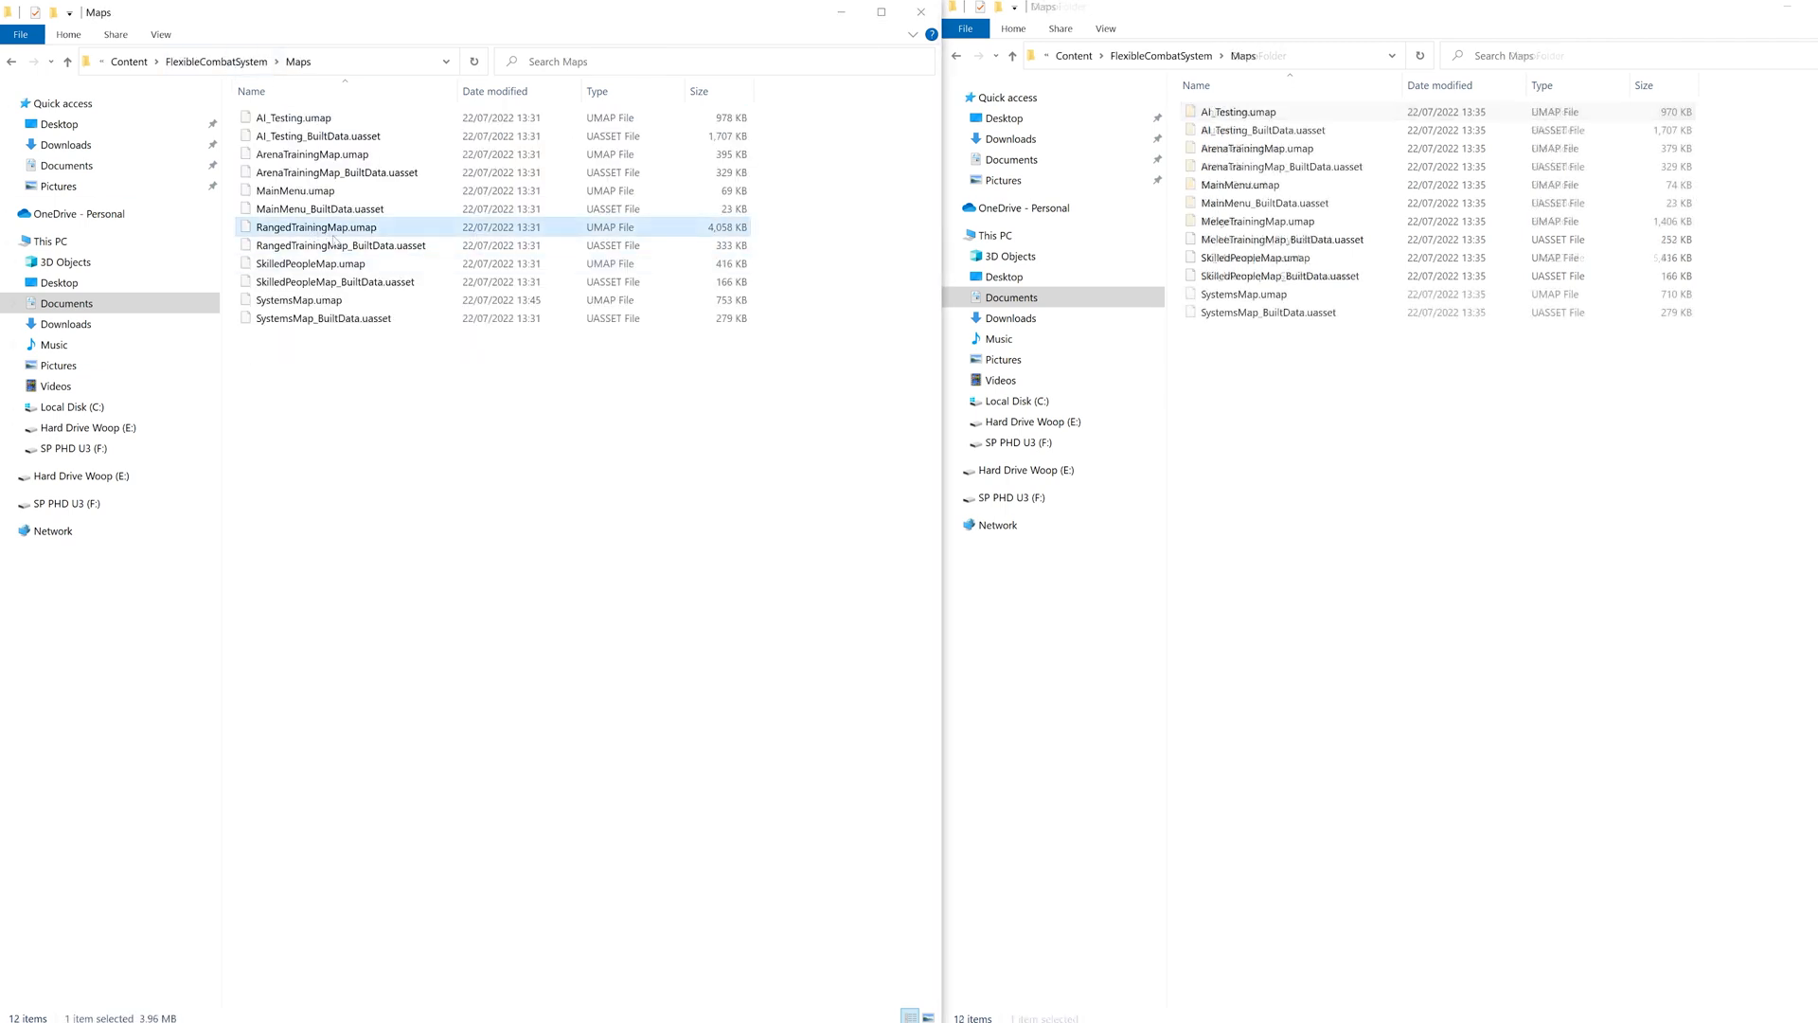
Paste the RangedTrainingMap files into melee Maps and browse to the ranged Widgets > Textures
right_click(314, 227)
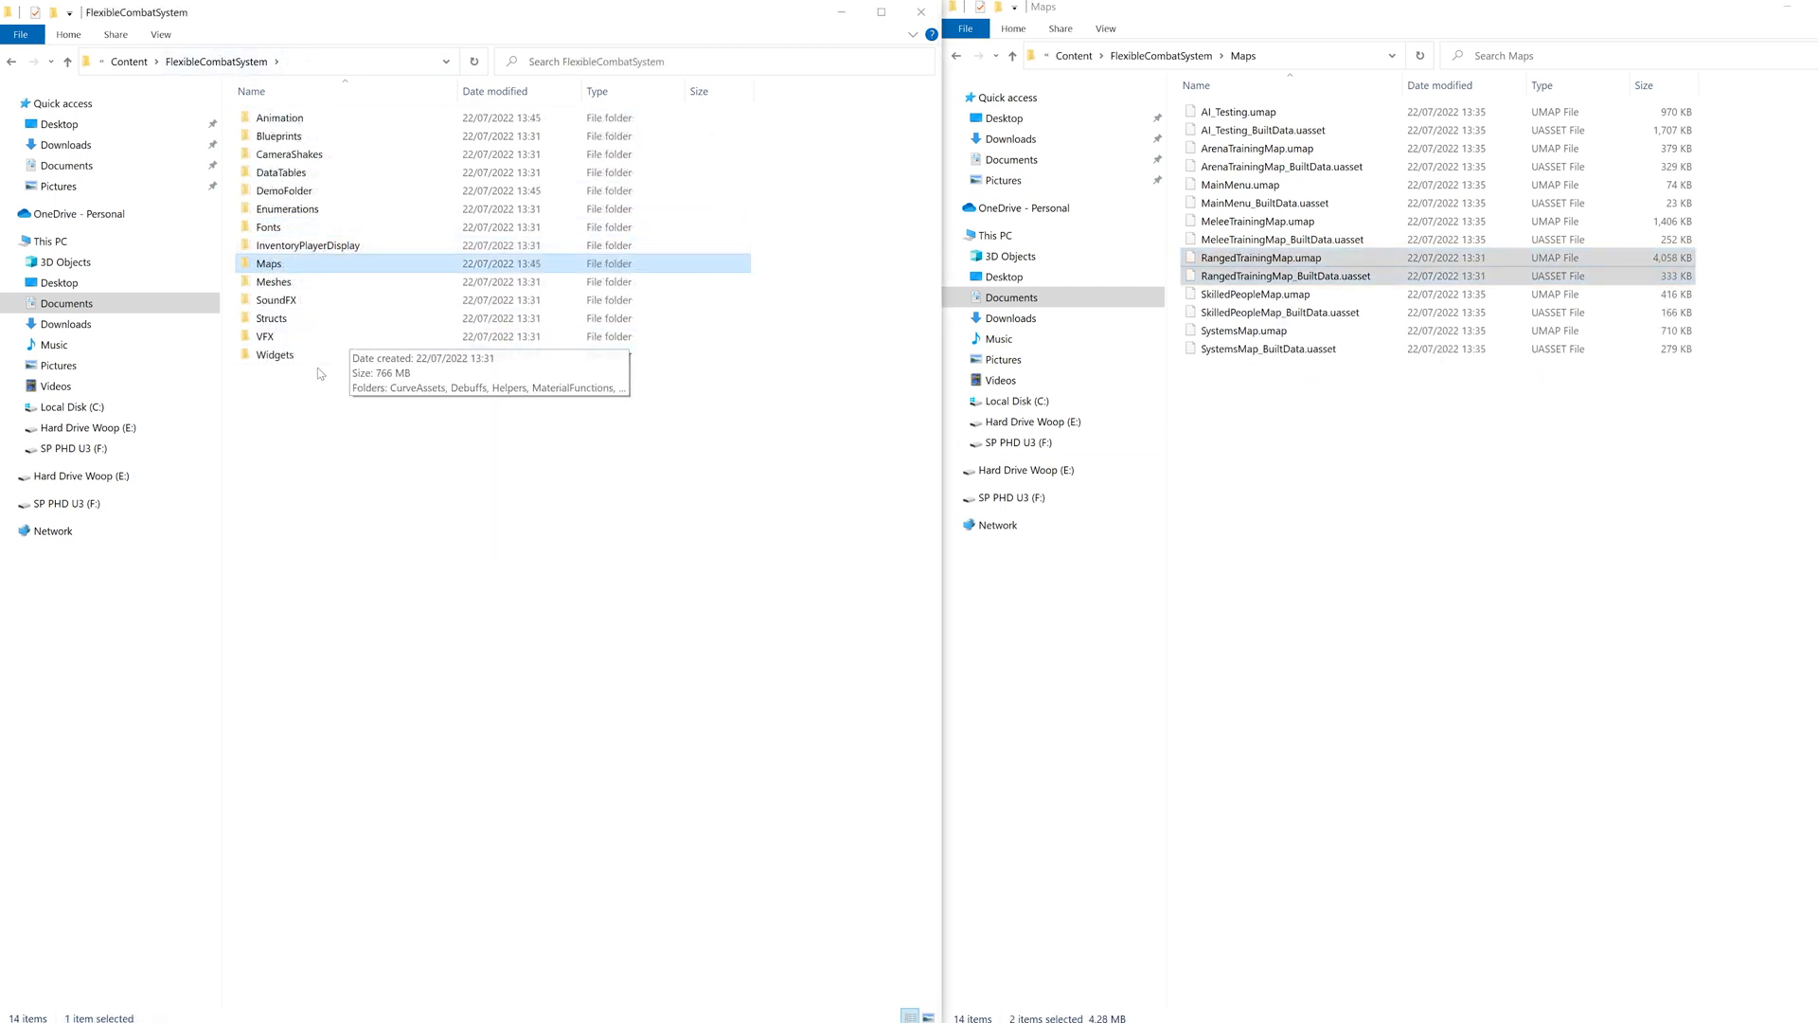
double_click(276, 355)
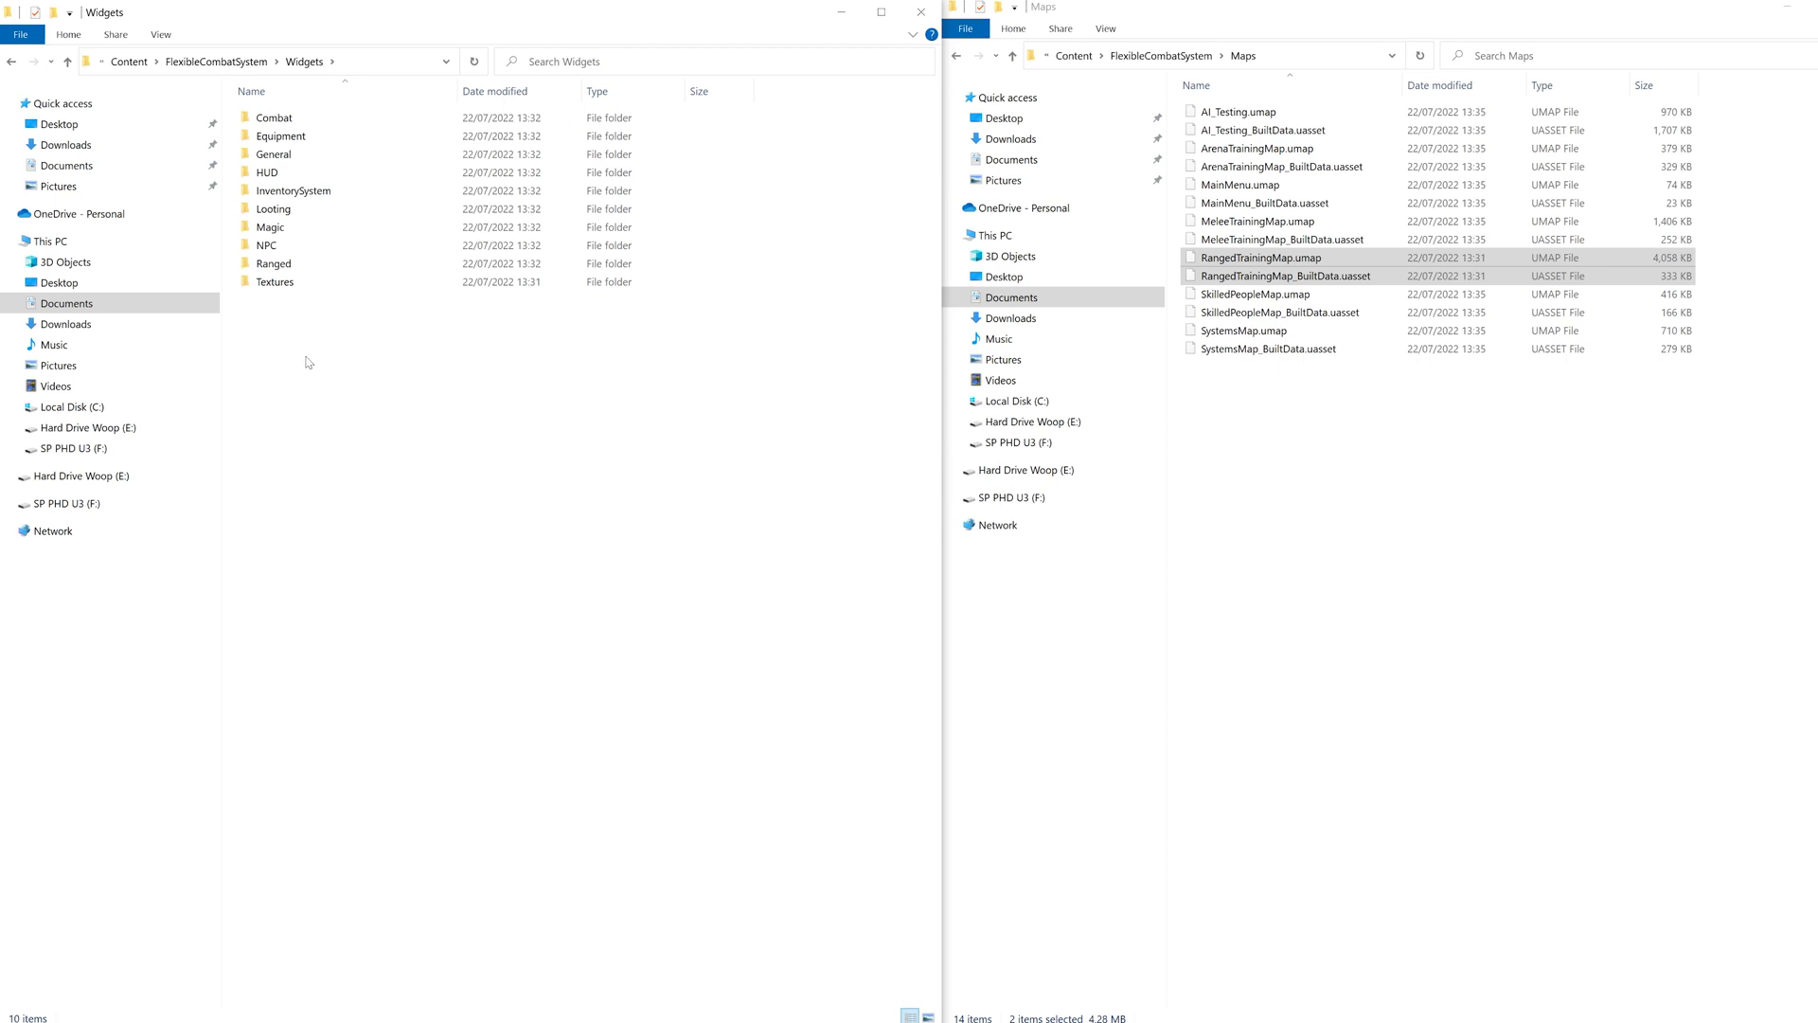
double_click(277, 281)
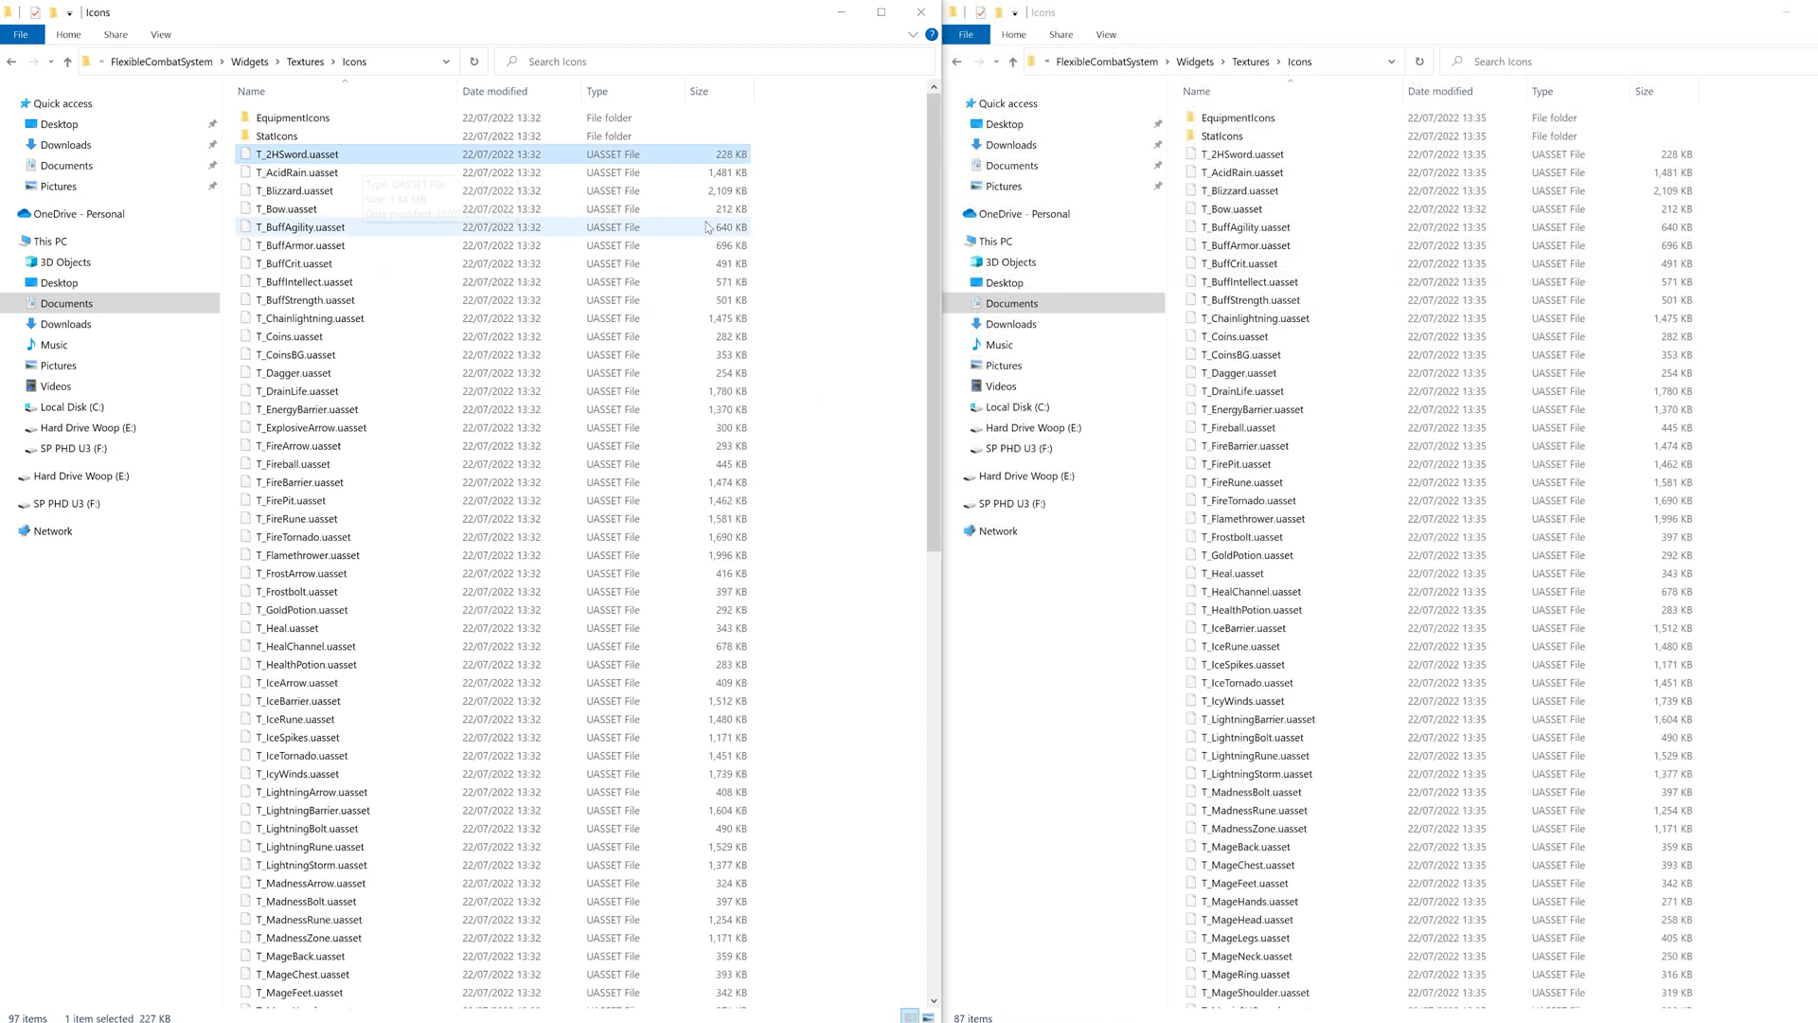
Paste the ranged icon textures such as T_Bow into the melee Icons folder
scroll(down, 3)
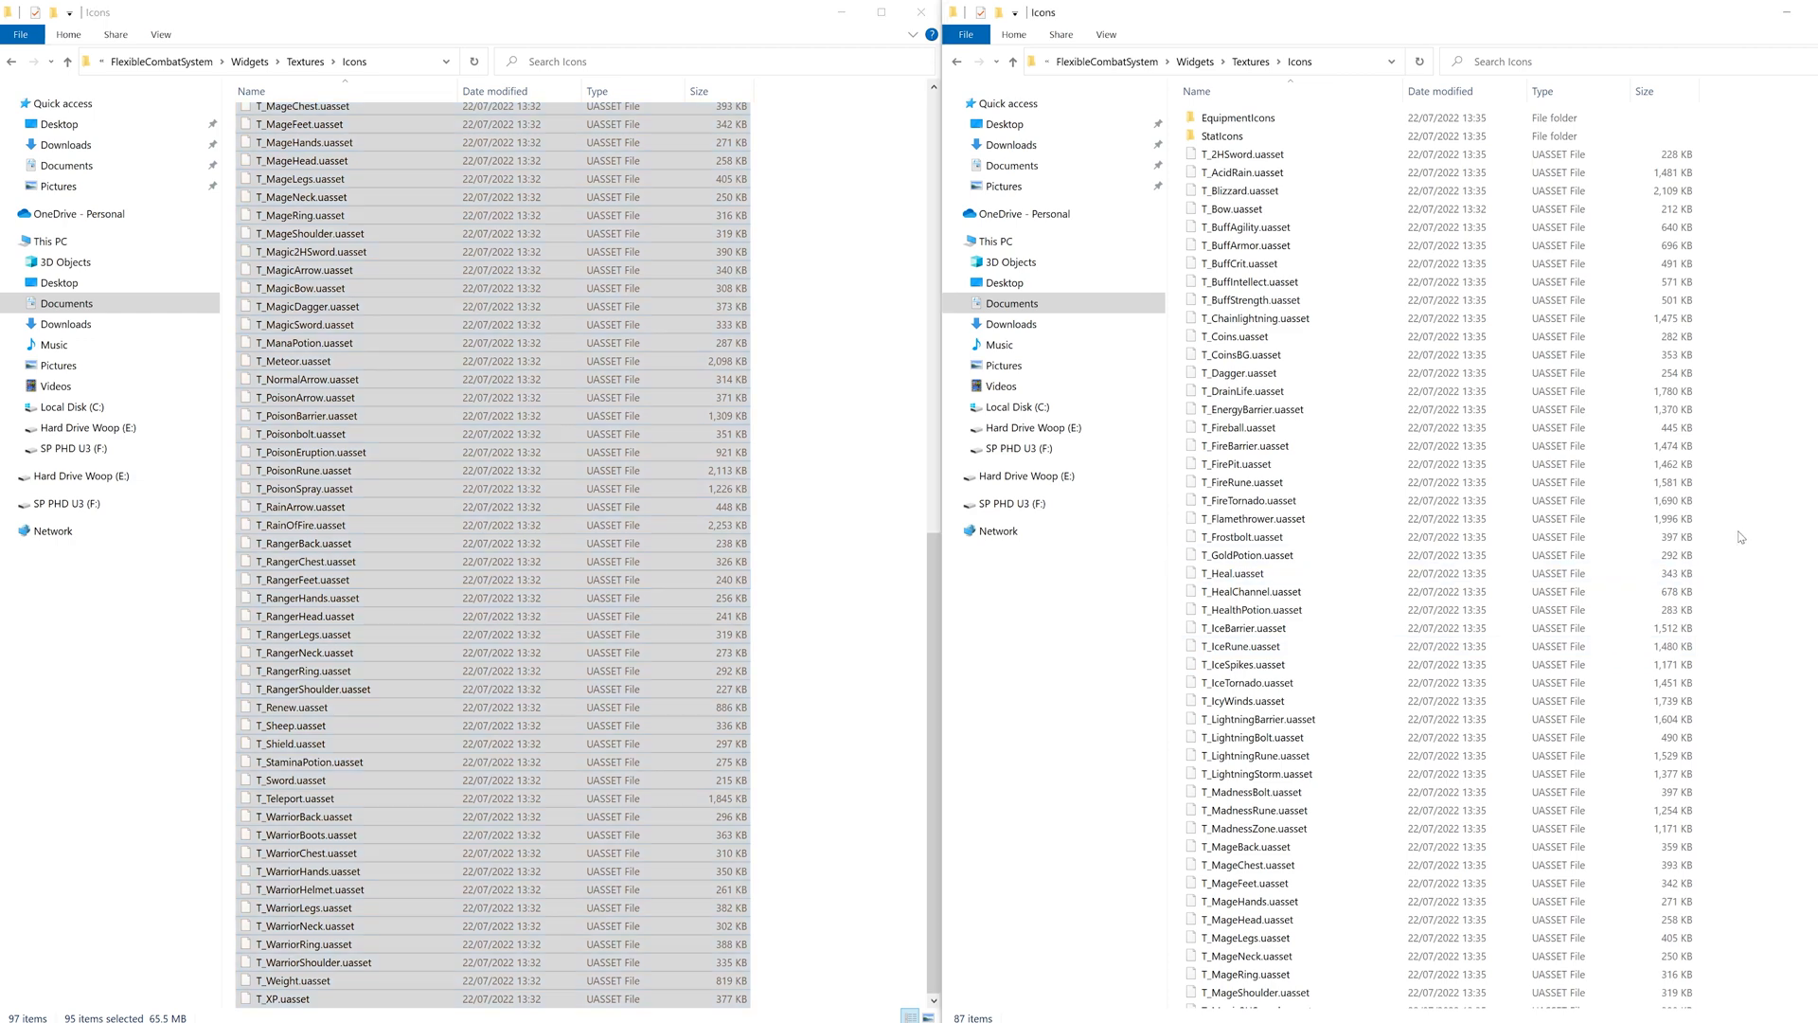
right_click(1743, 538)
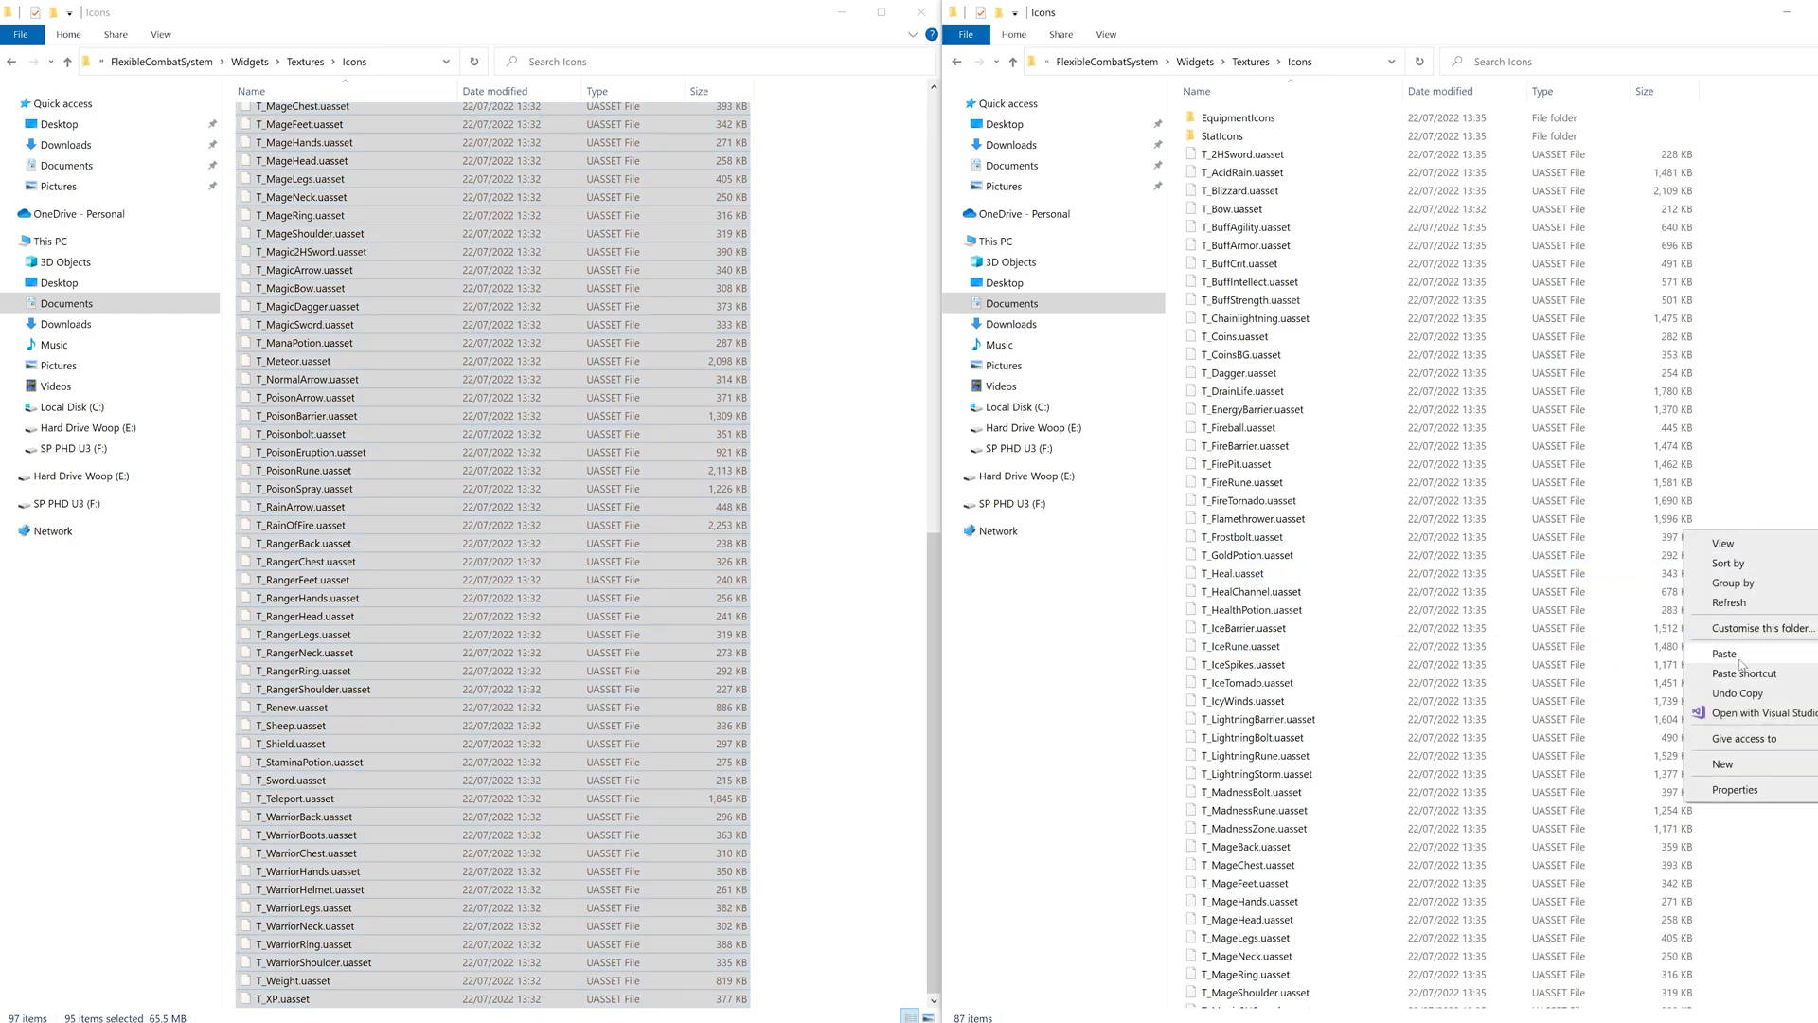
click(1725, 651)
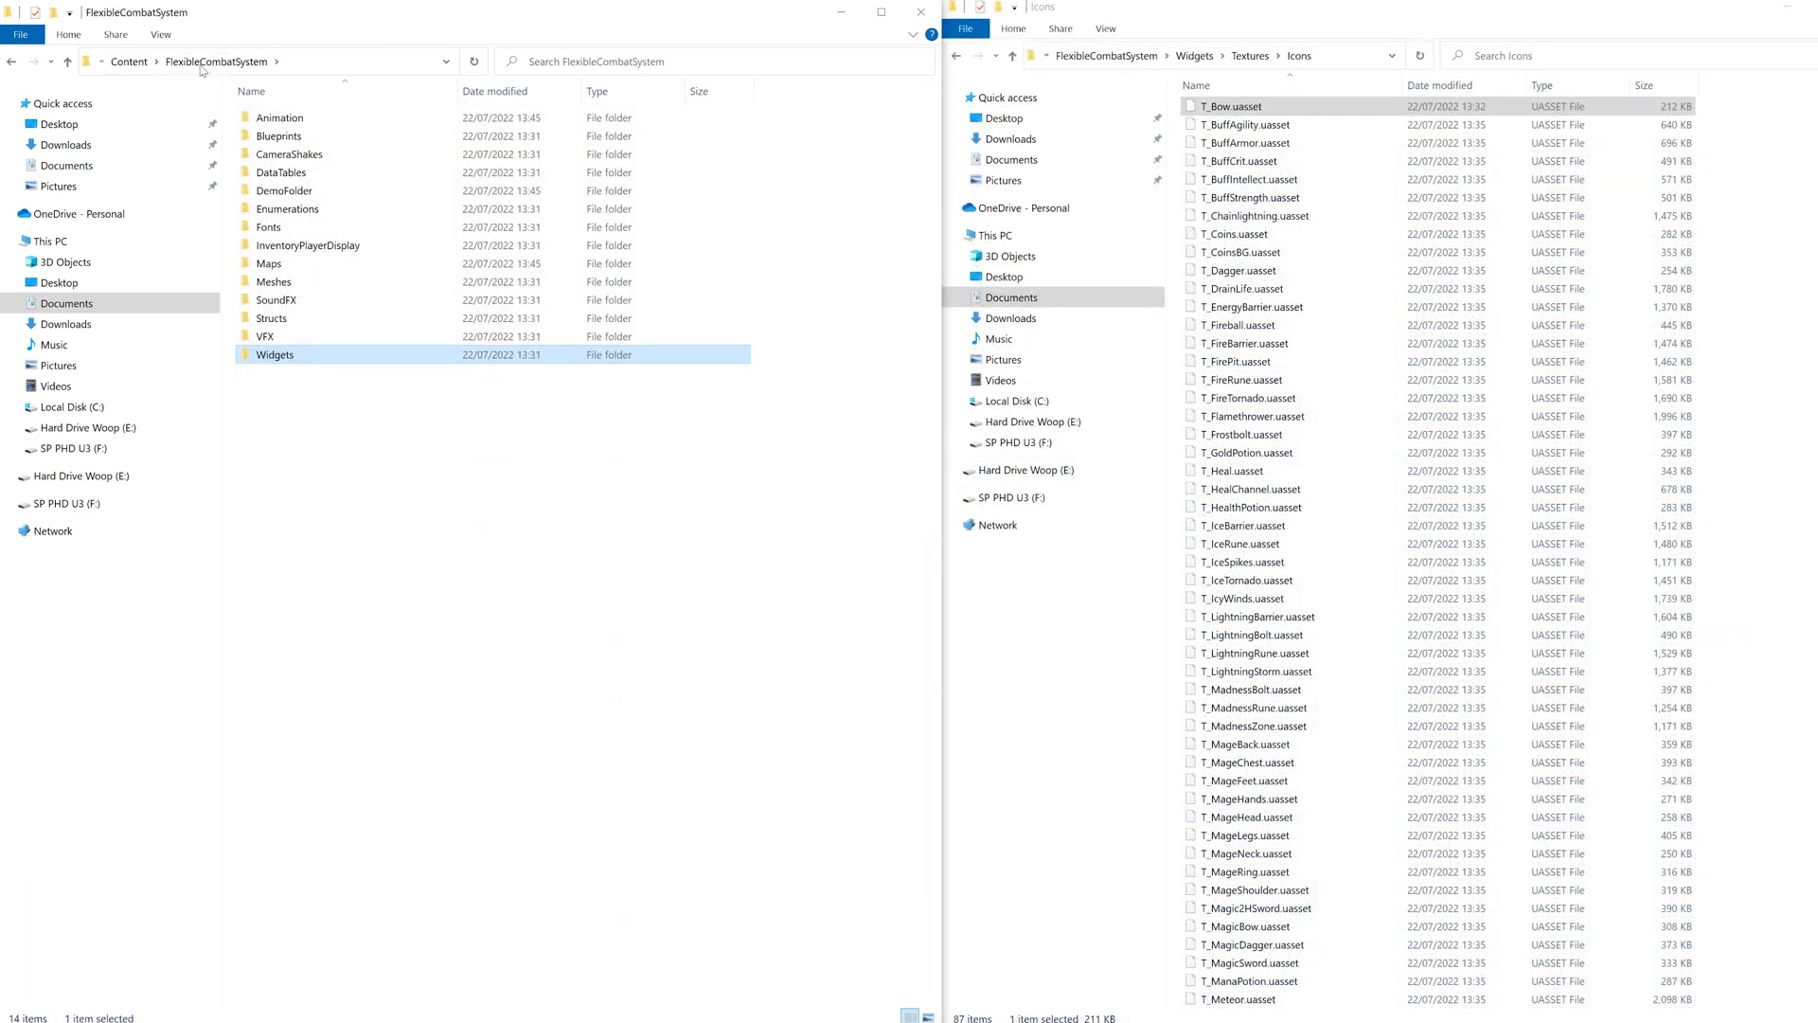
double_click(288, 153)
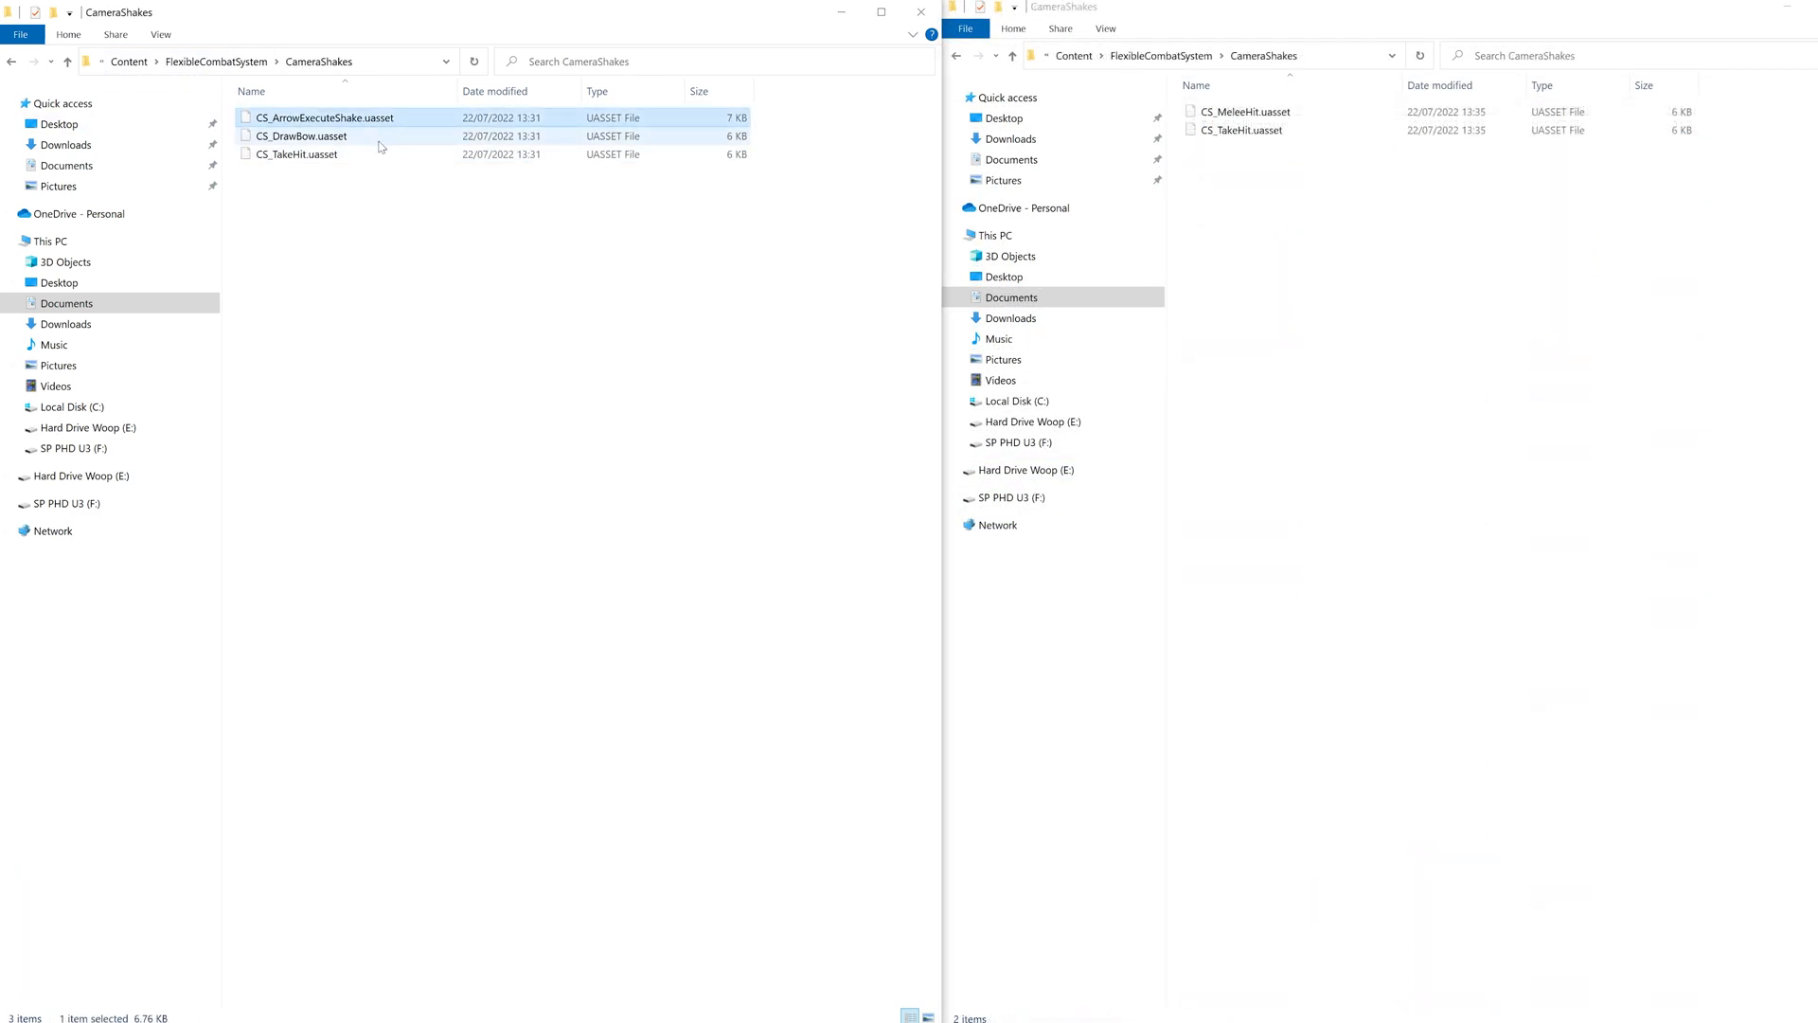
Copy the CS_ArrowExecuteShake and CS_DrawBow shakes and the arrow combat tasks into the melee project
right_click(299, 137)
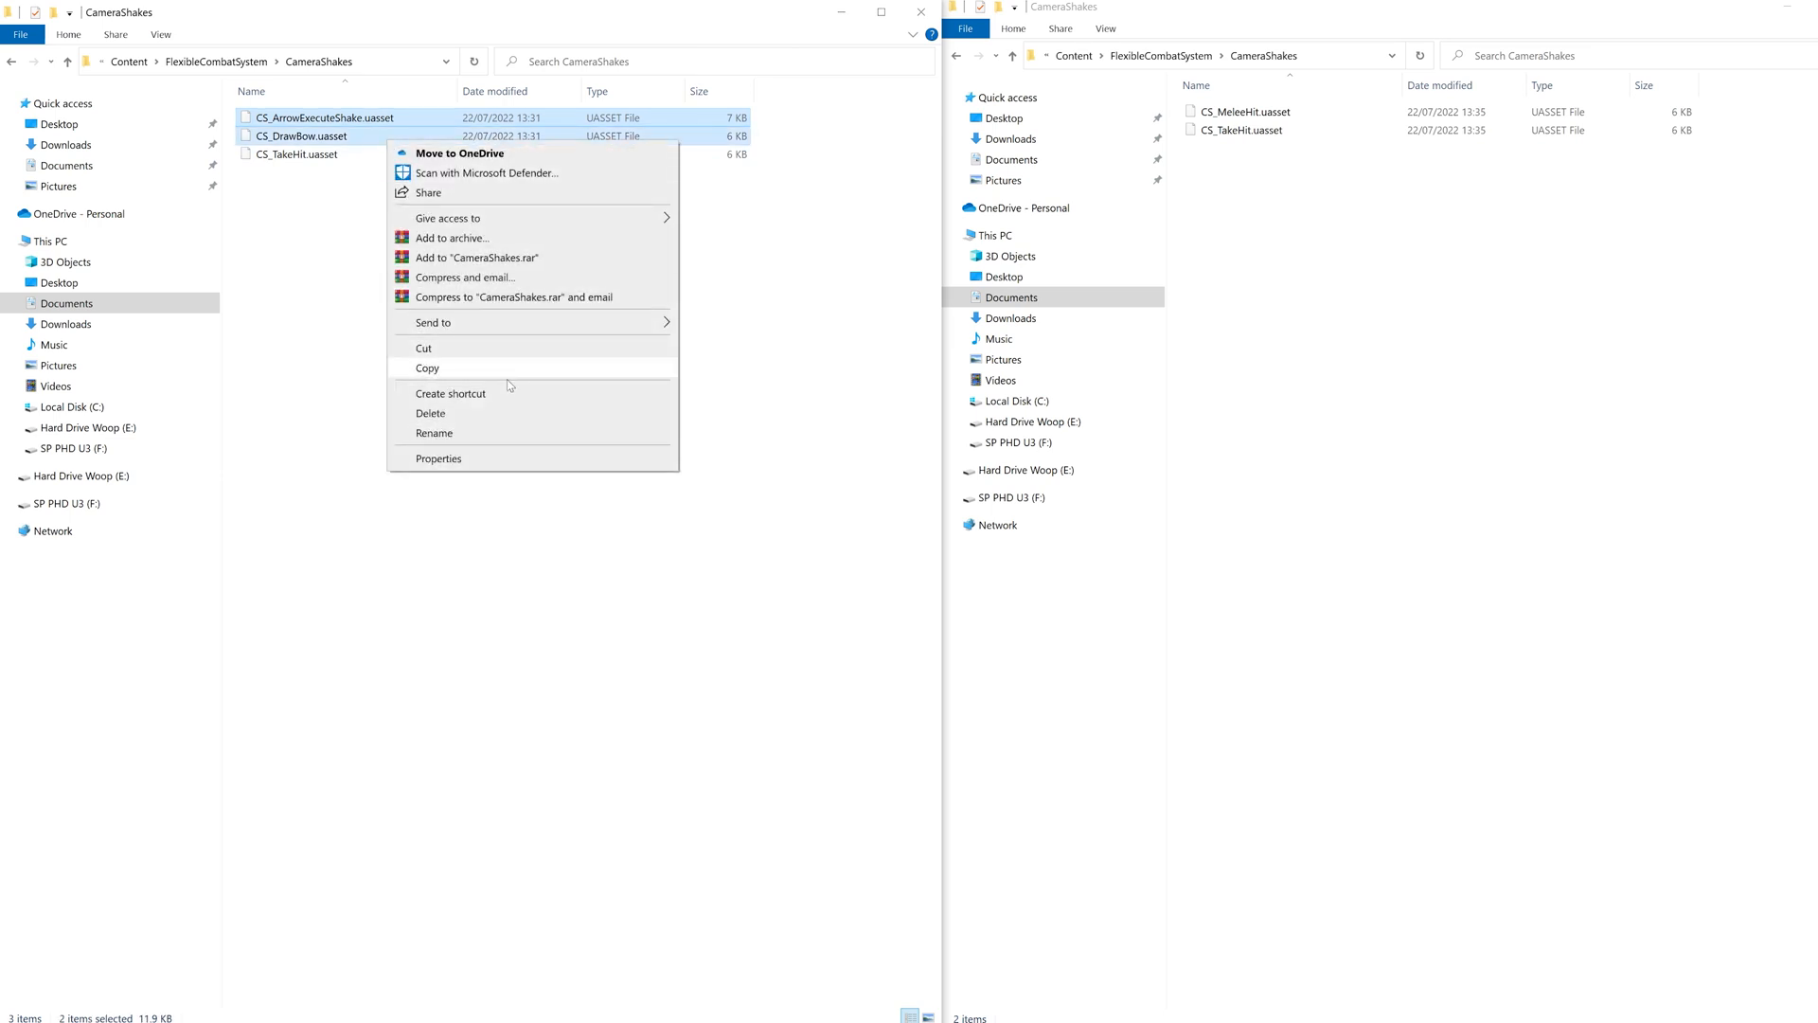
right_click(1250, 318)
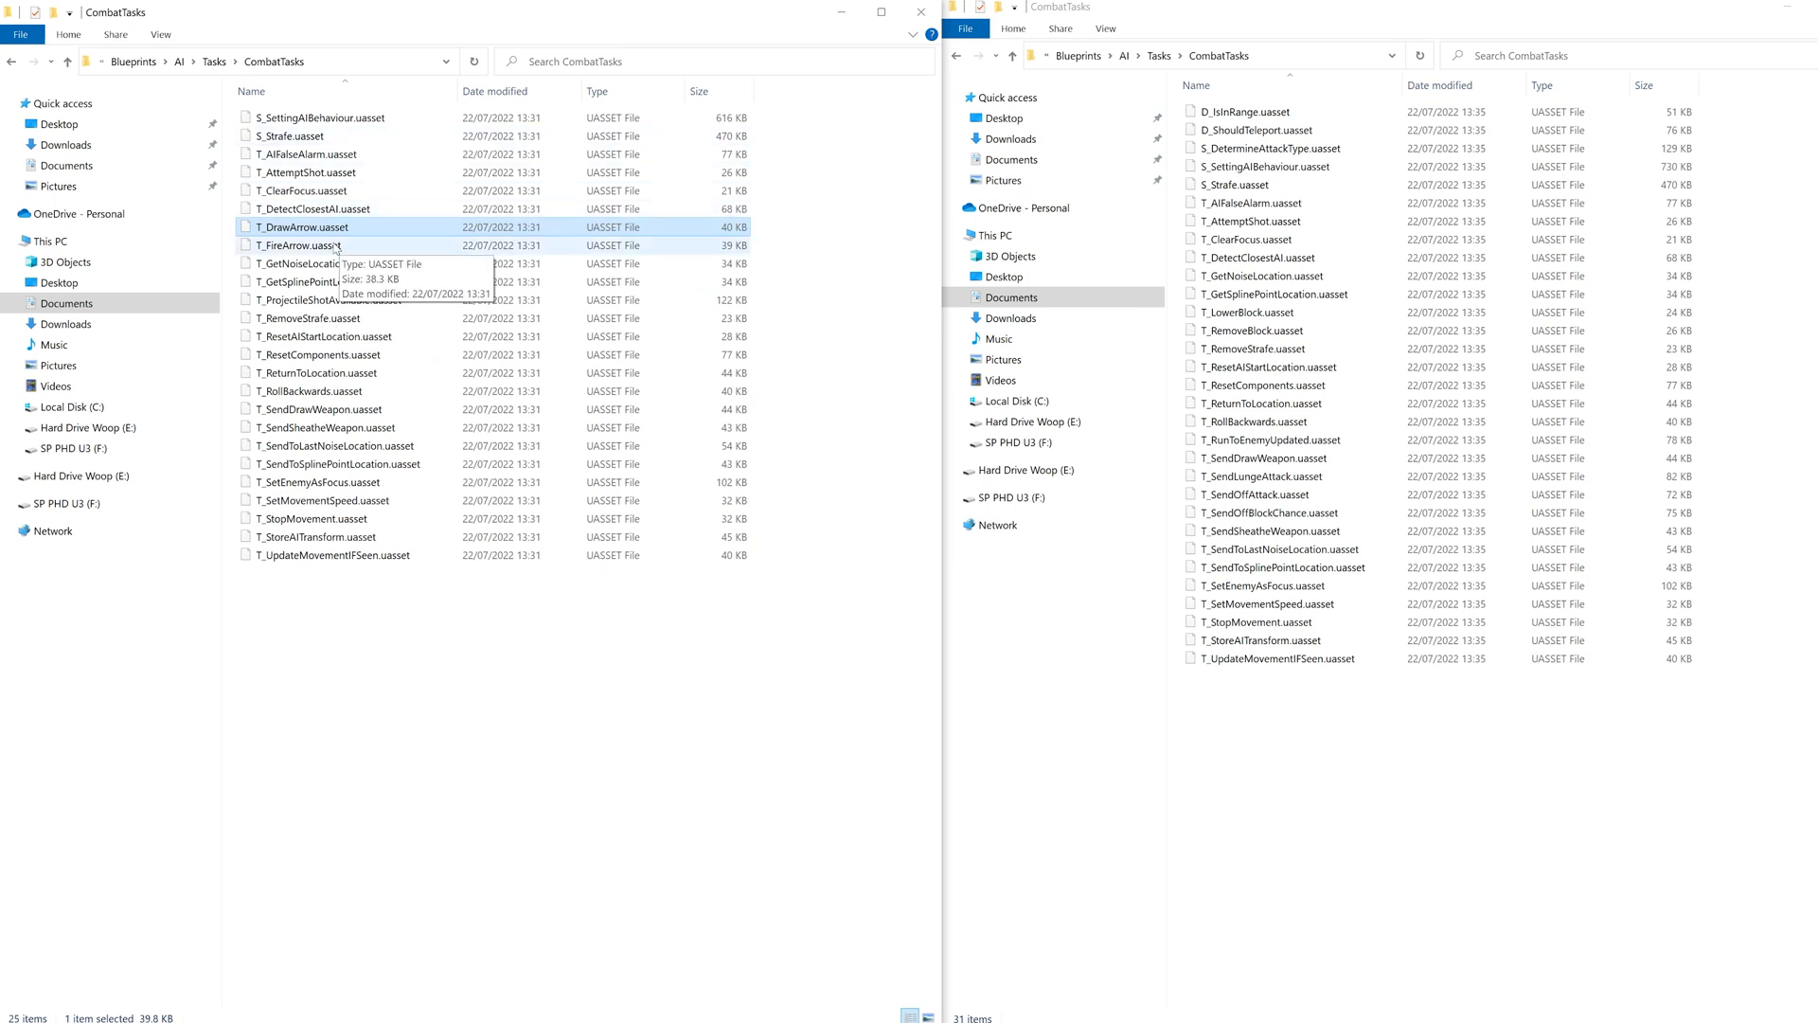
click(329, 299)
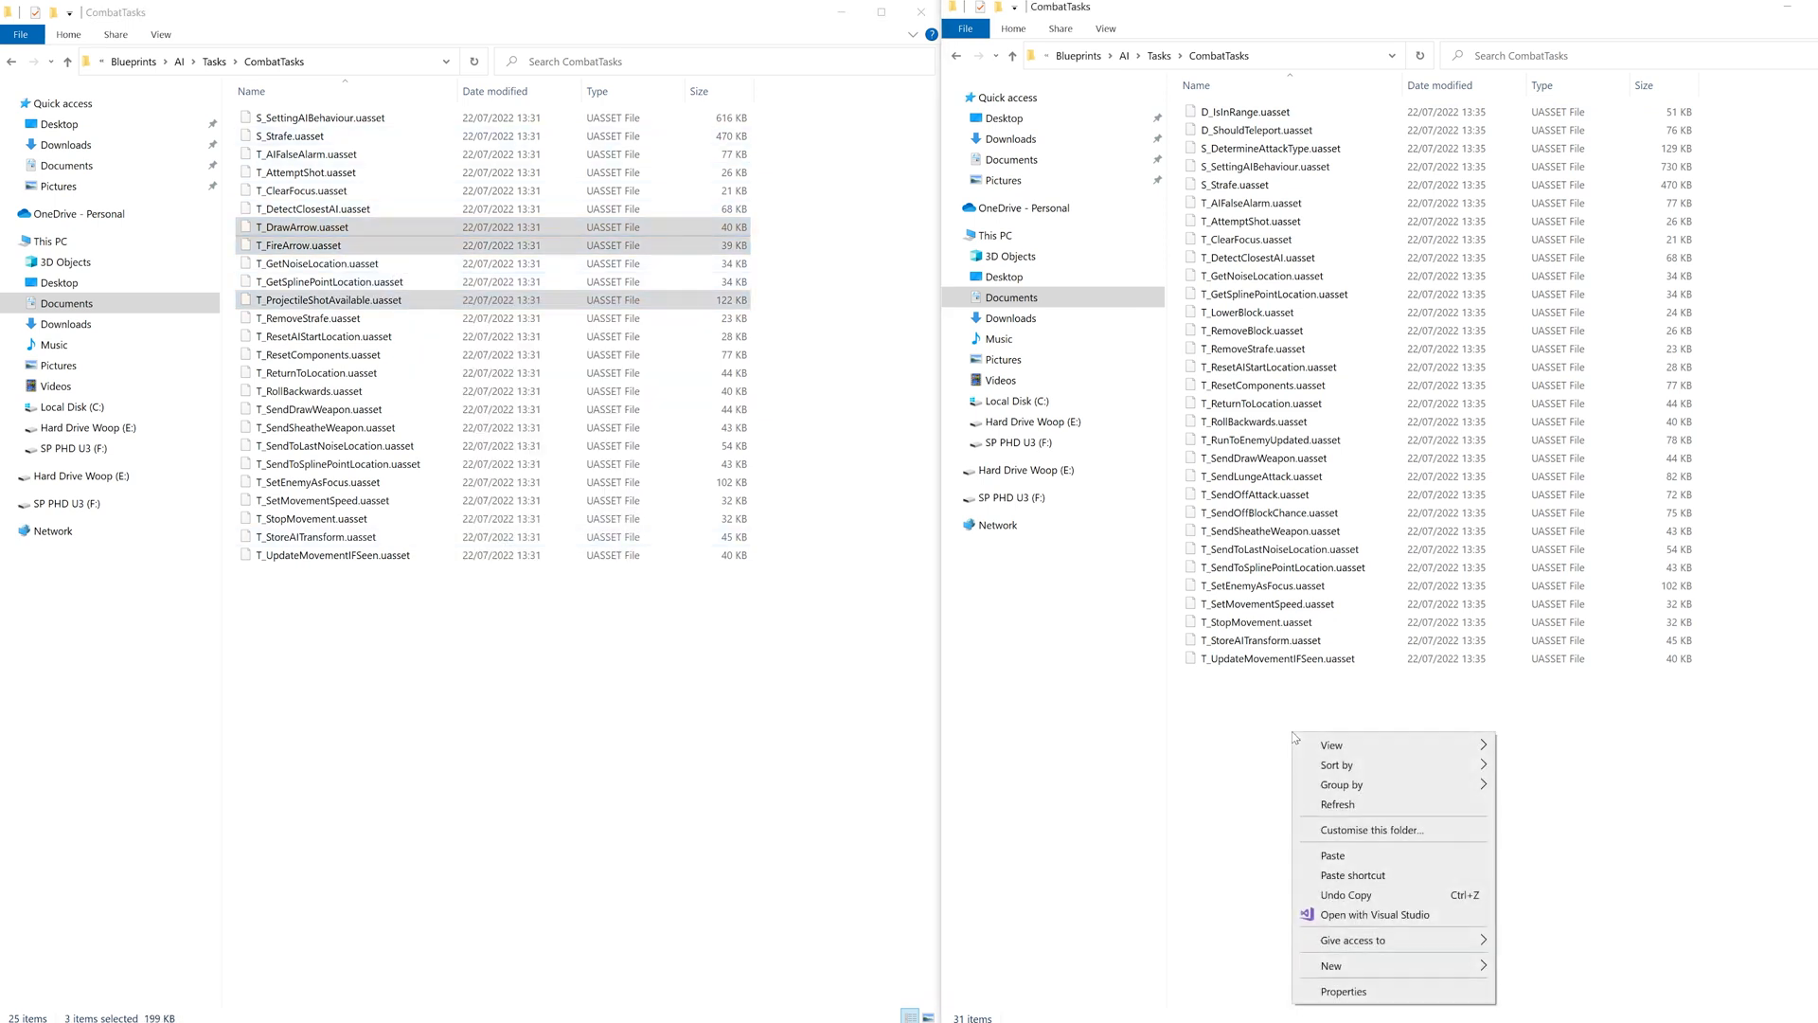
click(1333, 854)
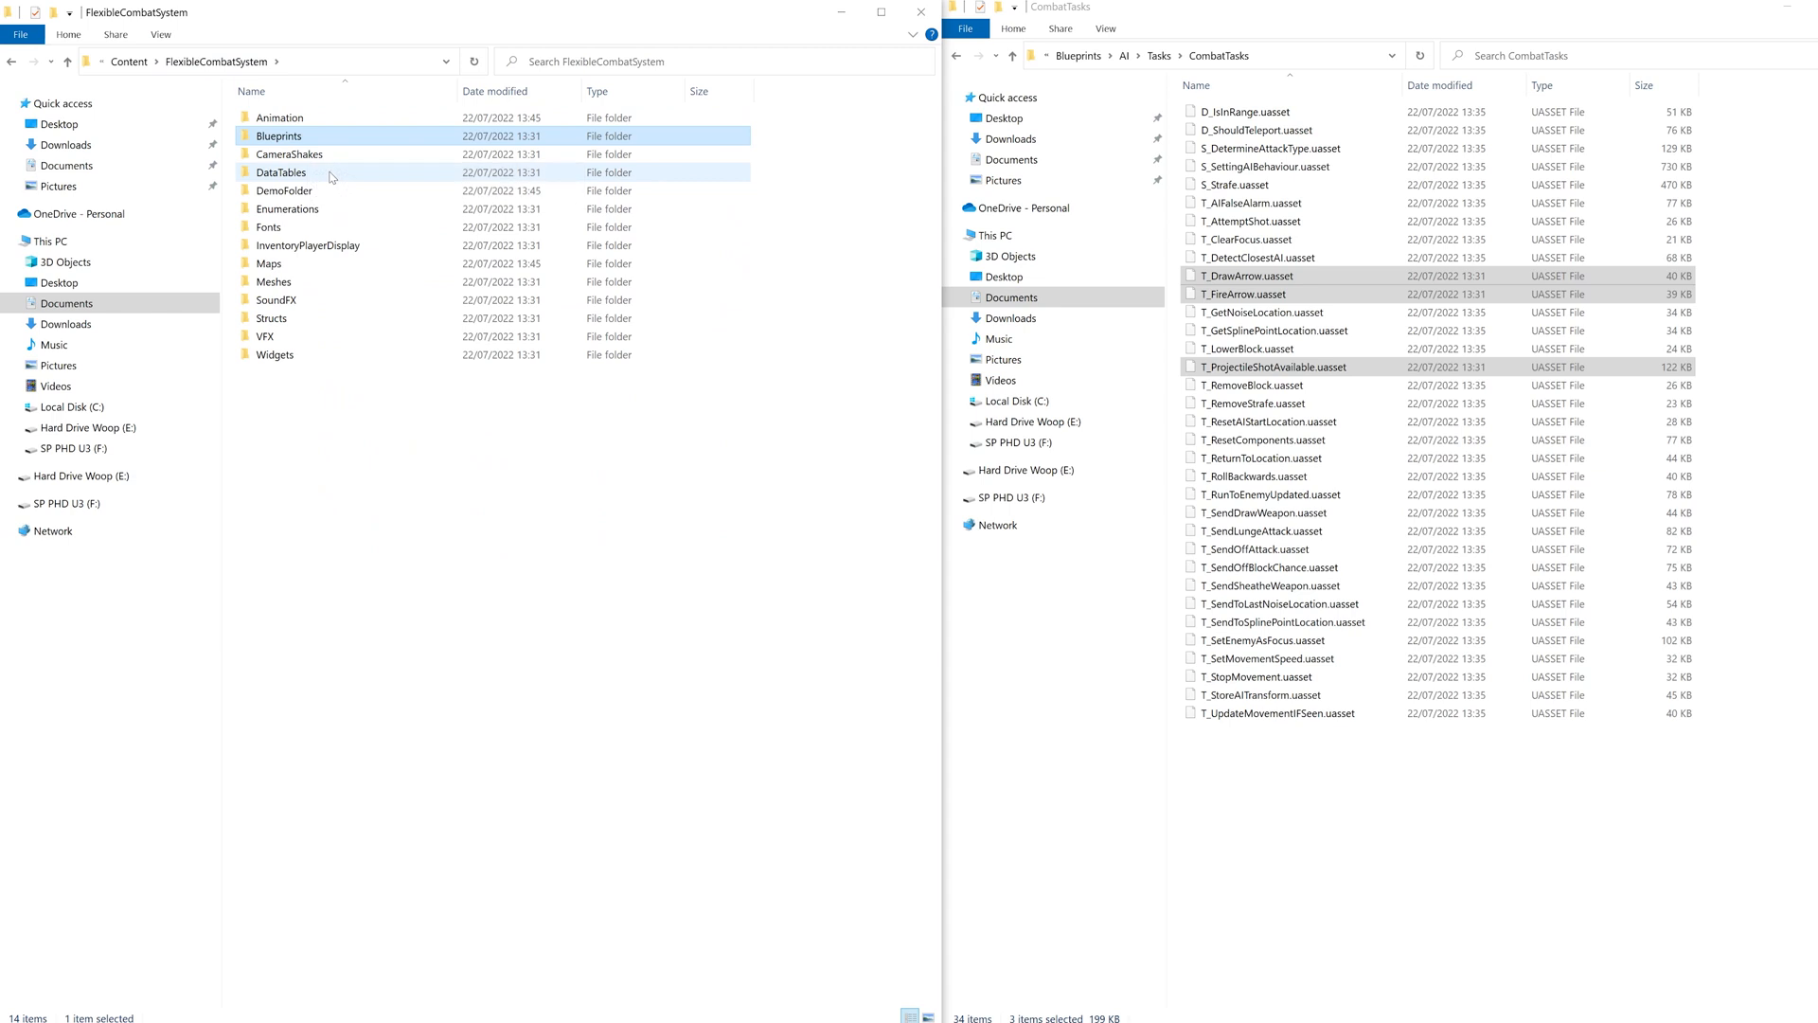
Copy the RangedTraining dialogue folder from the ranged DataTables > Dialogue
double_click(283, 173)
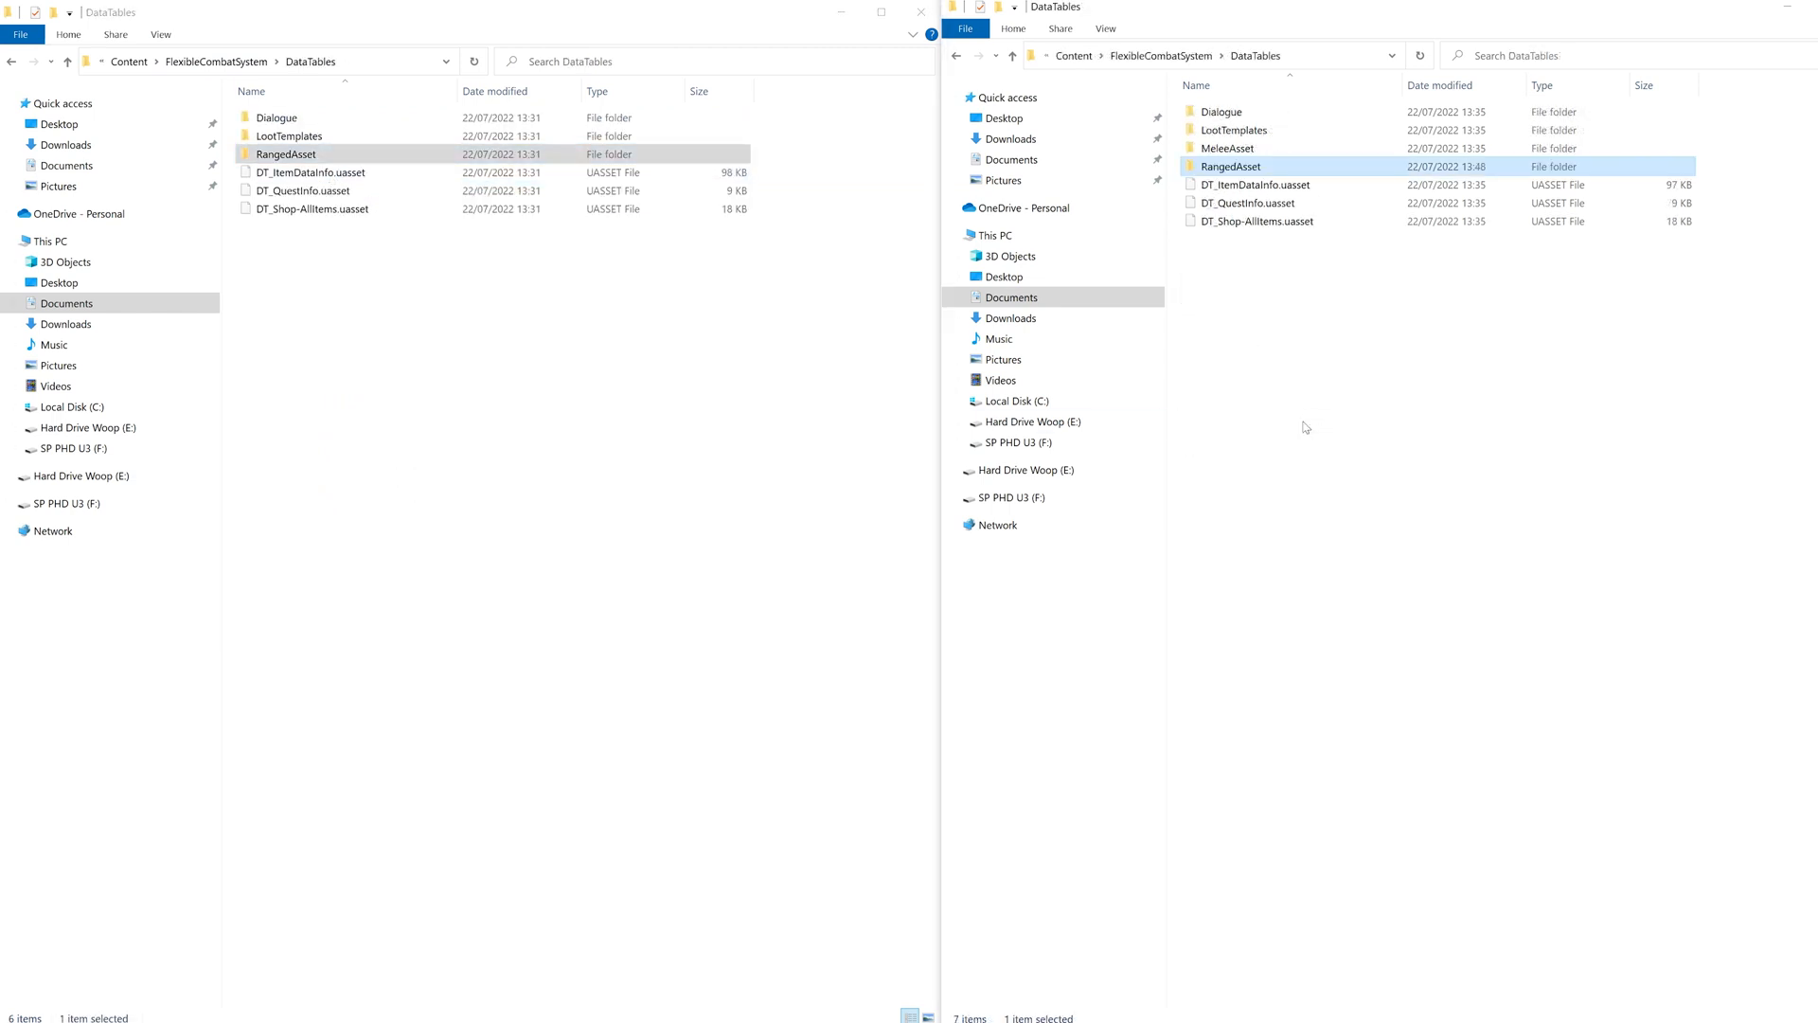
double_click(277, 117)
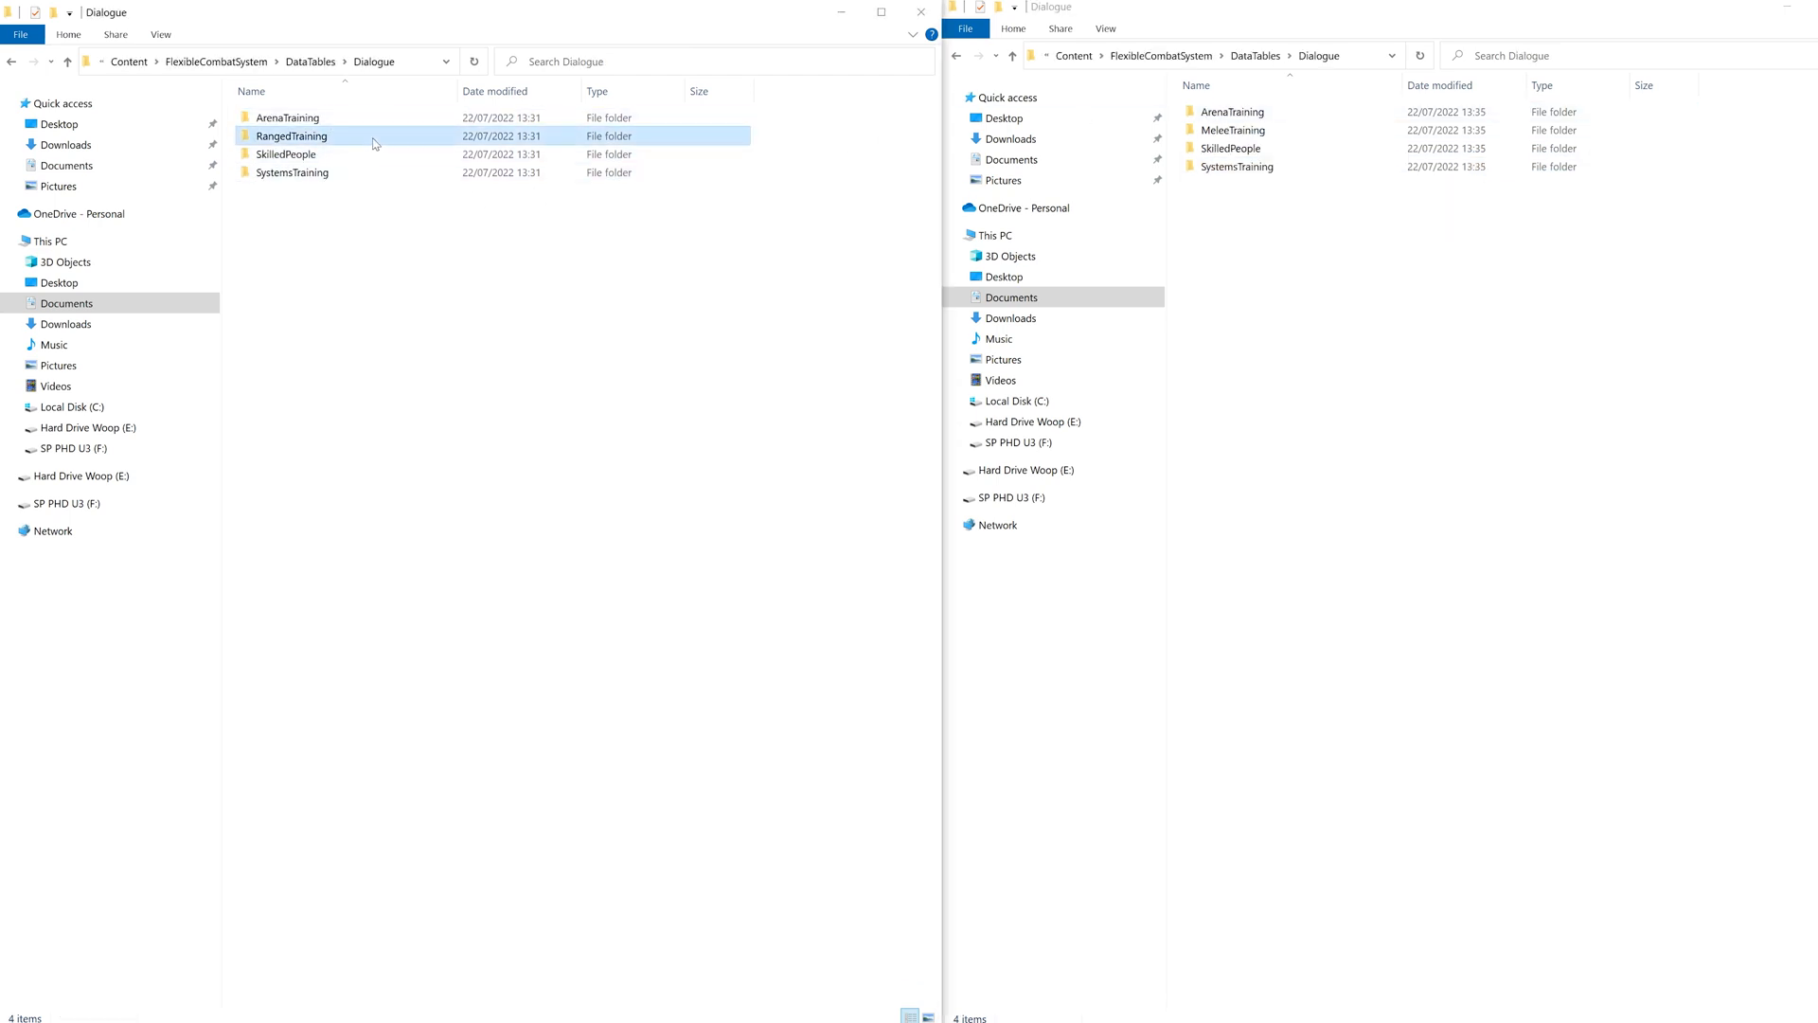
right_click(292, 137)
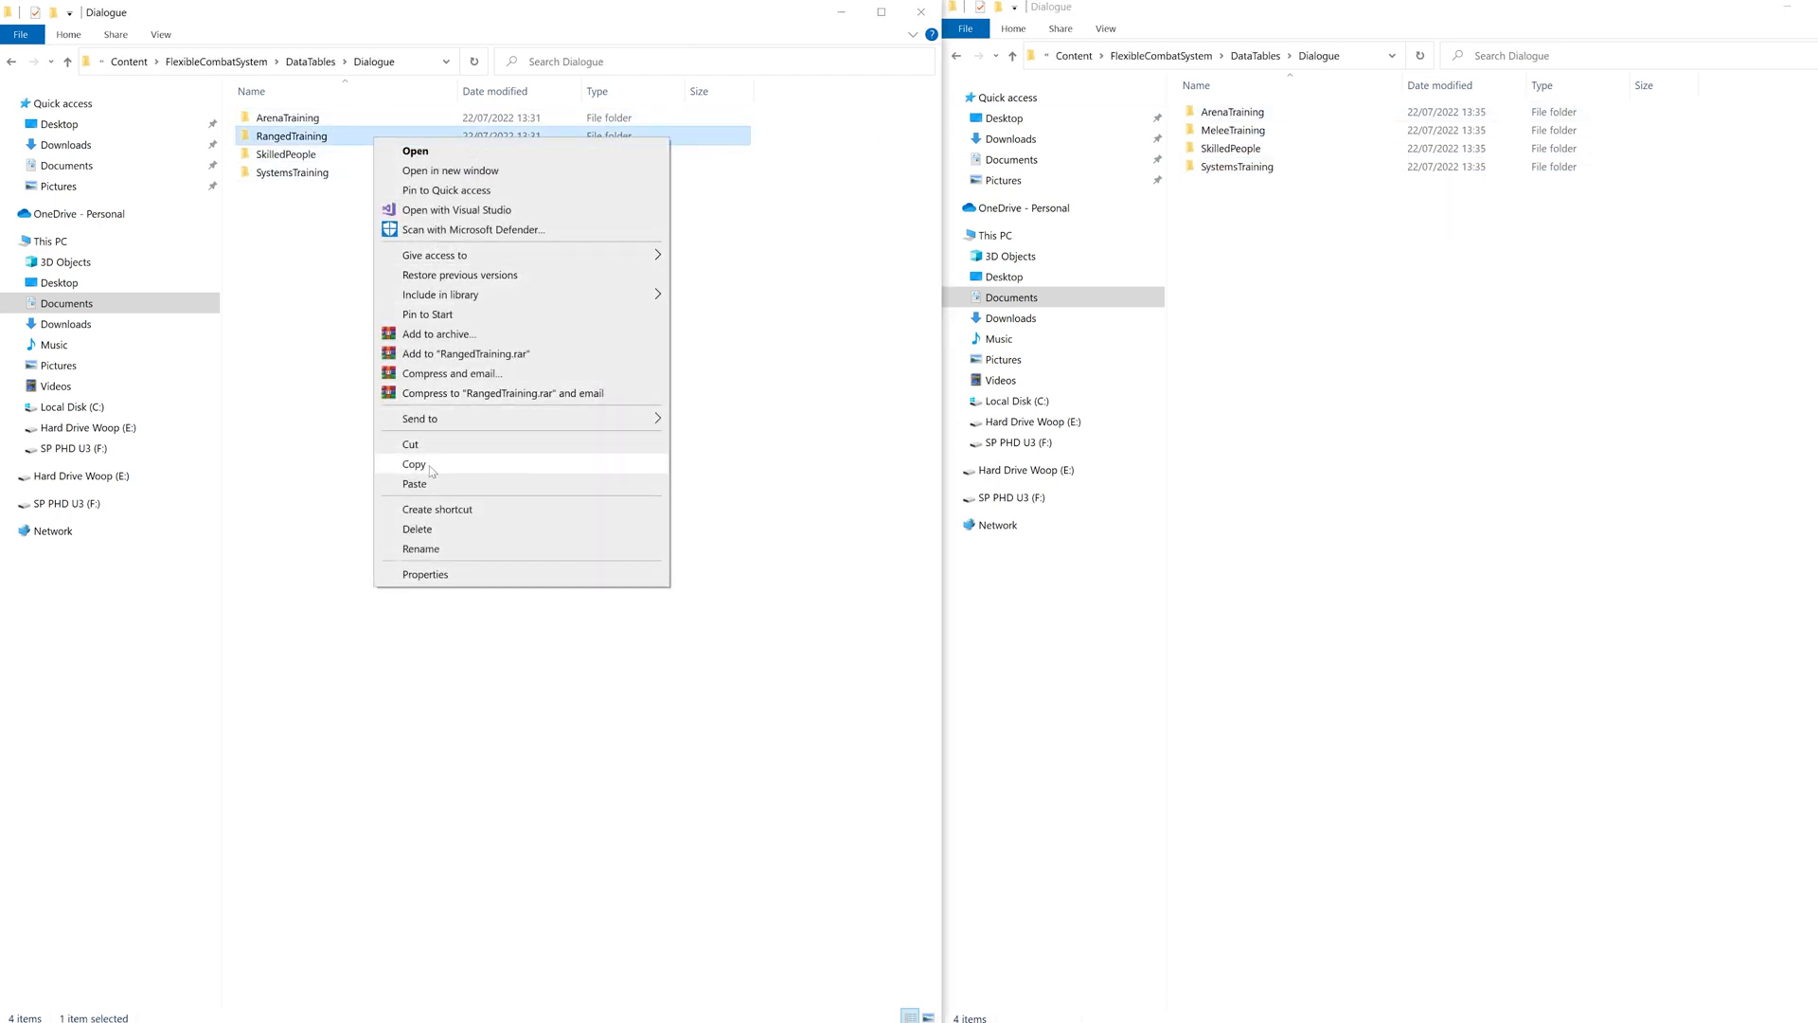
click(412, 464)
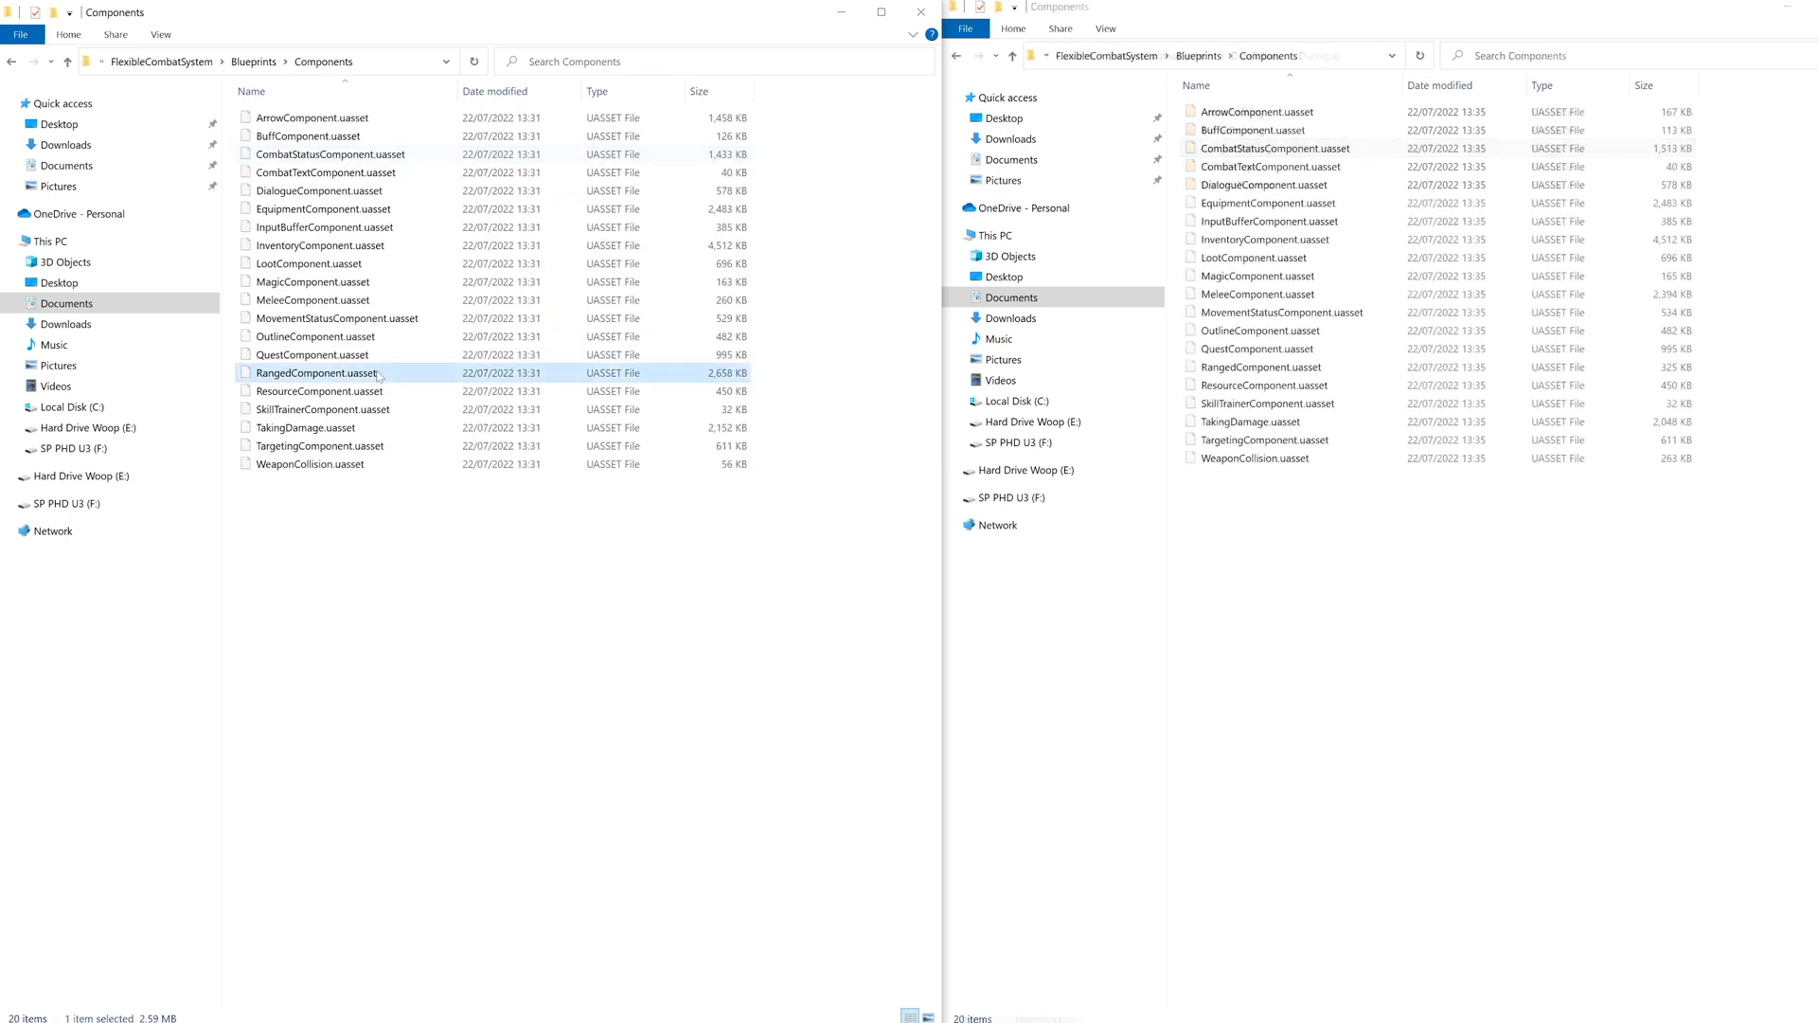
Replace the melee ArrowComponent and RangedComponent with the ranged project's copies
right_click(317, 371)
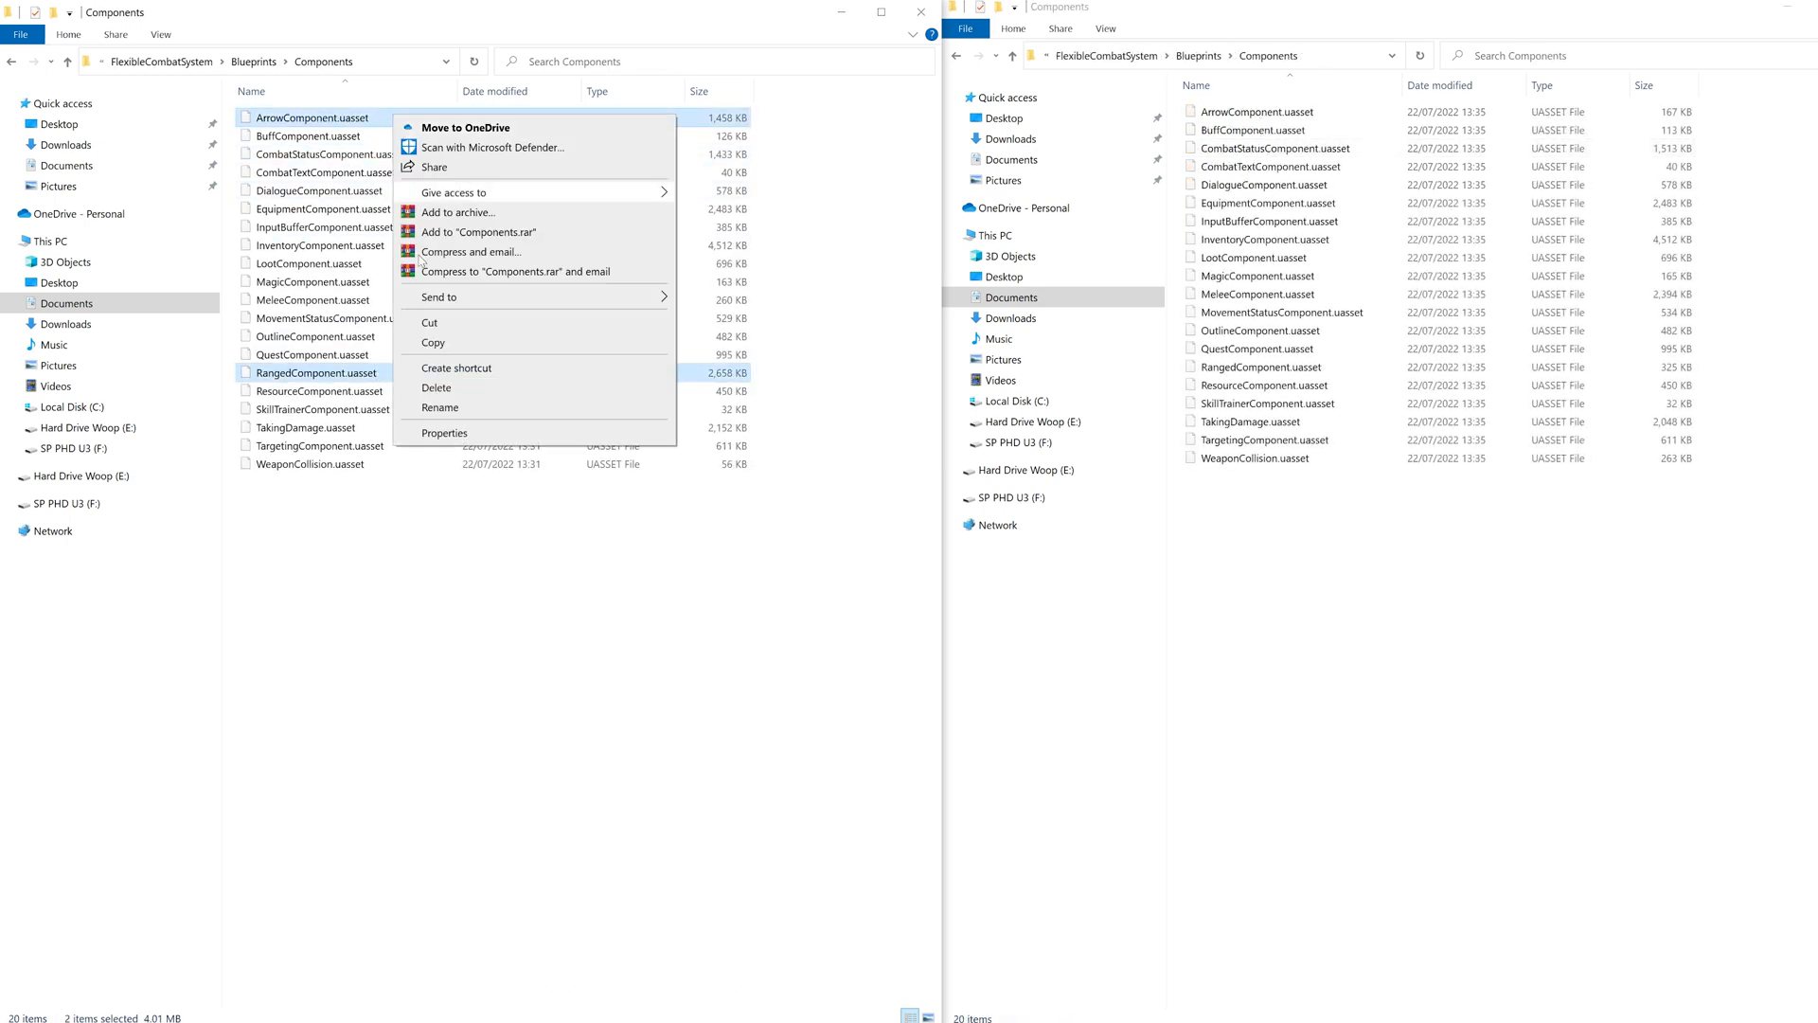
right_click(1315, 546)
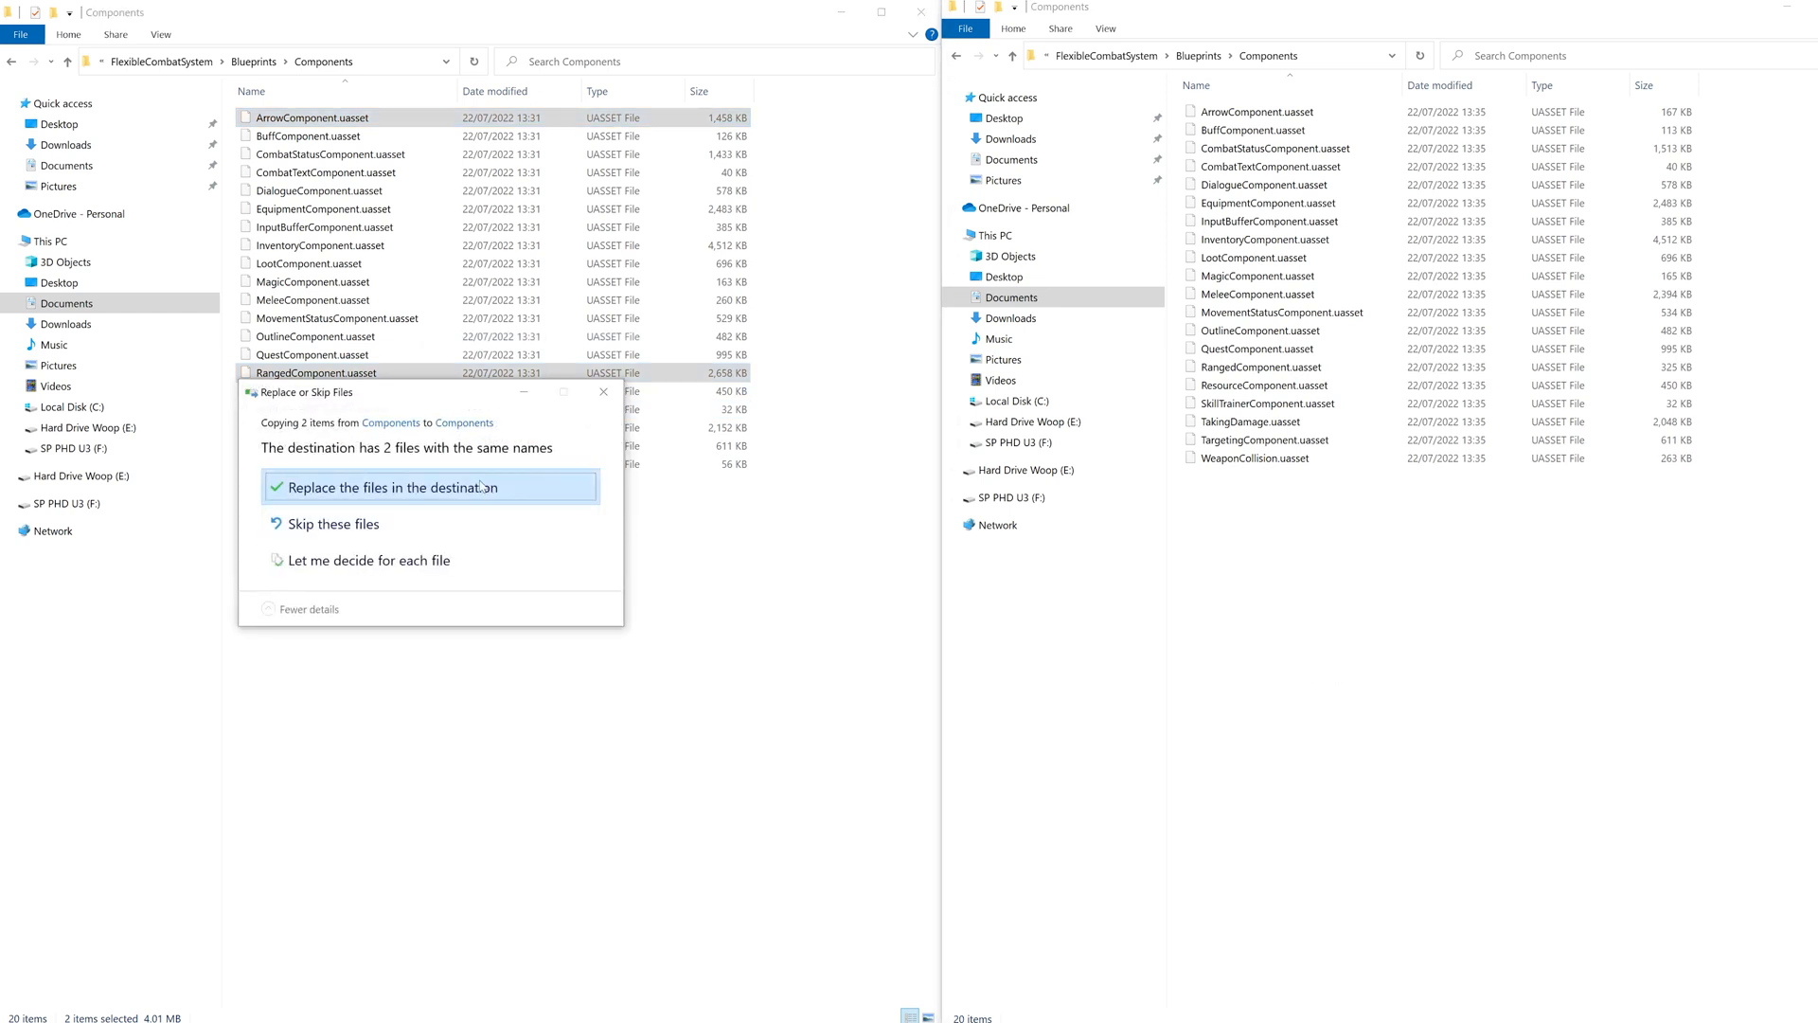
click(430, 487)
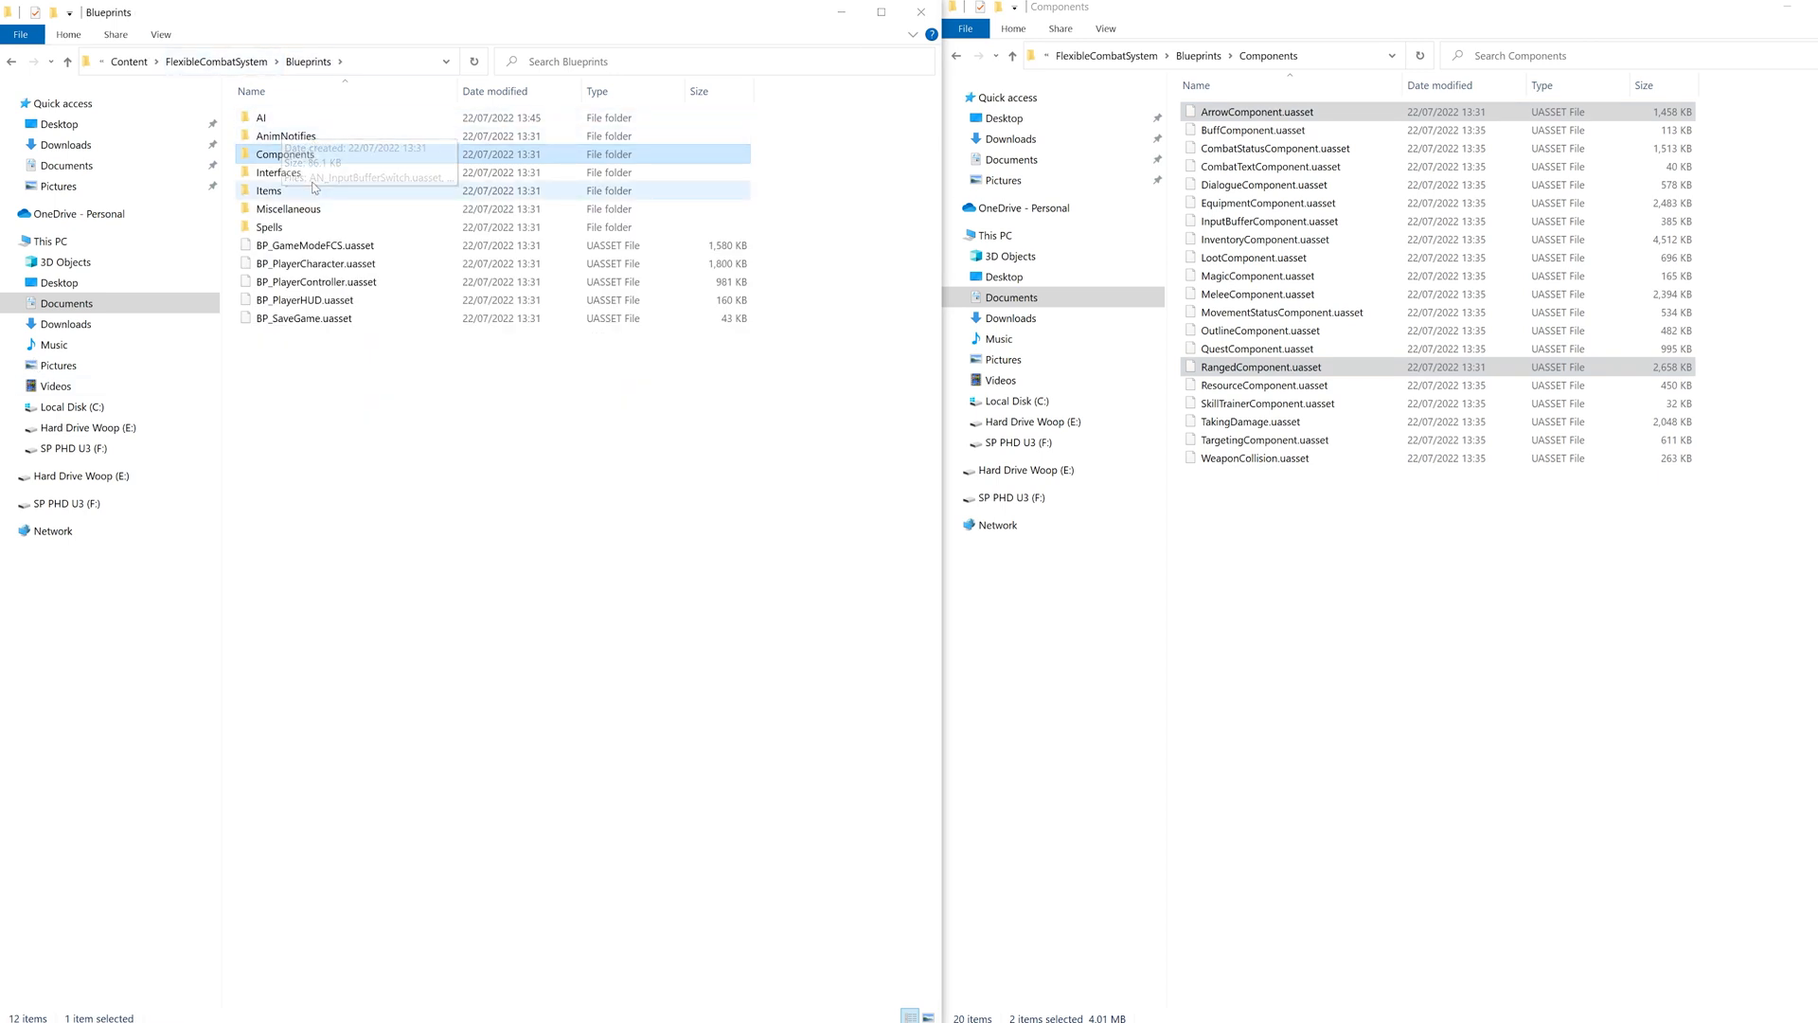
Replace the three quiver and bow pickup blueprints in PickUpItems with the ranged copies
double_click(268, 189)
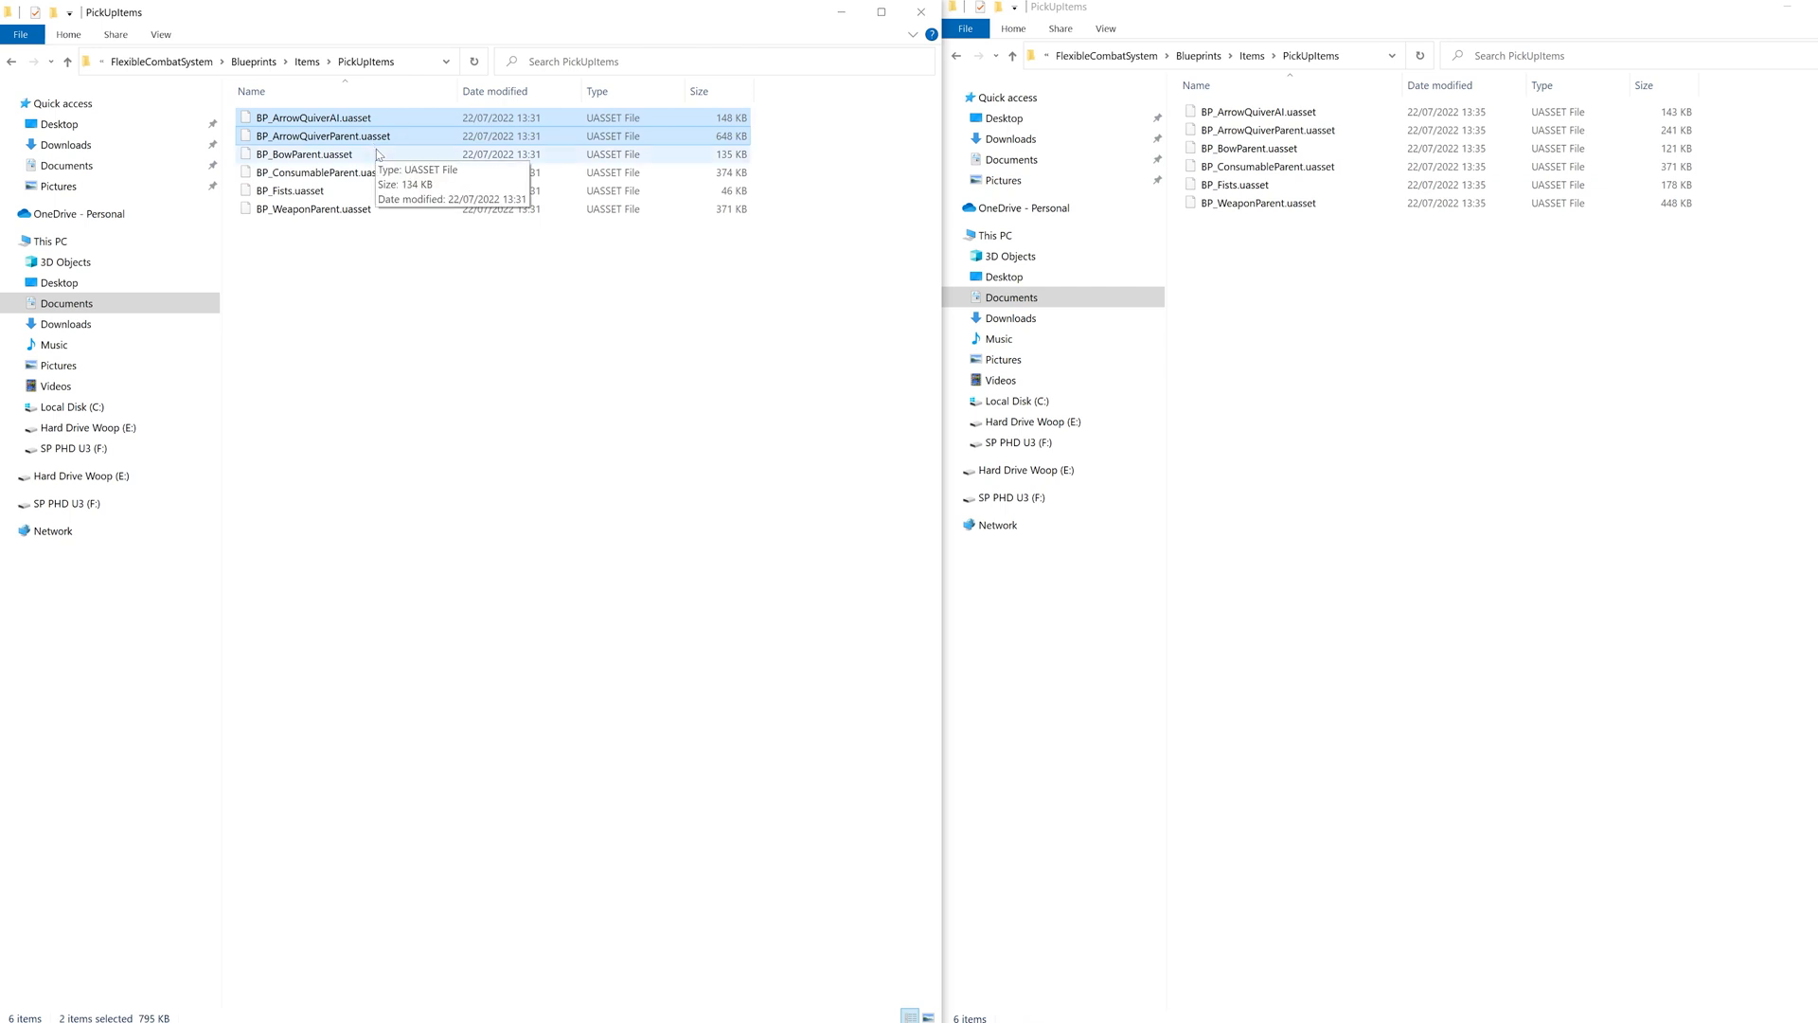
right_click(305, 154)
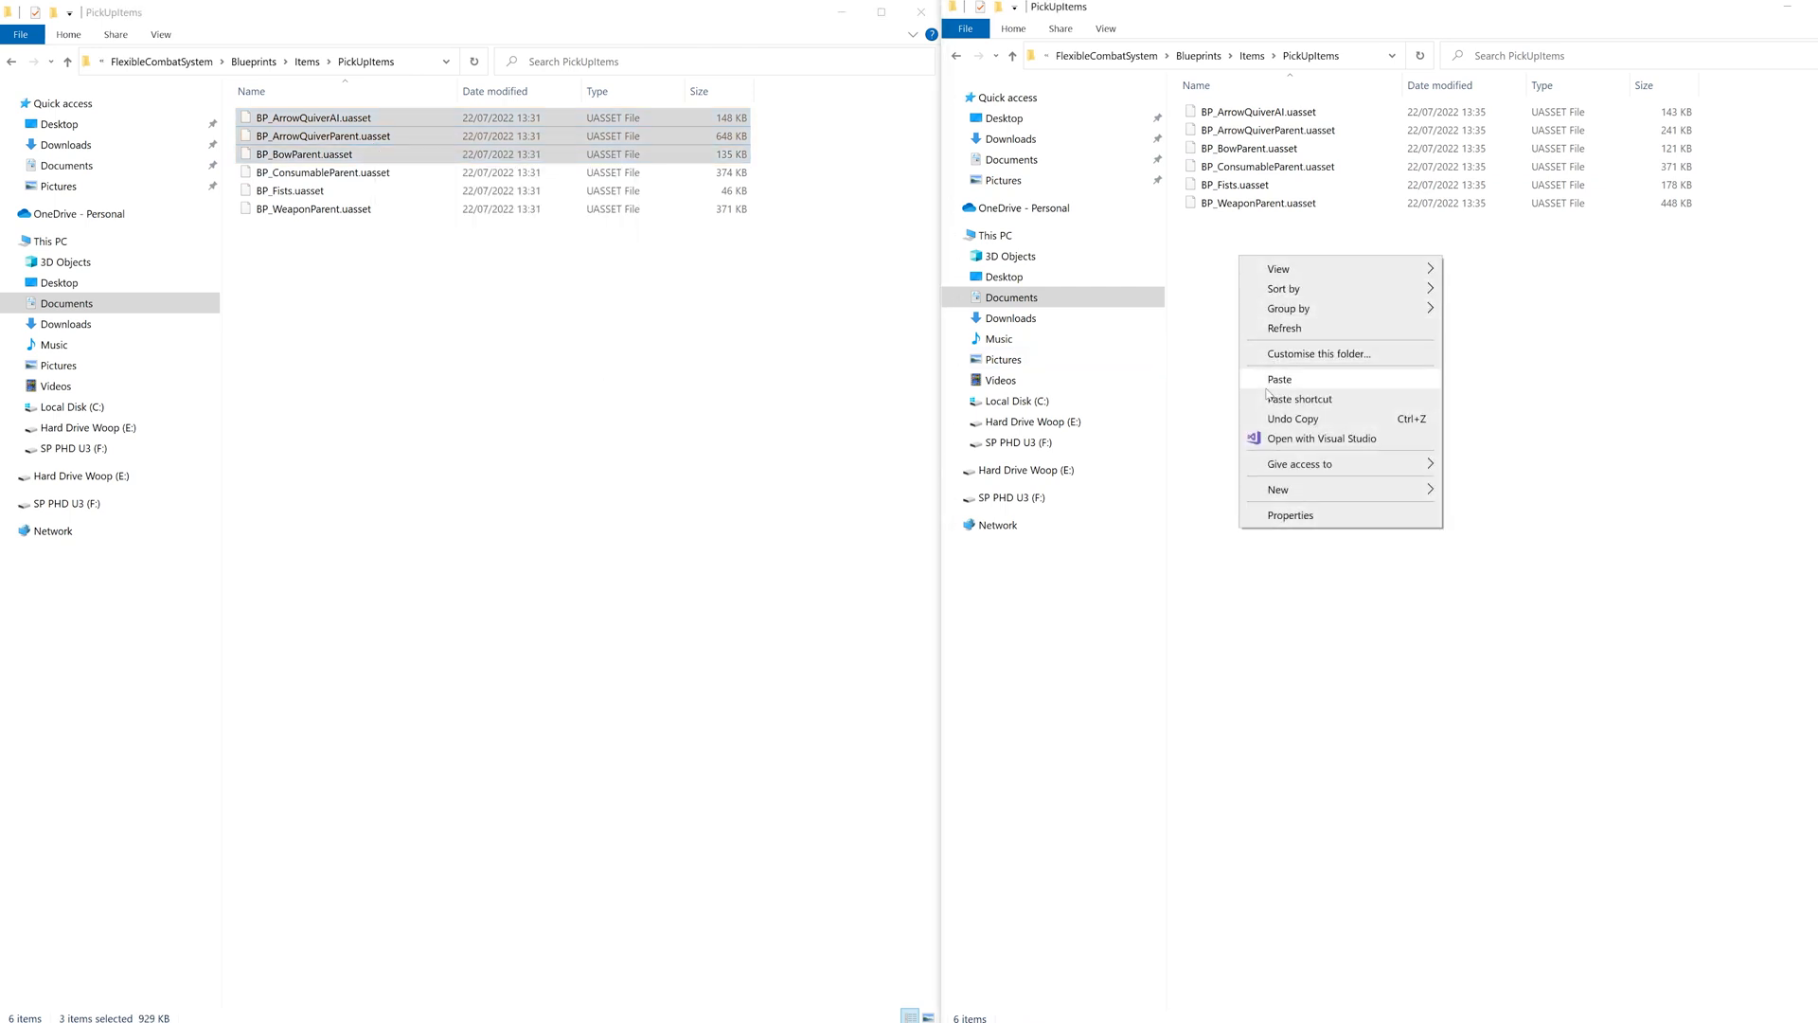
click(1278, 379)
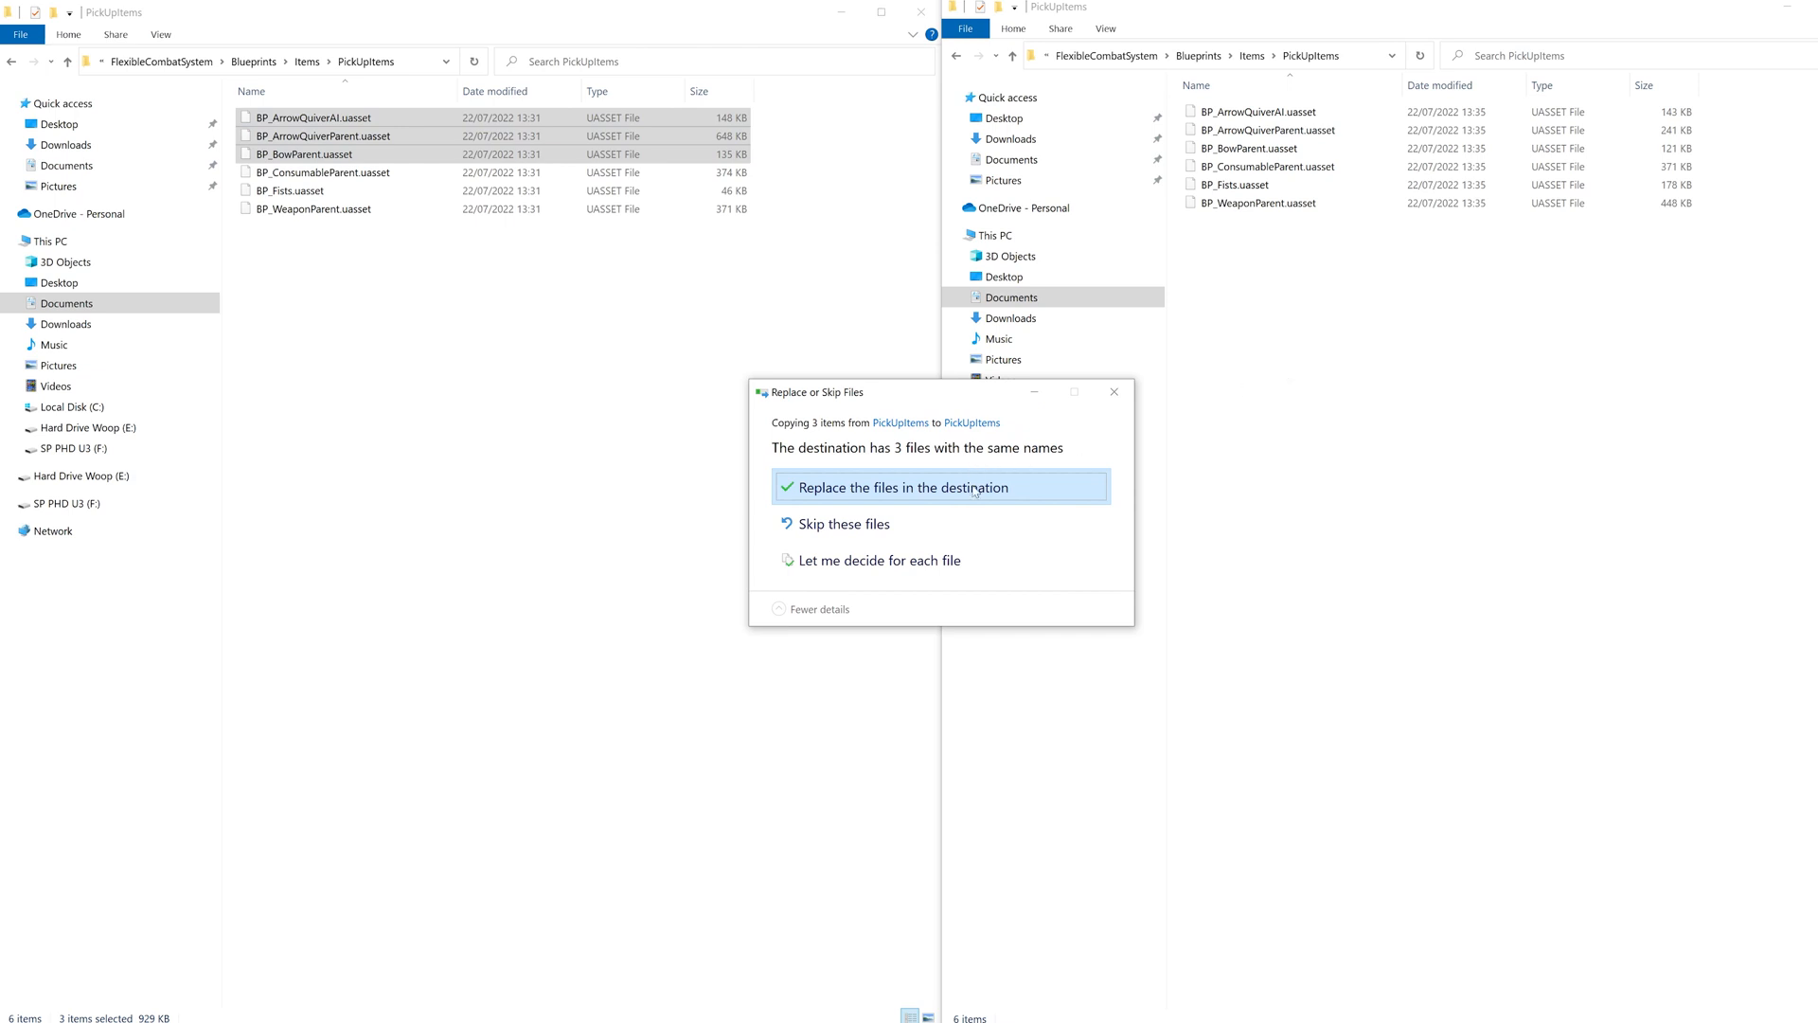
click(941, 487)
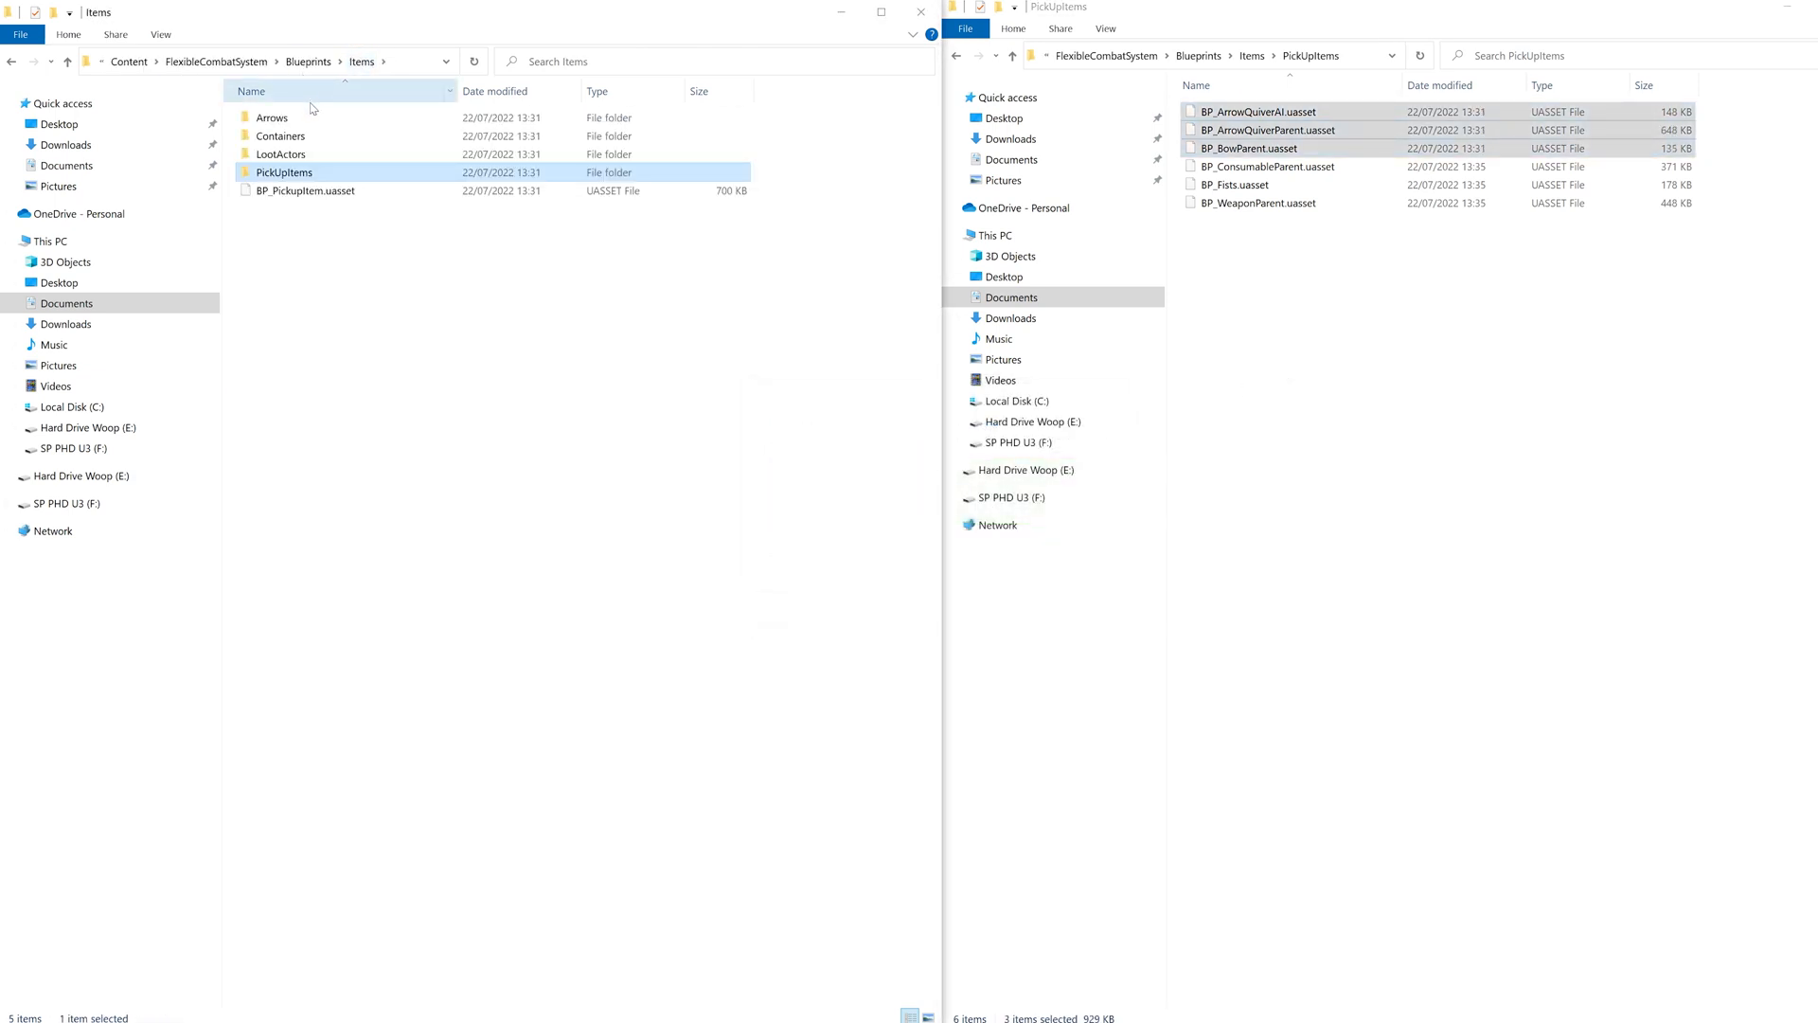
Replace all twelve arrow blueprints in the Arrows folder with the ranged copies
double_click(271, 117)
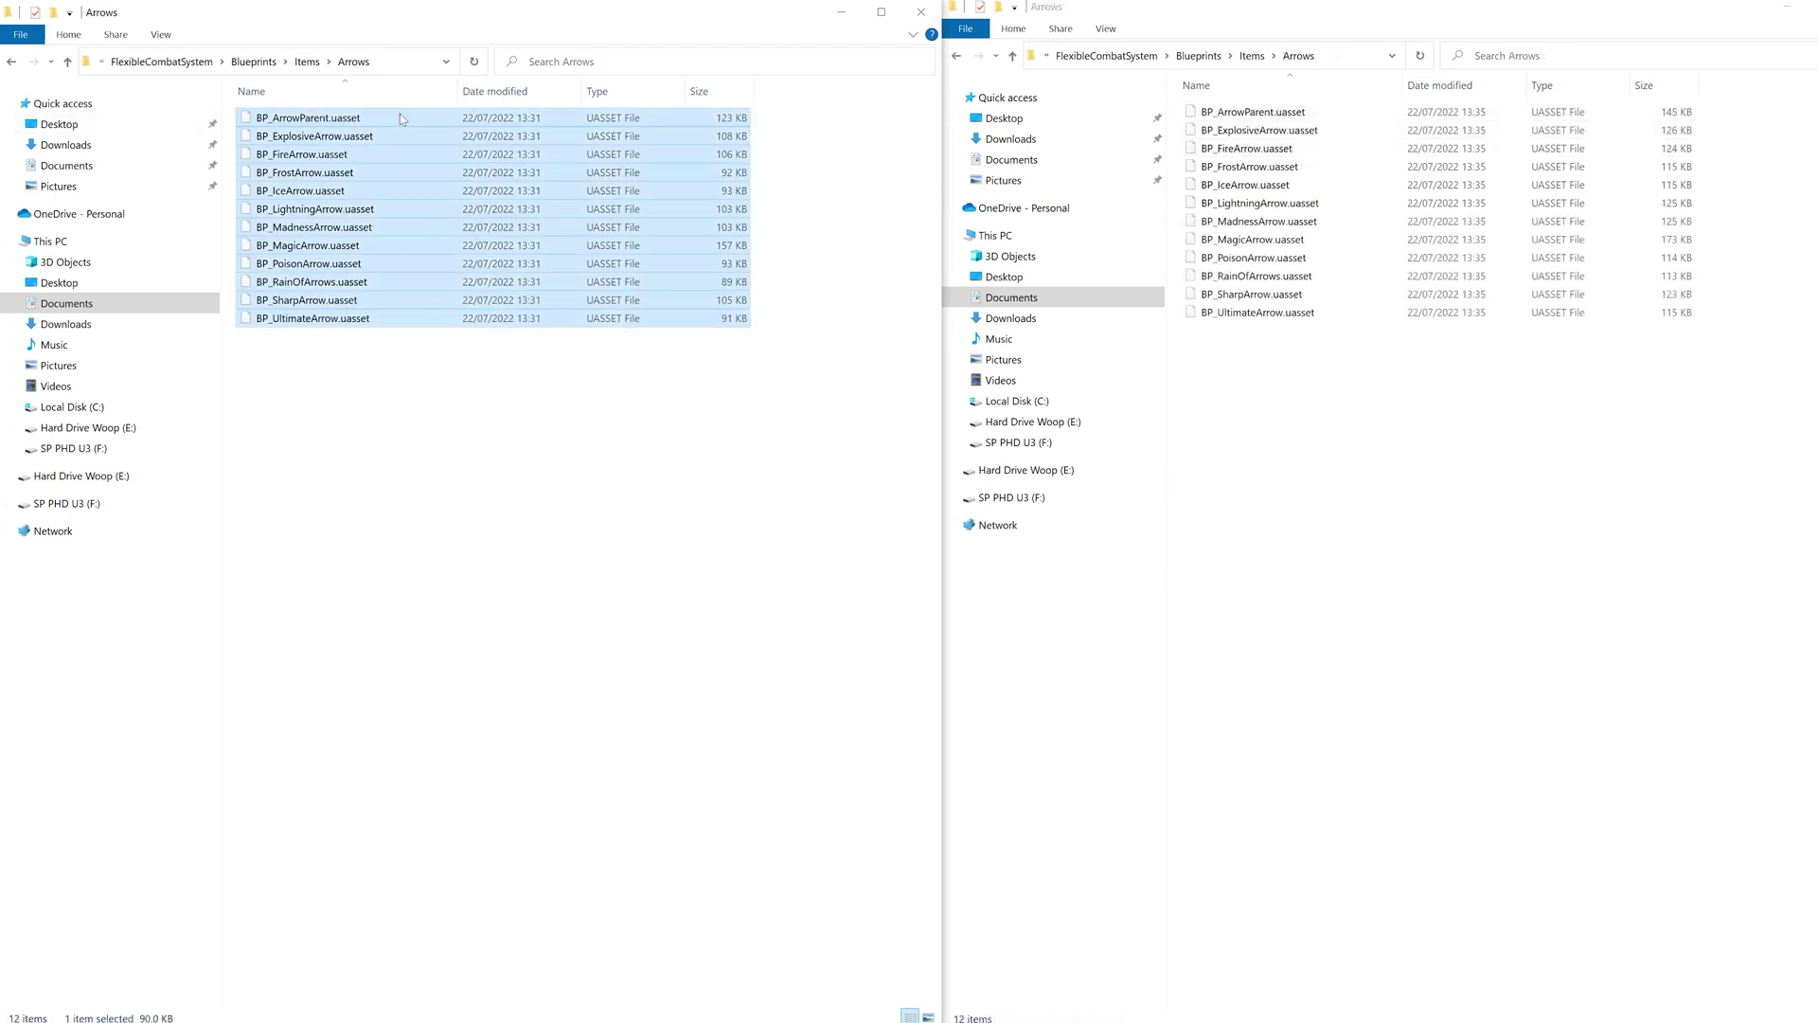
key(ctrl+a)
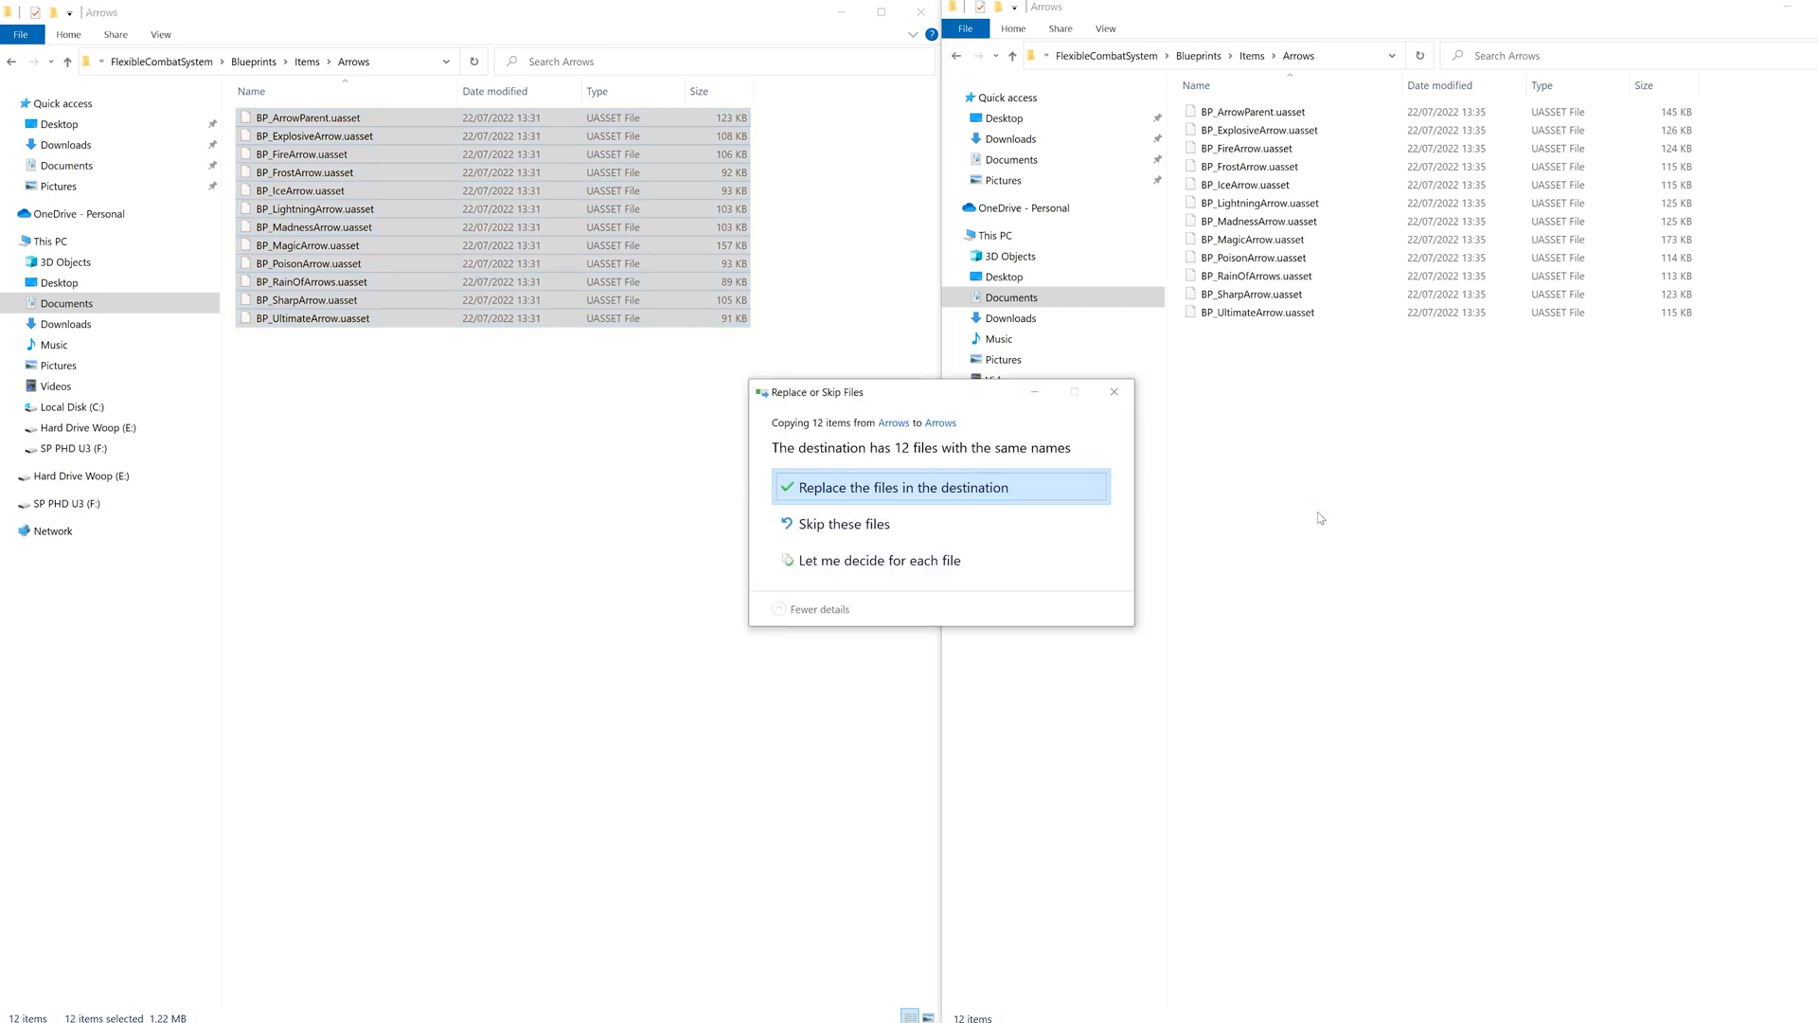
click(903, 487)
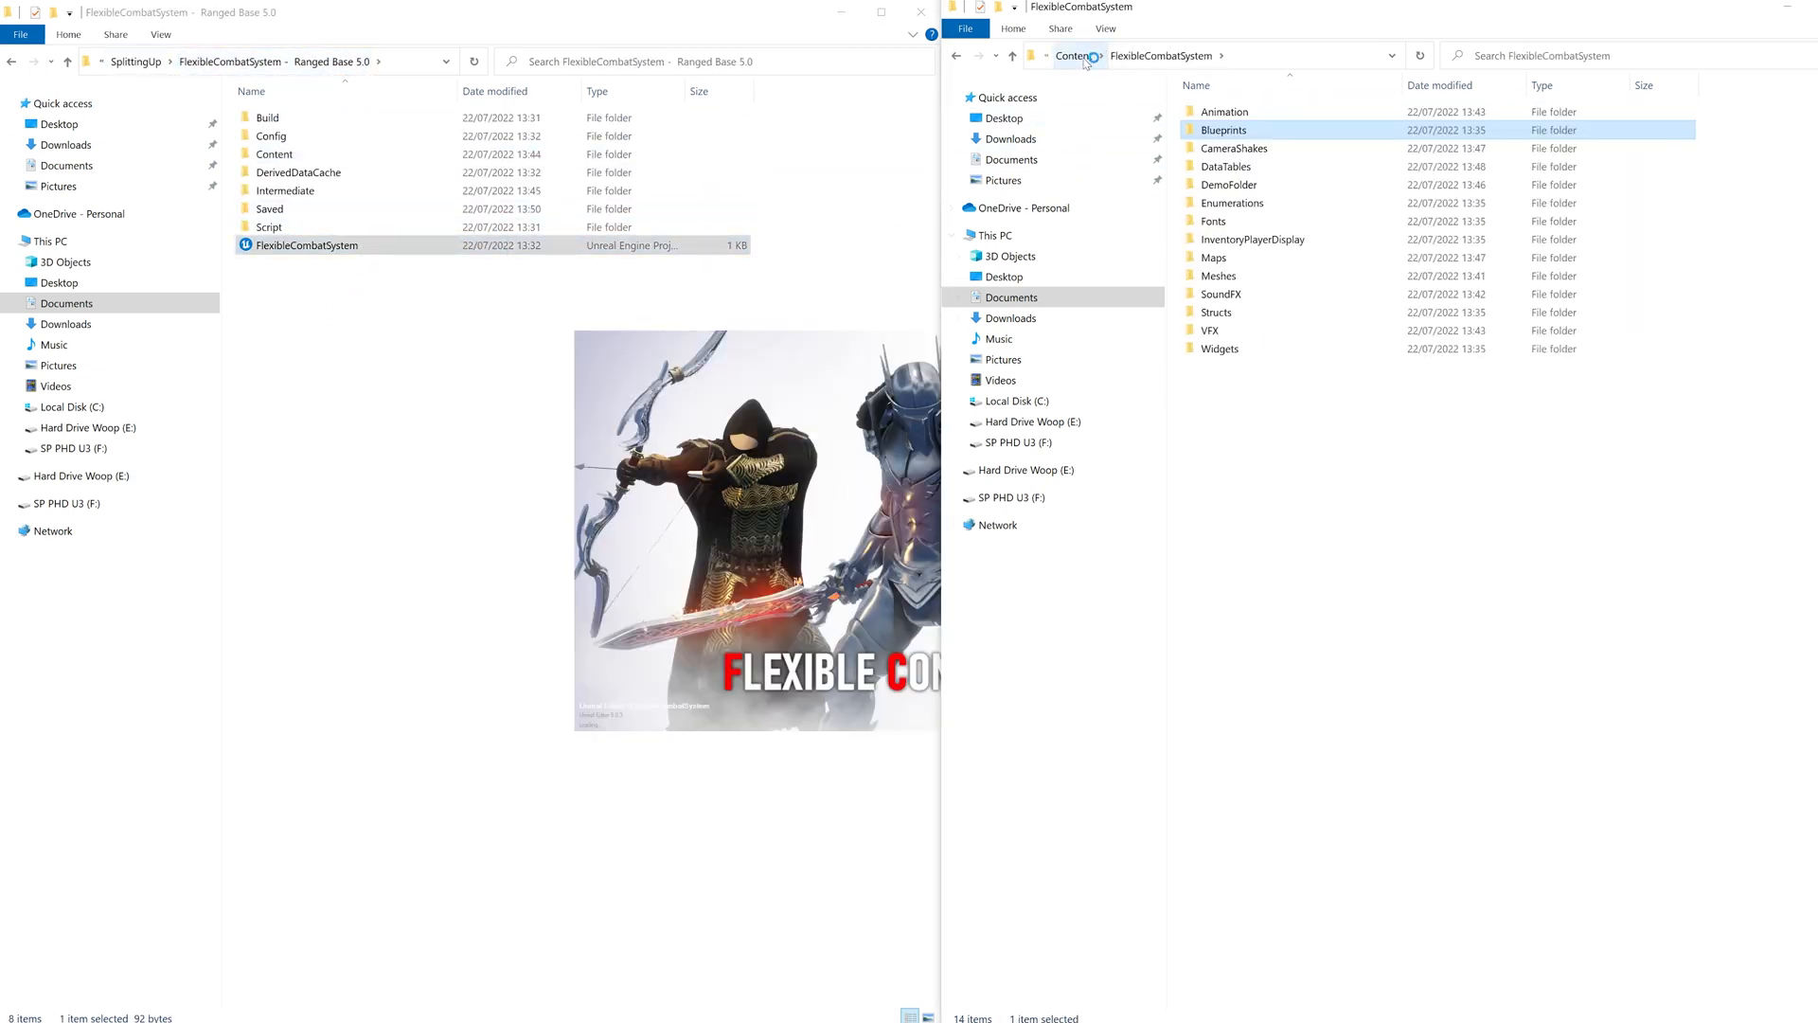
Launch FlexibleCombatSystem.uproject from the Melee Base 5.0 folder
click(1075, 55)
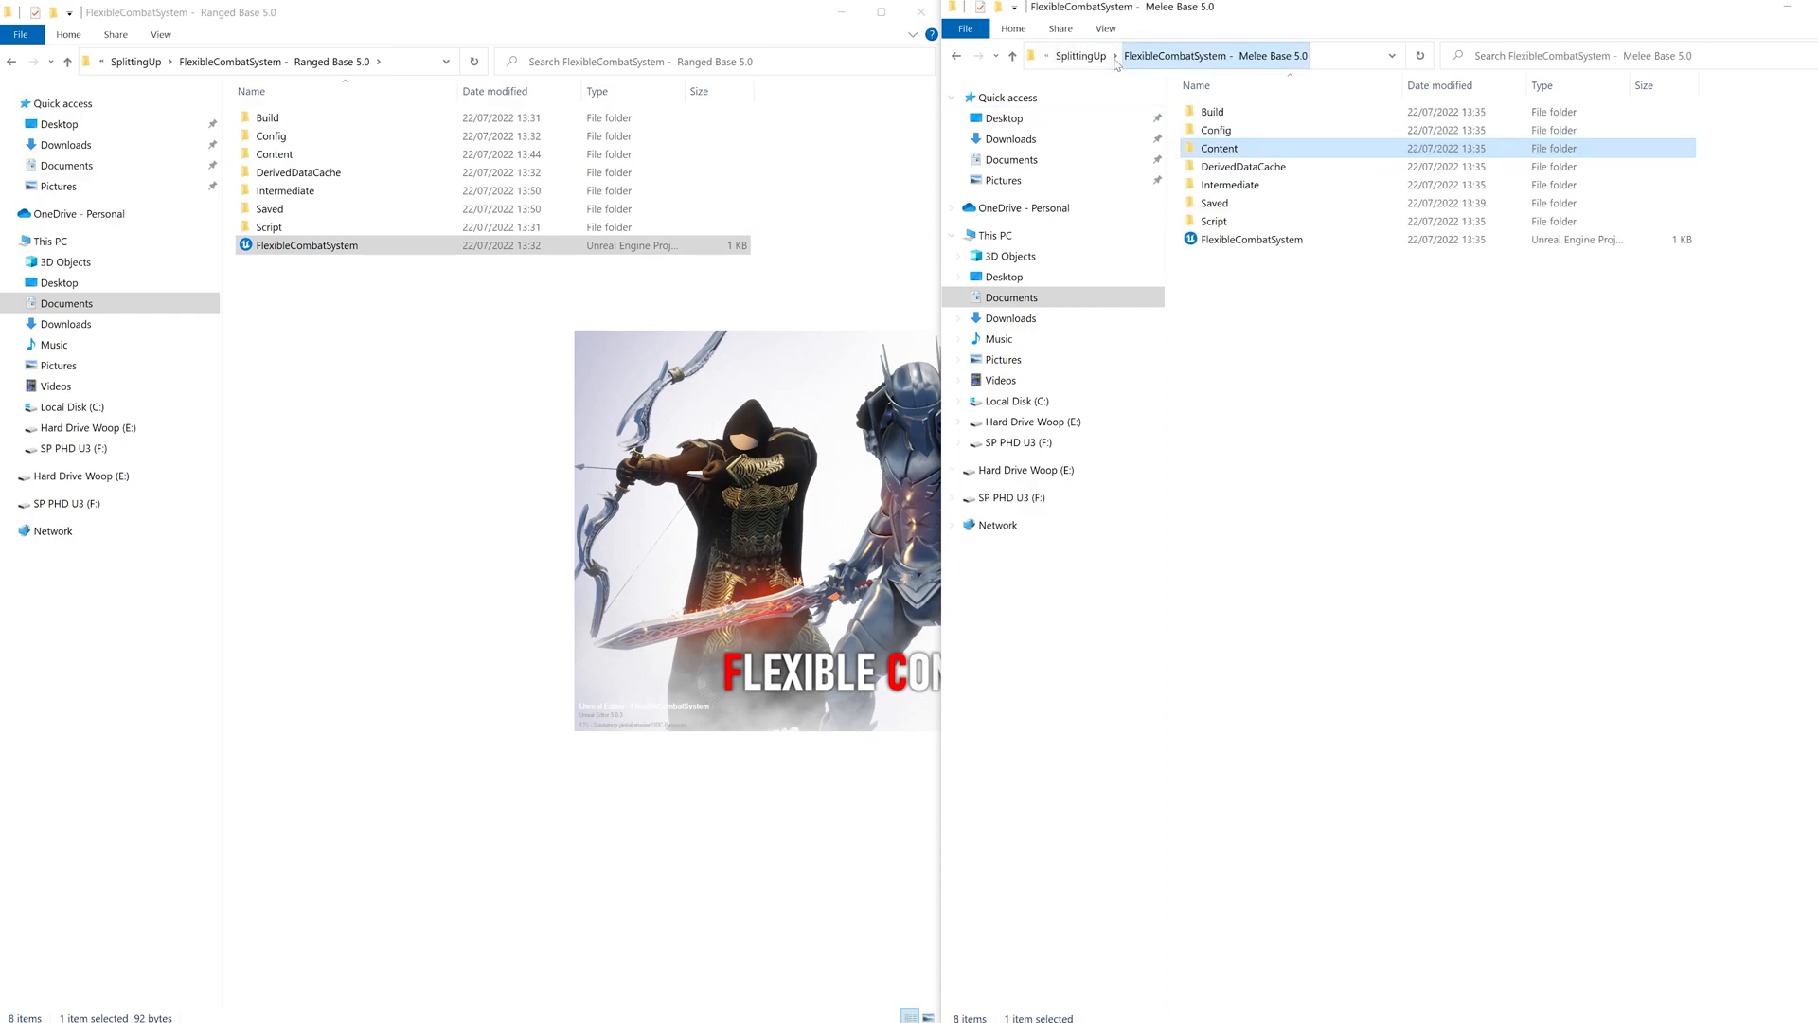
click(1250, 239)
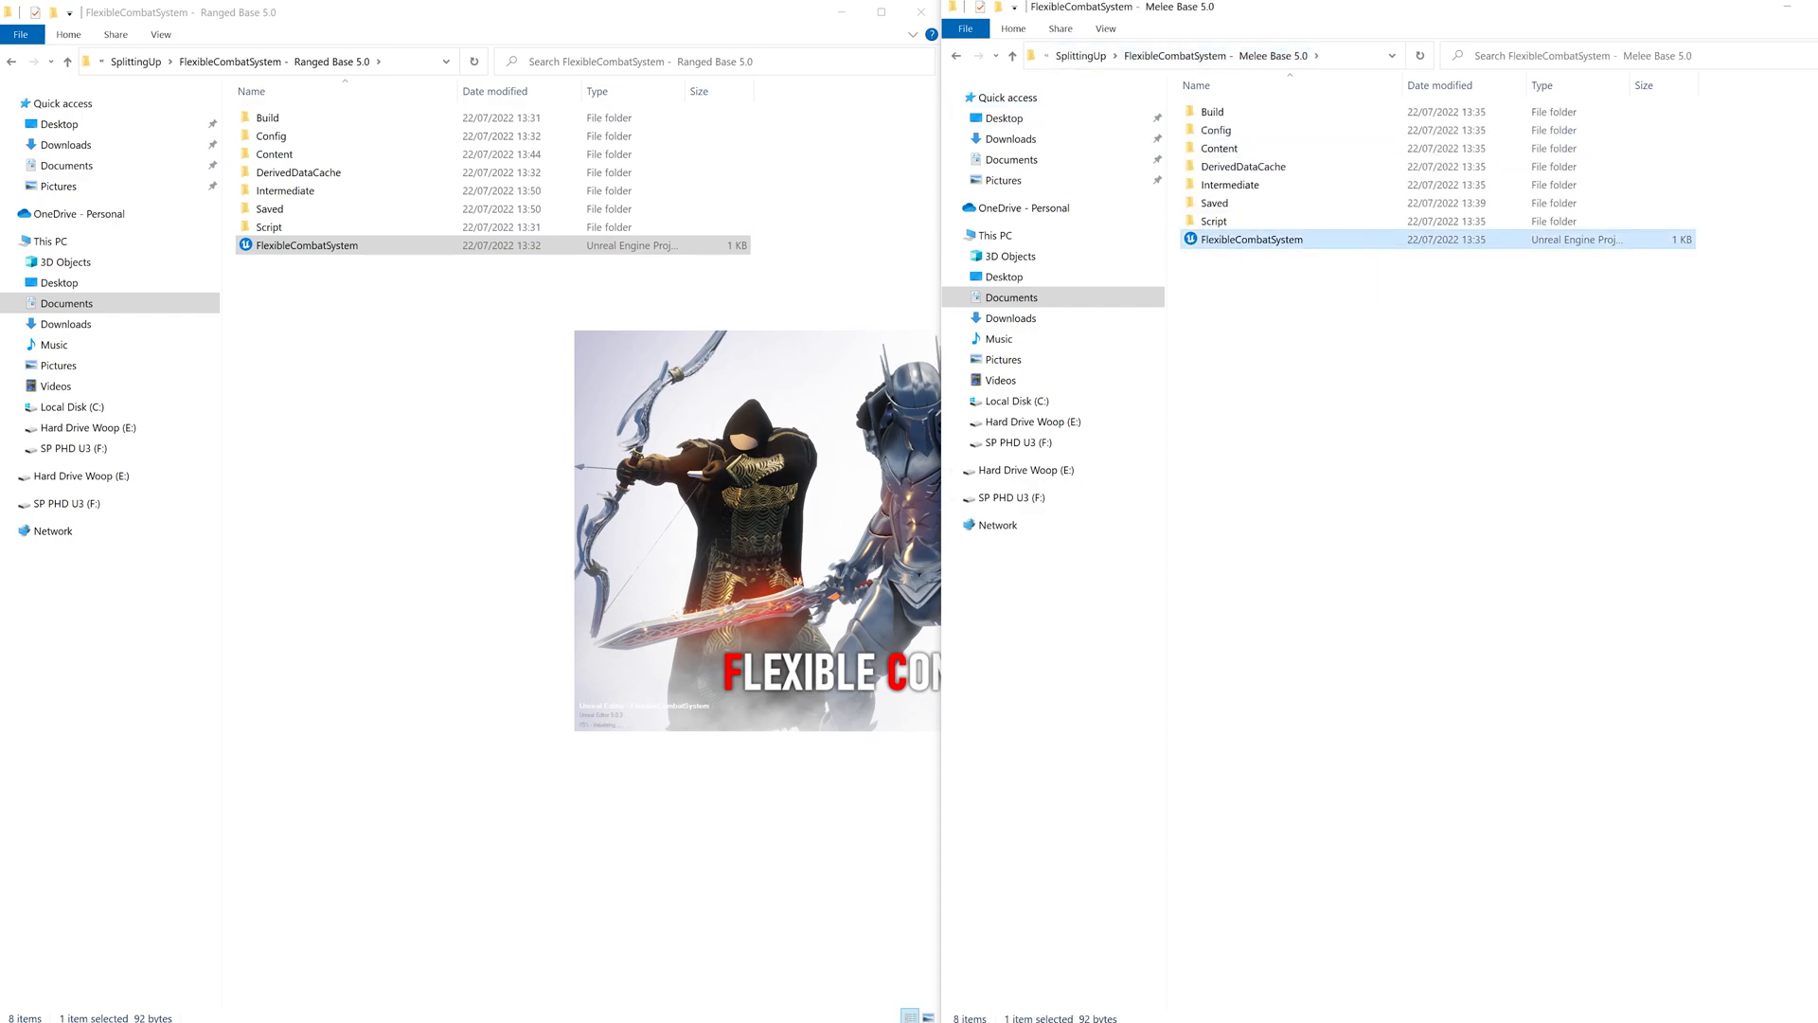
double_click(305, 244)
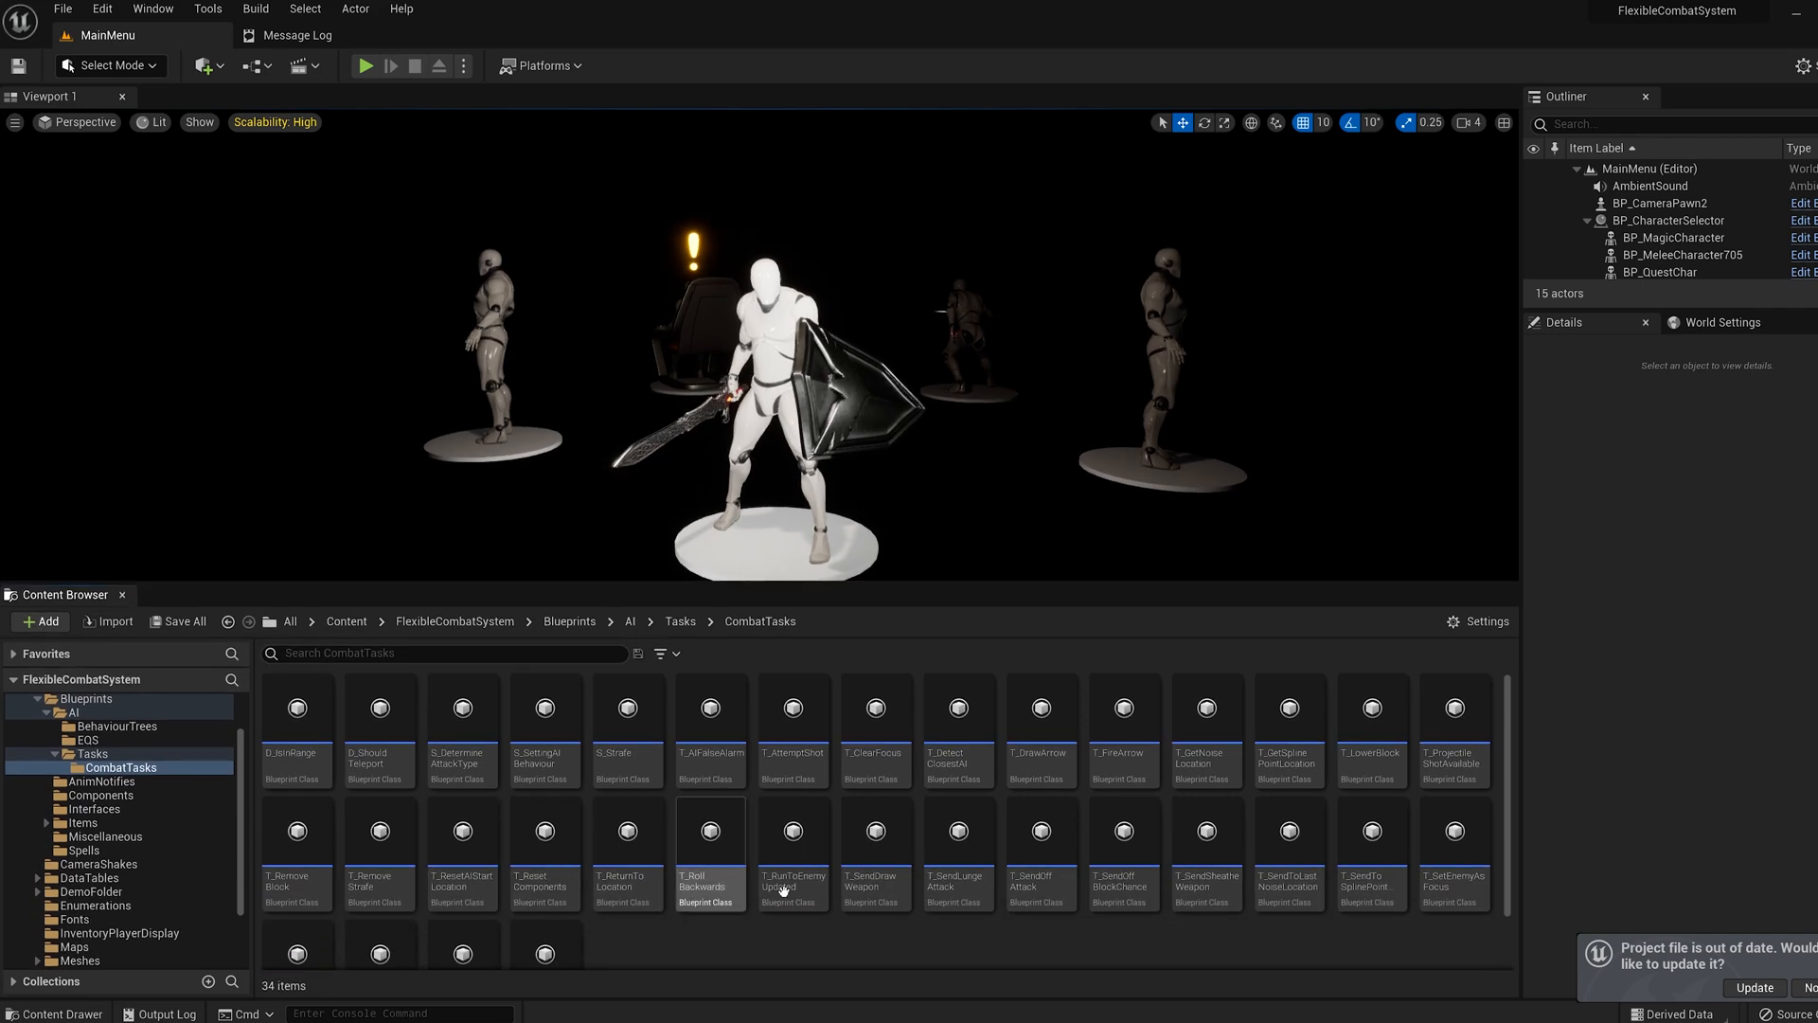
click(1042, 708)
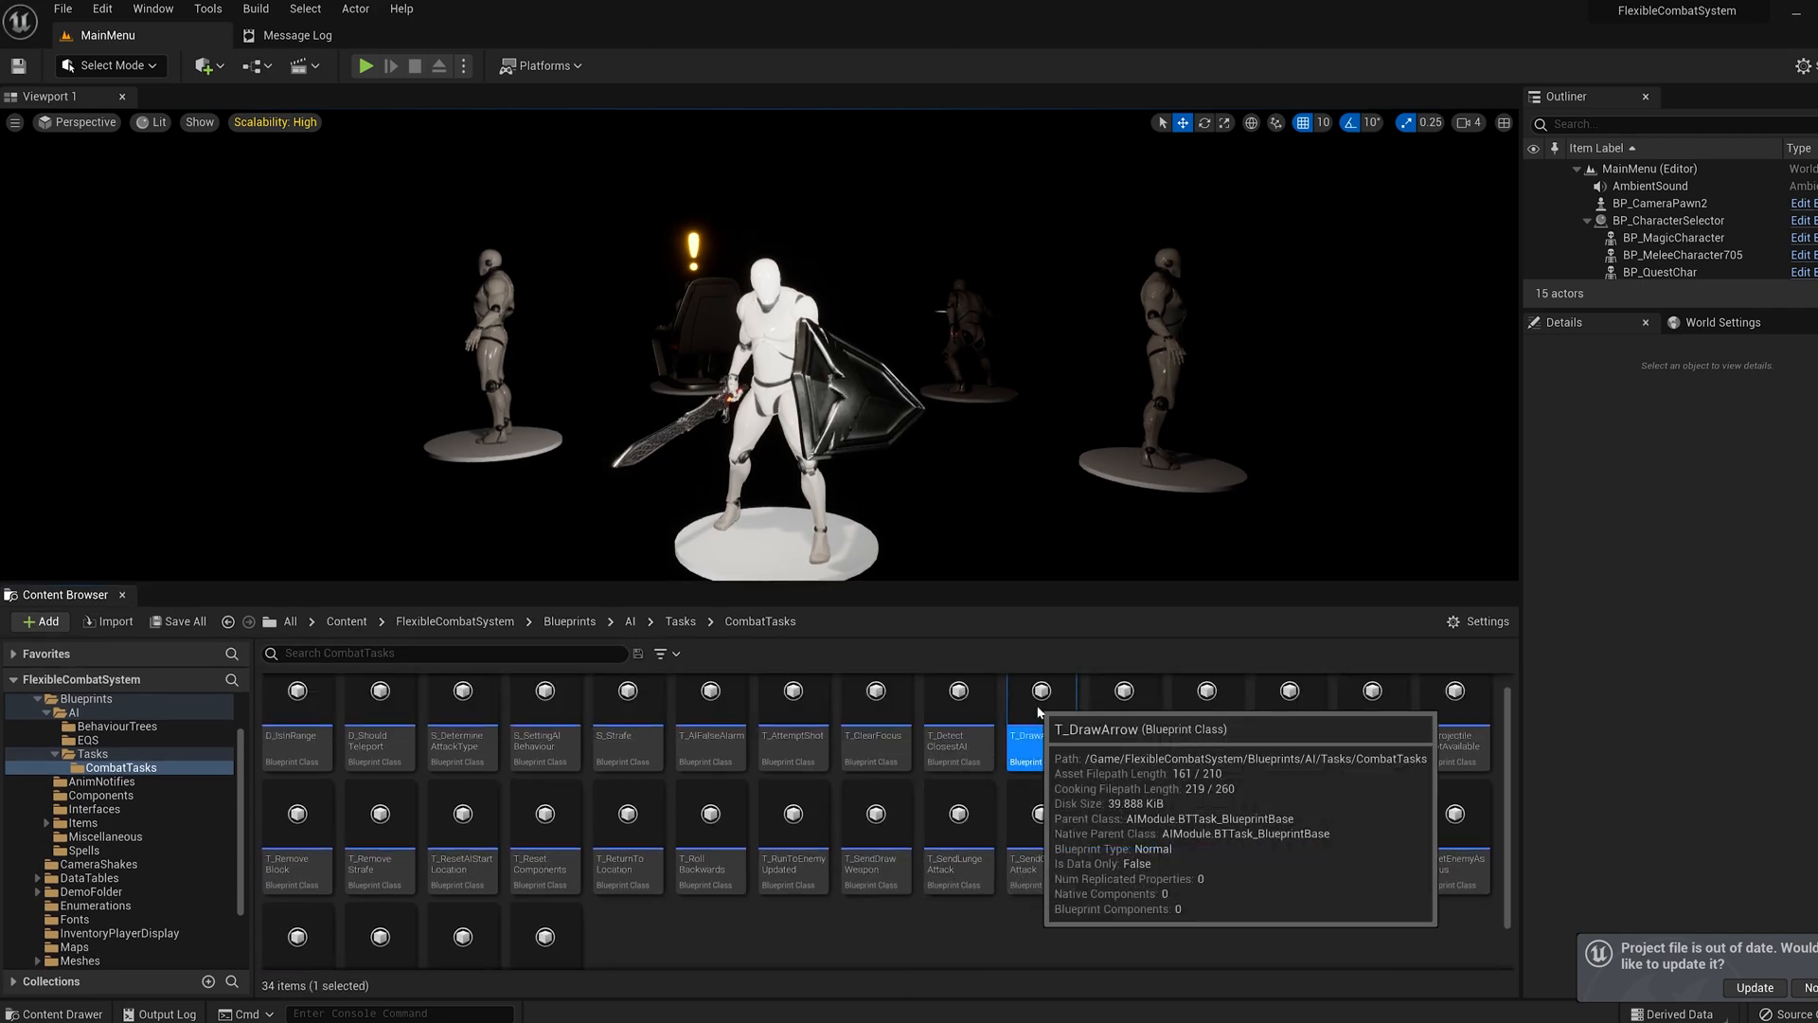
double_click(1041, 691)
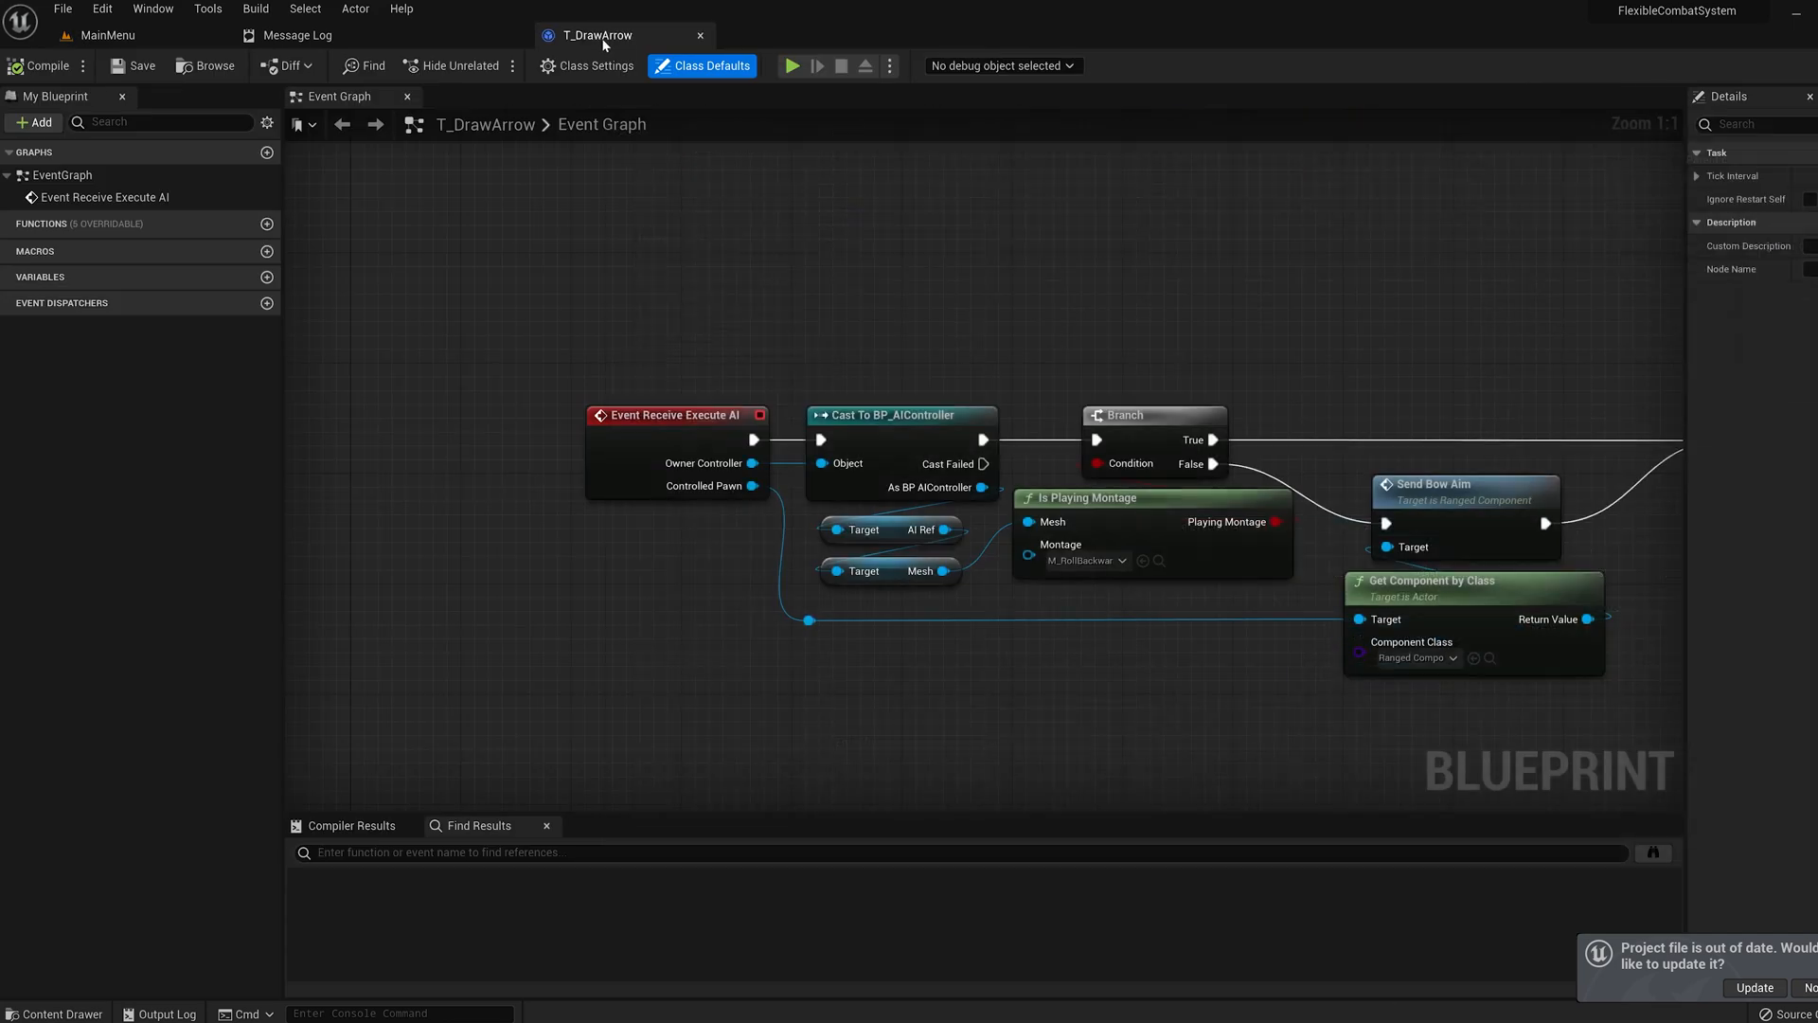
click(95, 34)
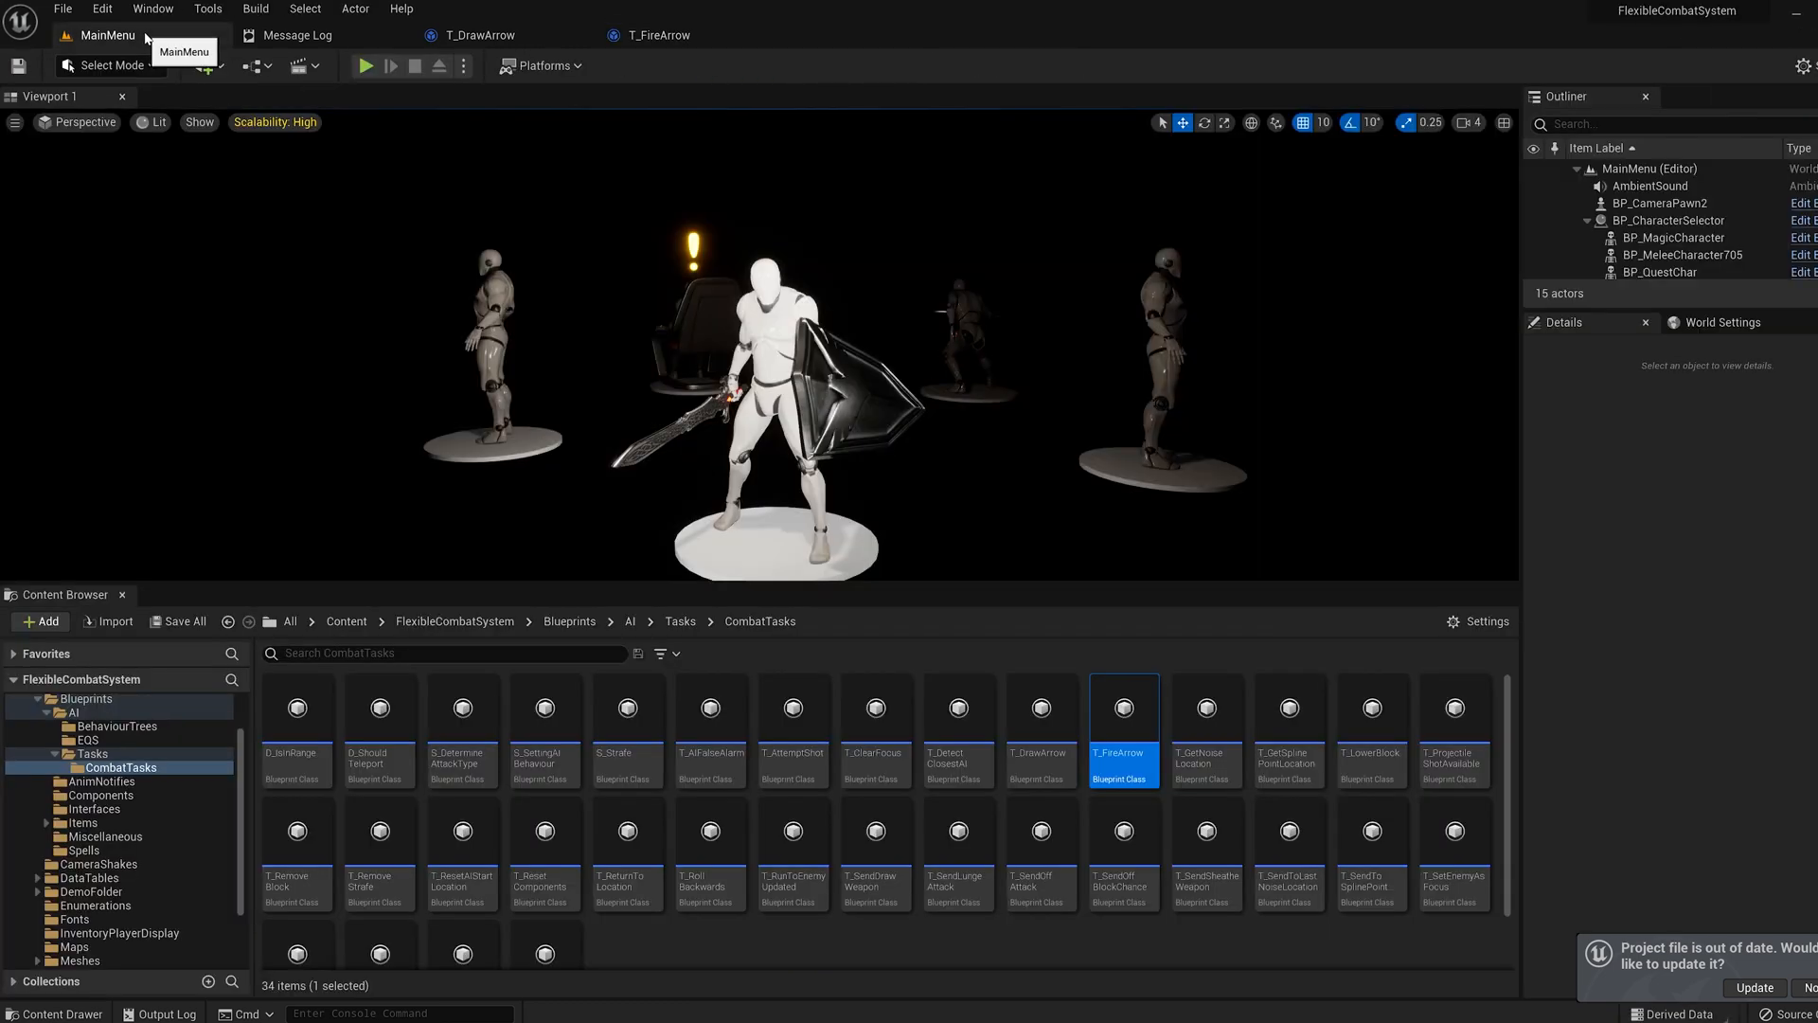
double_click(1455, 709)
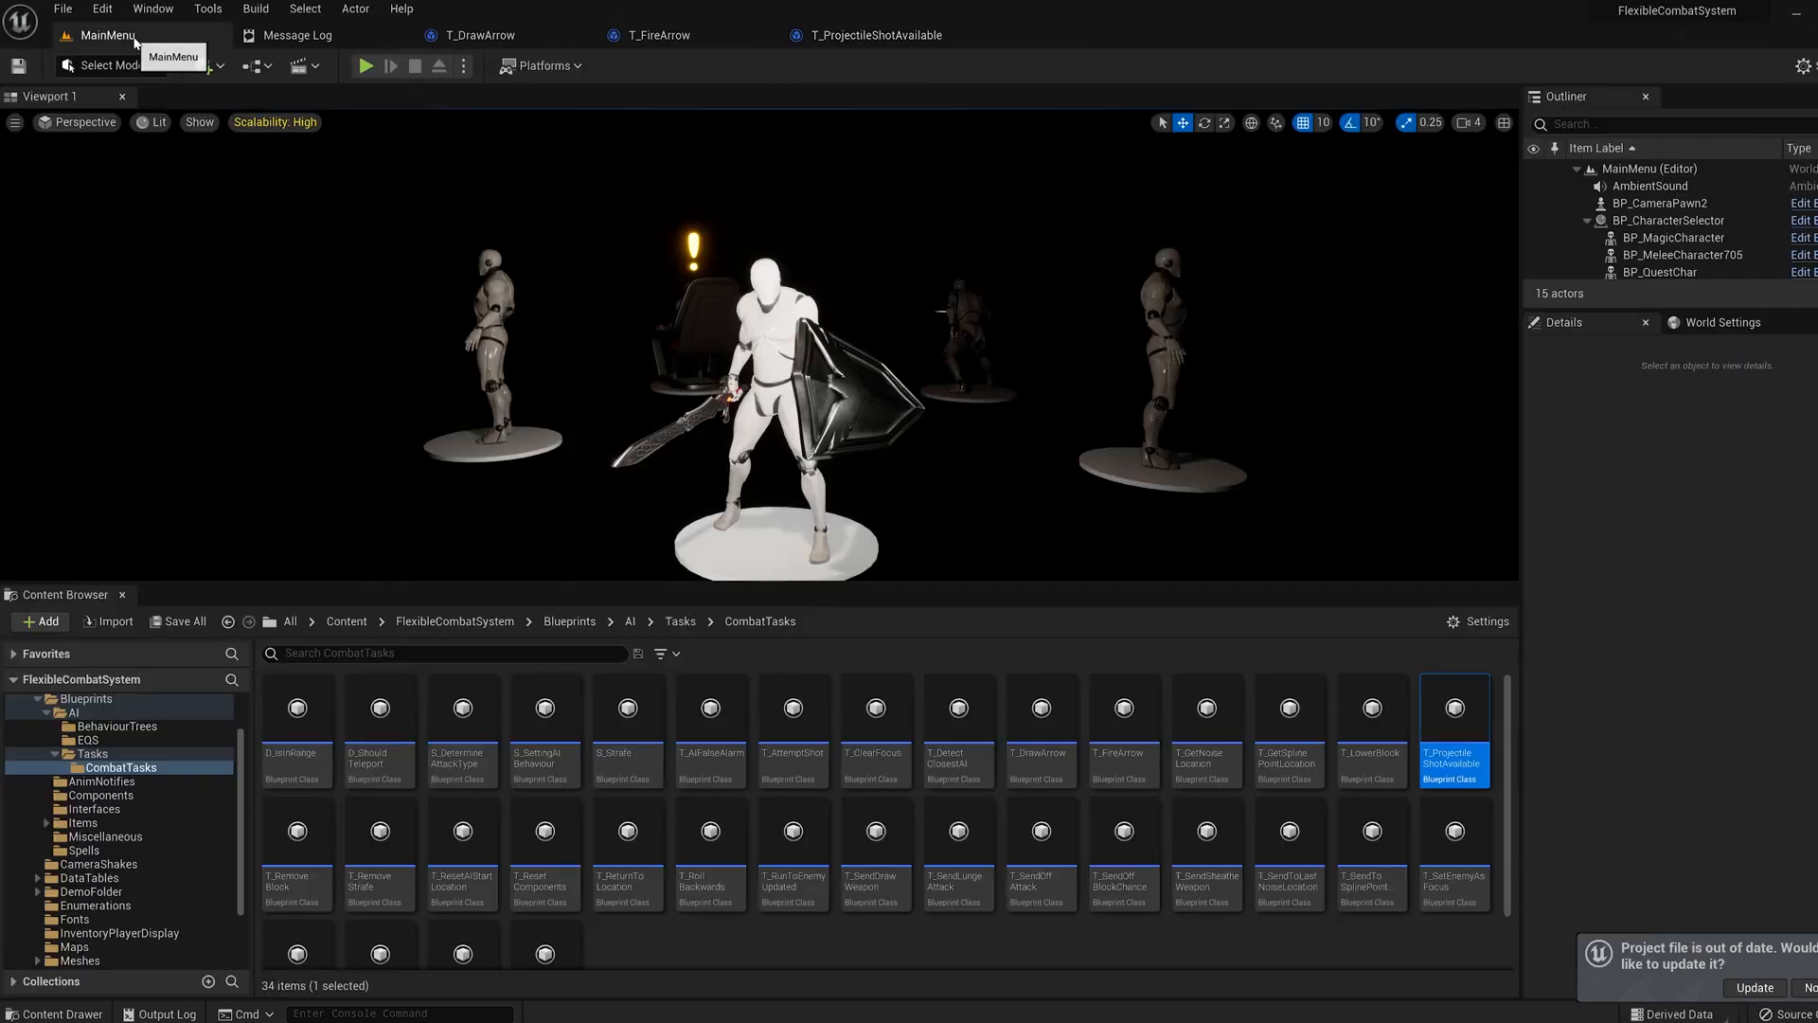
double_click(793, 708)
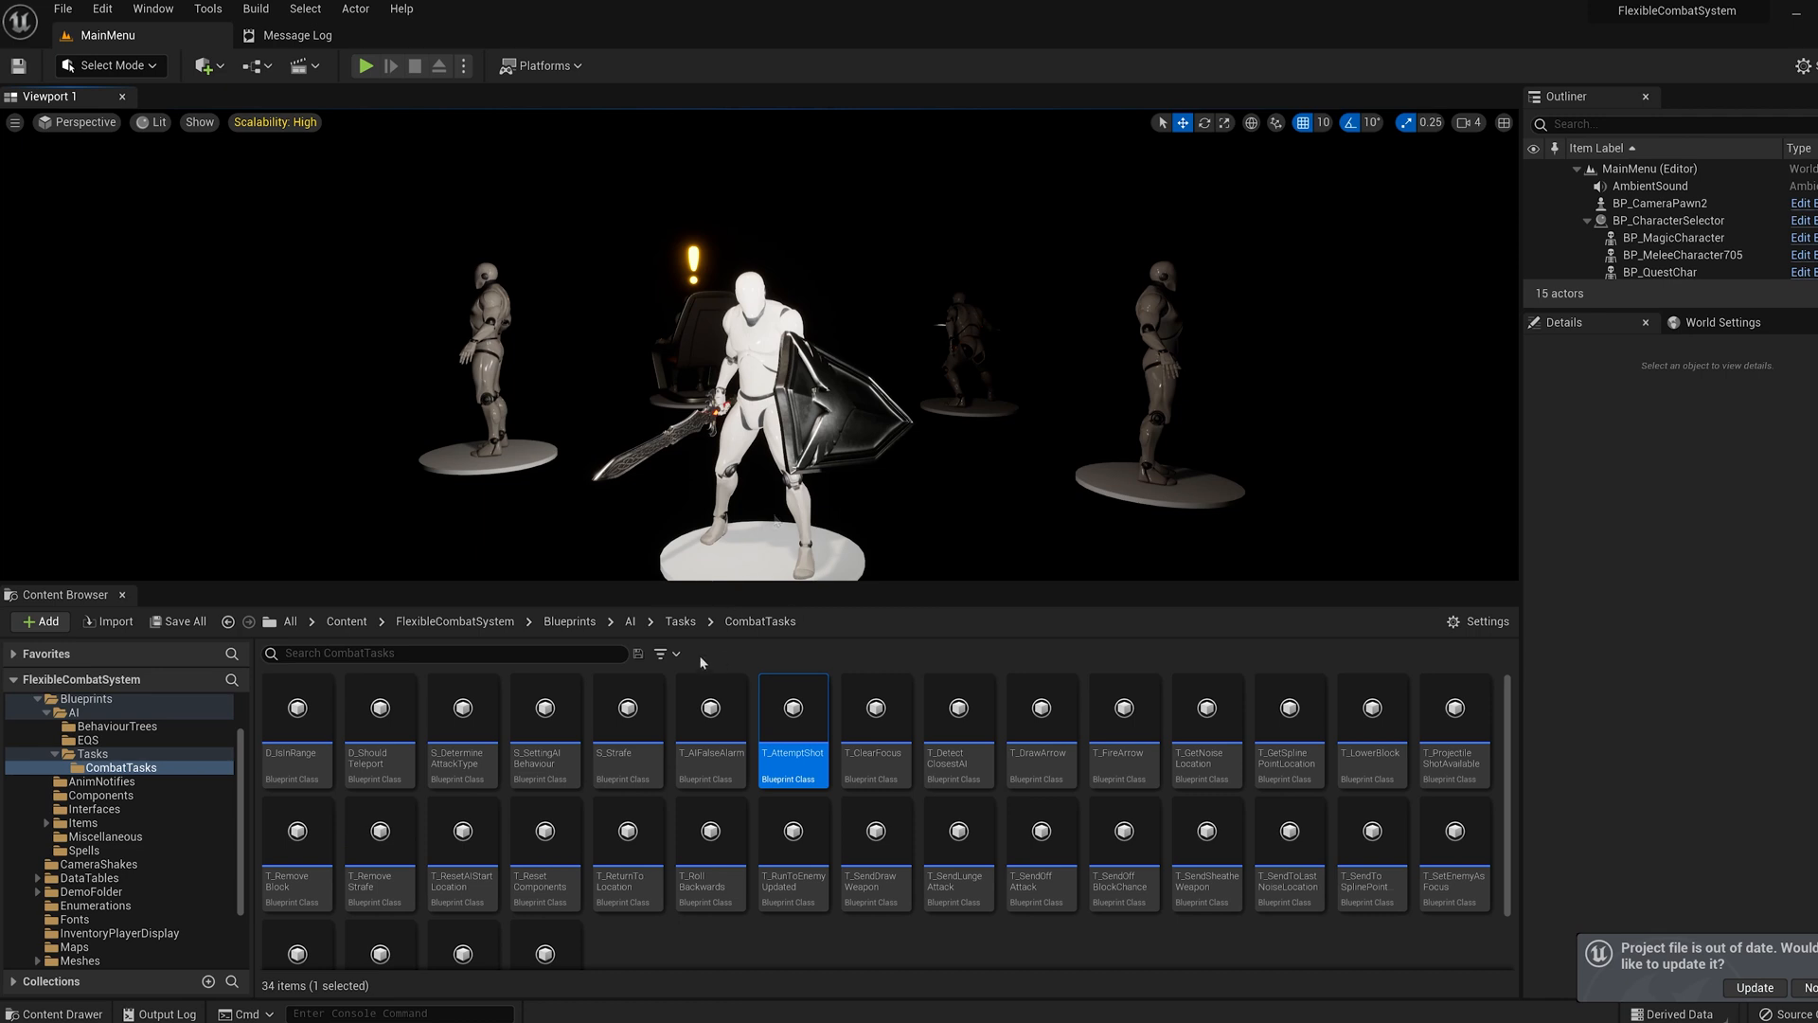
Open BT_MixedCombat from BehaviourTrees and pan over its ranged attack branches
click(118, 726)
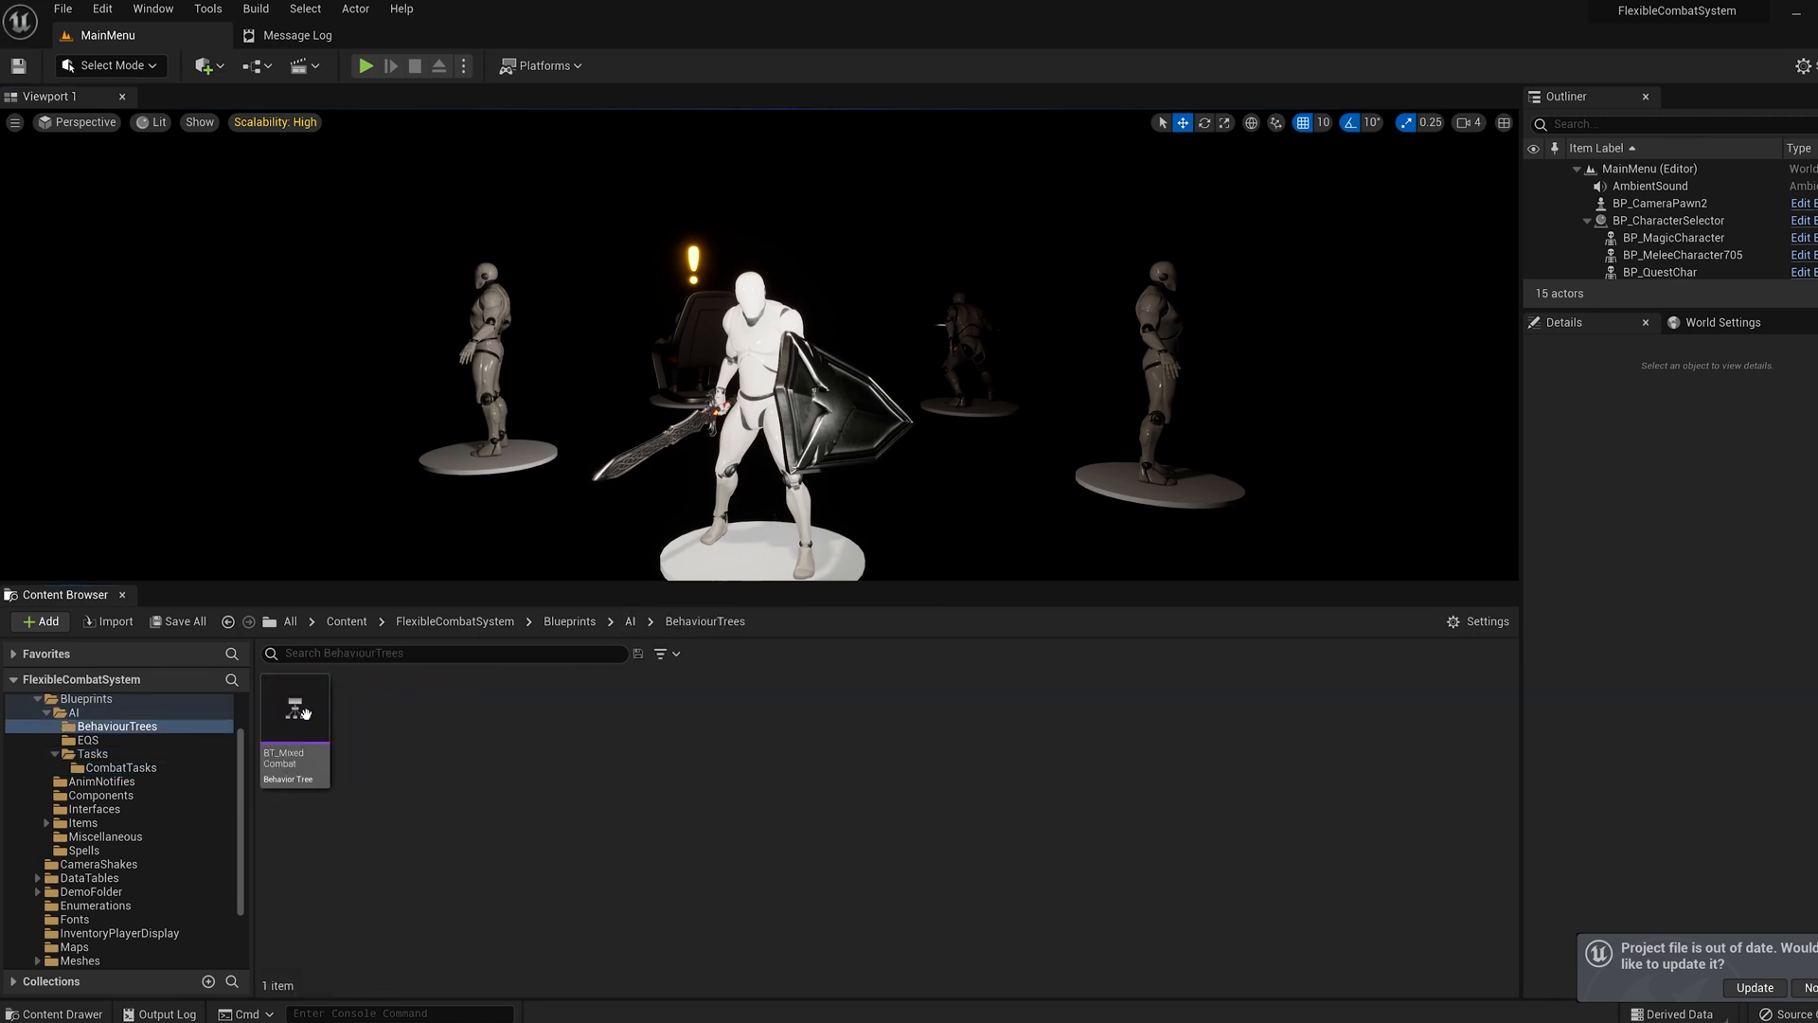
click(294, 708)
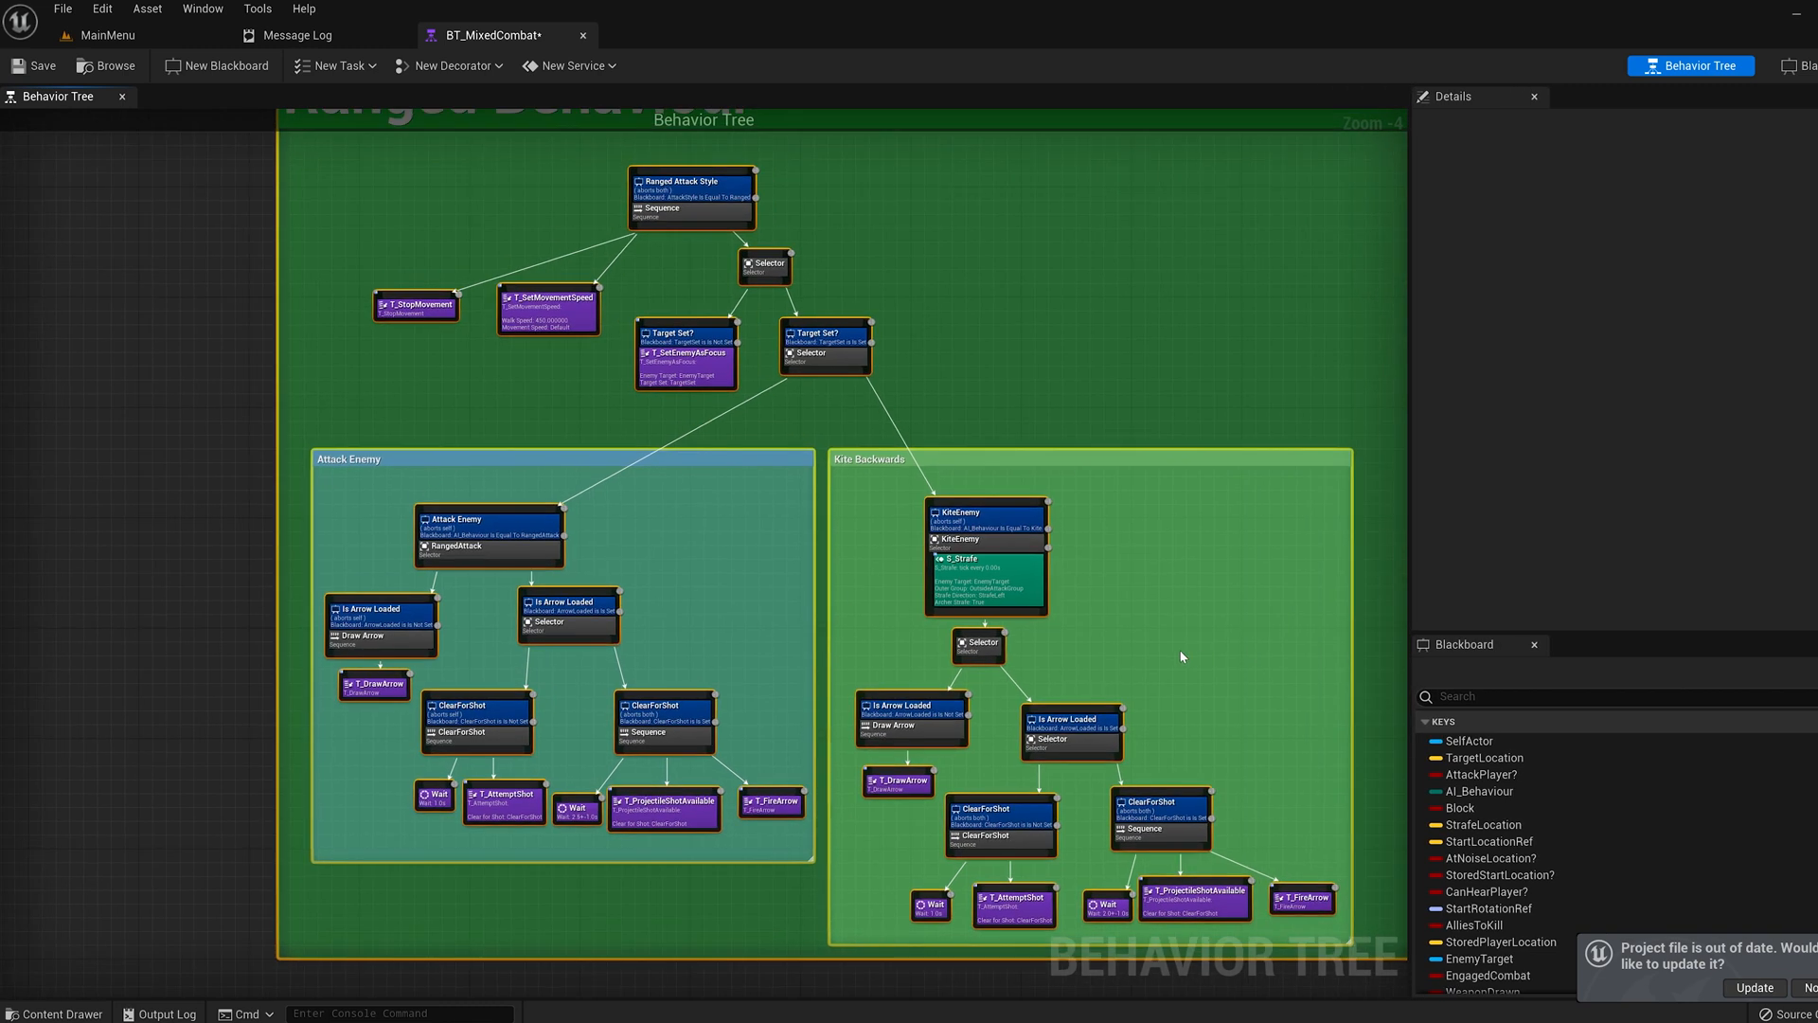
click(504, 803)
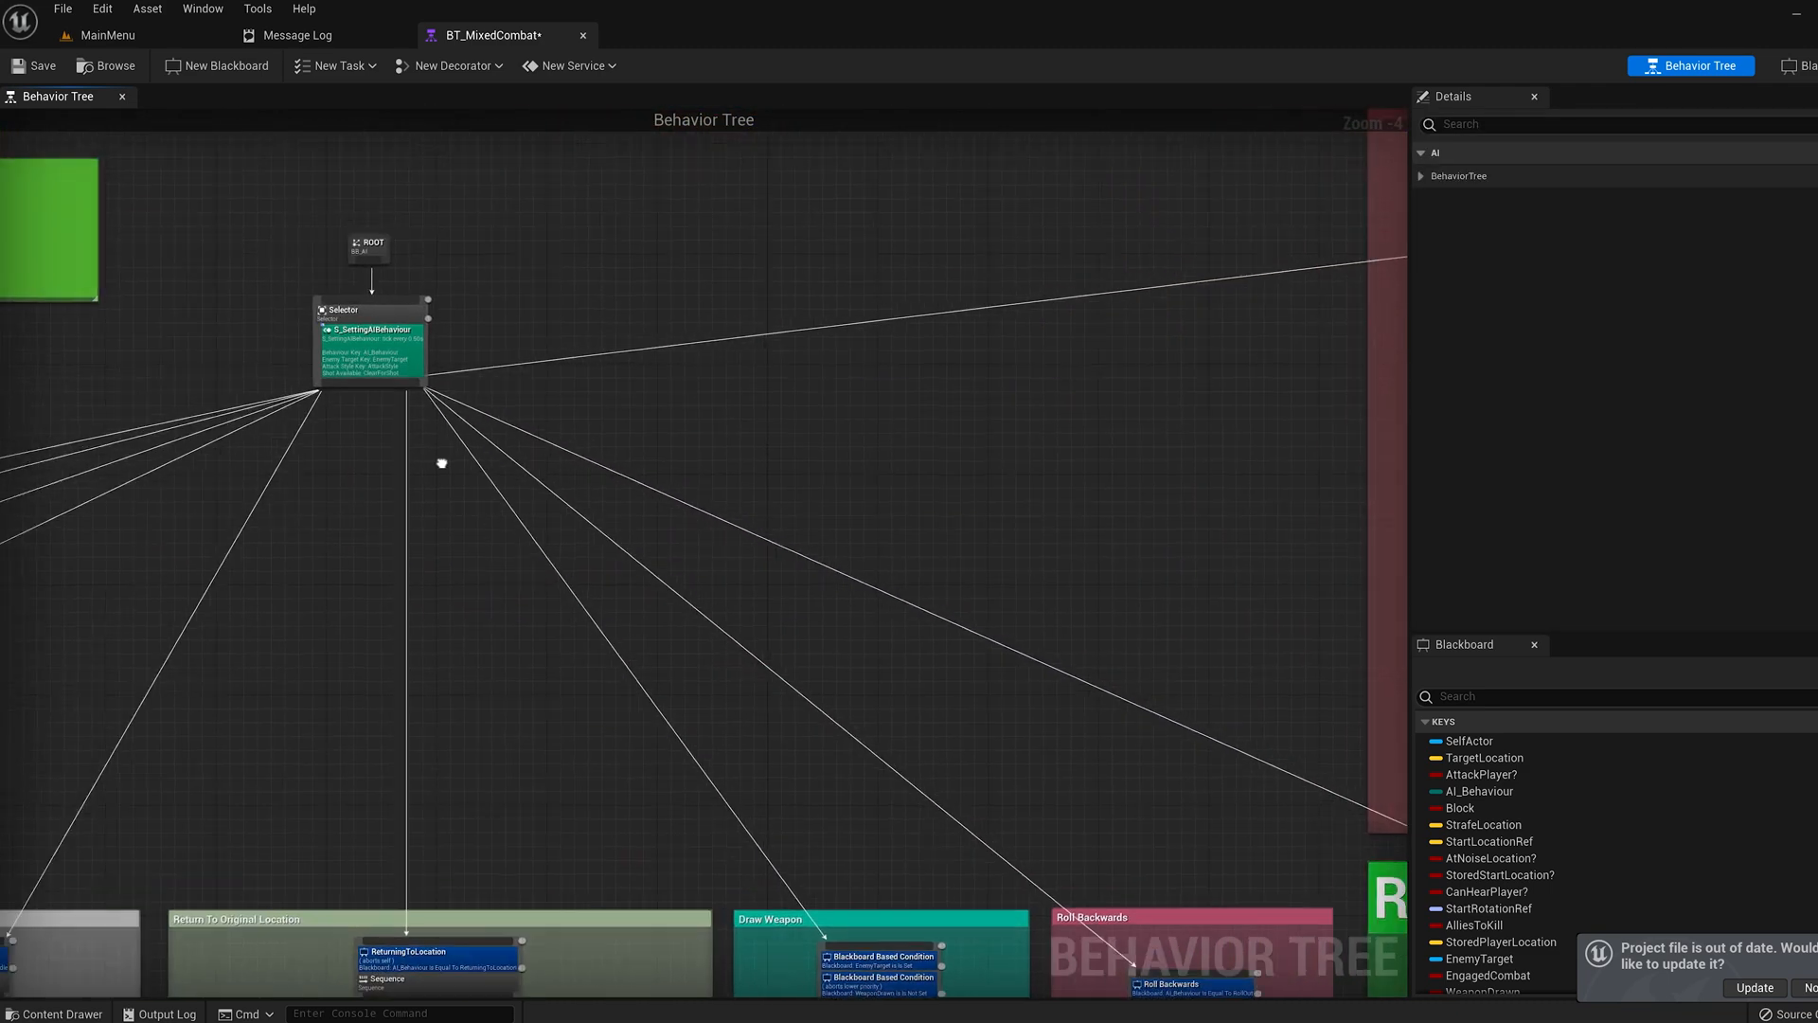
Wire the Switch Ranged pin to the Ranged Combat Set Blackboard Value node in S_SettingAIBehaviour and close it
double_click(371, 329)
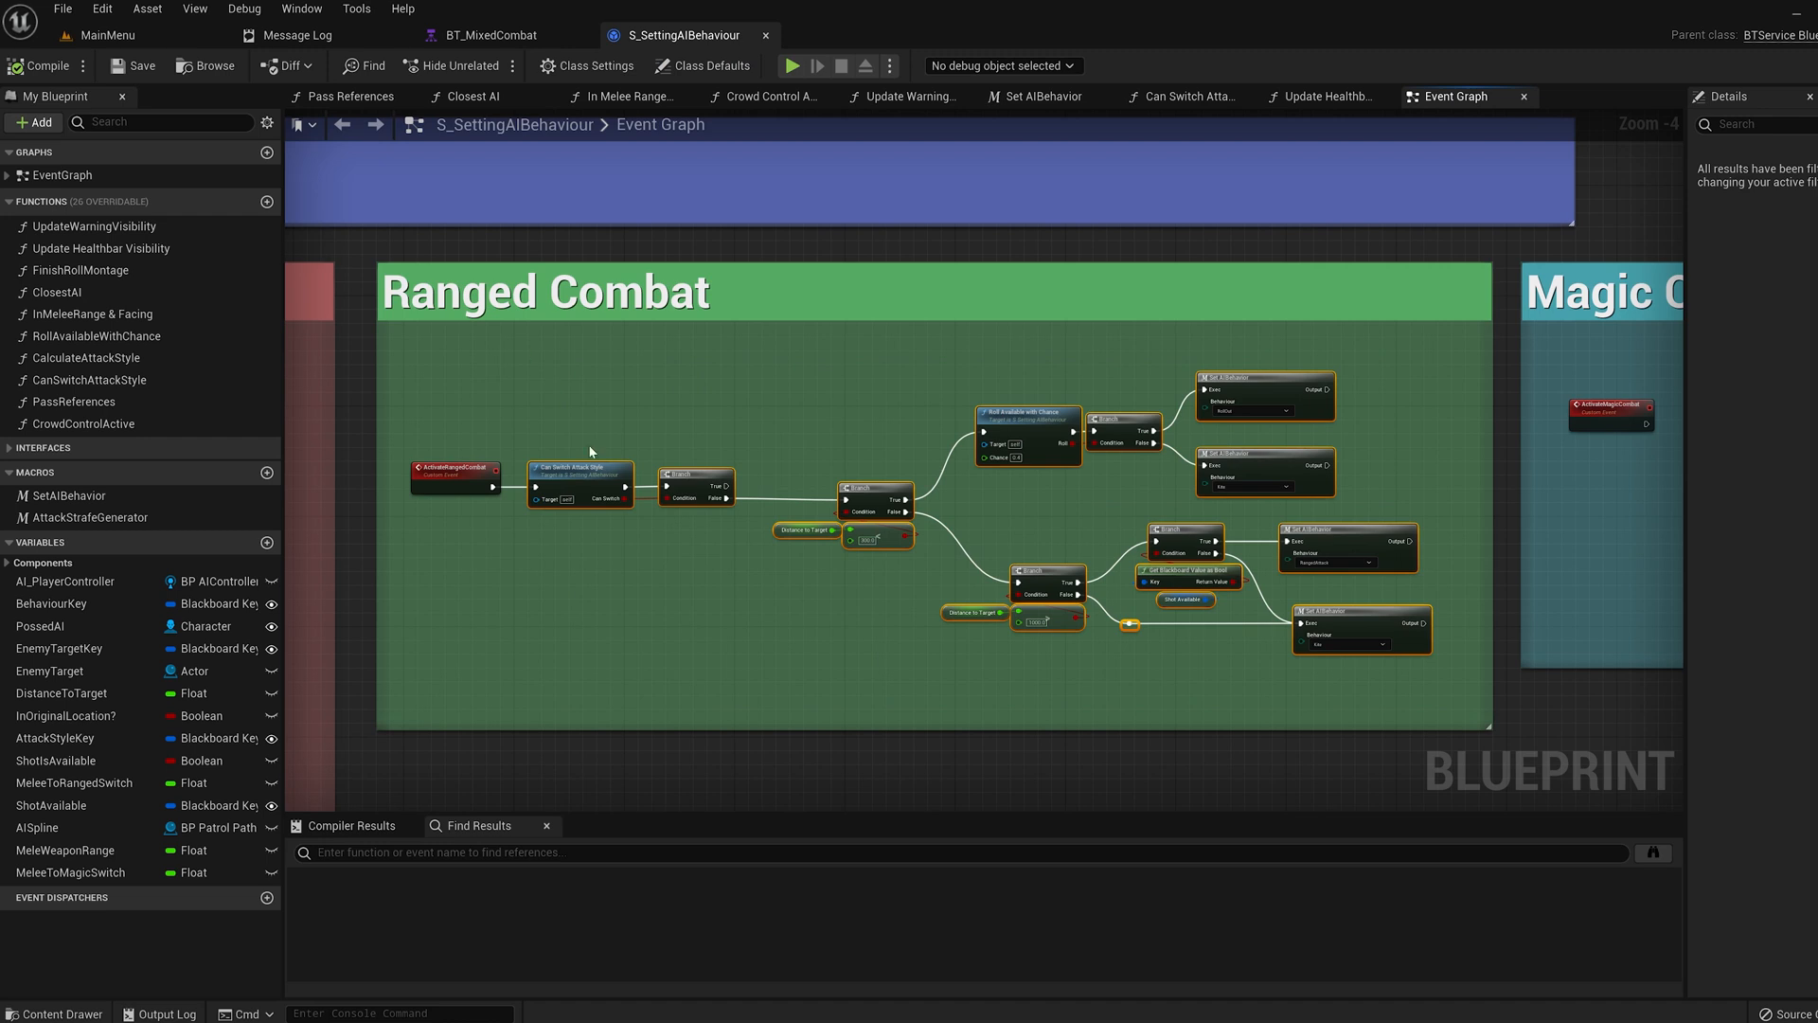
click(708, 64)
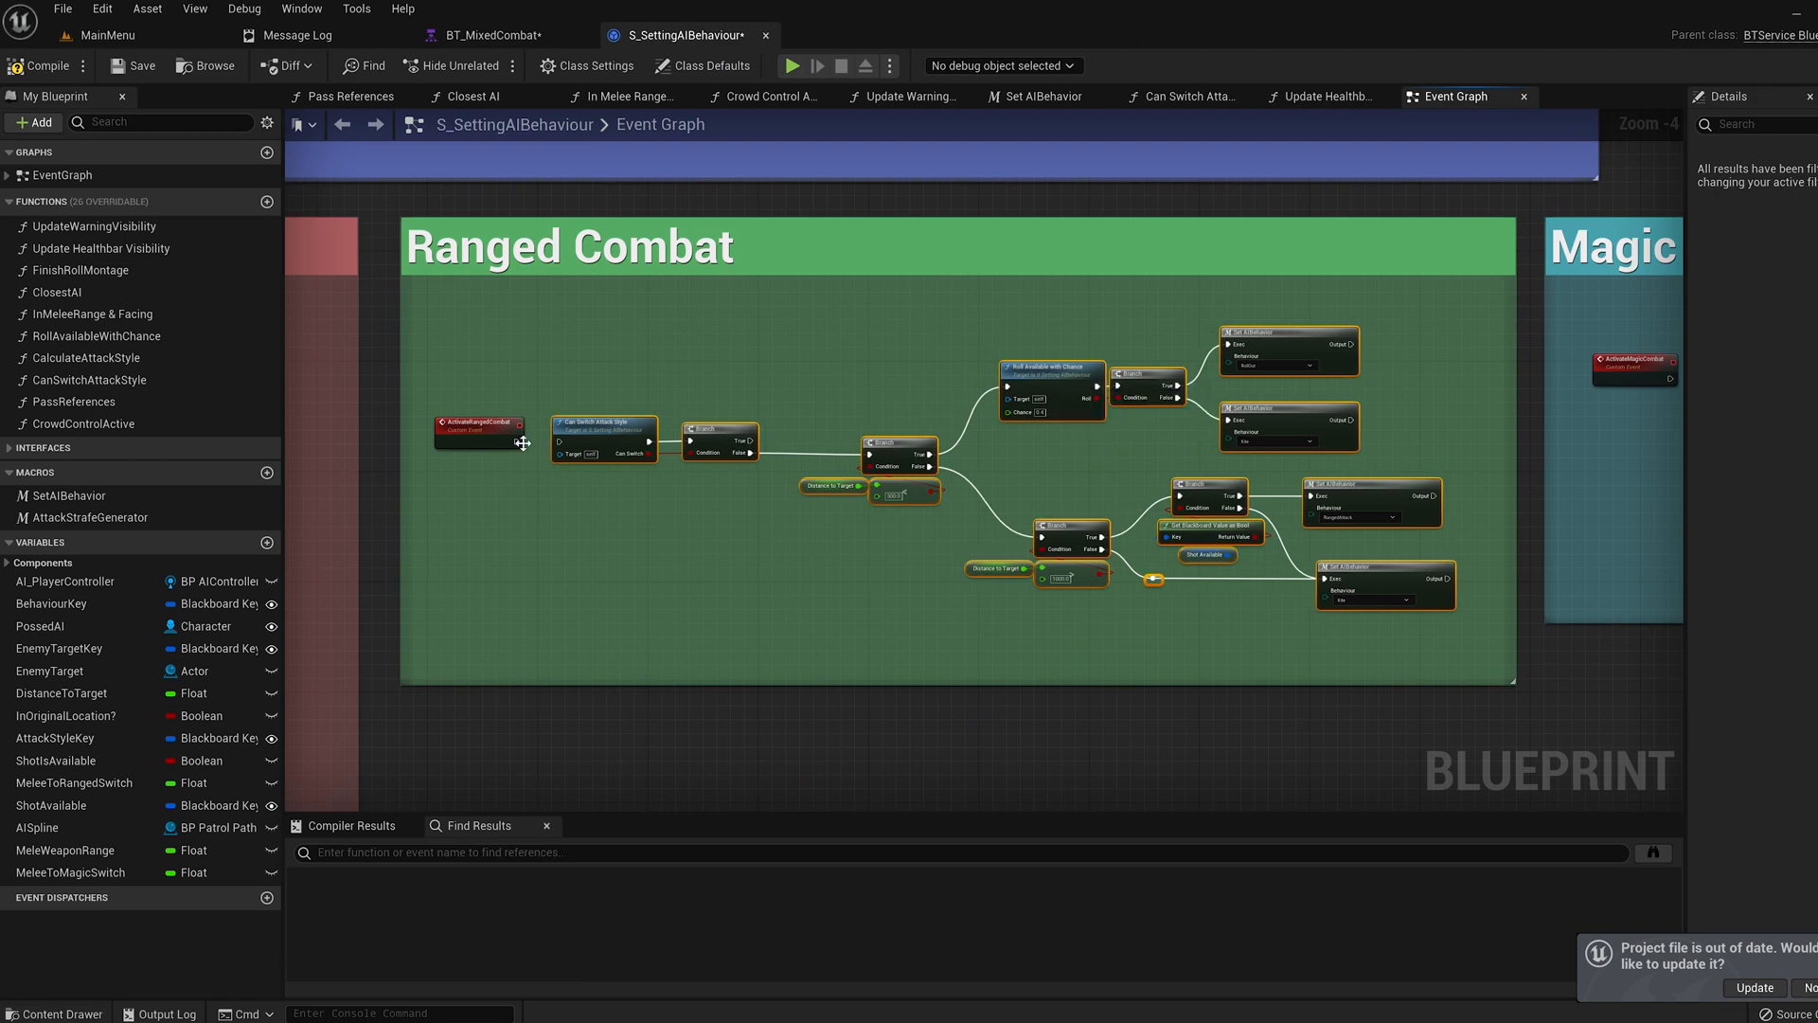
scroll(down, 3)
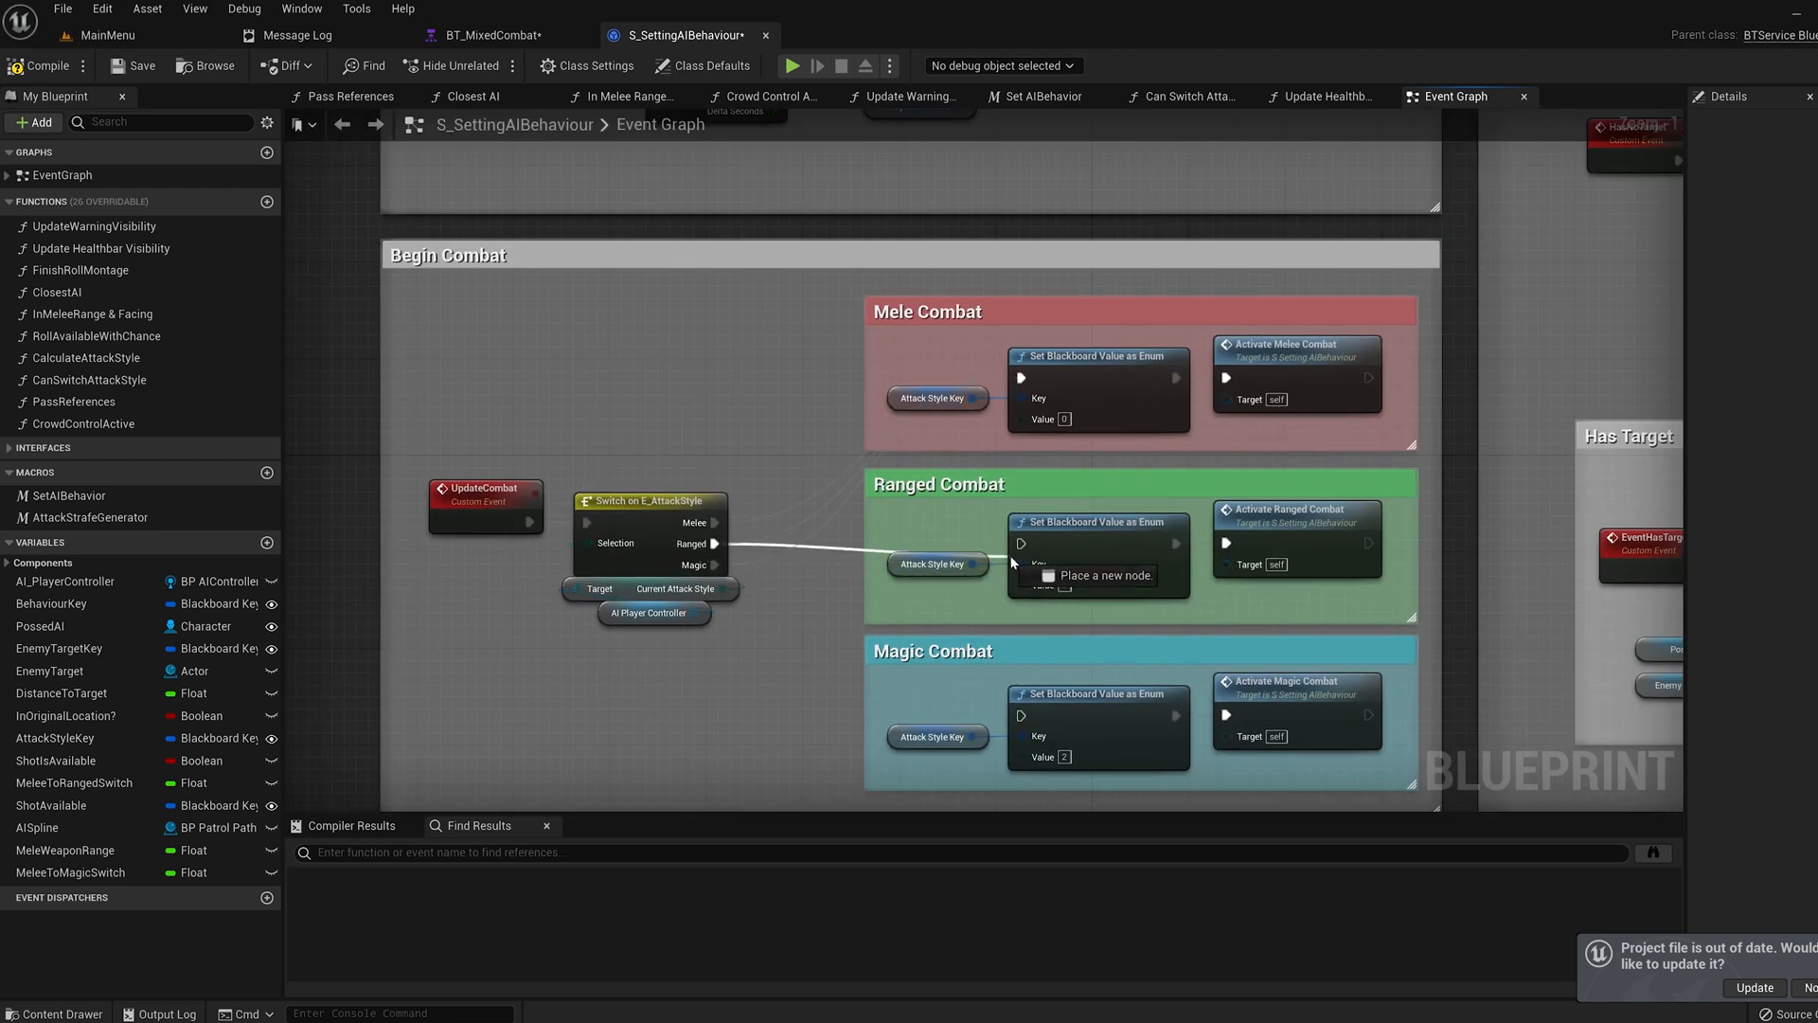
click(485, 34)
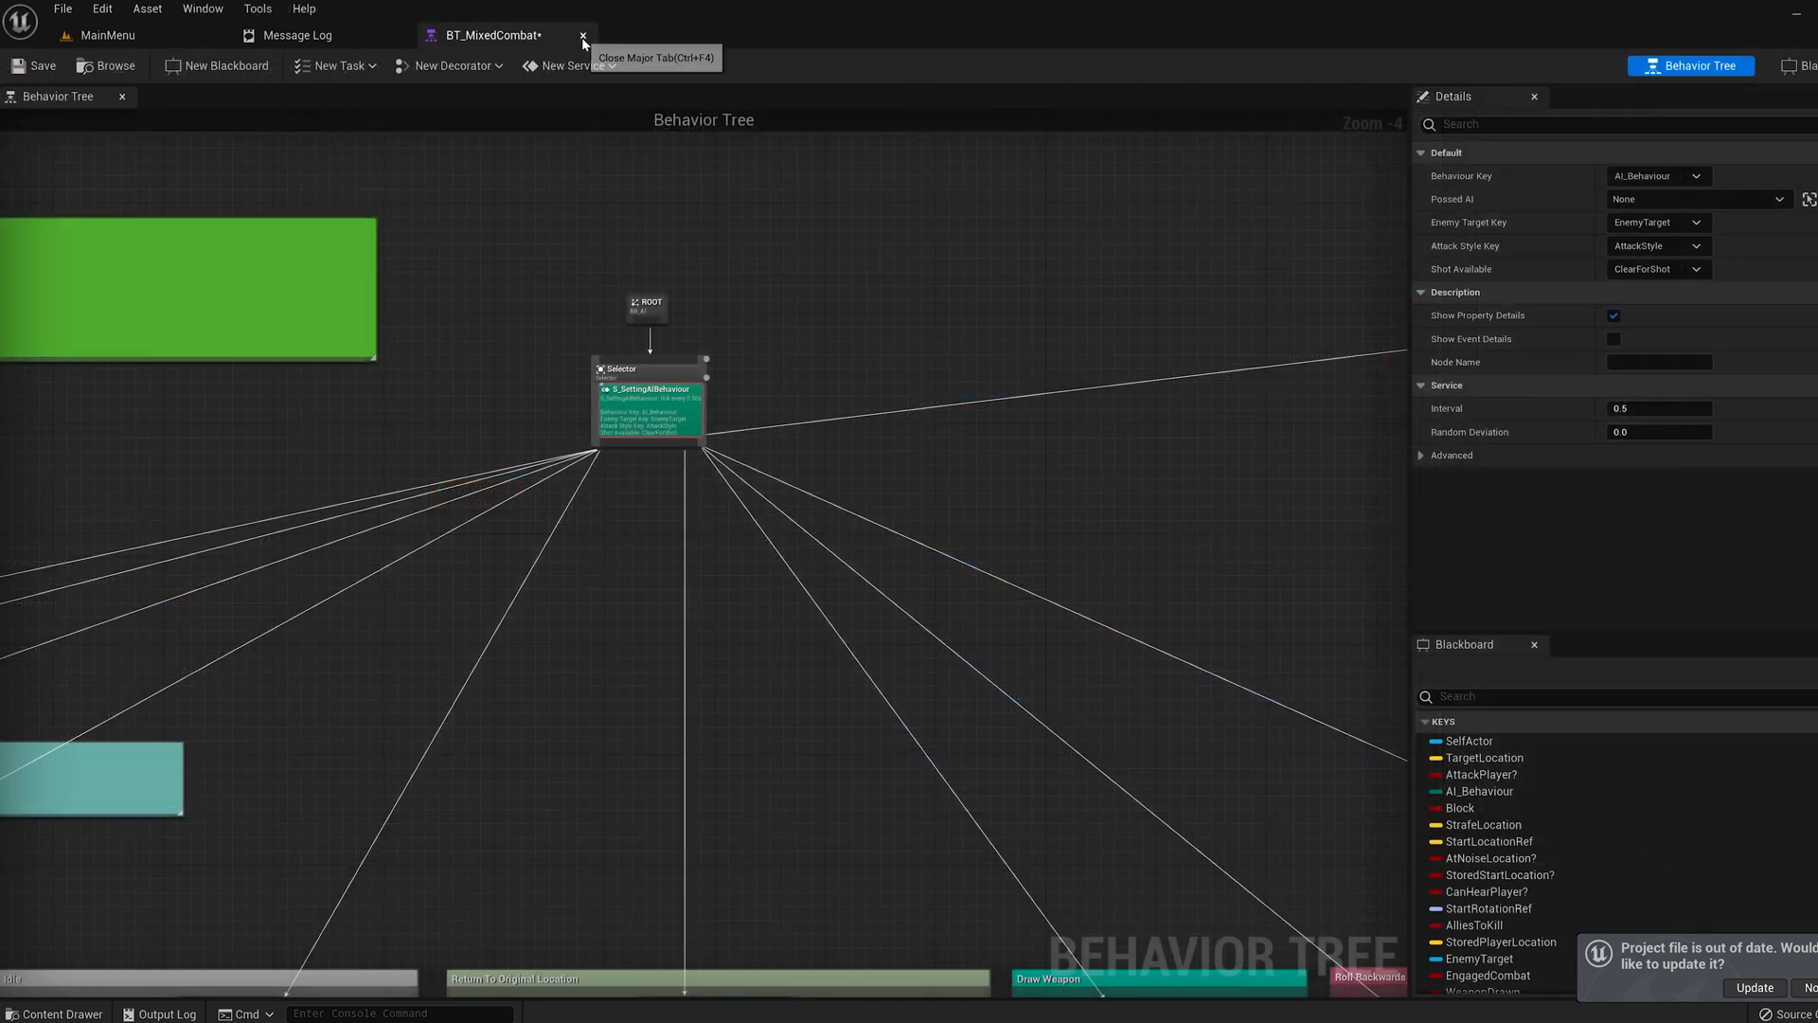
Close BT_MixedCombat and show CombatStatusComponent's Set Anim Output function
click(580, 34)
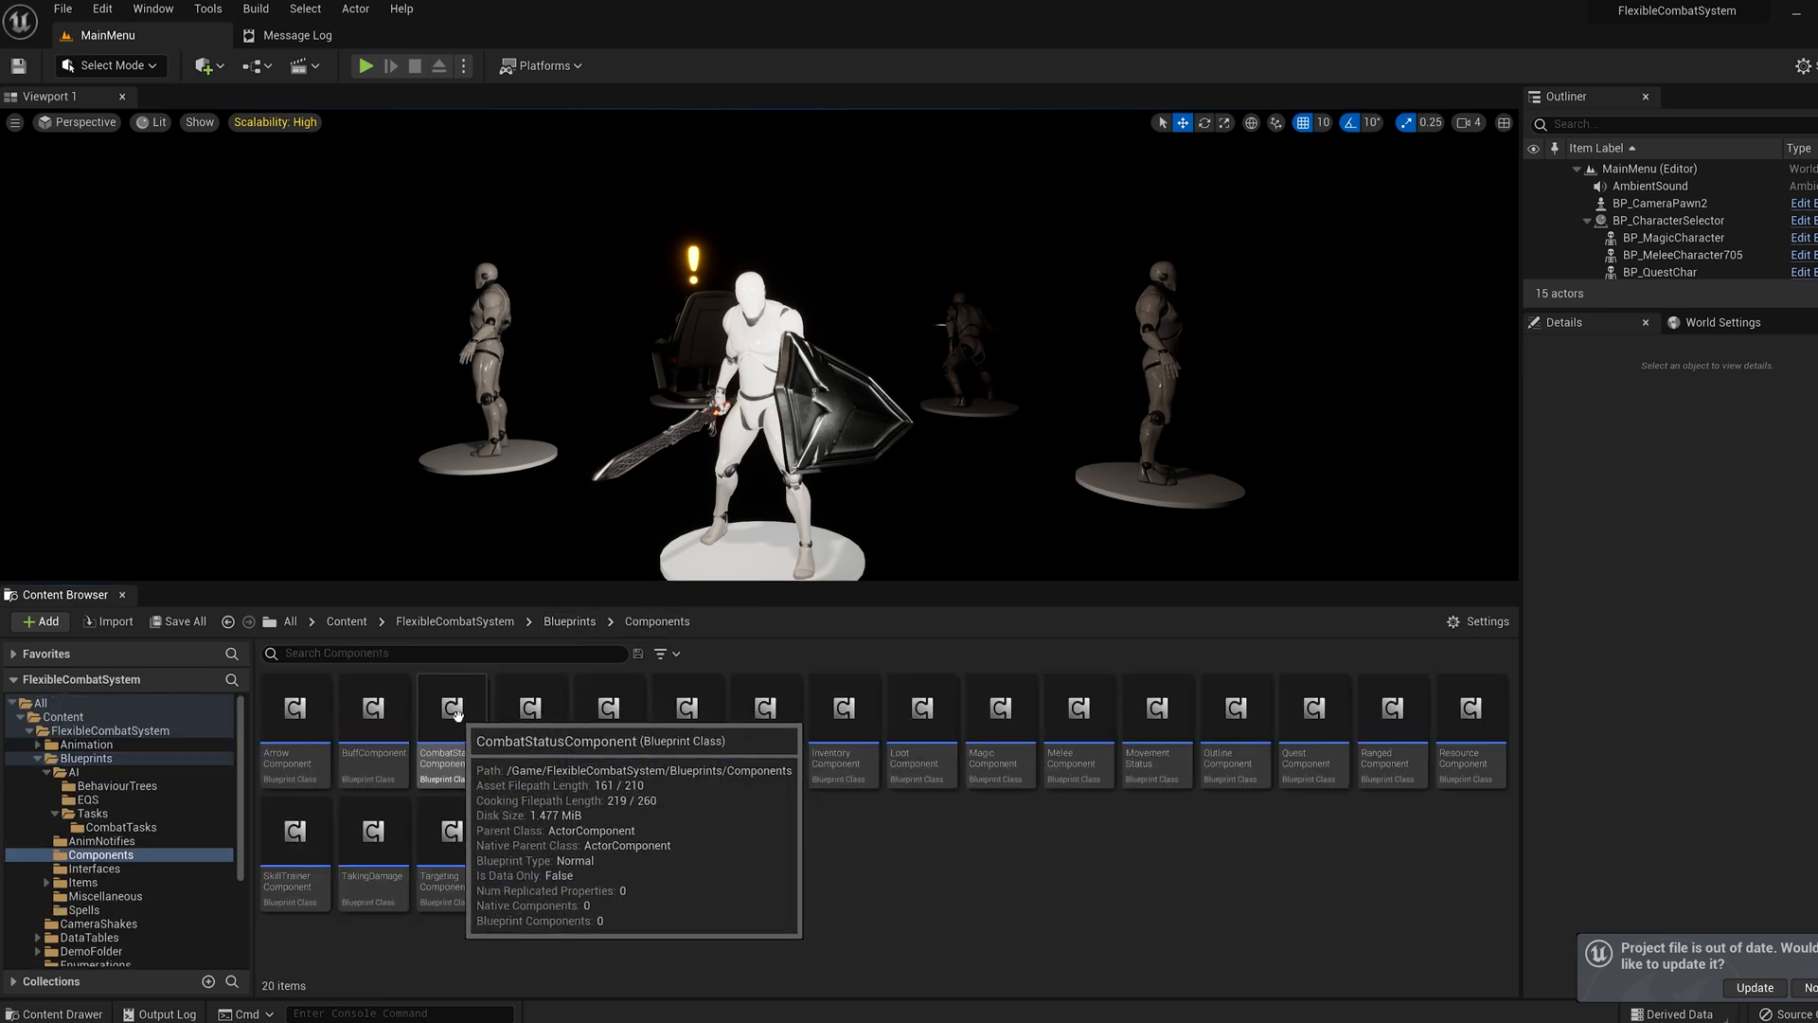
double_click(451, 707)
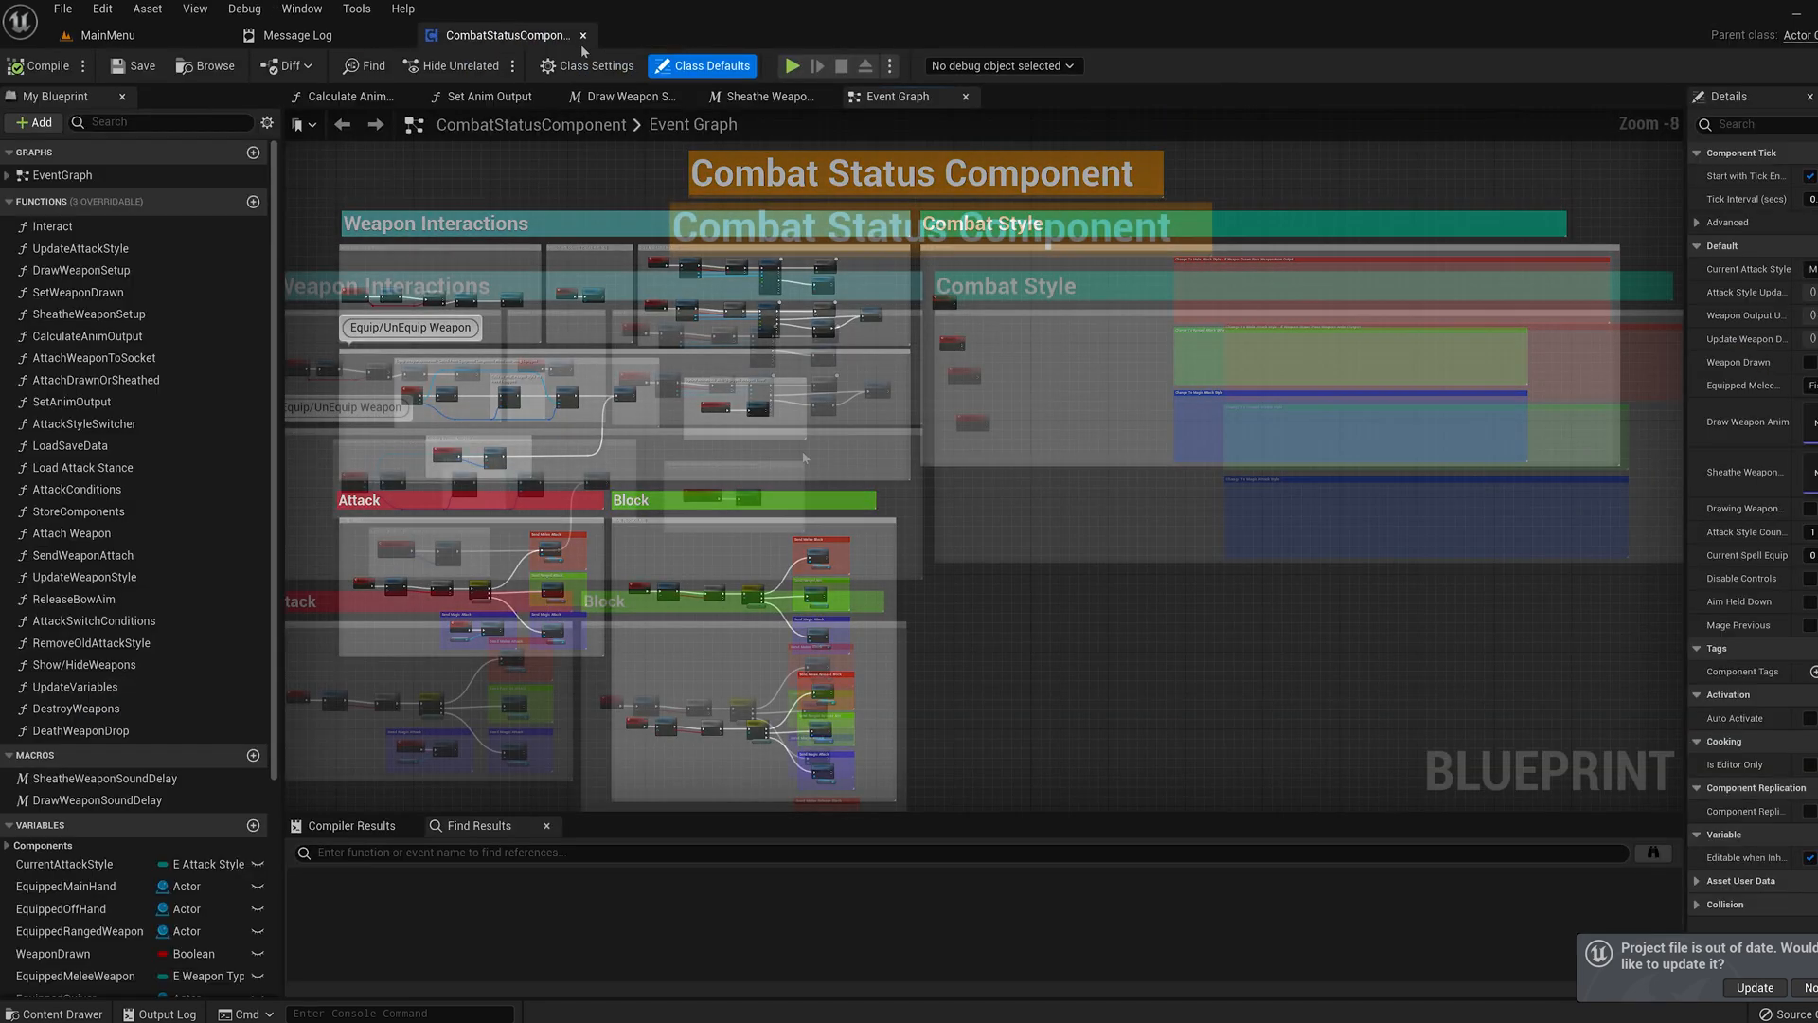
click(489, 95)
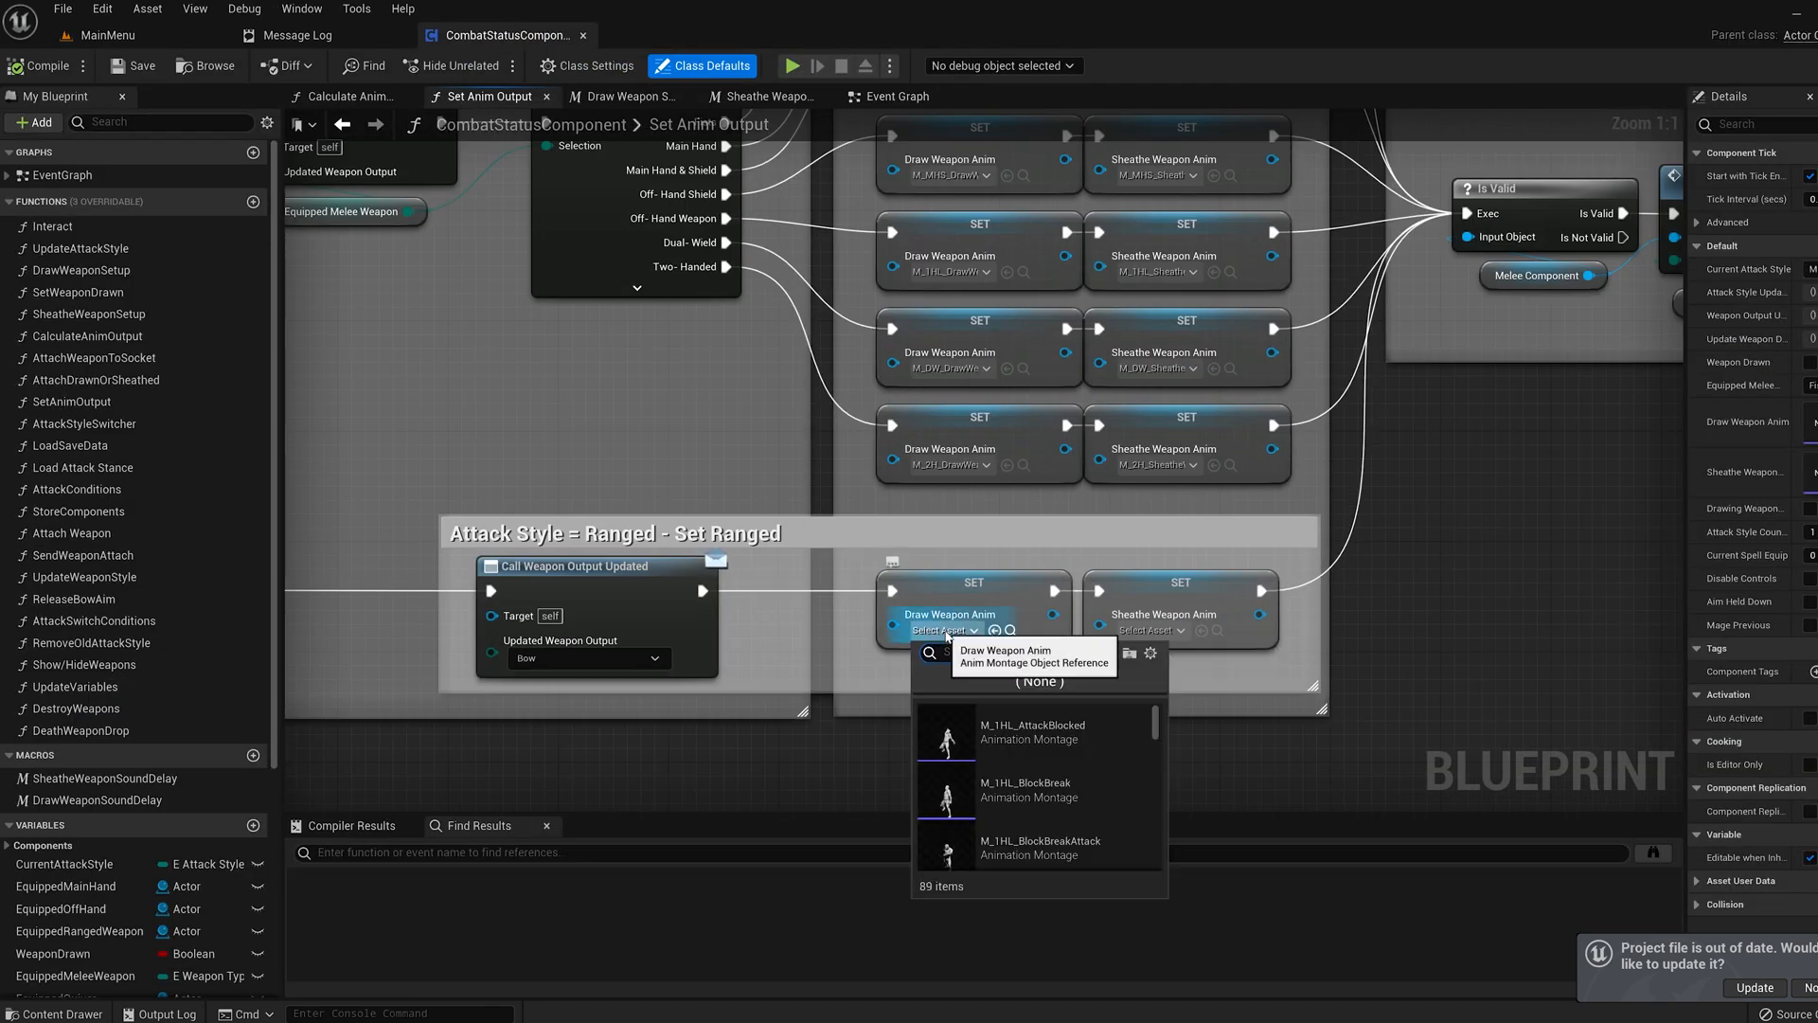
Assign bow draw and sheathe montages to the Ranged SET nodes and compile
text(draw b)
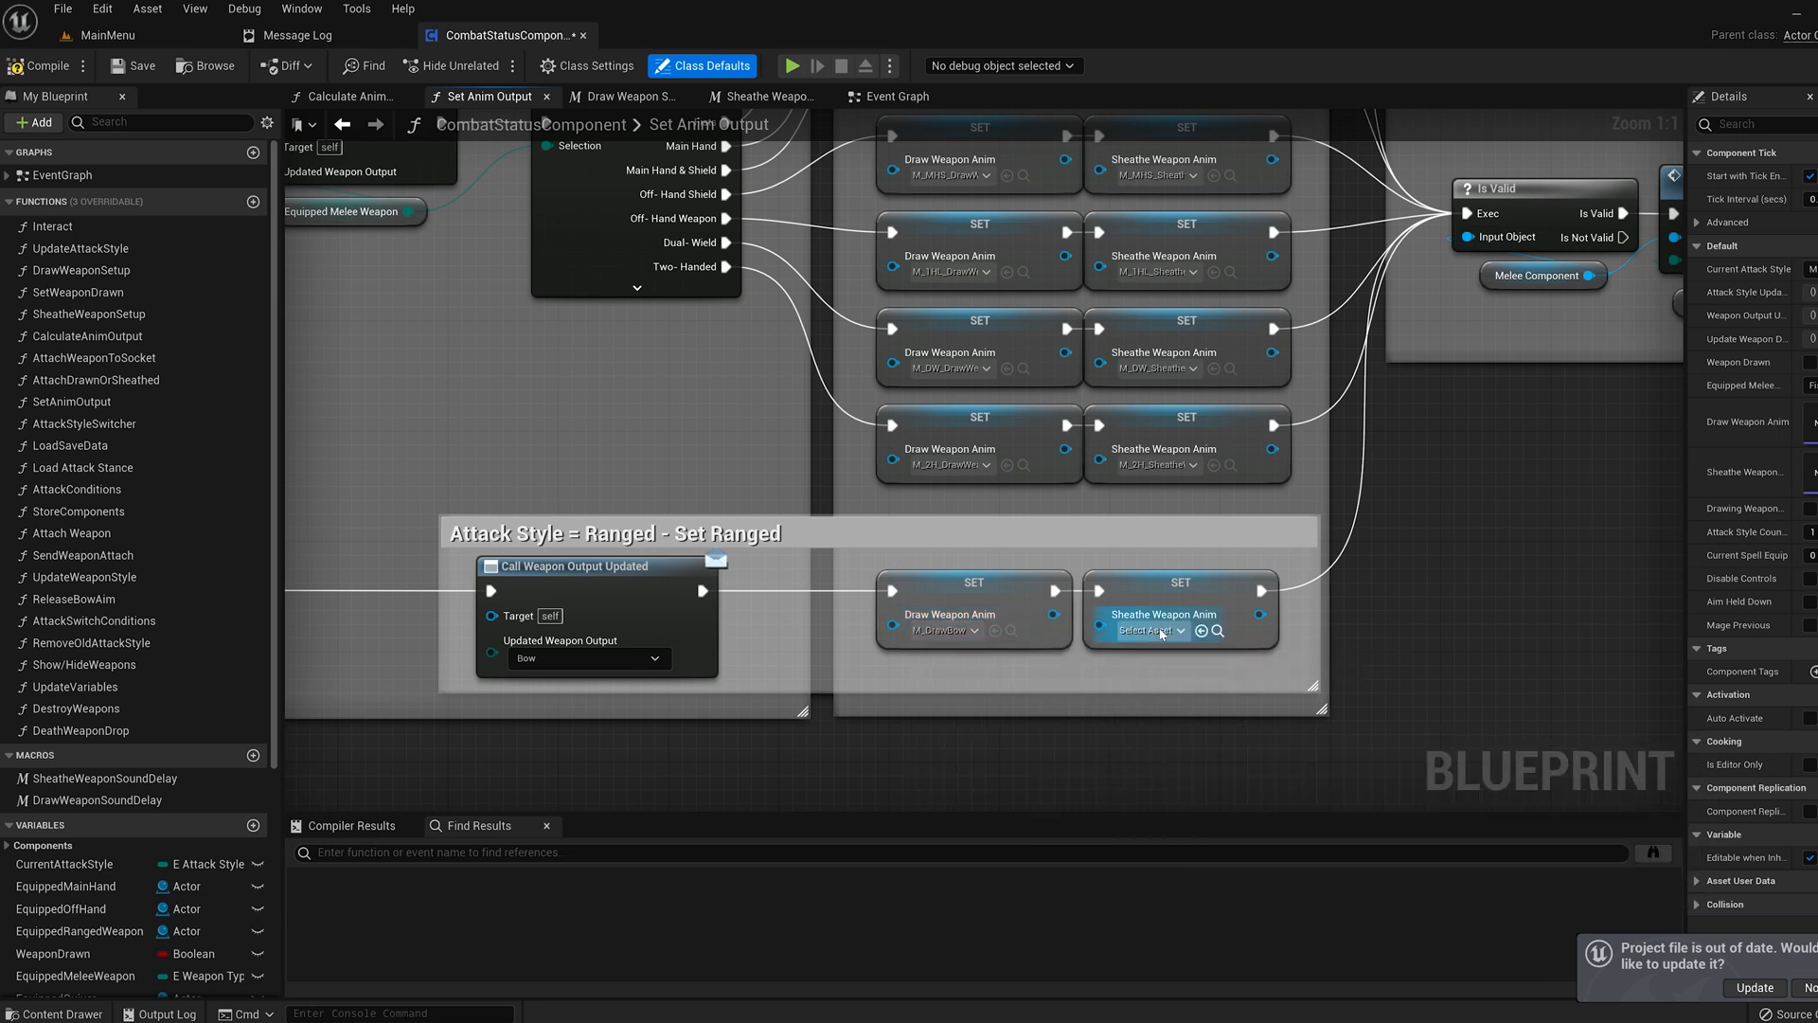
click(1148, 631)
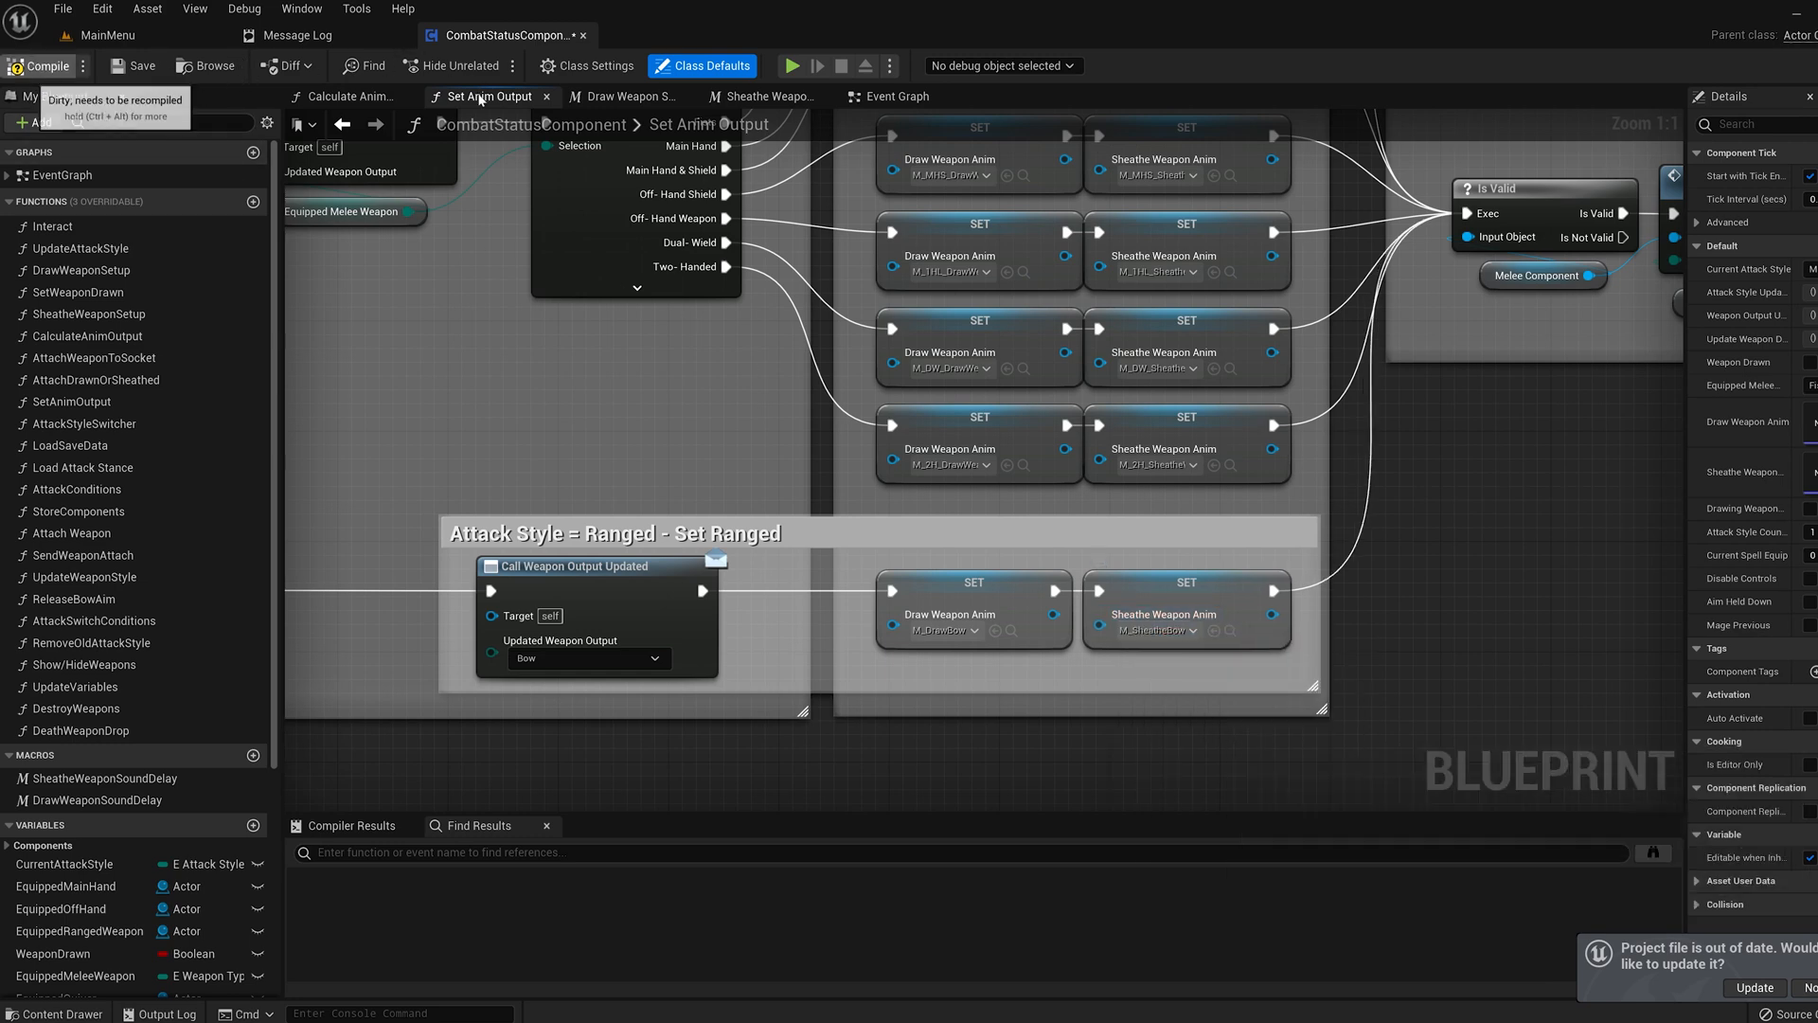
click(894, 96)
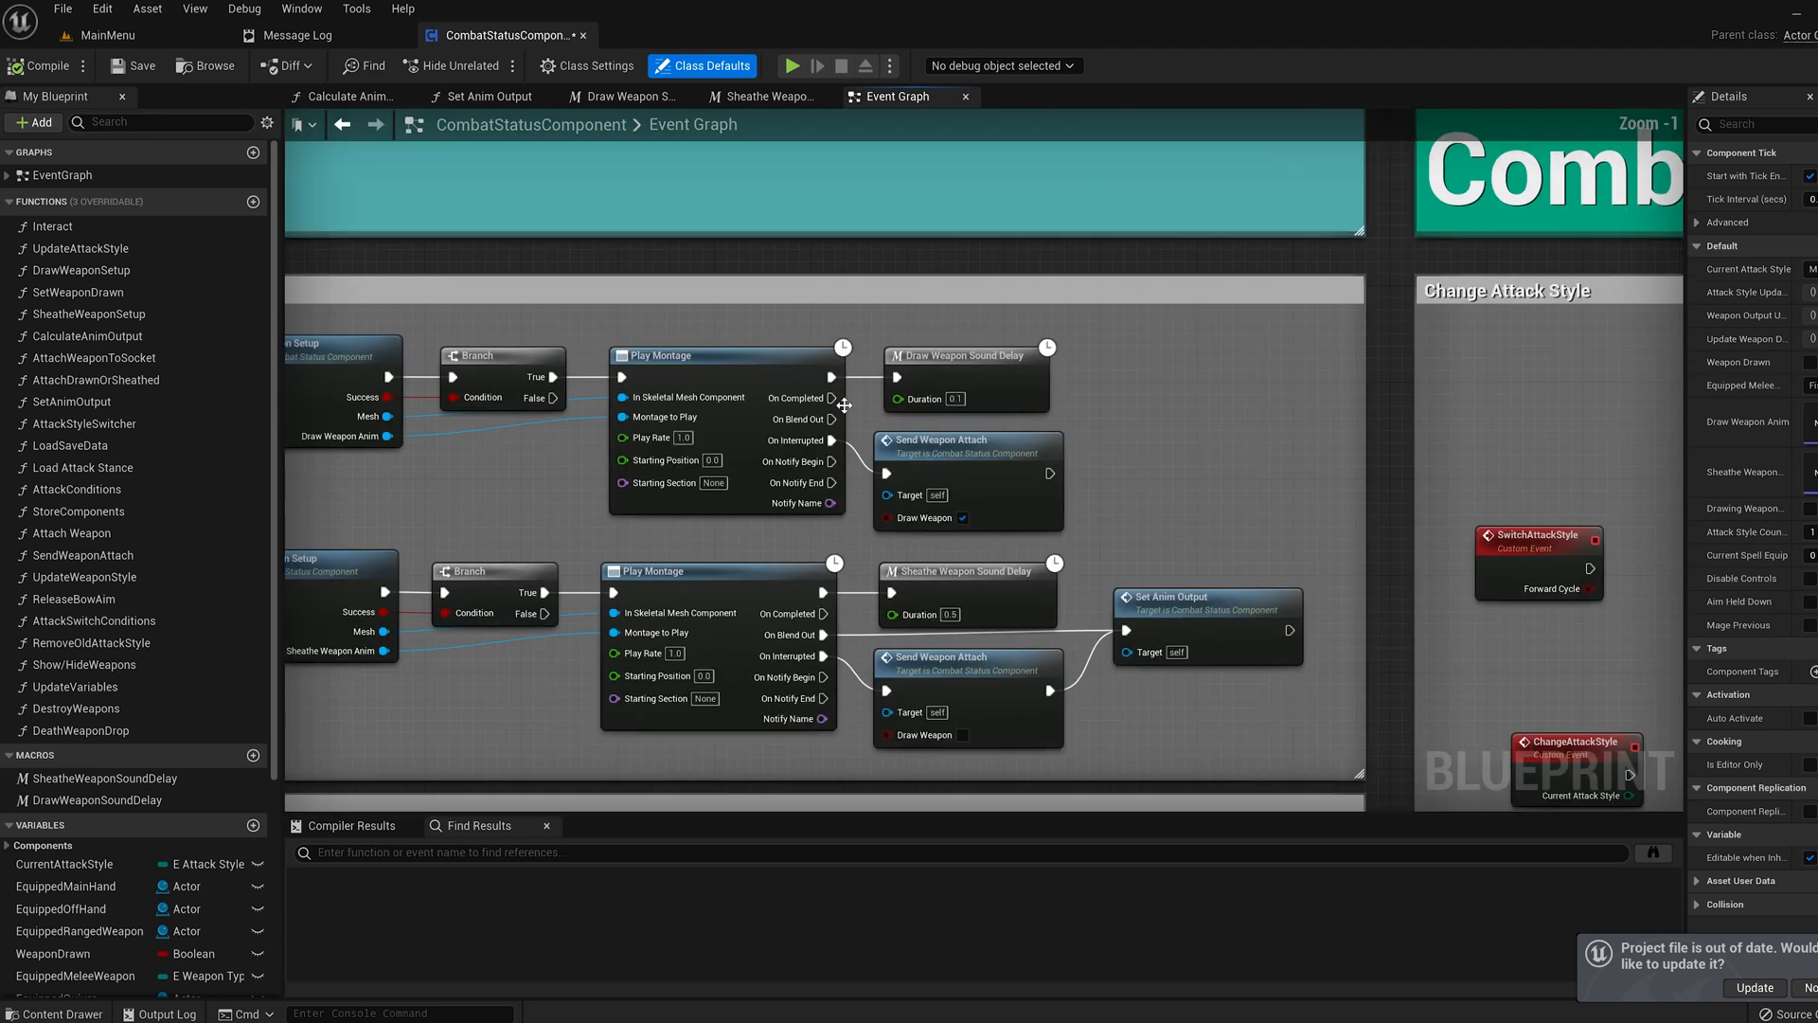
Search 'equip and' for the Ranged sound in Draw Weapon Sound Delay
click(621, 96)
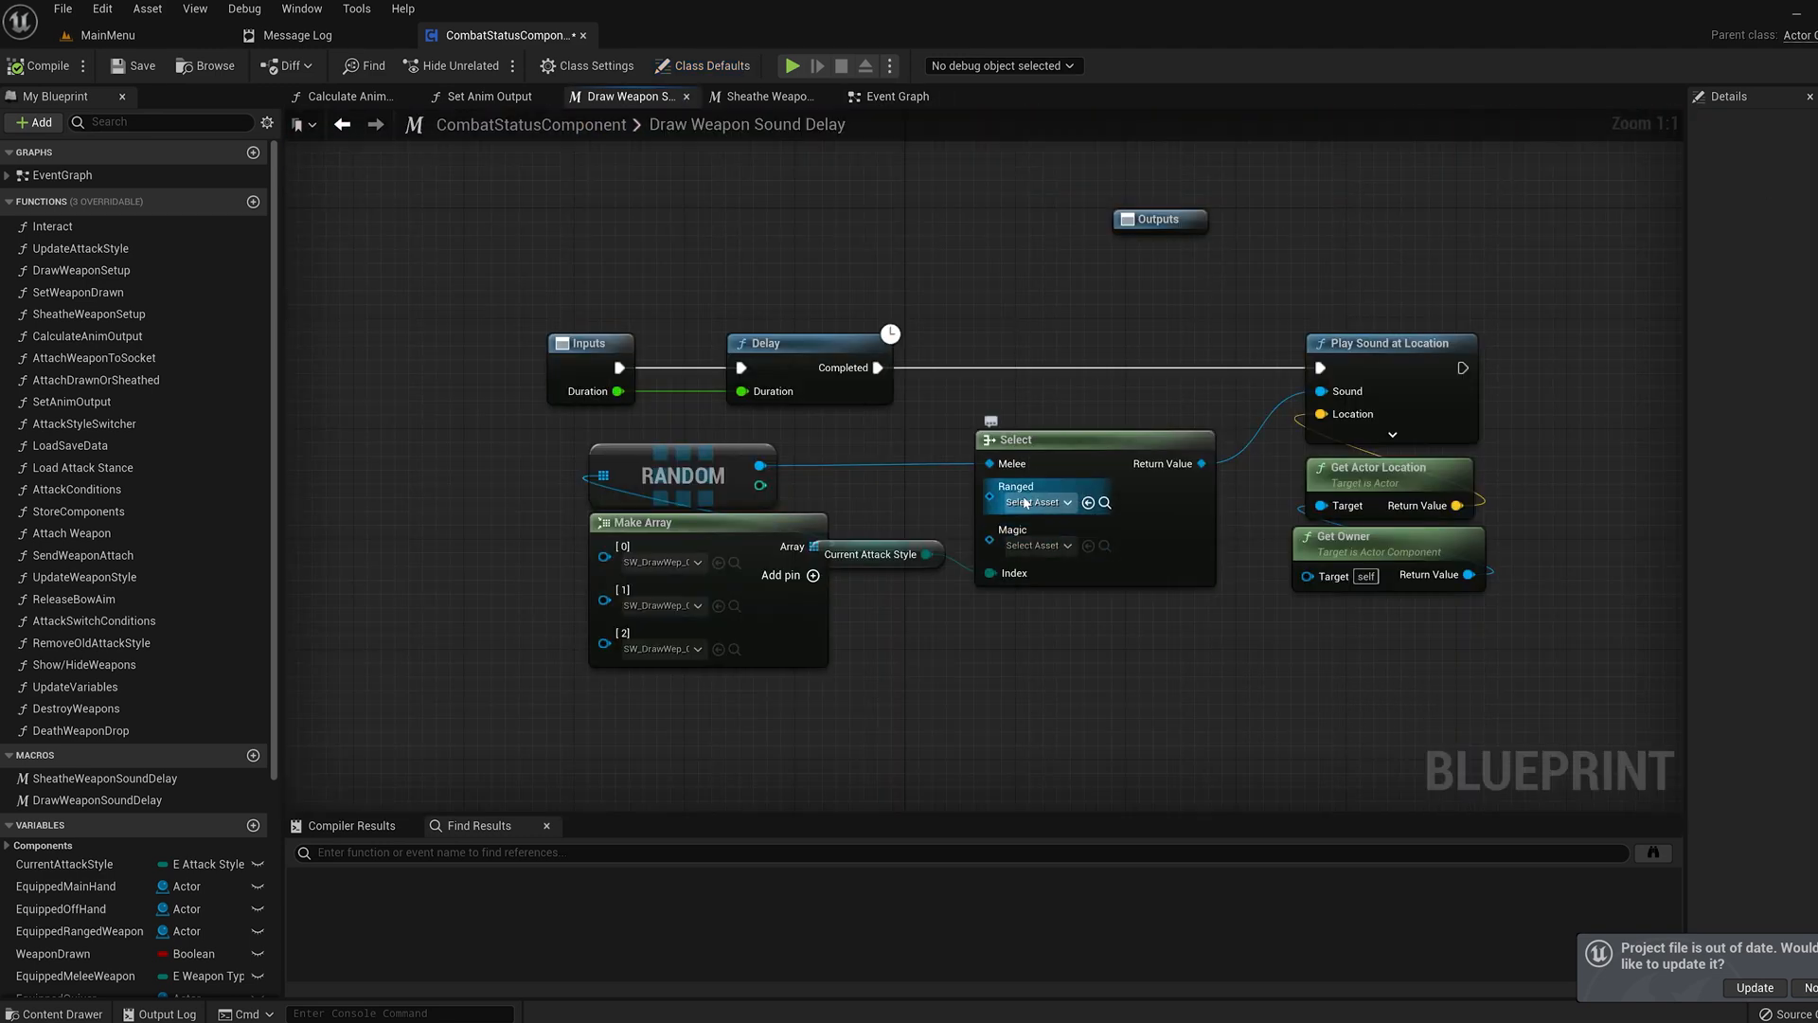
click(1035, 502)
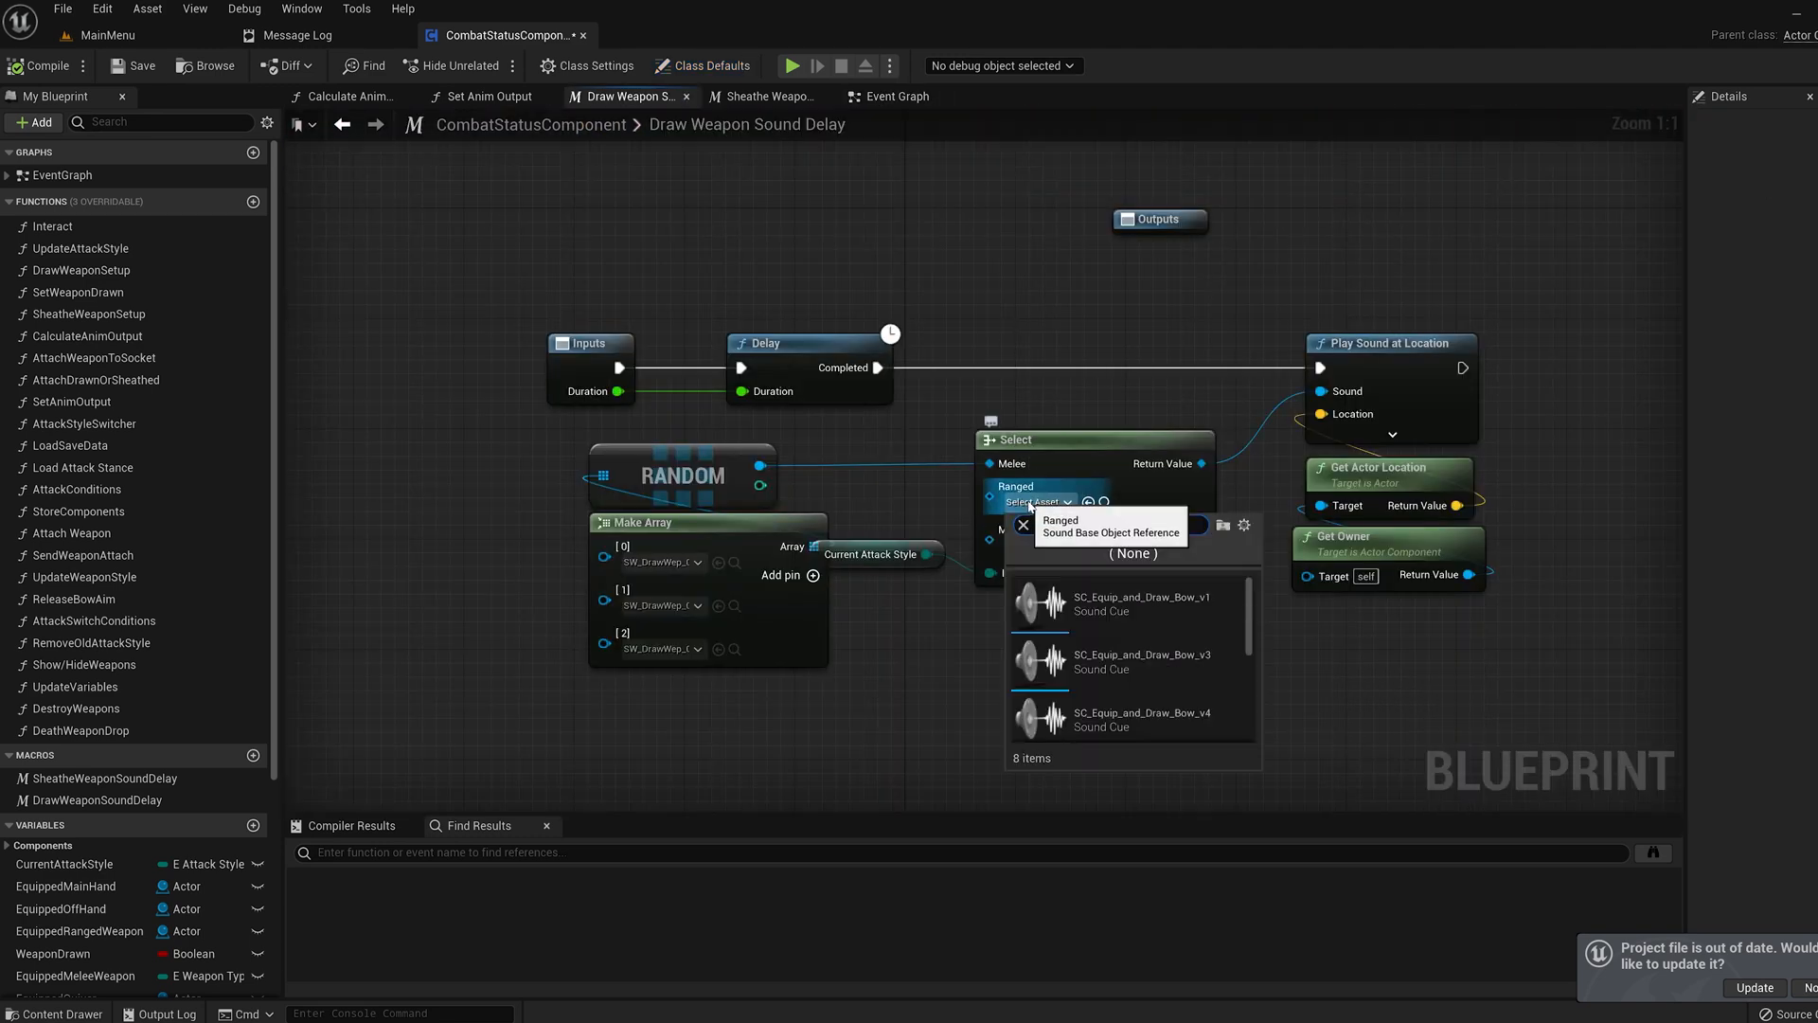
text(equip and)
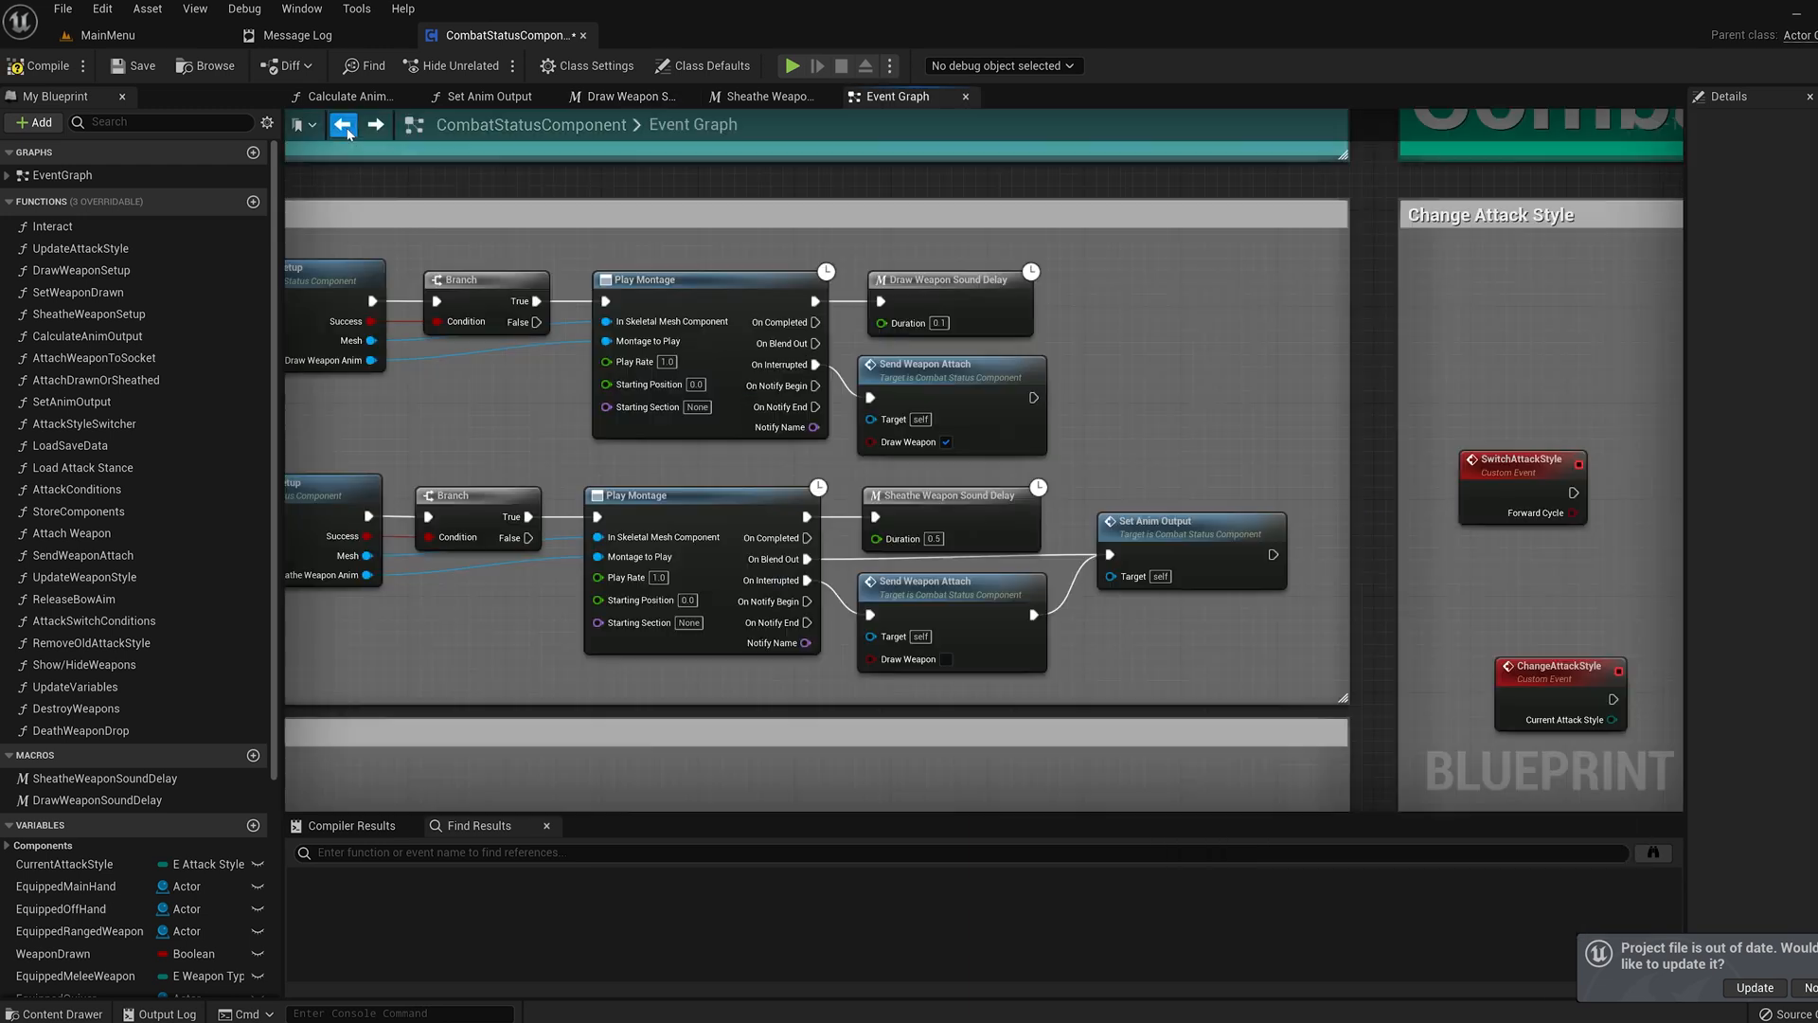
Set the Ranged sound in Sheathe Weapon Sound Delay to SW_Equip_and_Draw_Bow_v1
click(763, 95)
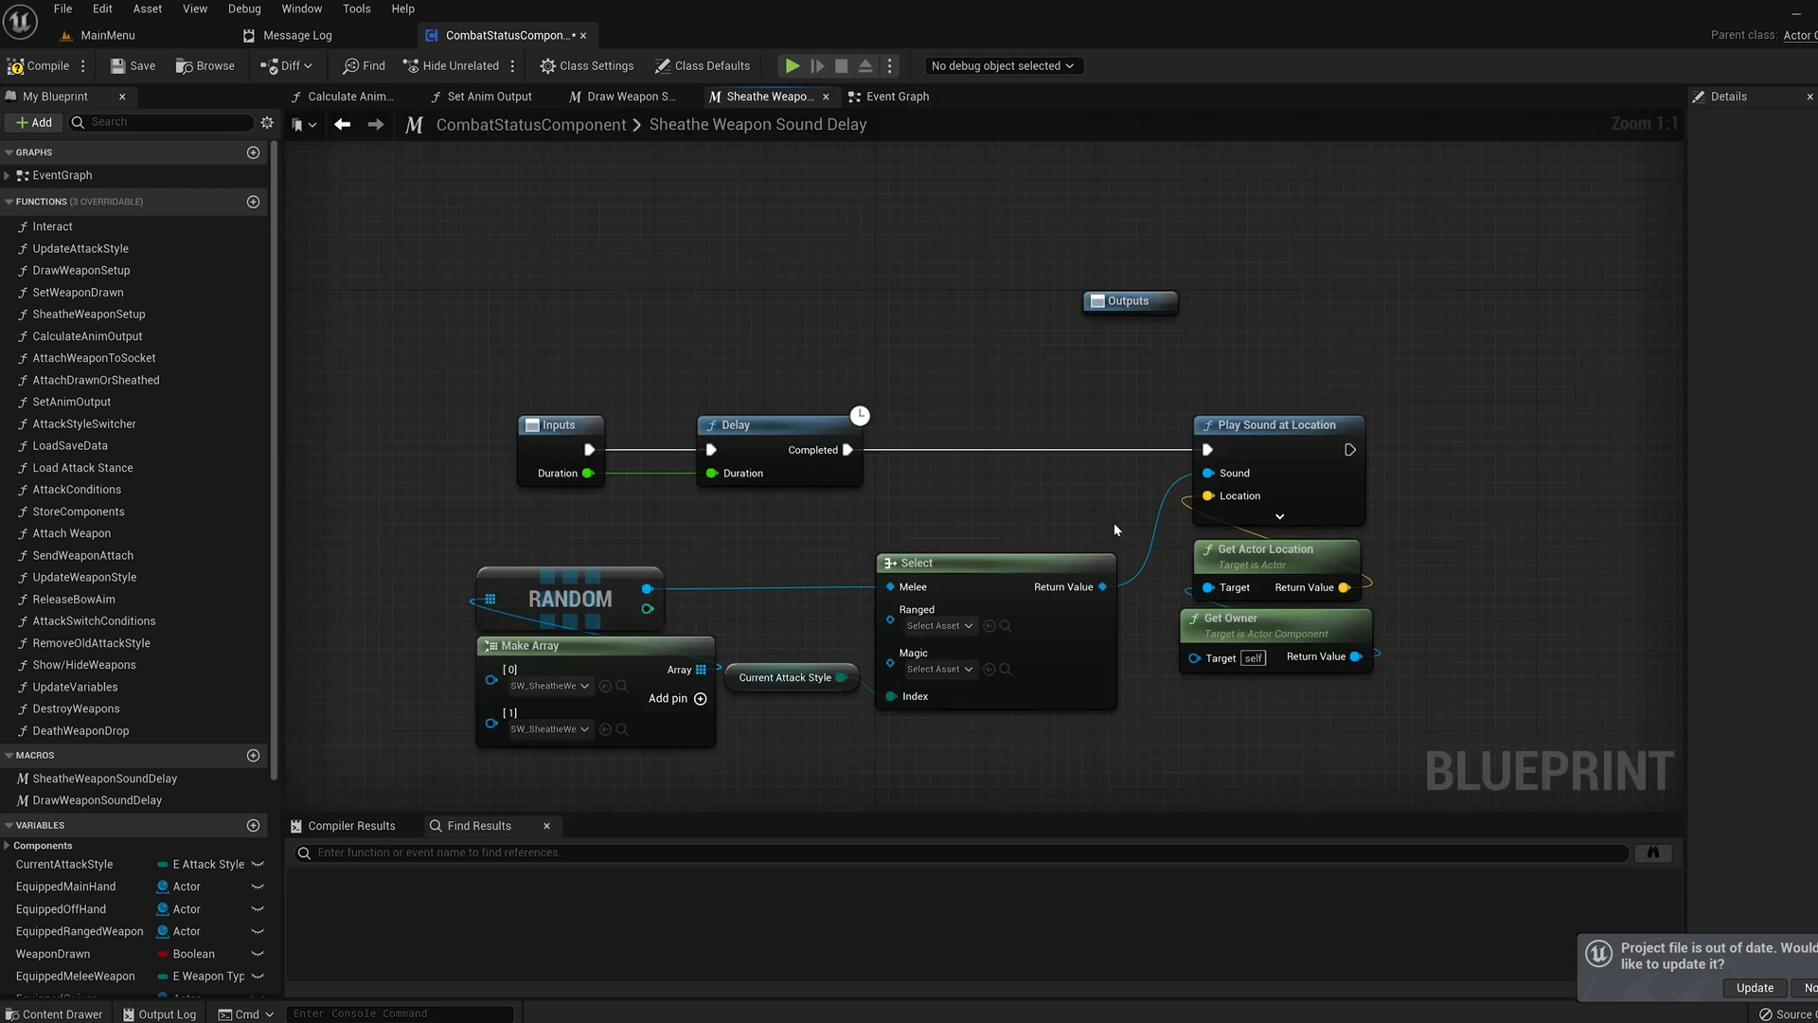
click(939, 625)
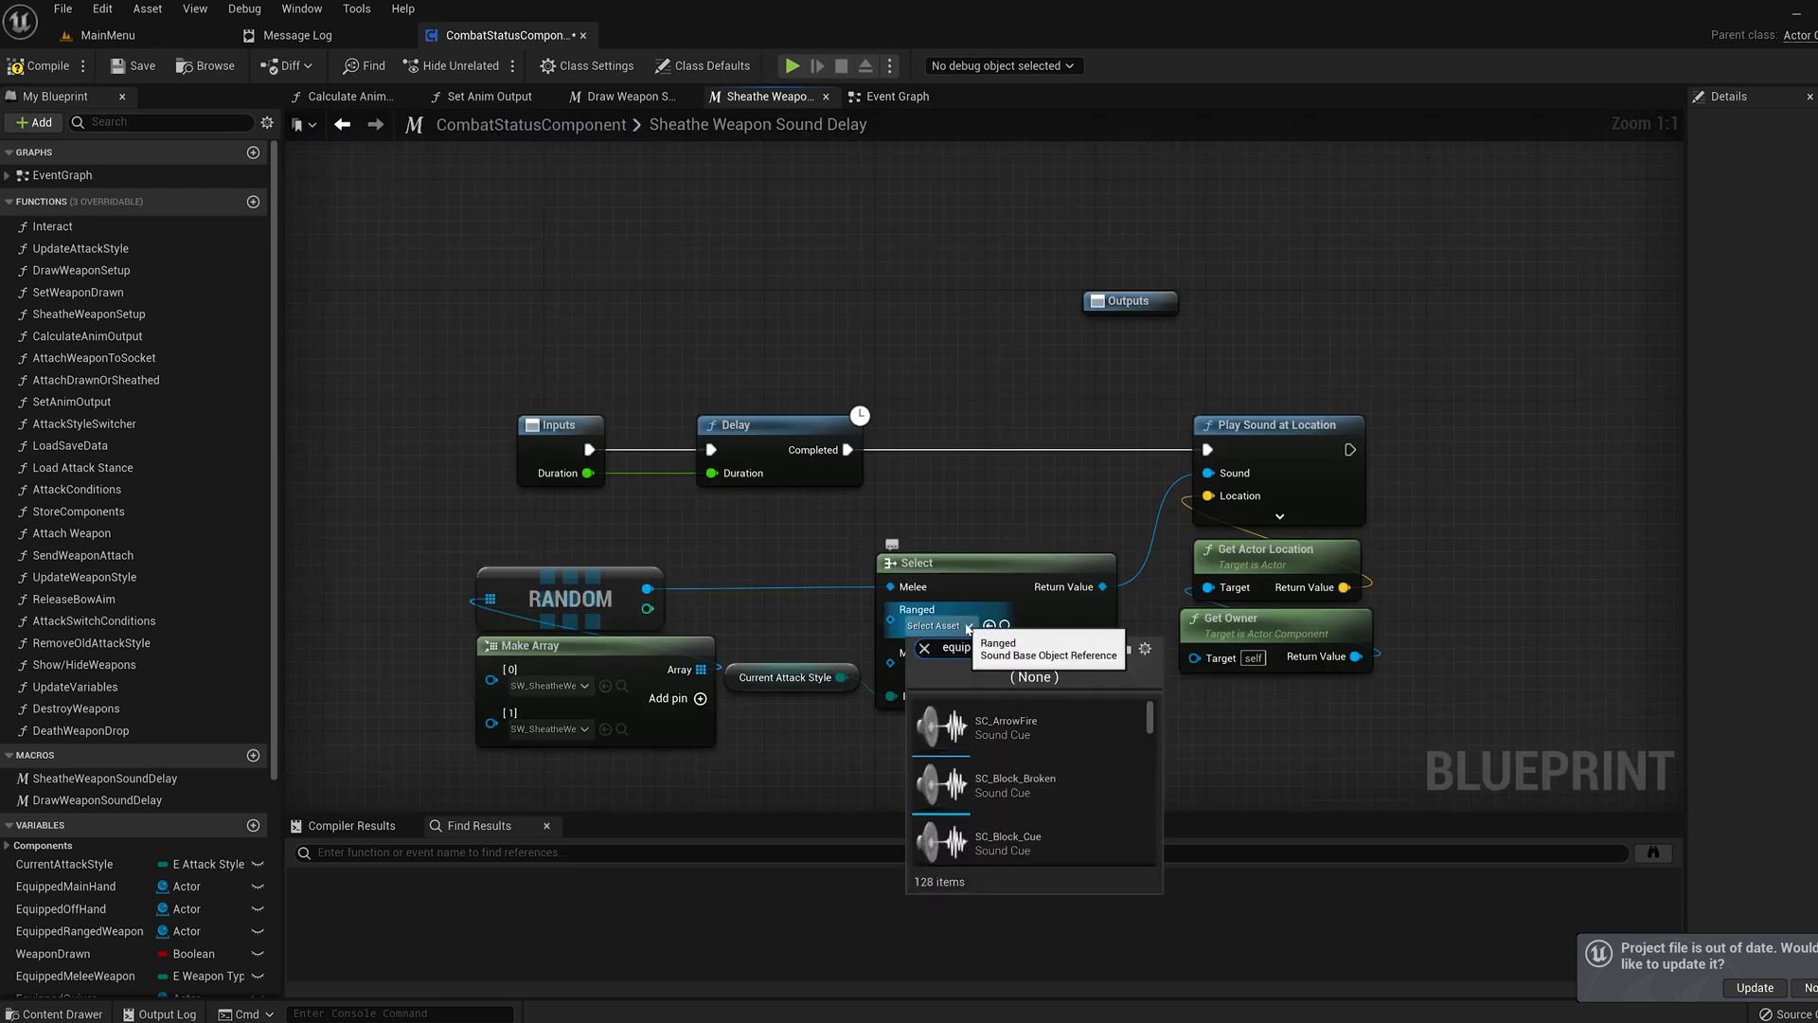
text(equip and dr)
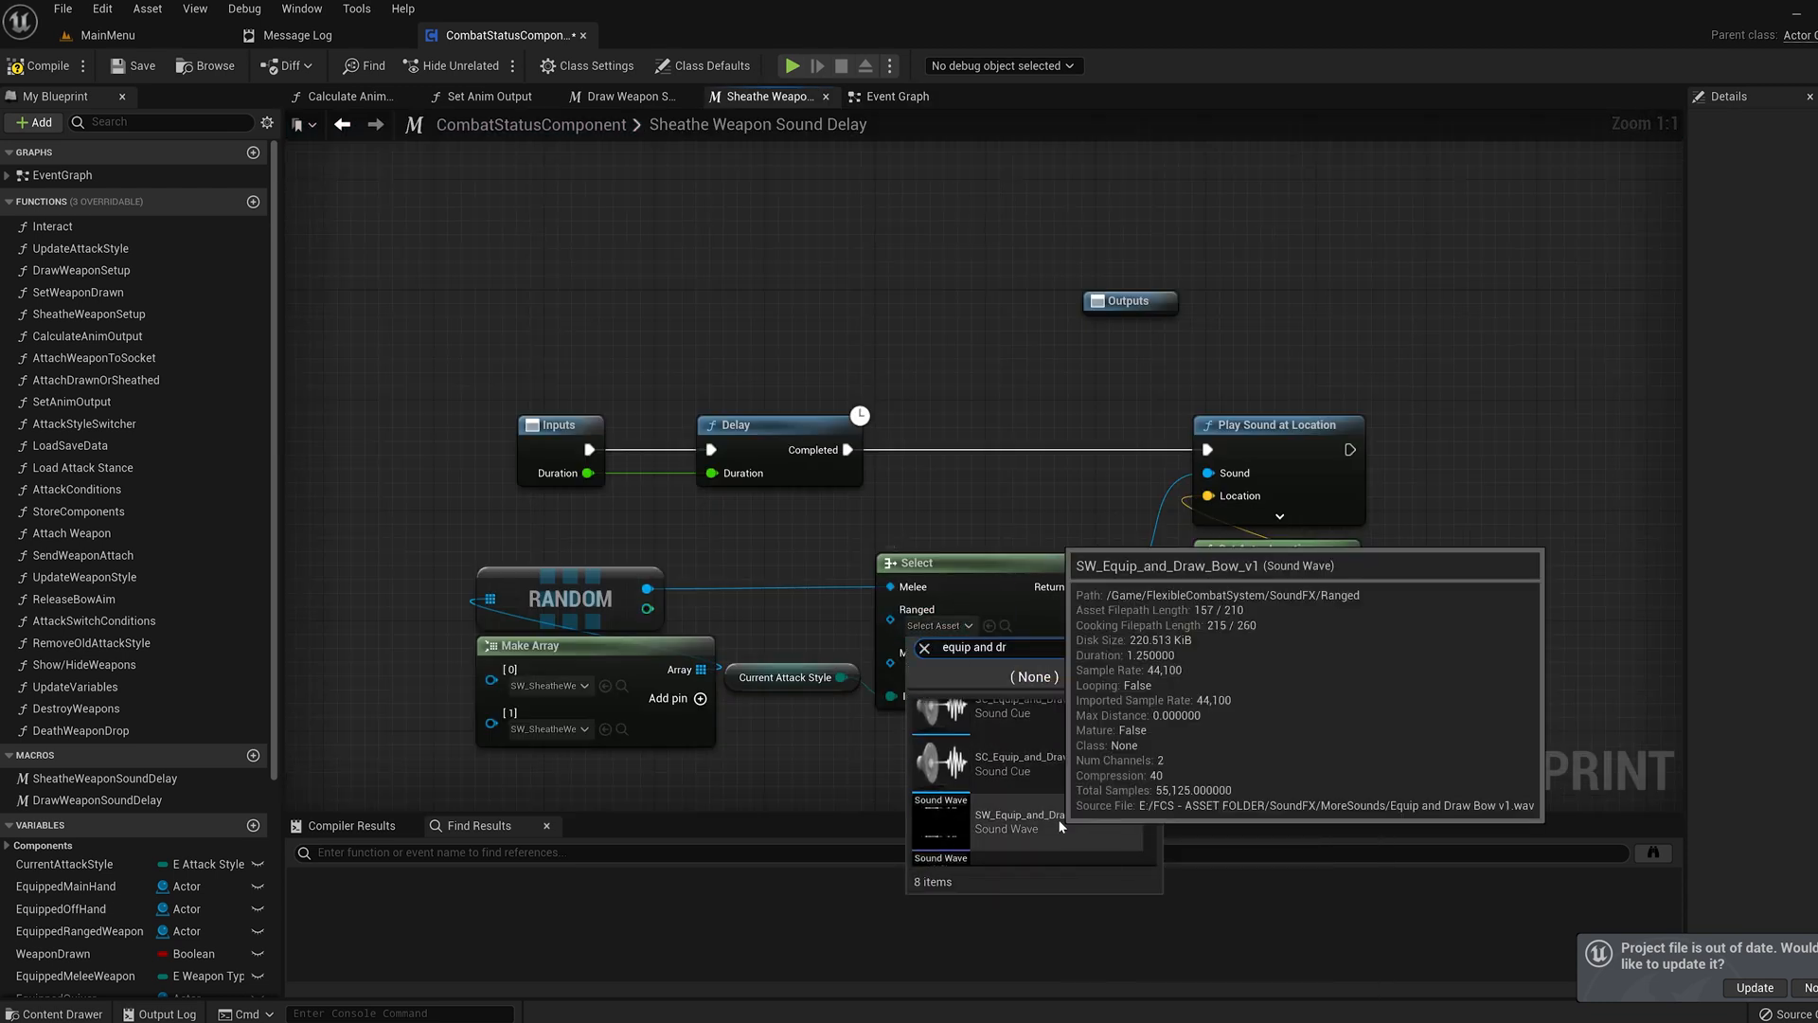
click(1019, 820)
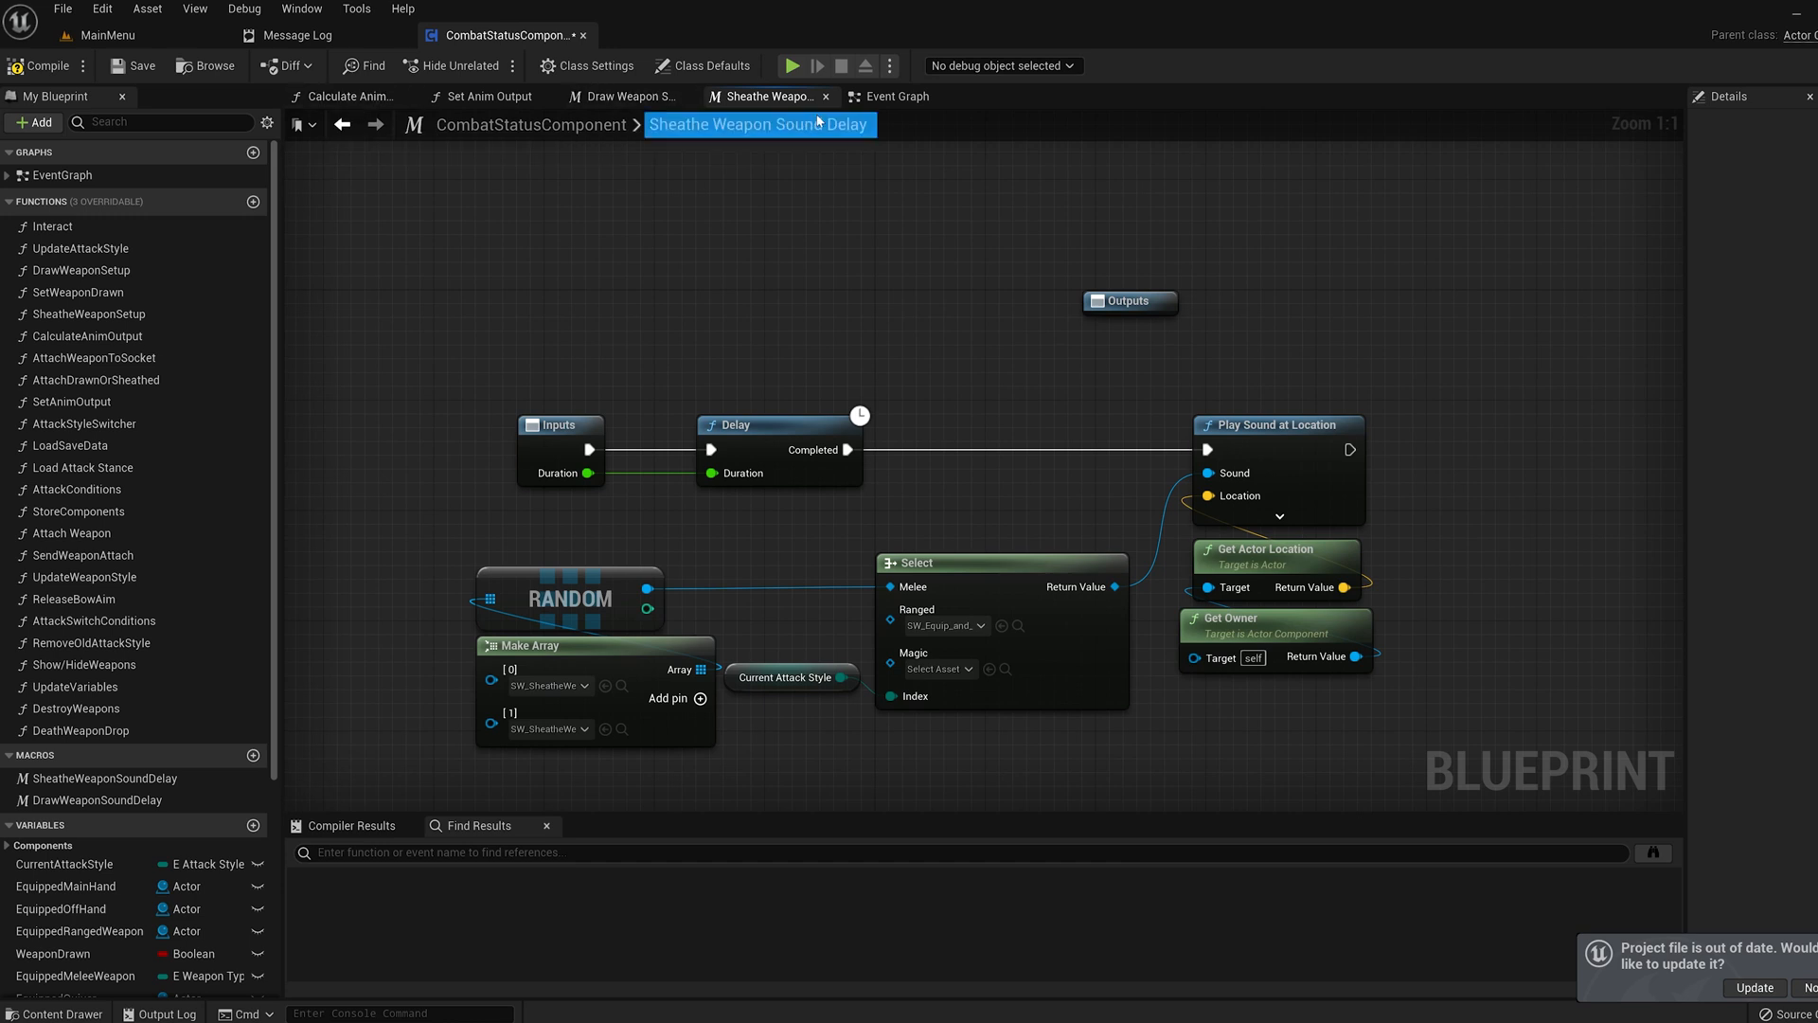
click(898, 97)
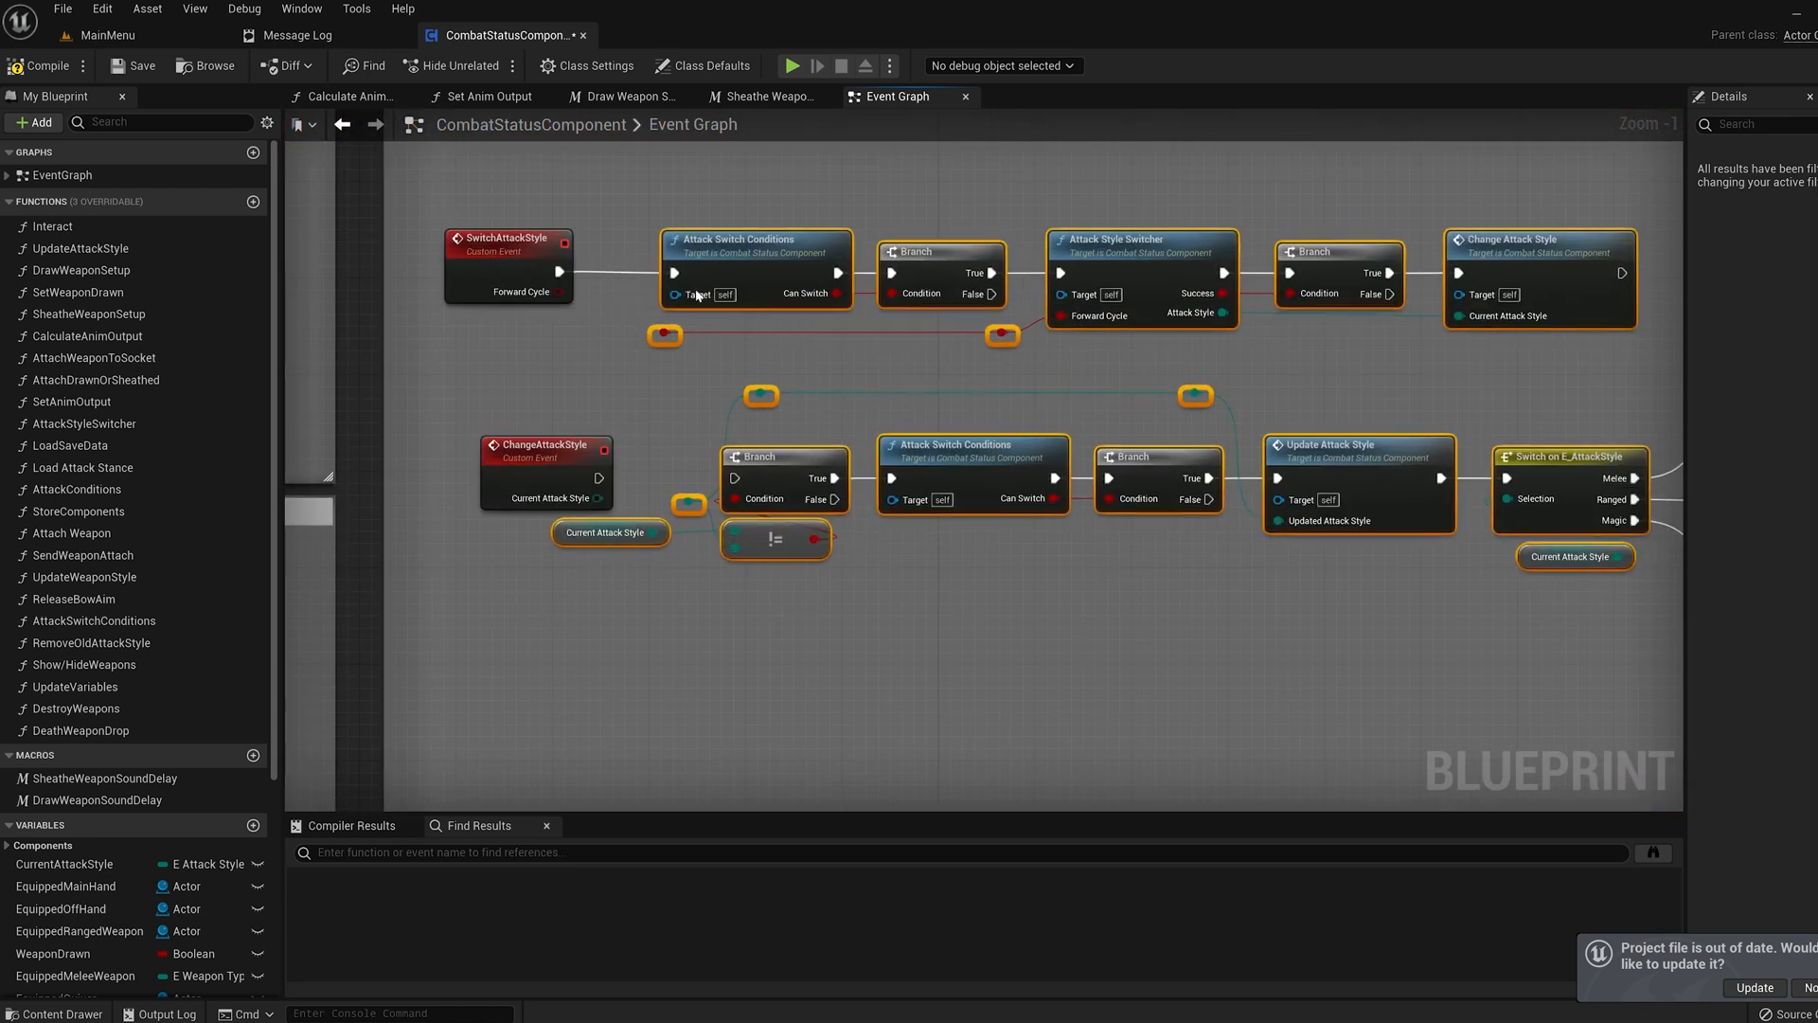
Connect the ChangeAttackStyle event's exec pin to its Branch node
drag(600, 479, 739, 487)
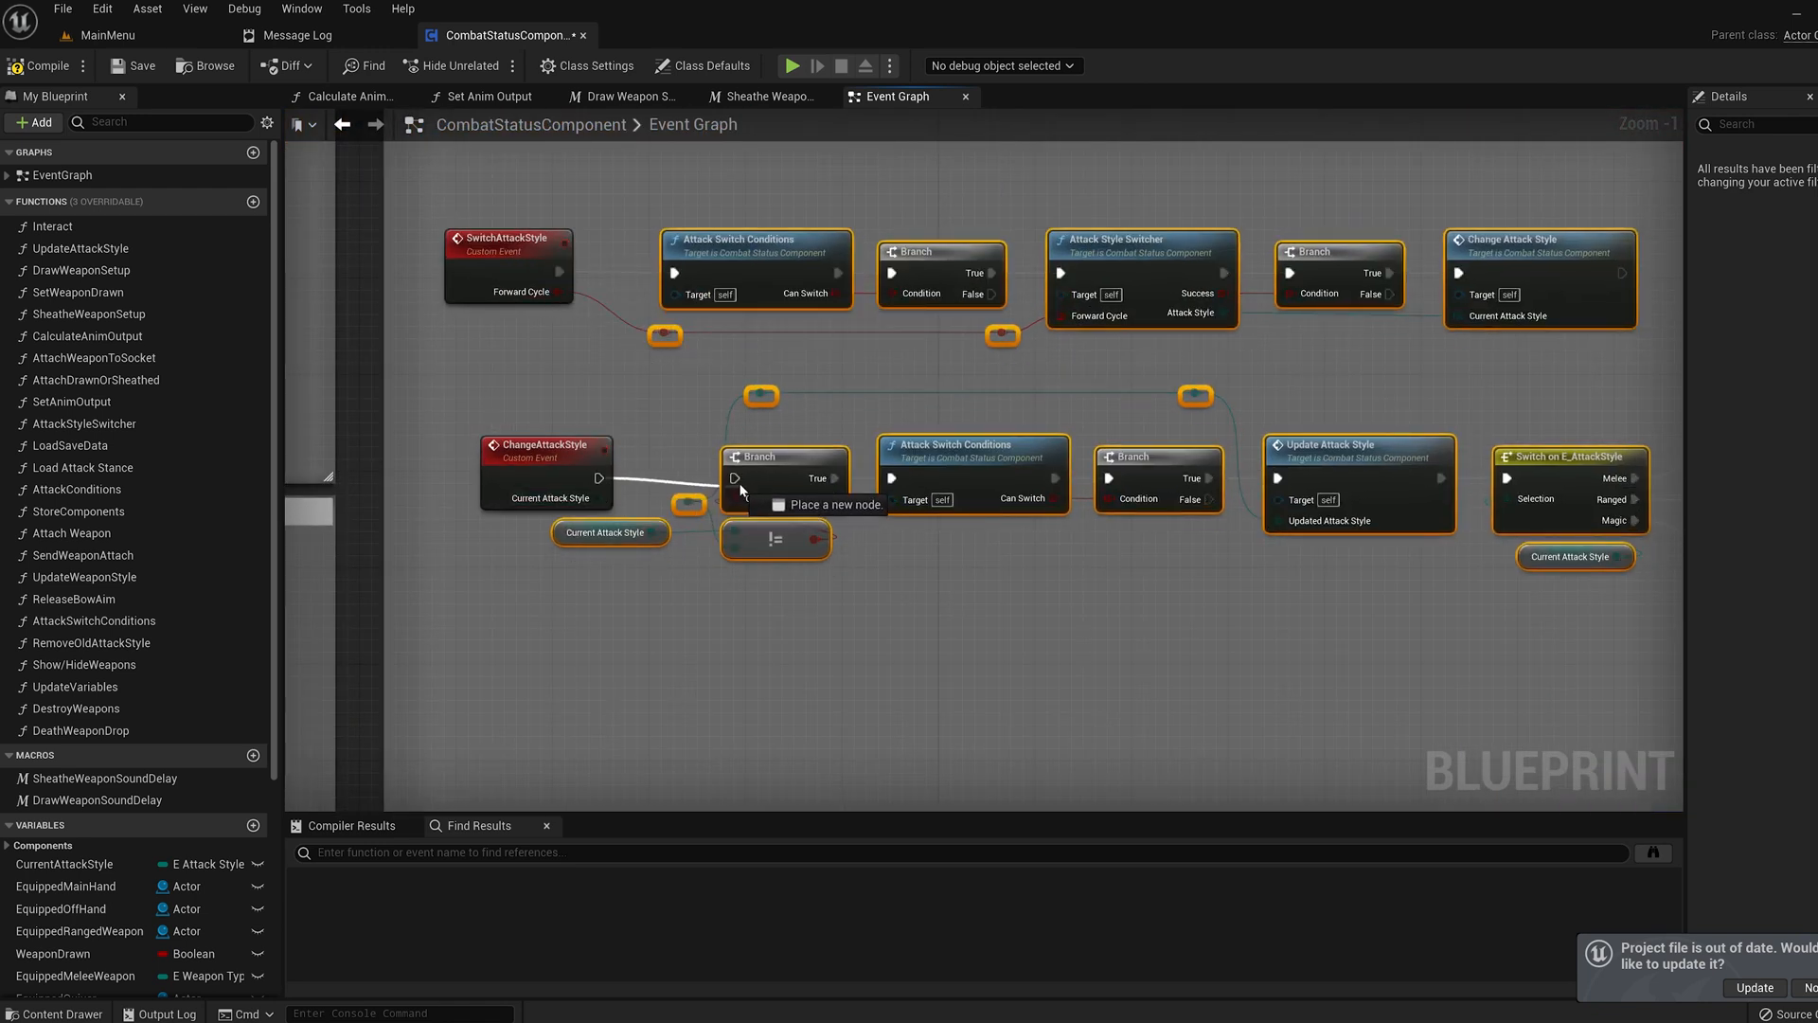
scroll(down, 3)
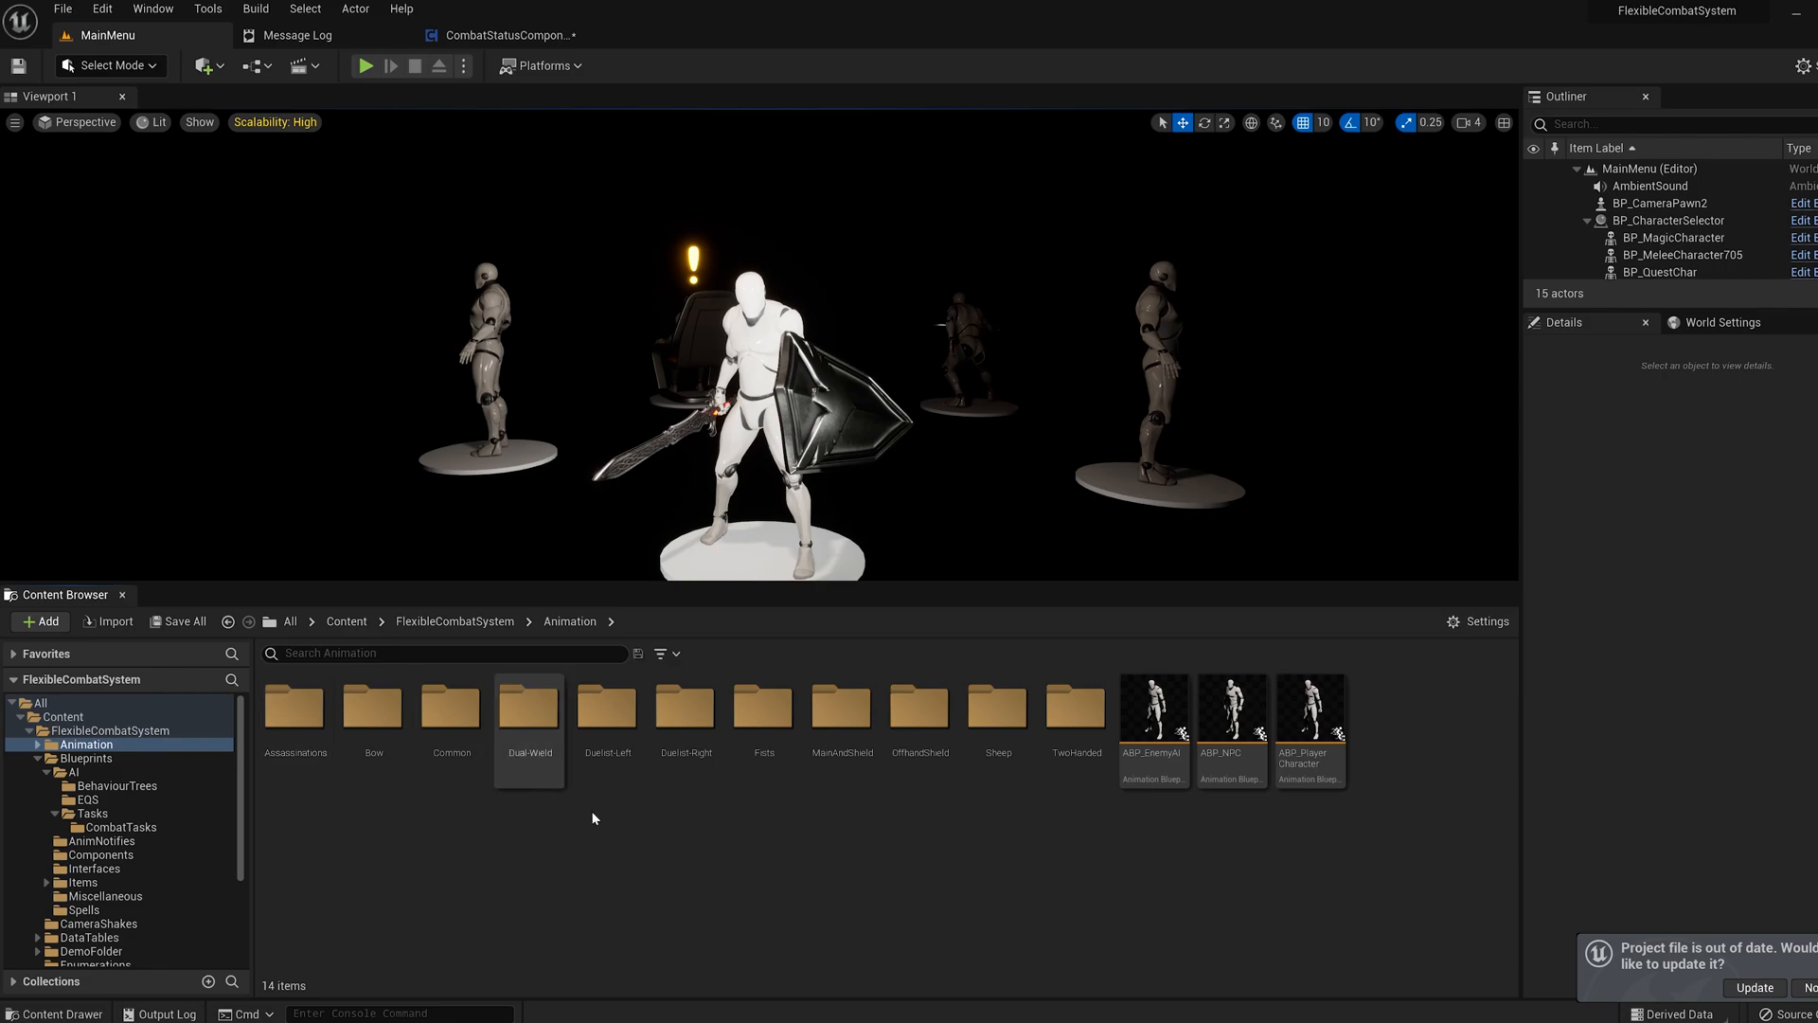
Open the ABP_PlayerCharacter animation blueprint from the Animation folder
click(1311, 709)
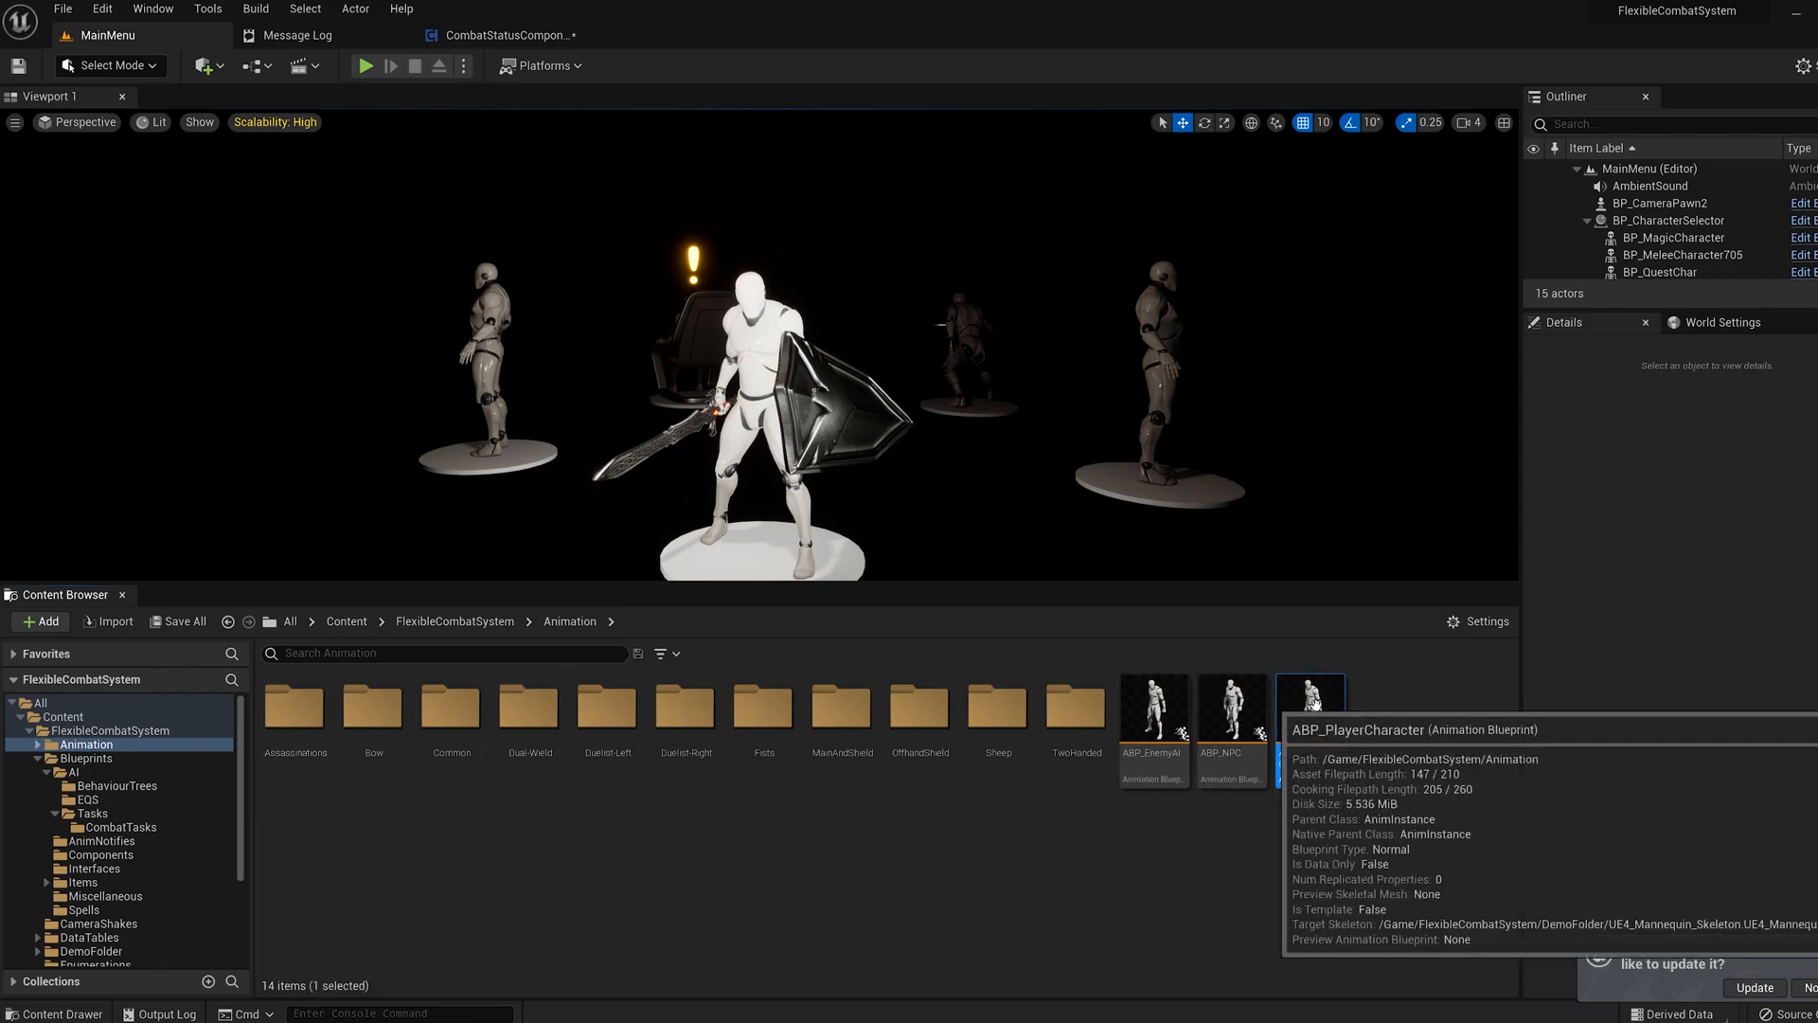
double_click(1311, 703)
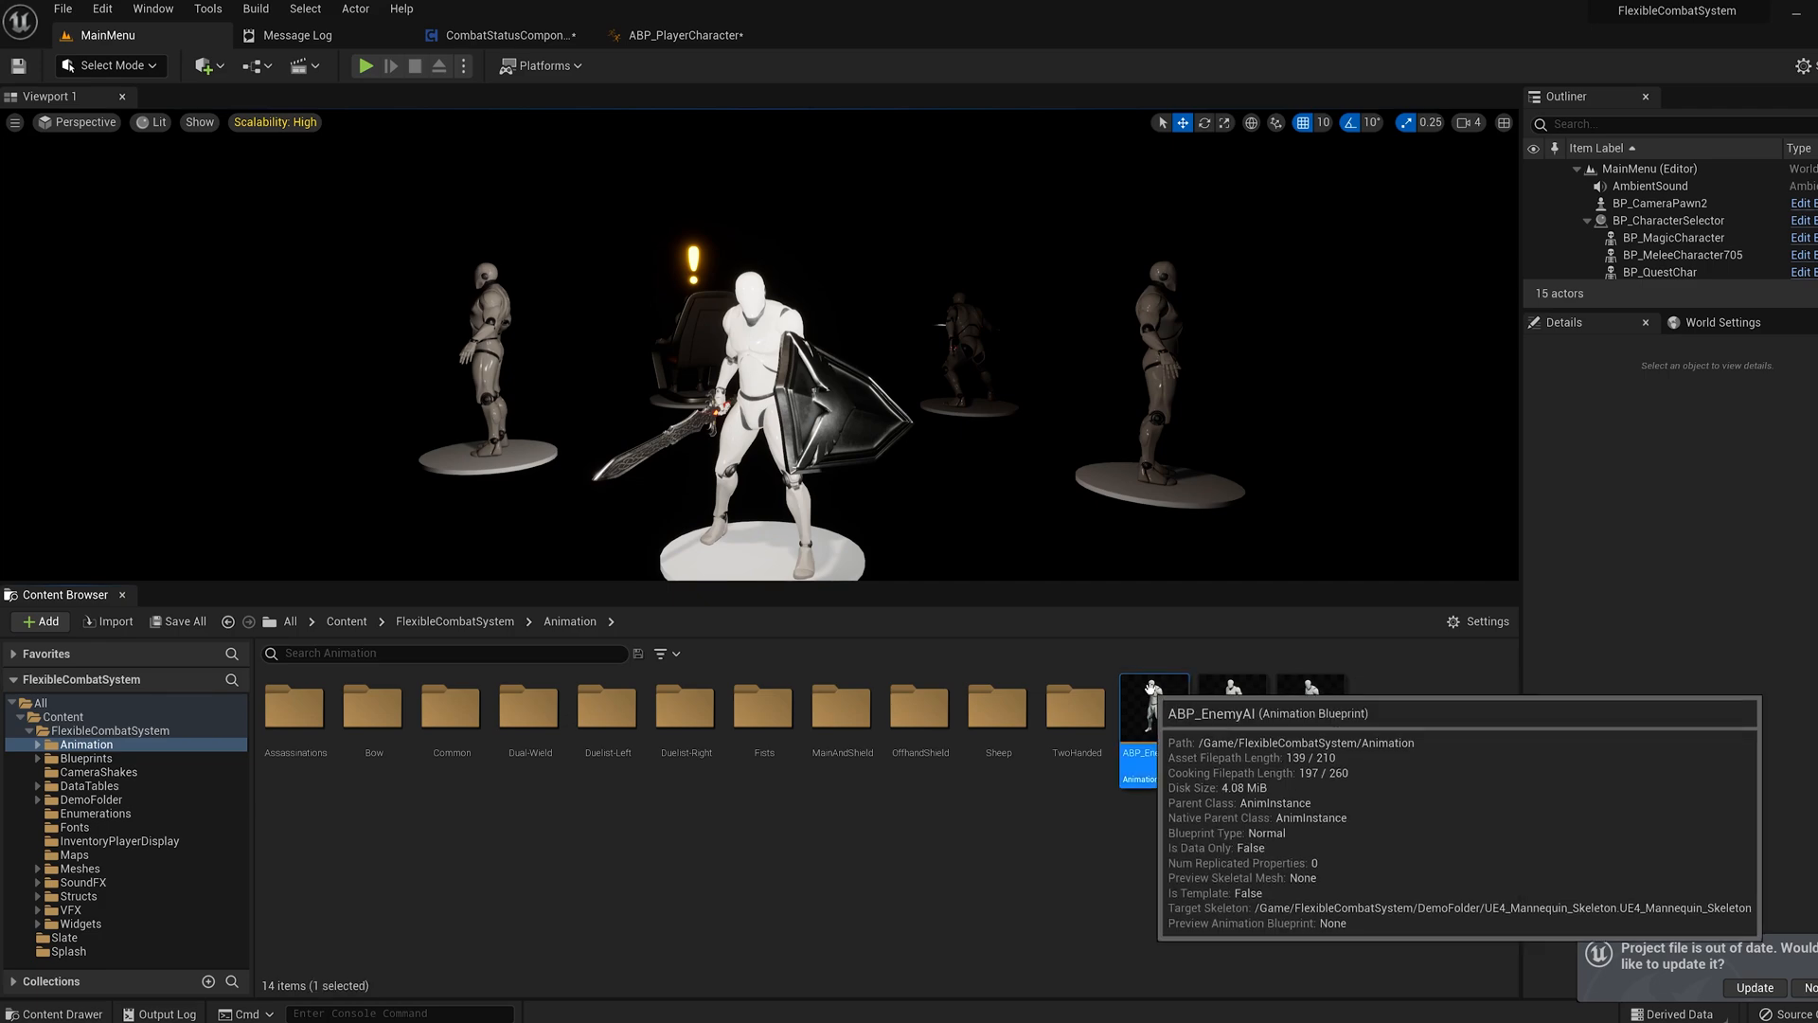
Open ABP_EnemyAI, compare its AnimGraph with ABP_PlayerCharacter's, then return to MainMenu
double_click(1152, 716)
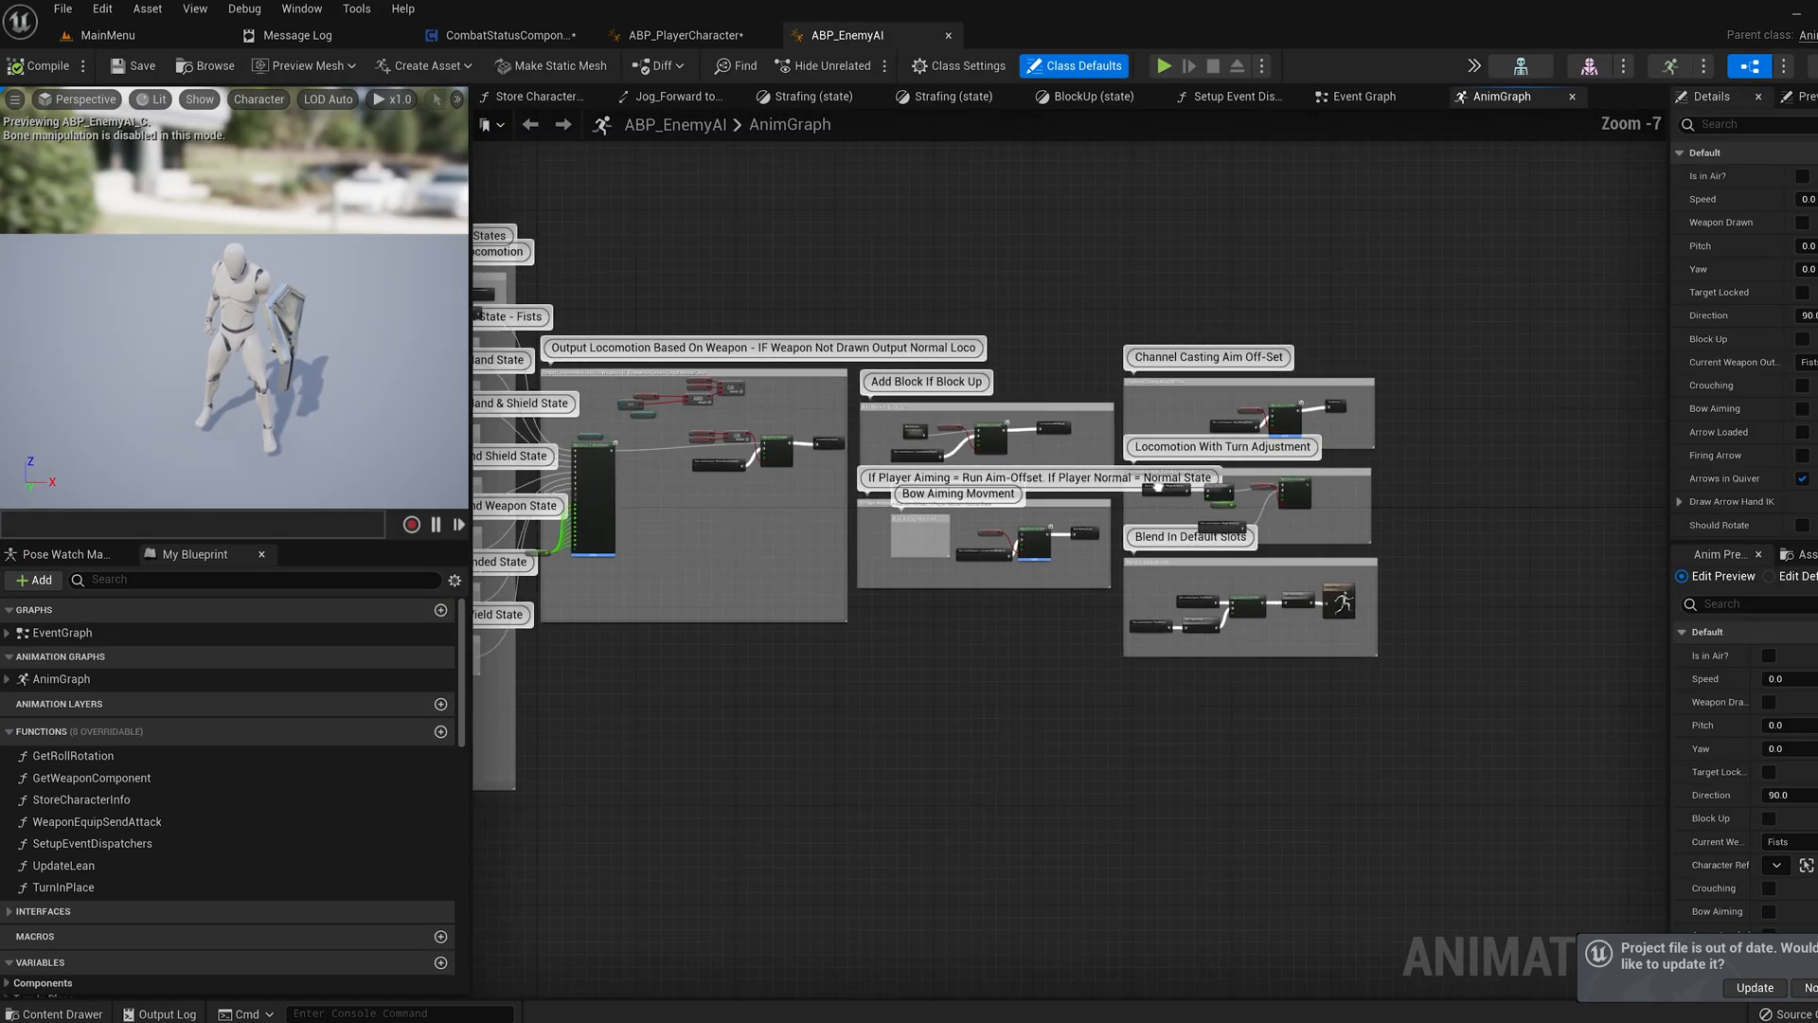
click(674, 34)
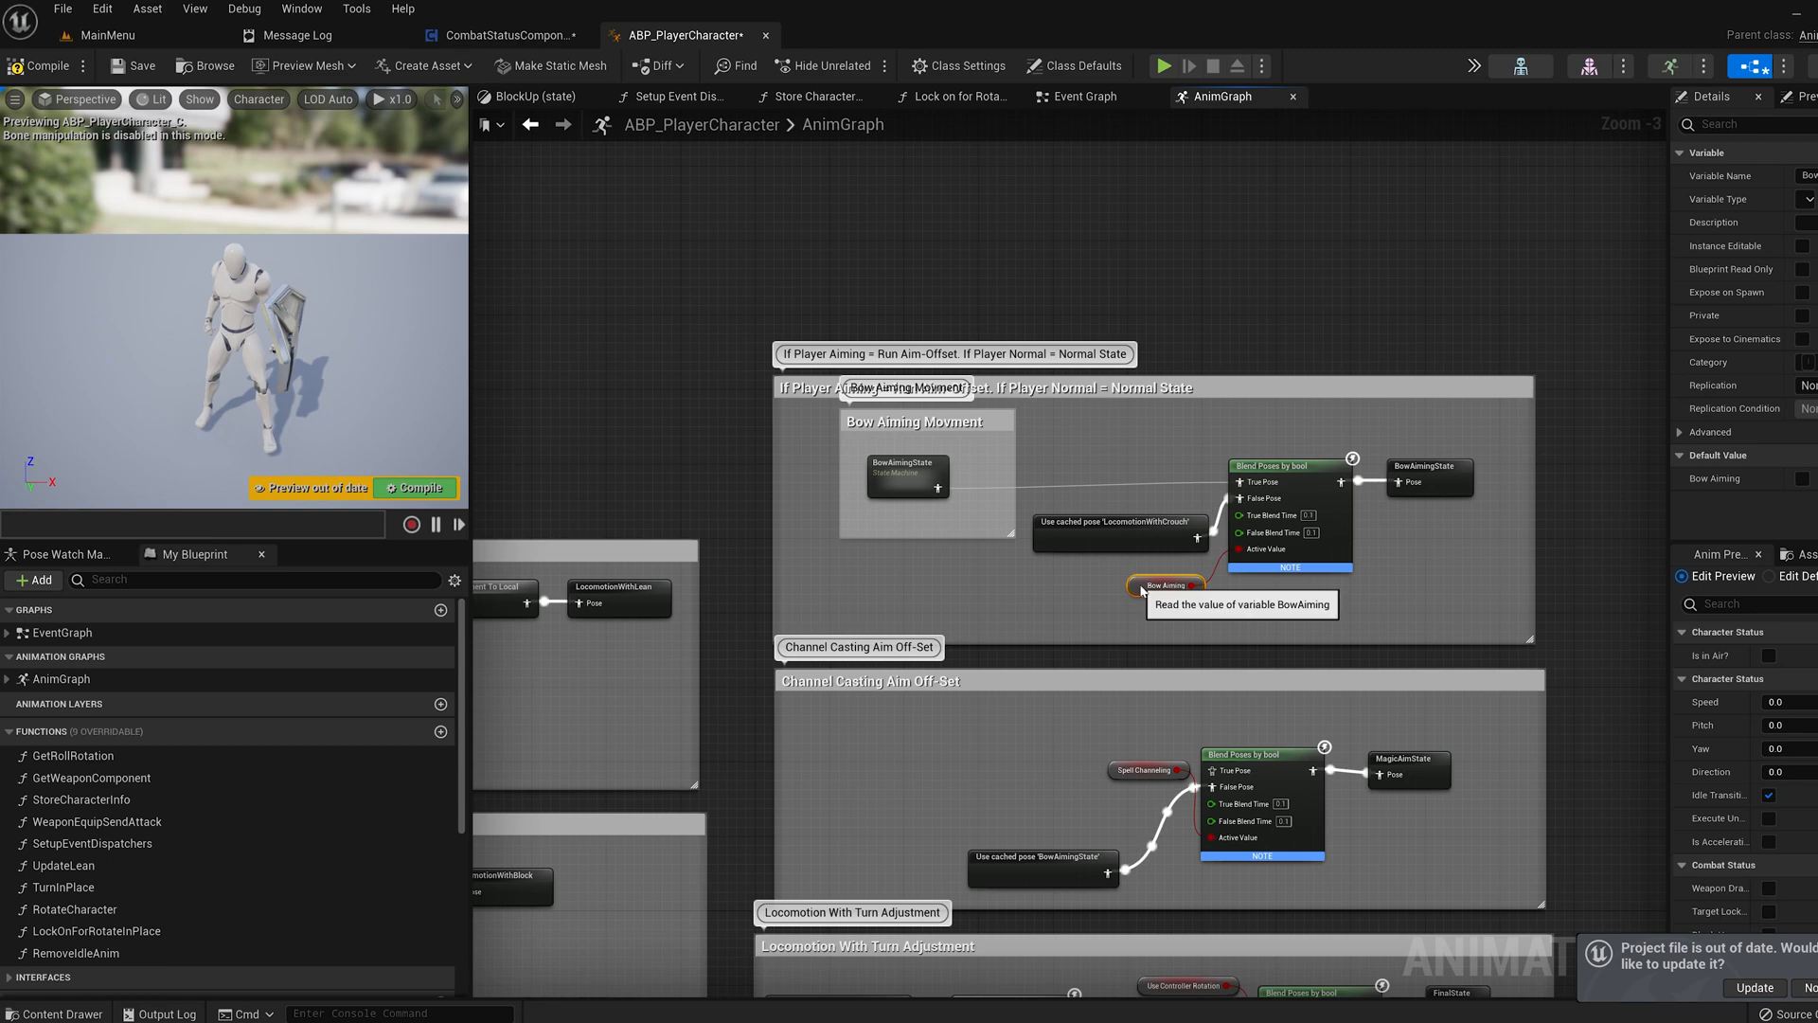
scroll(down, 3)
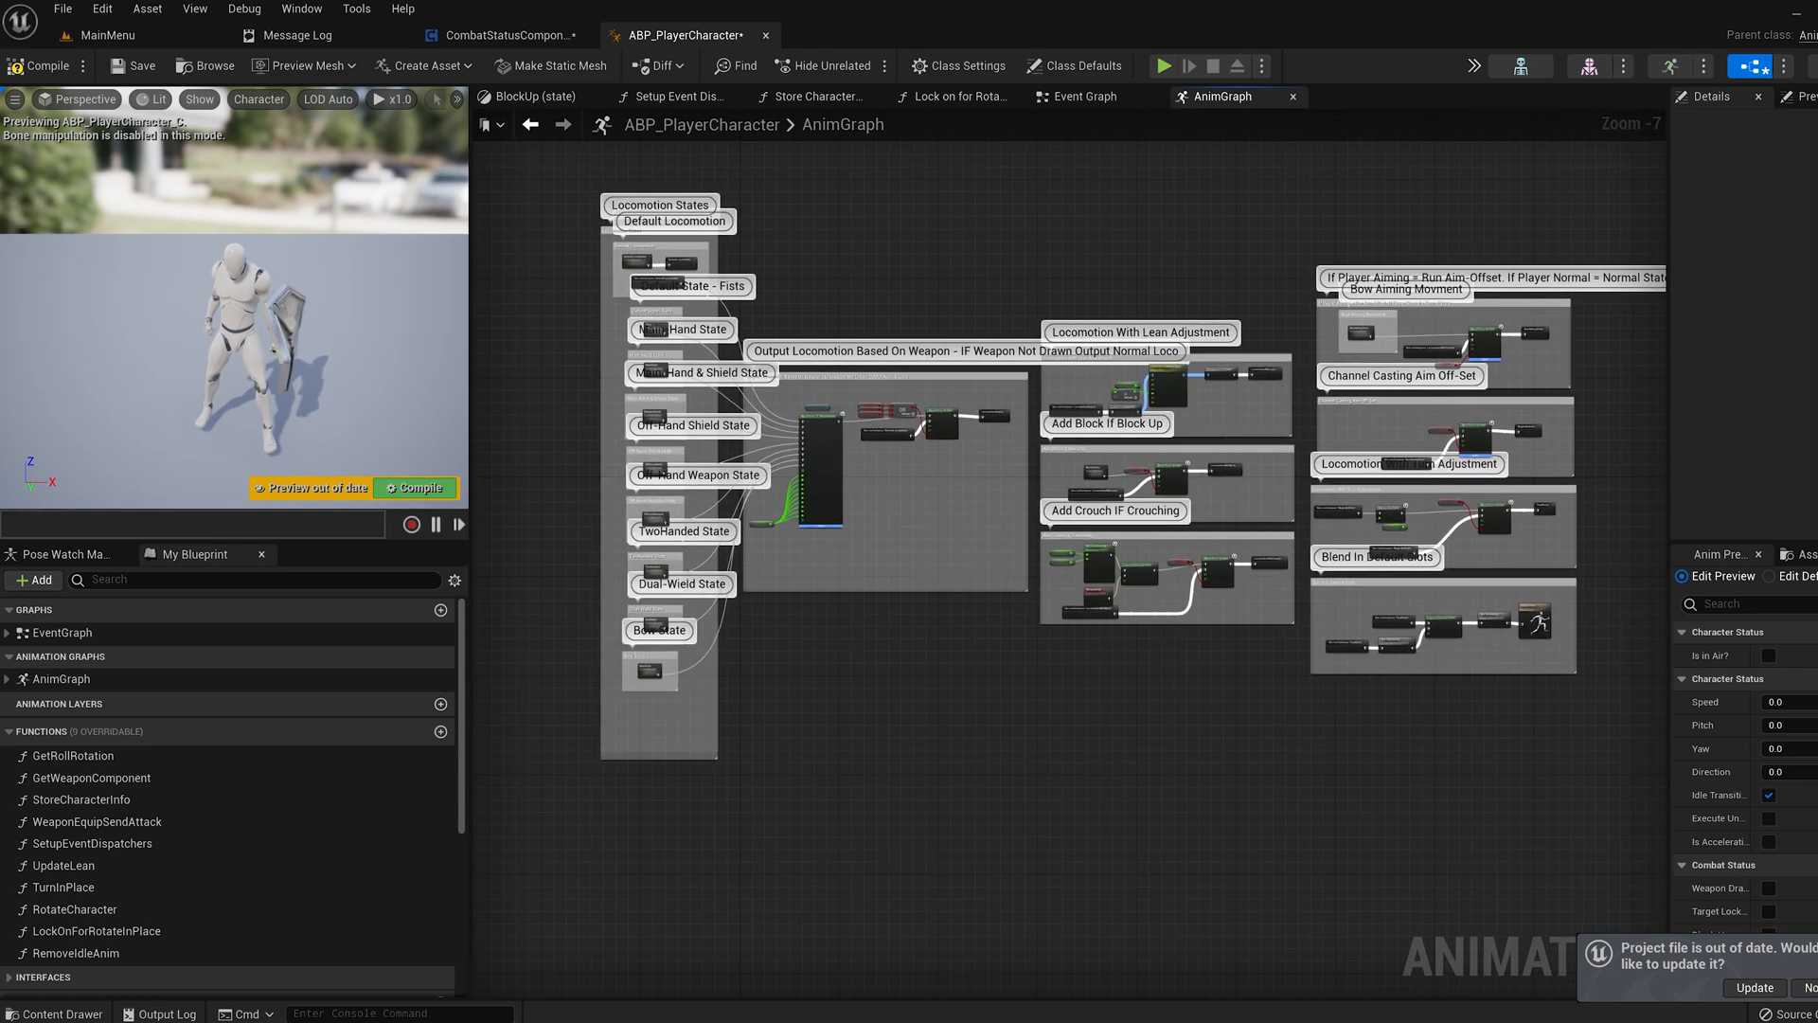
mouse_move(945, 697)
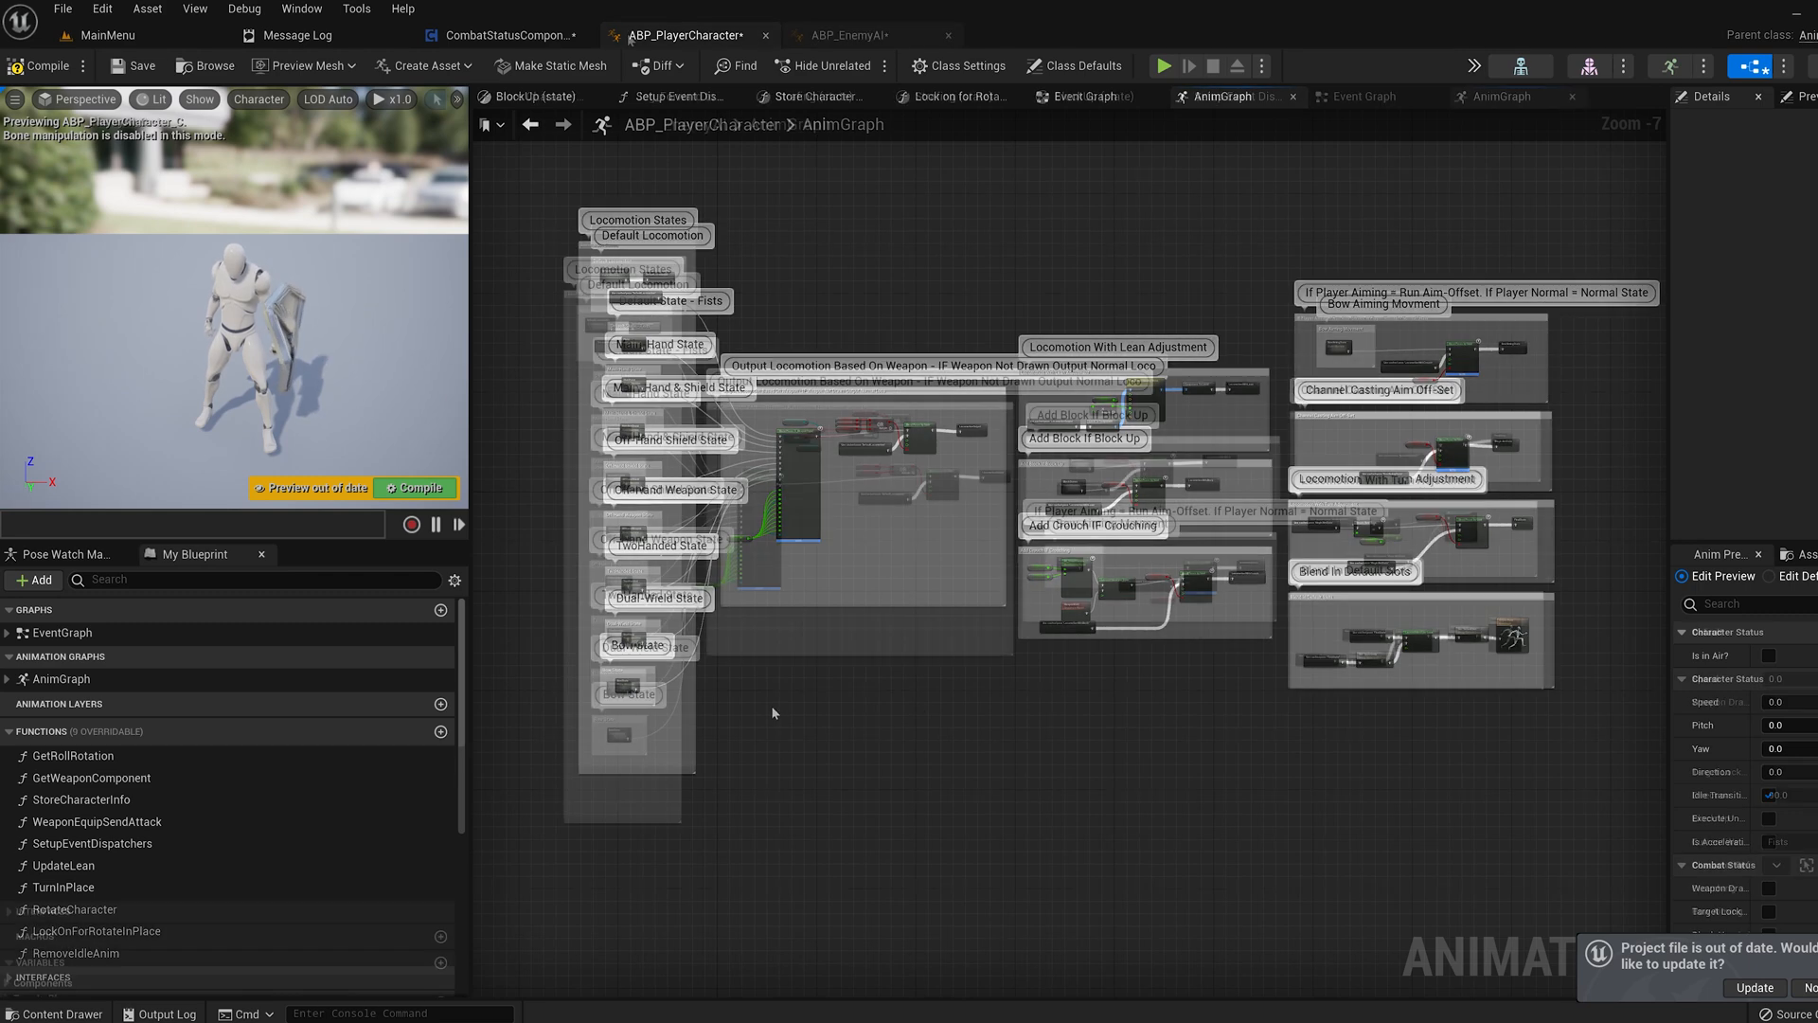
click(95, 36)
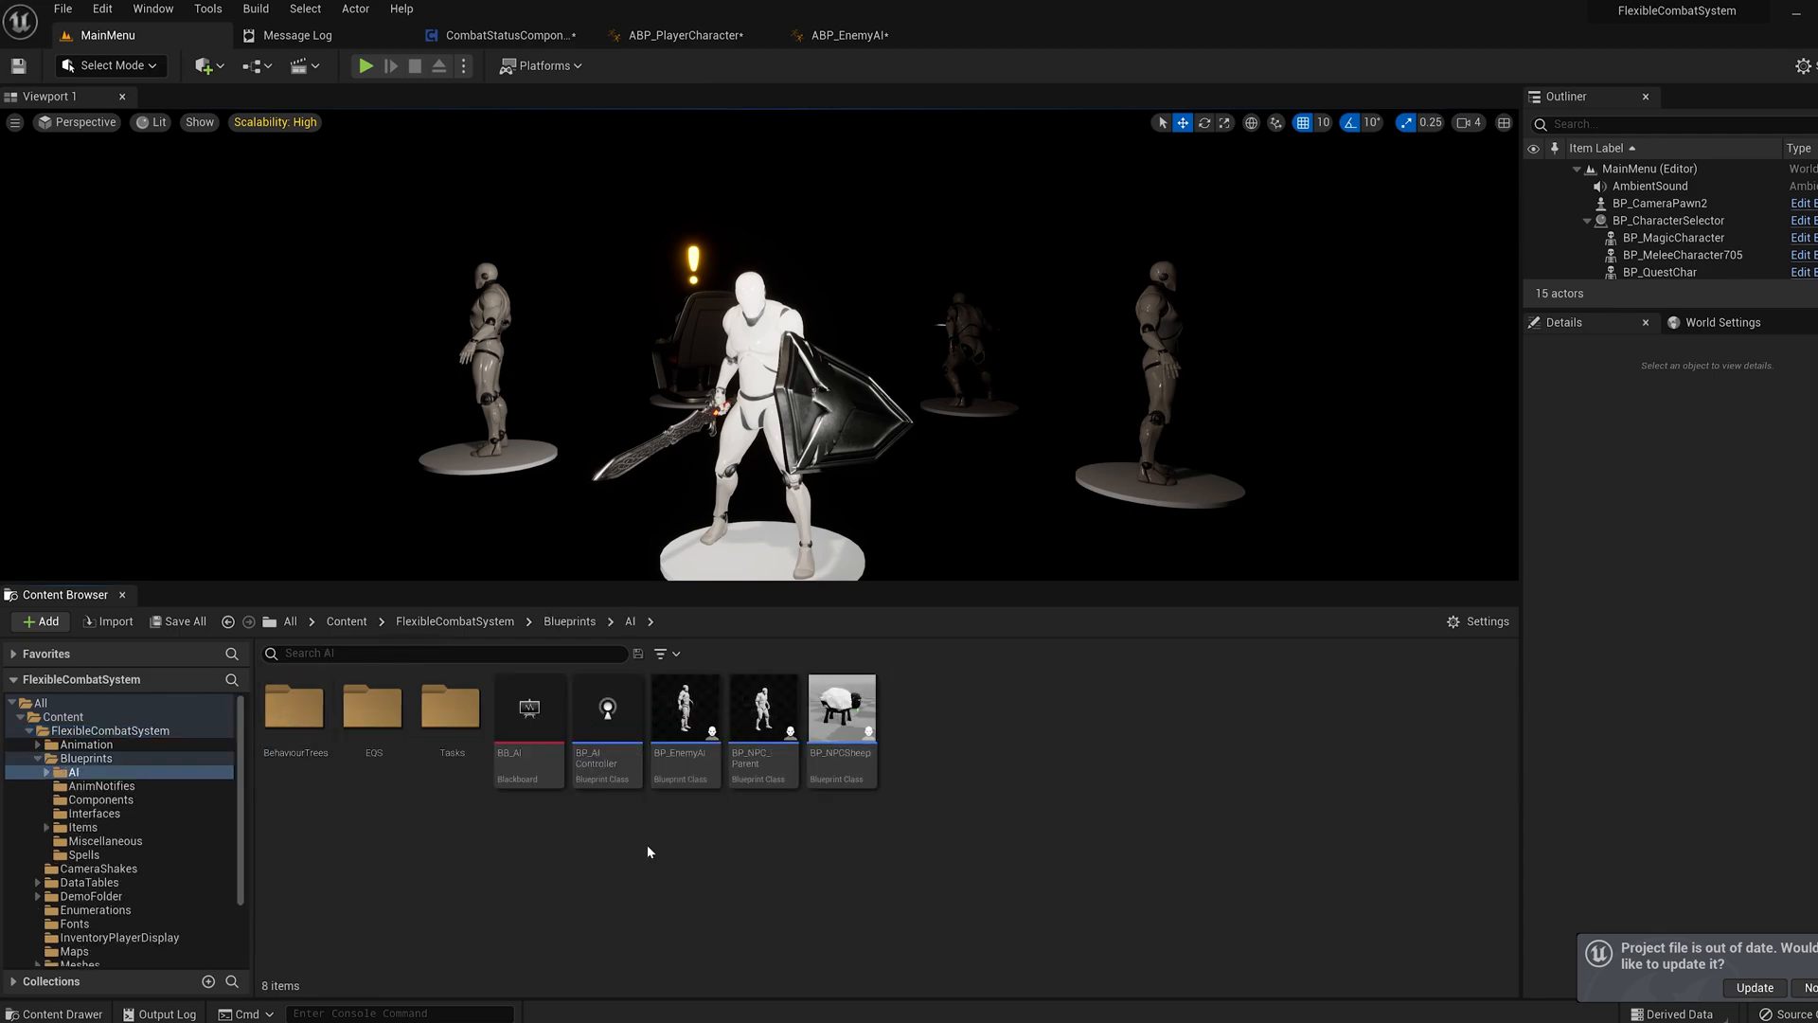
Review BP_EnemyAI's Setup Weapon ranged branch and the CustomArrows variable, then return to MainMenu
double_click(684, 708)
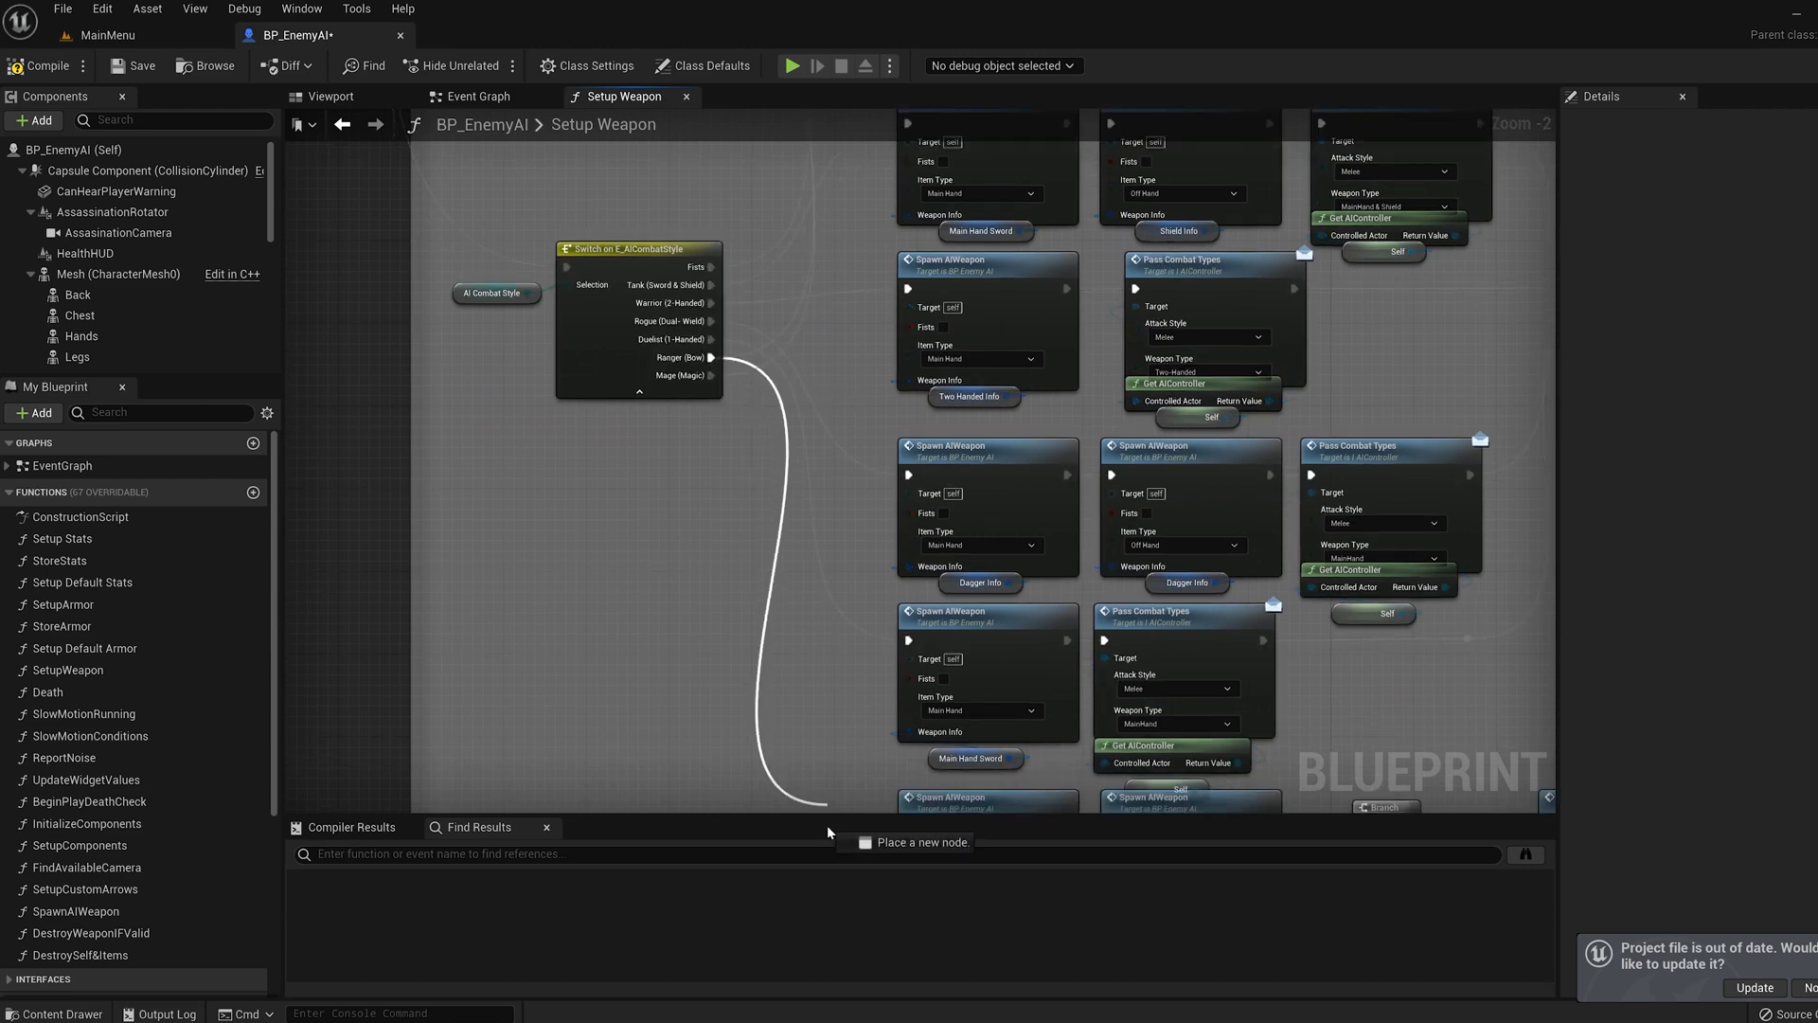
scroll(down, 3)
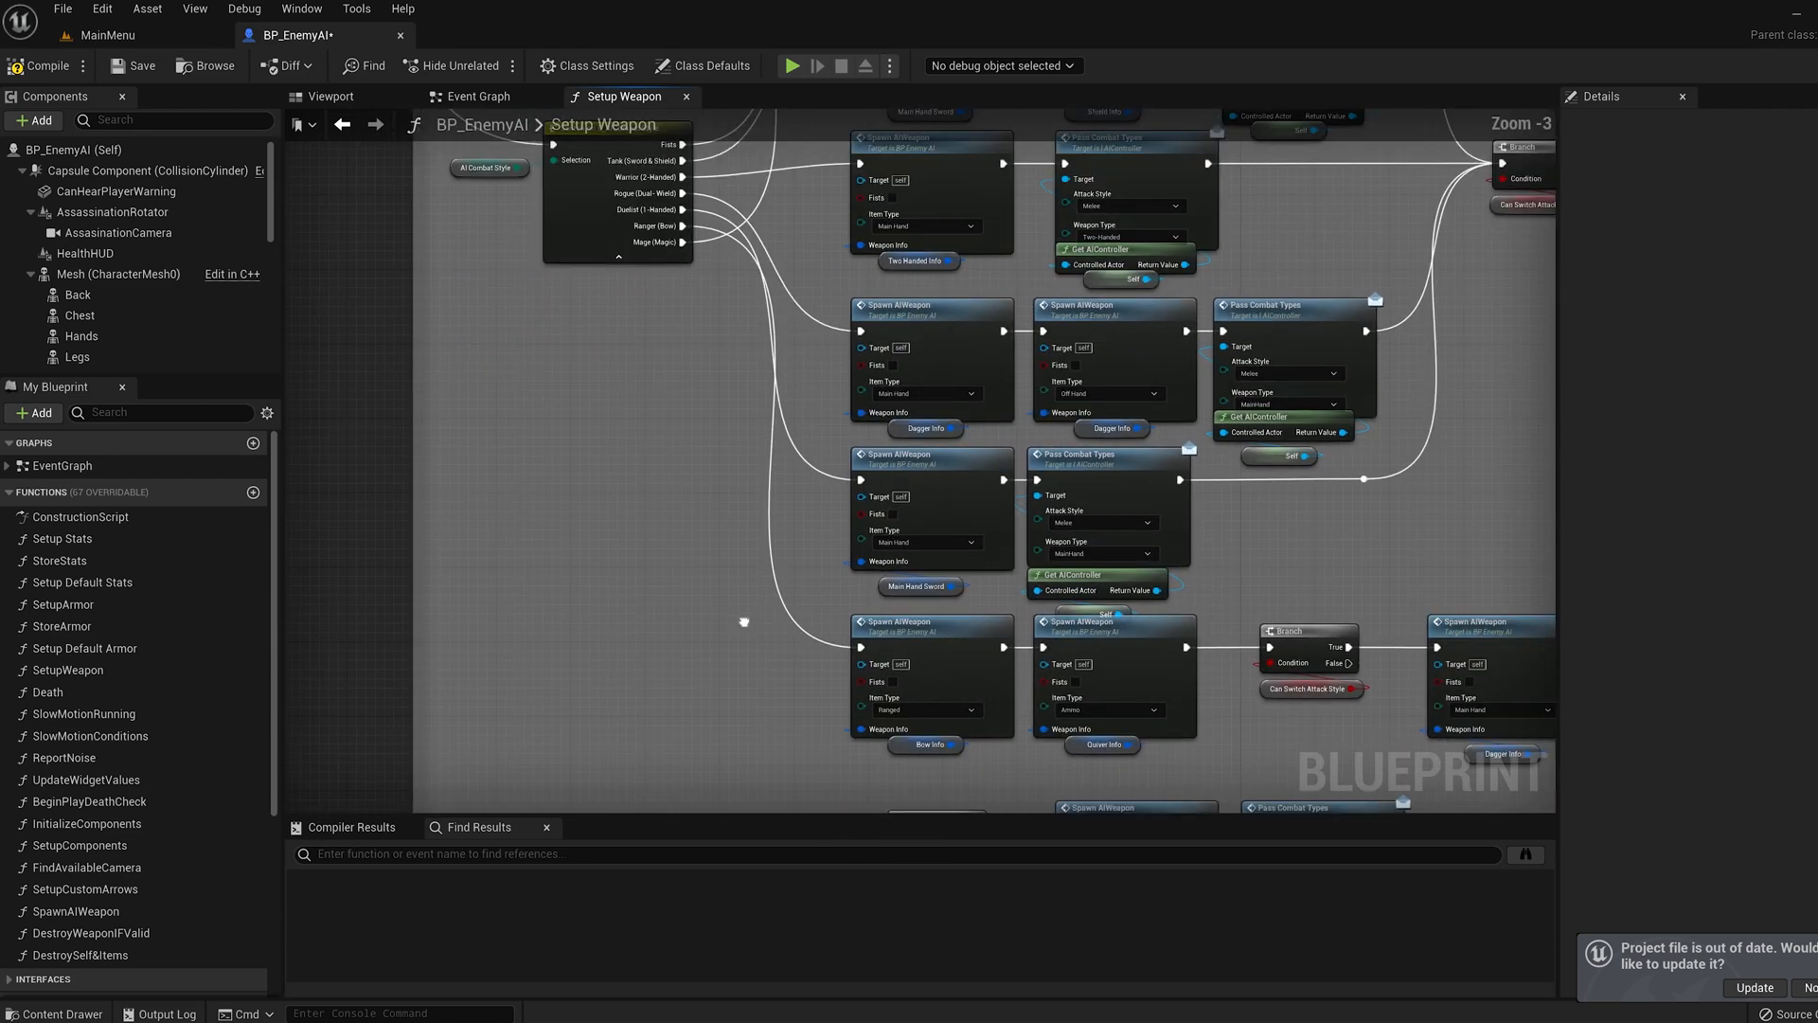
scroll(down, 3)
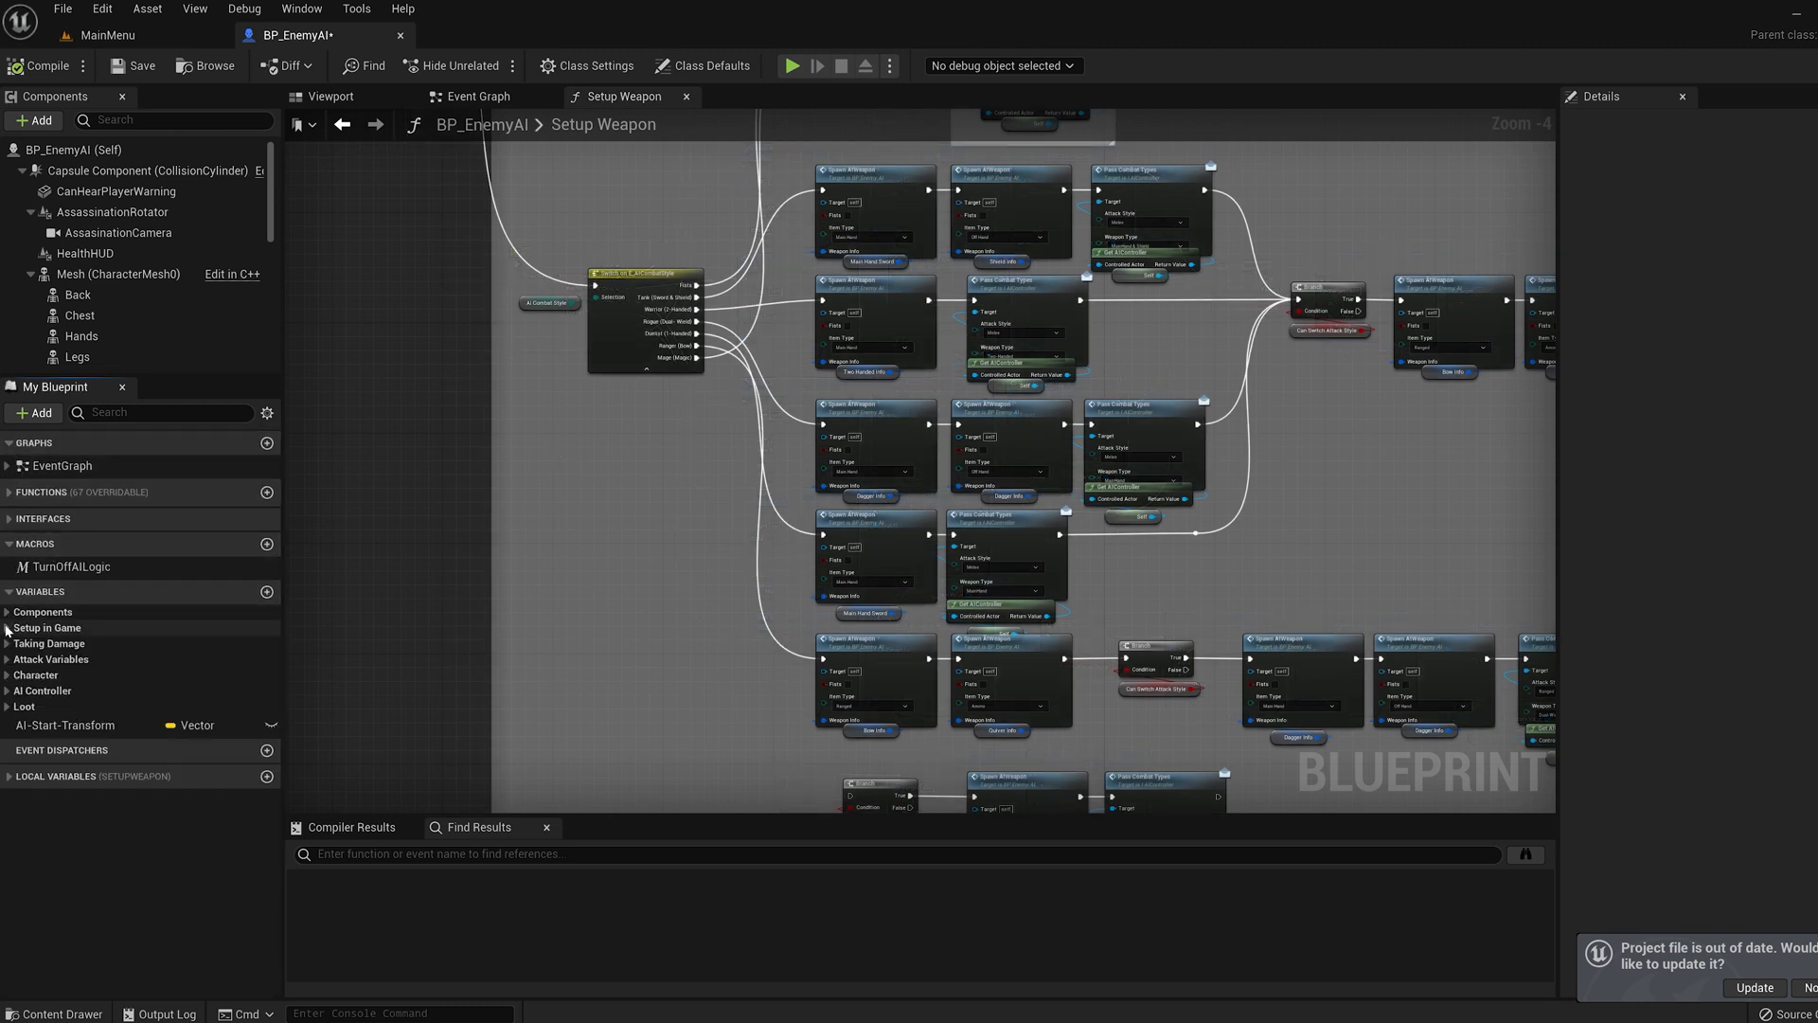
click(7, 627)
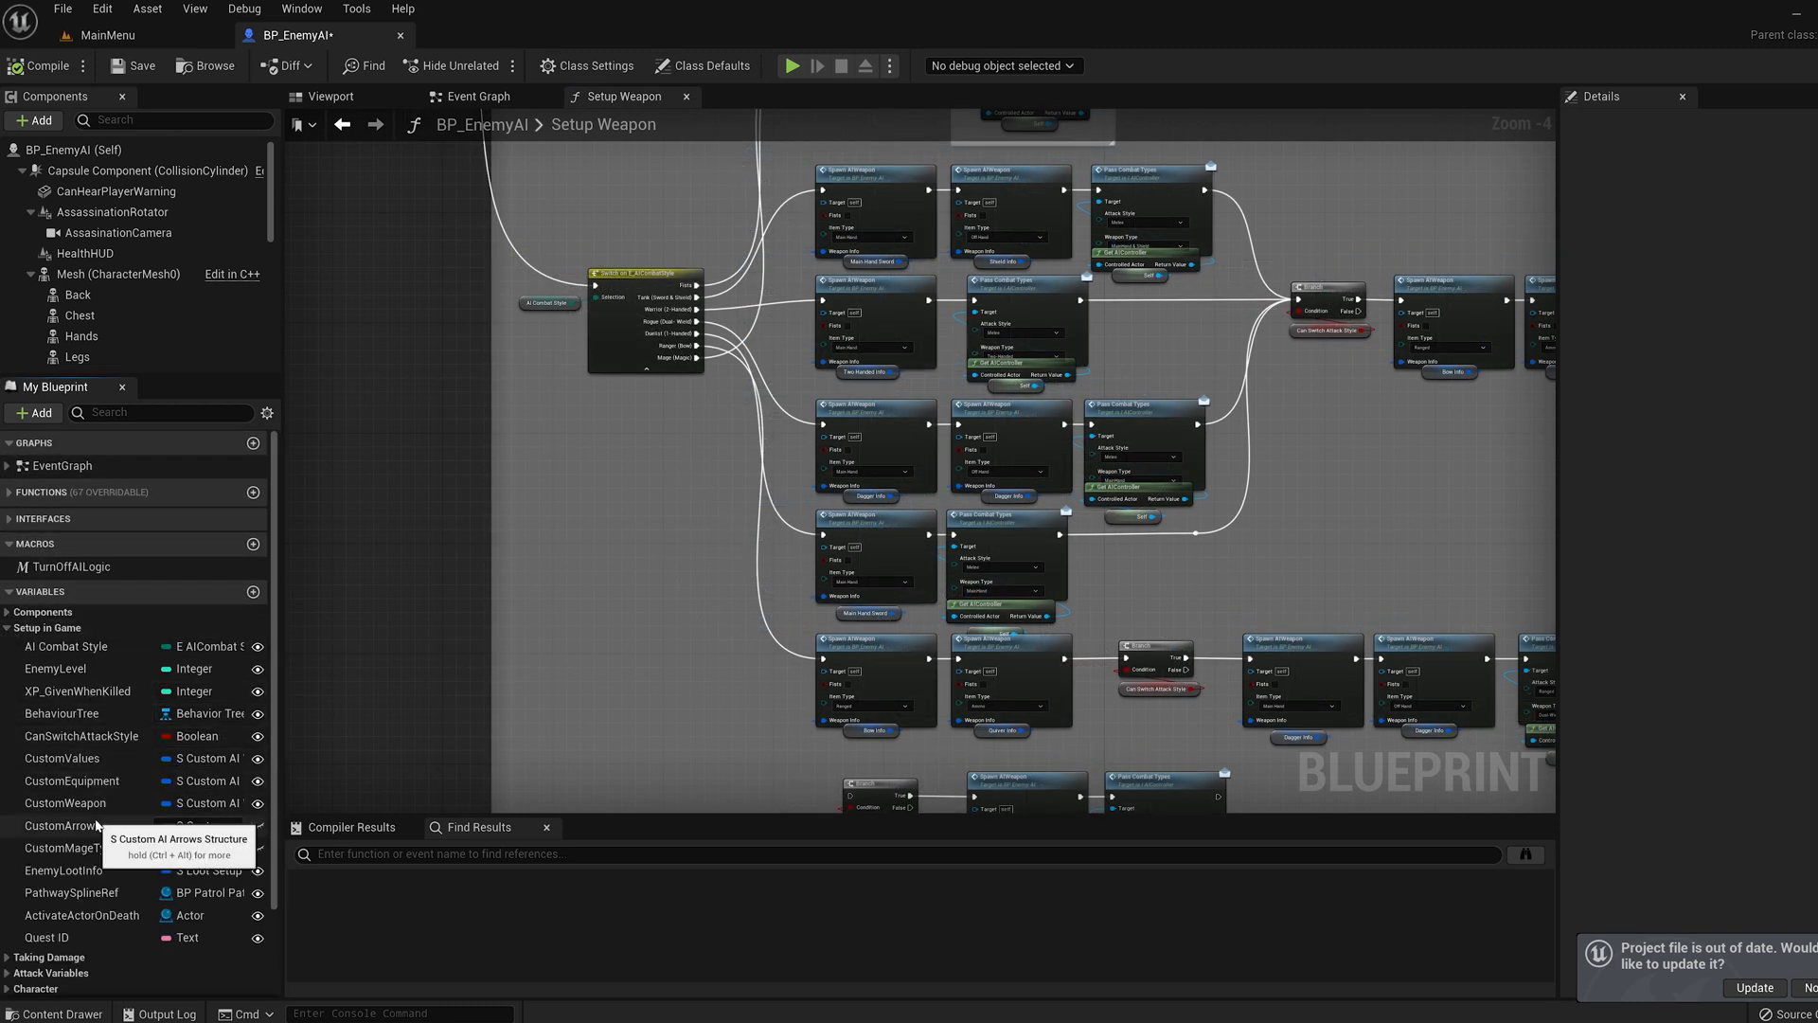
click(63, 826)
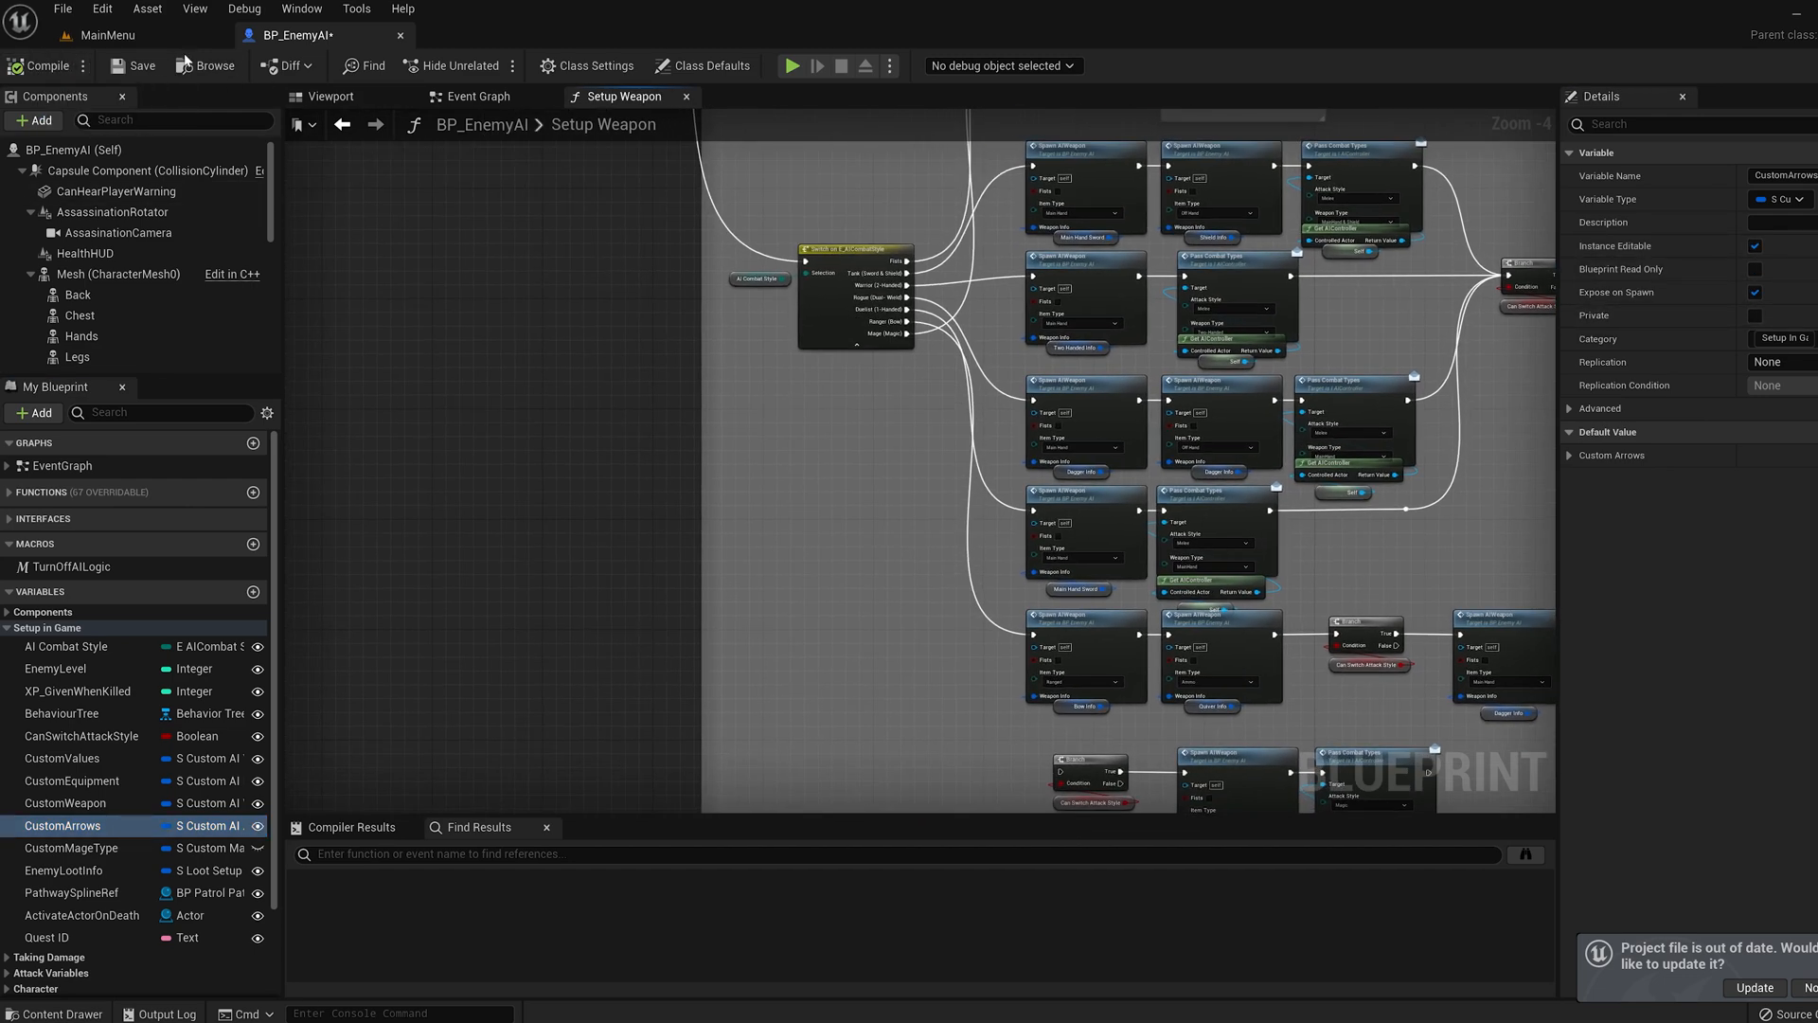
click(106, 36)
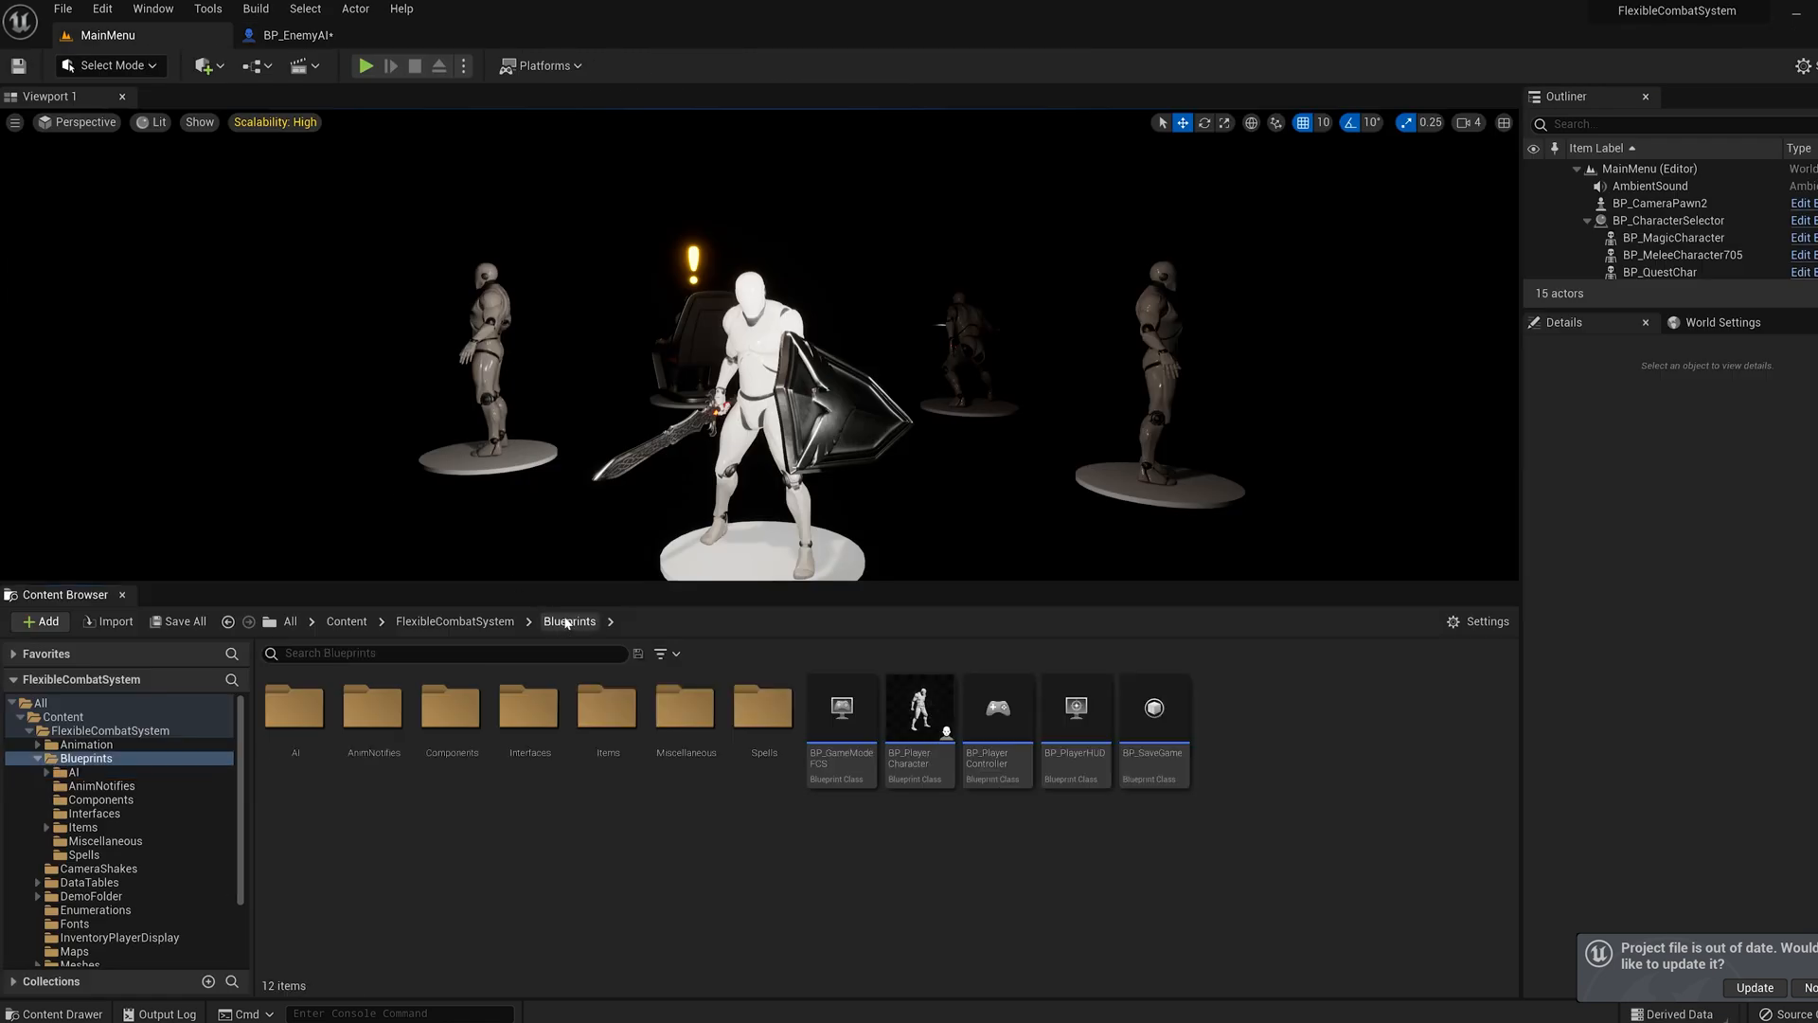
Open BP_PlayerCharacter and inspect its Event Graph
click(920, 706)
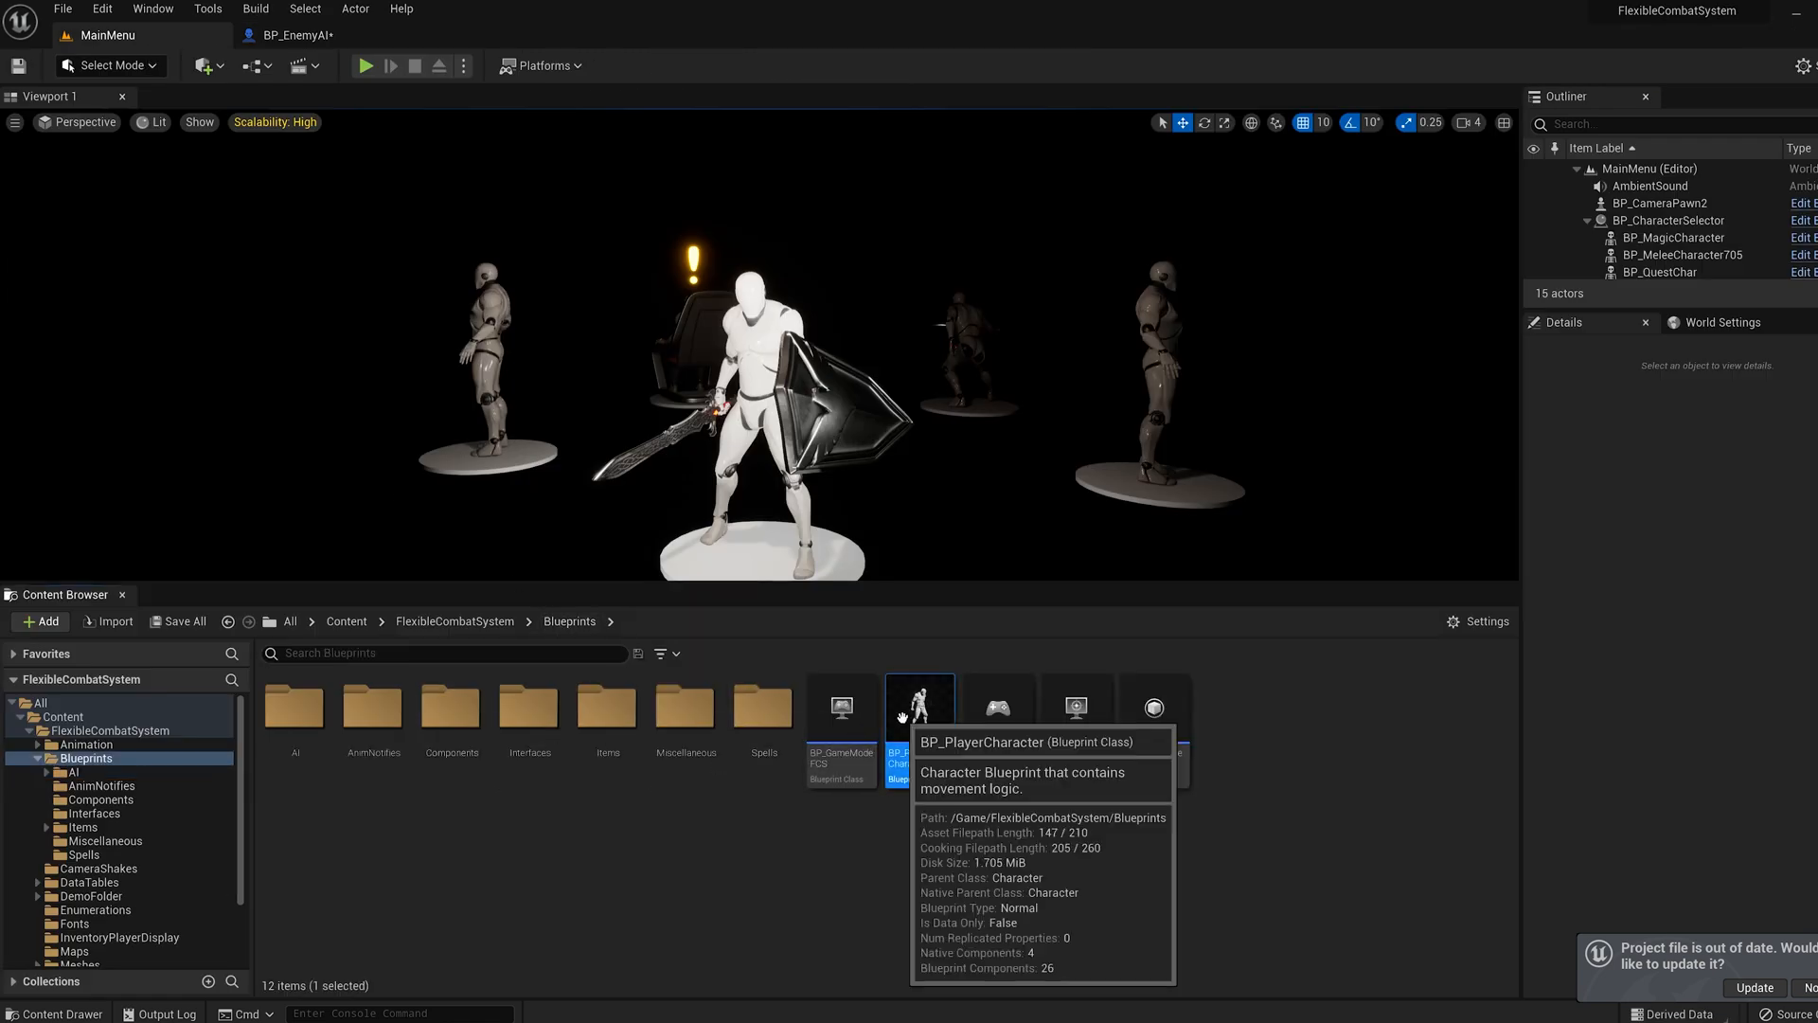
double_click(921, 704)
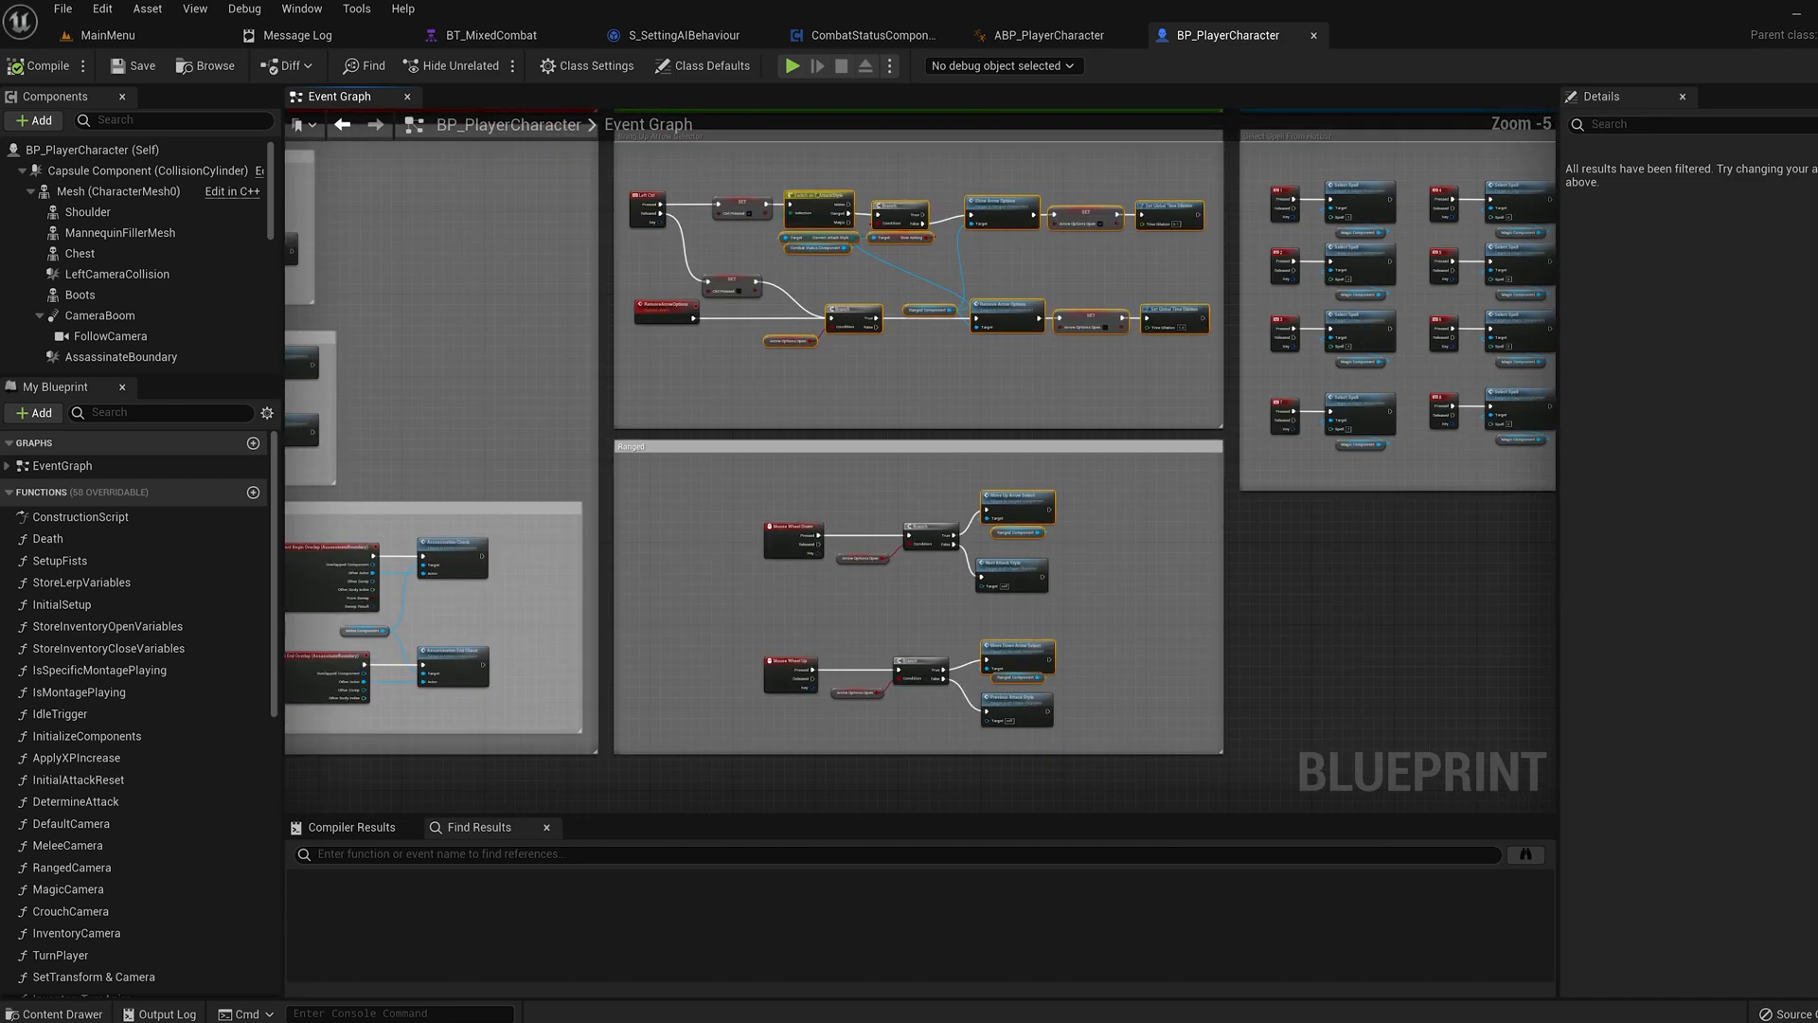
click(704, 65)
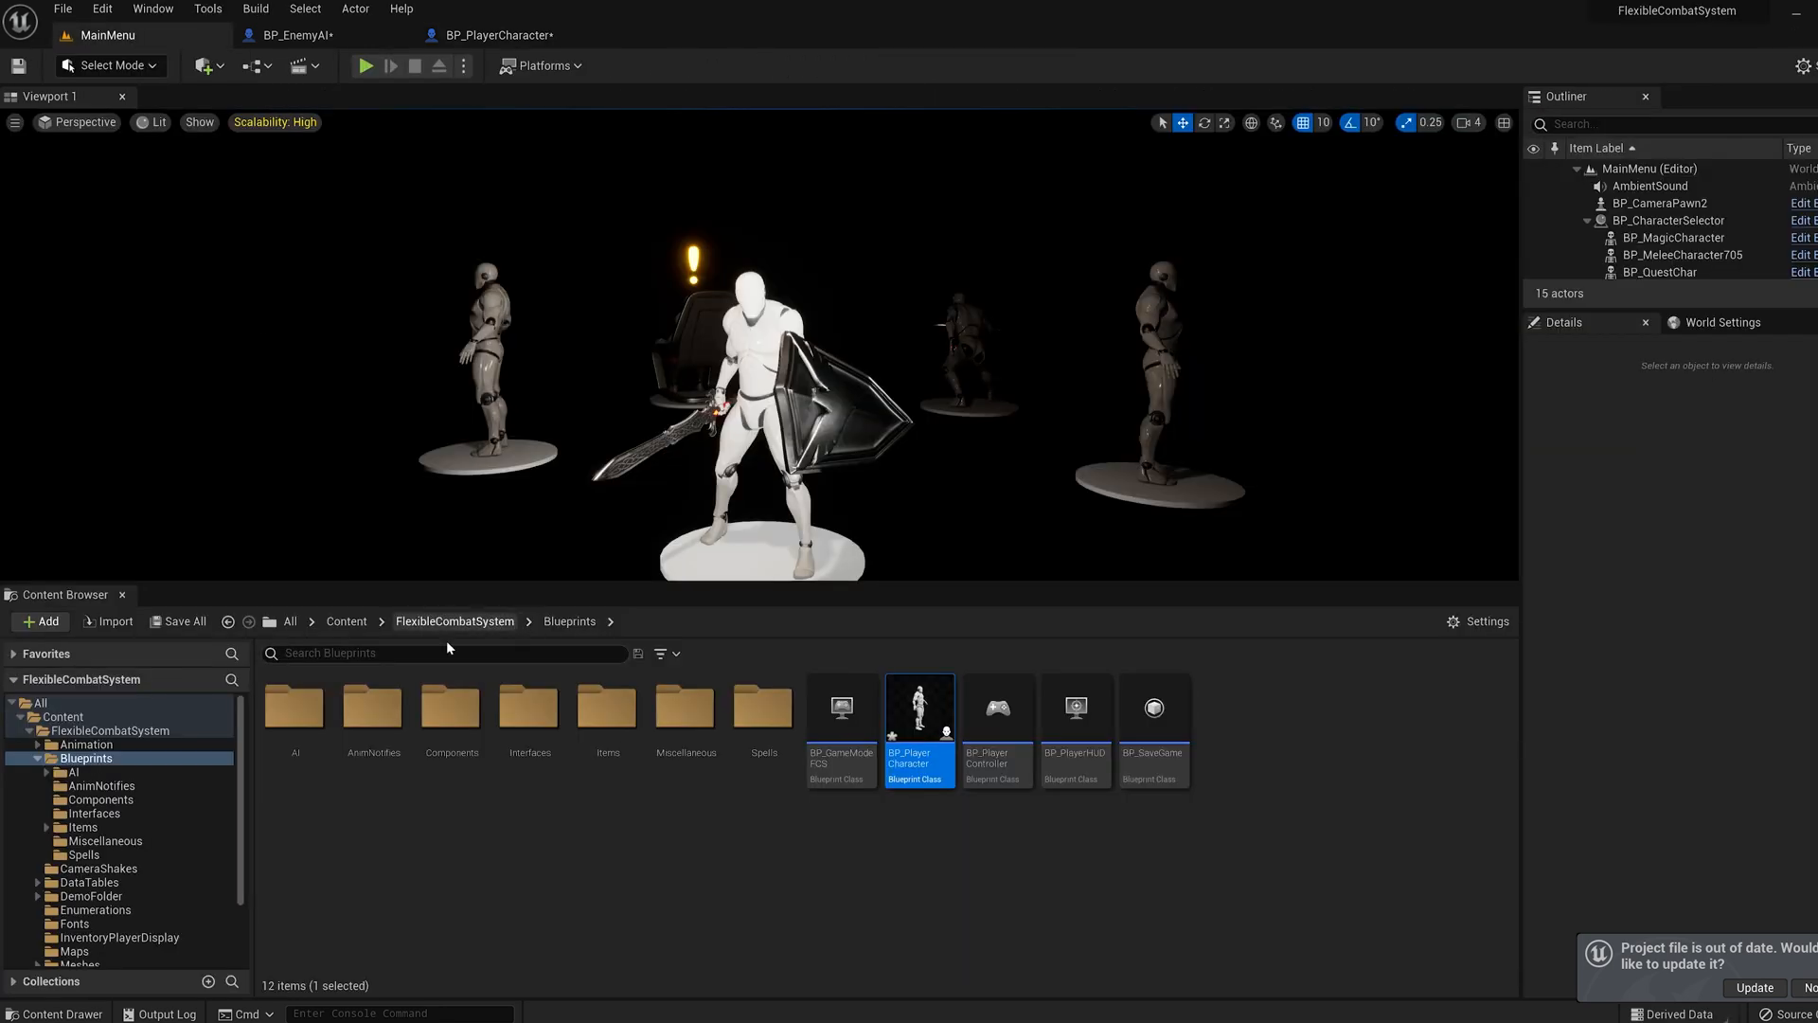
Open BP_AIController from the AI folder, view its Event Graph, then return to MainMenu
click(68, 773)
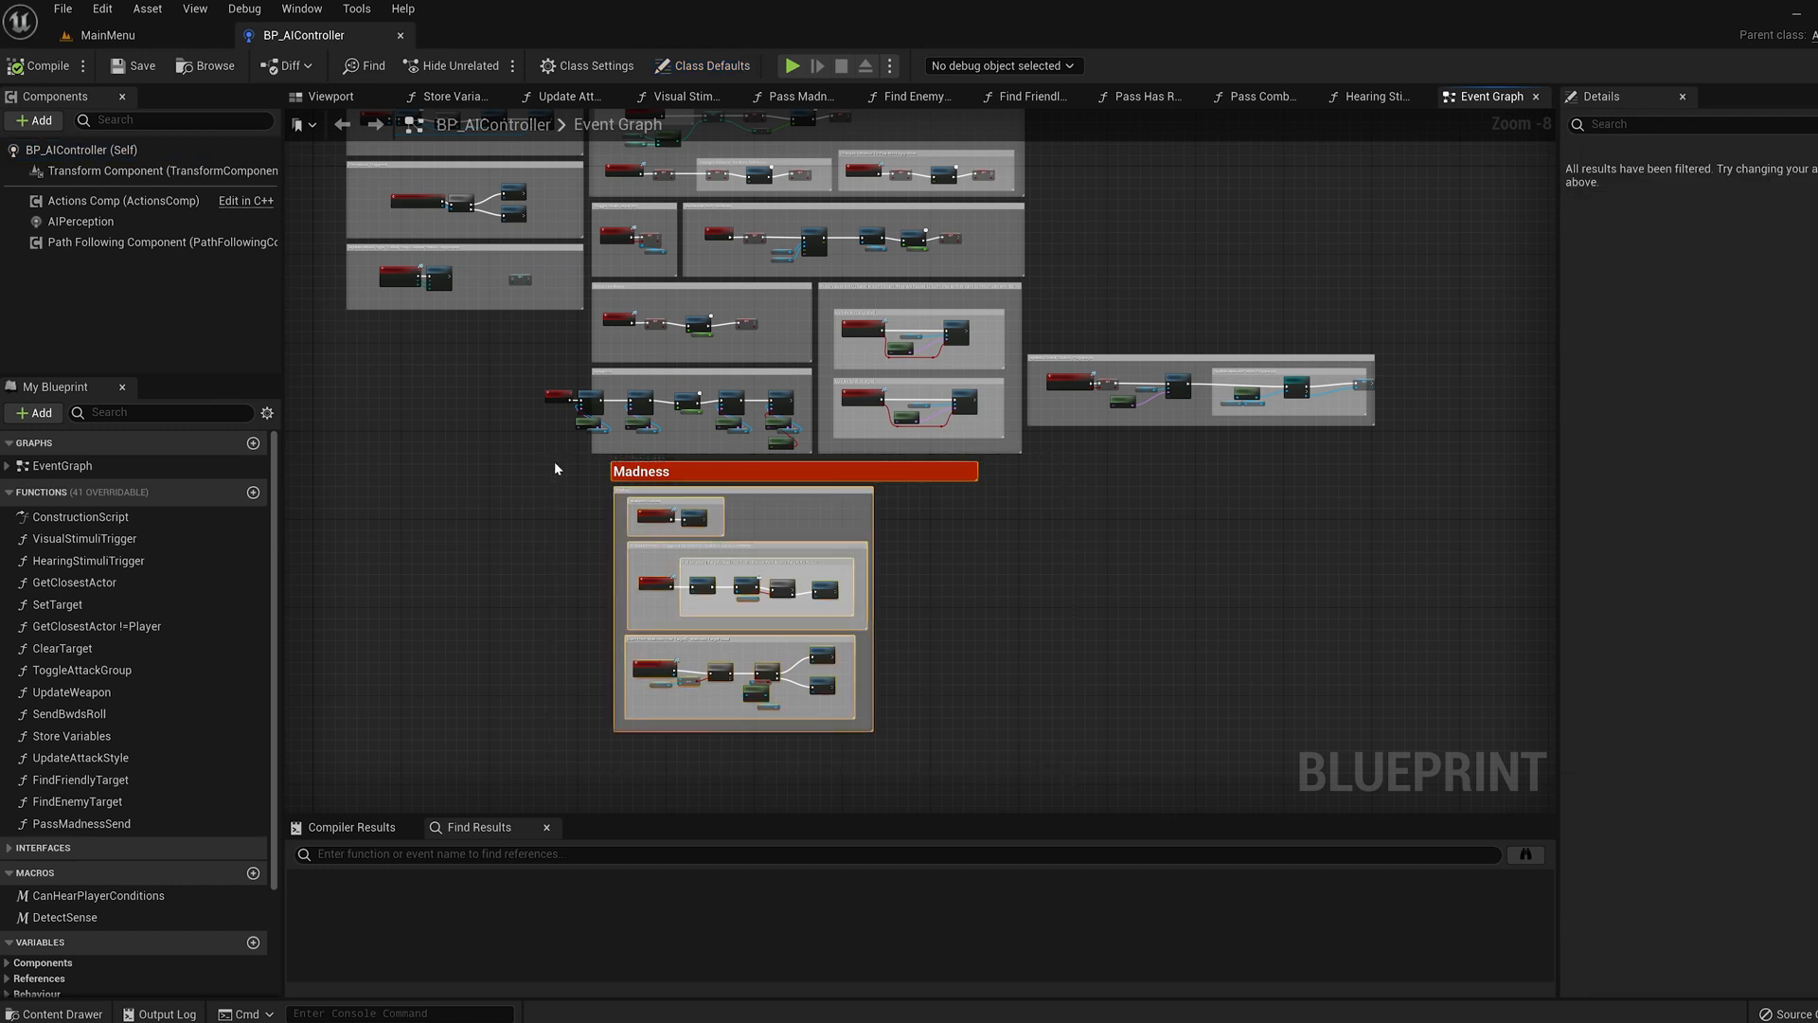
click(703, 65)
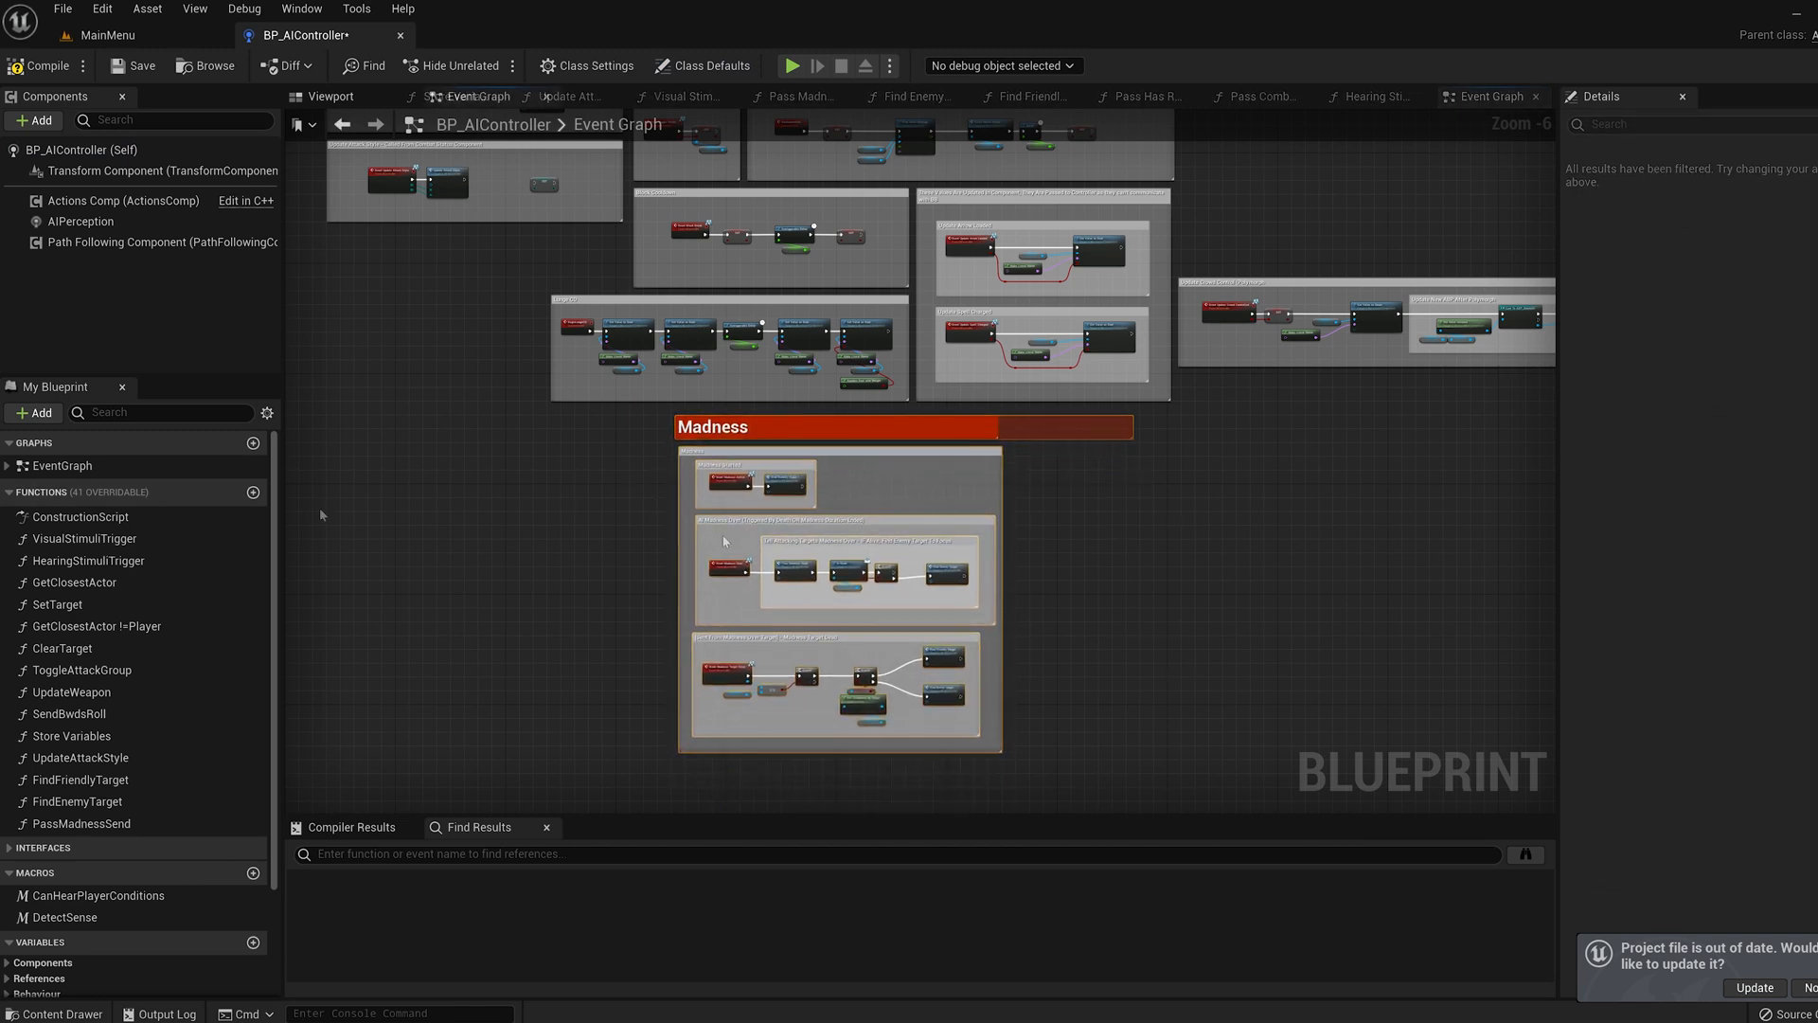
click(102, 55)
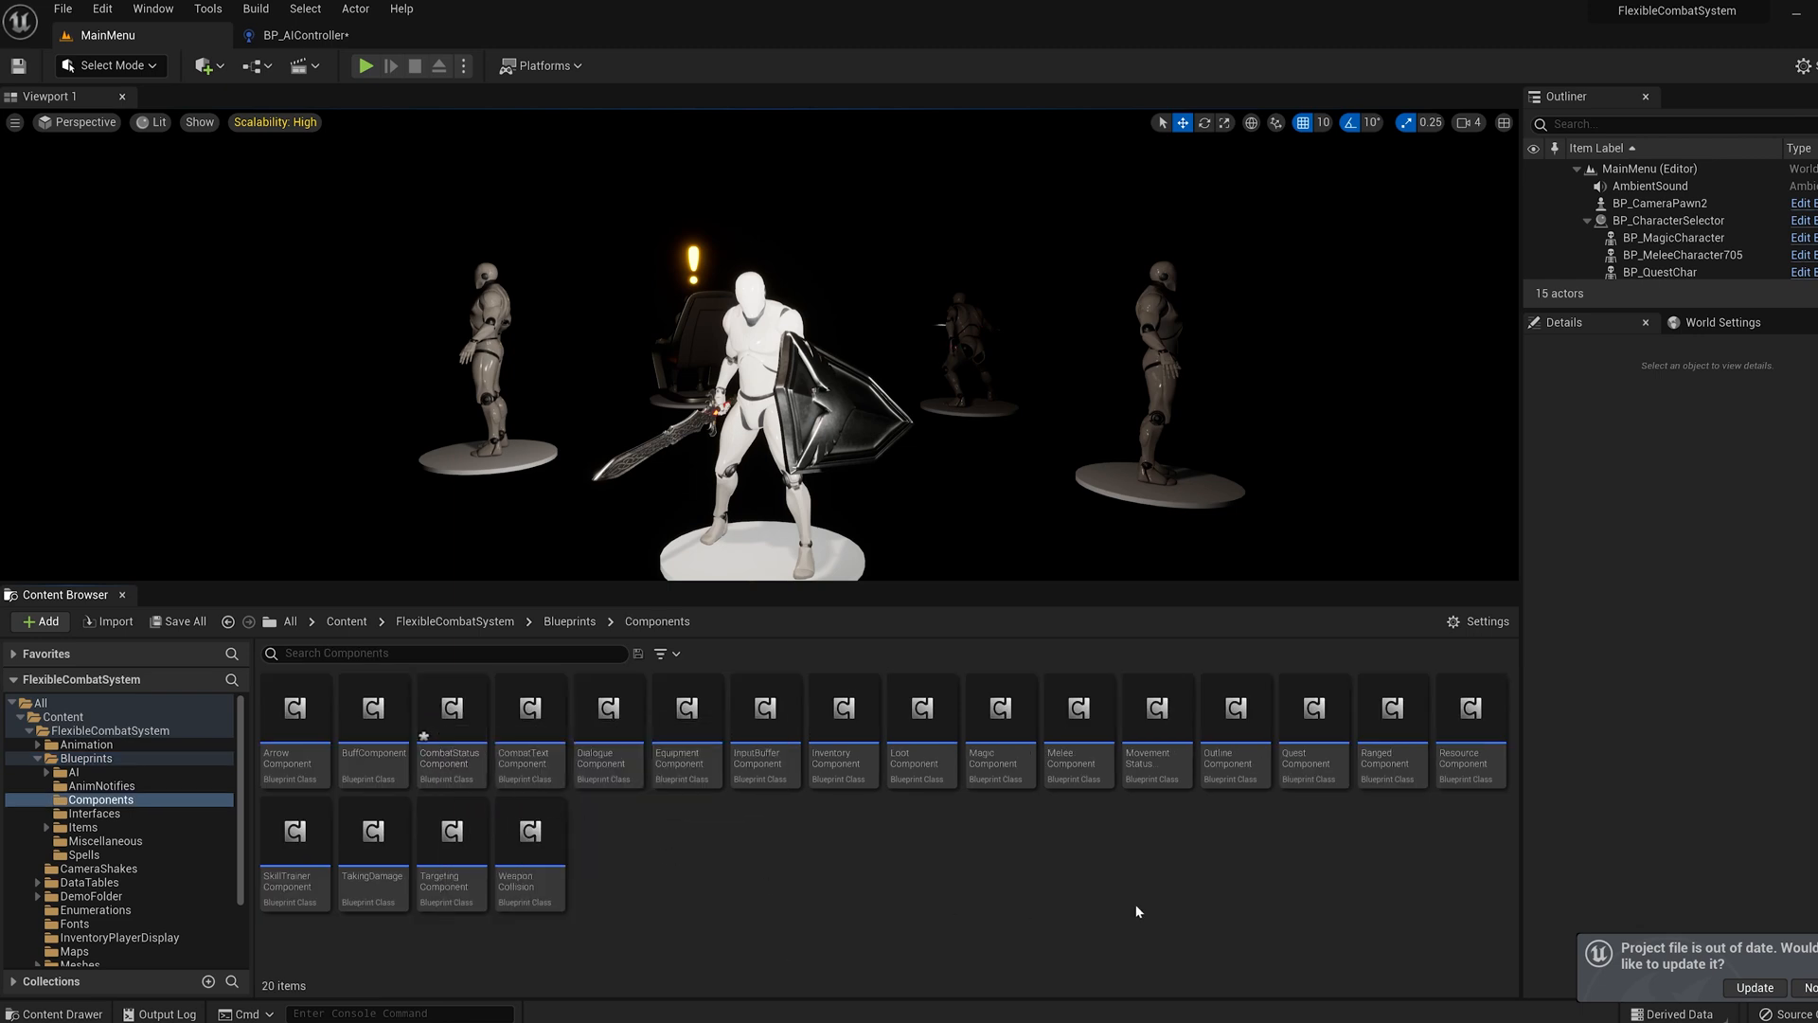
Open the TakingDamage component, accept the StopBurn reference fix, and scroll through its damage-type graph
click(373, 833)
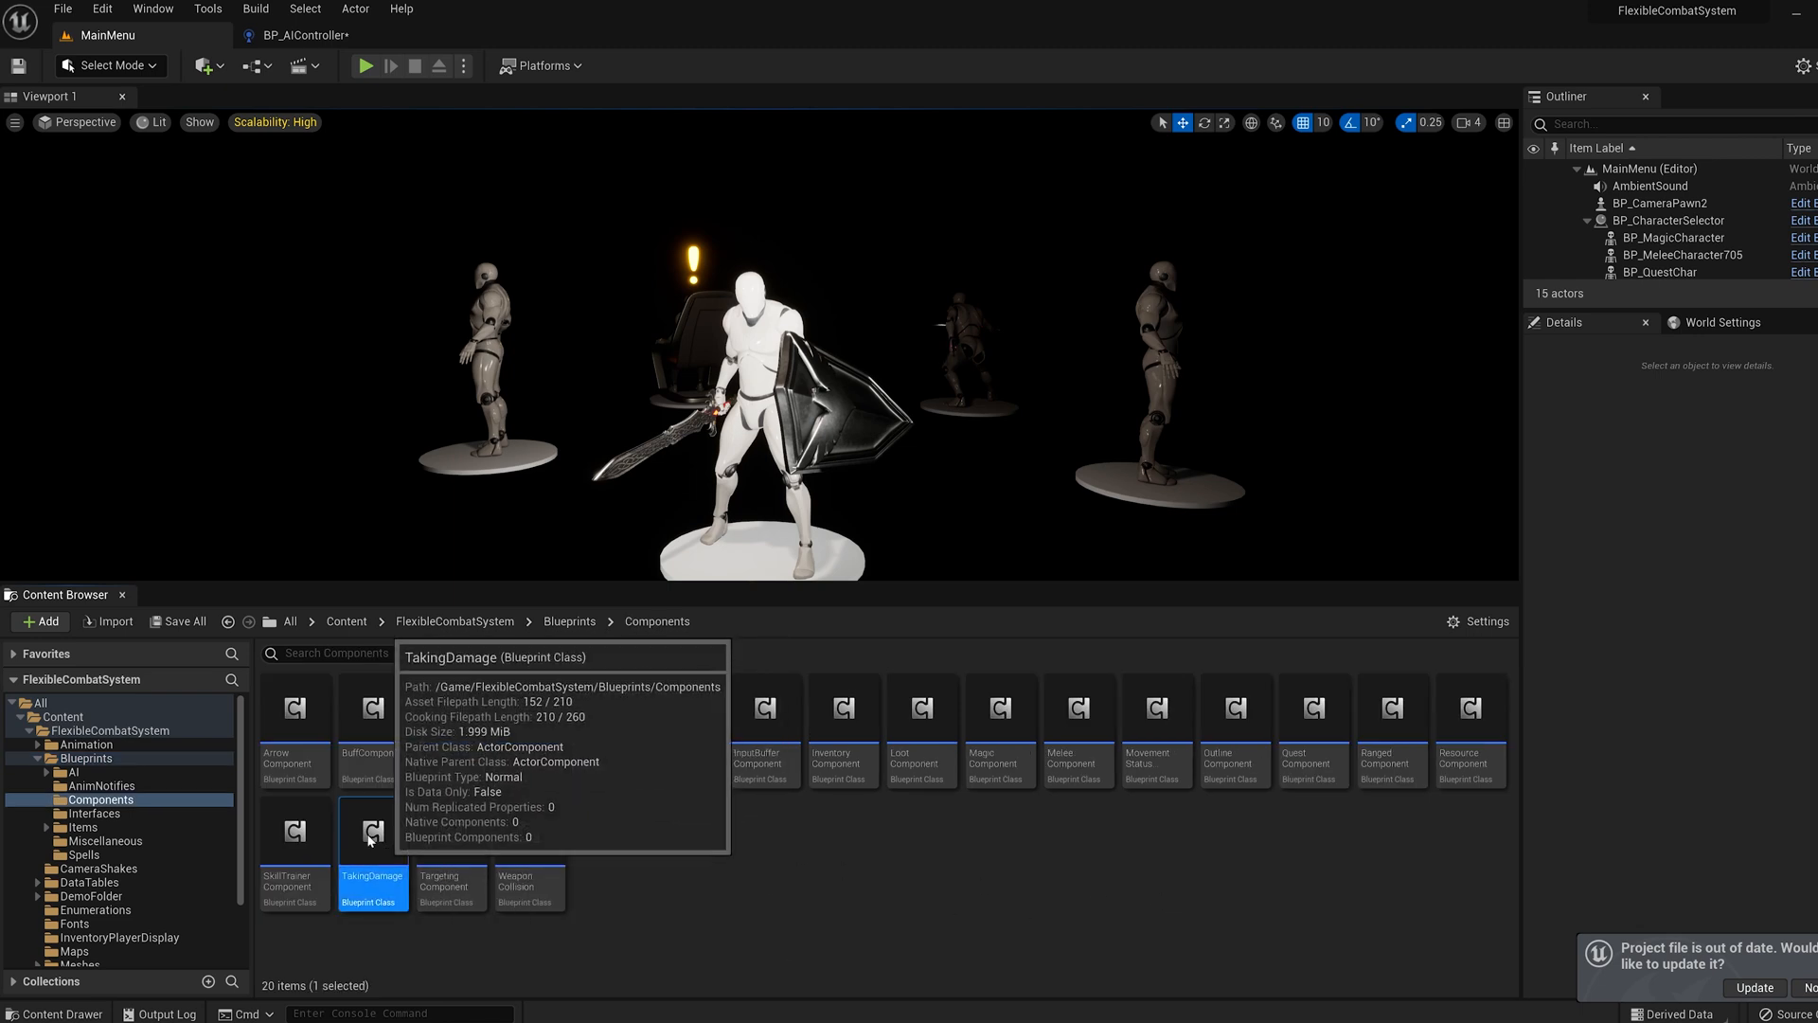
double_click(375, 831)
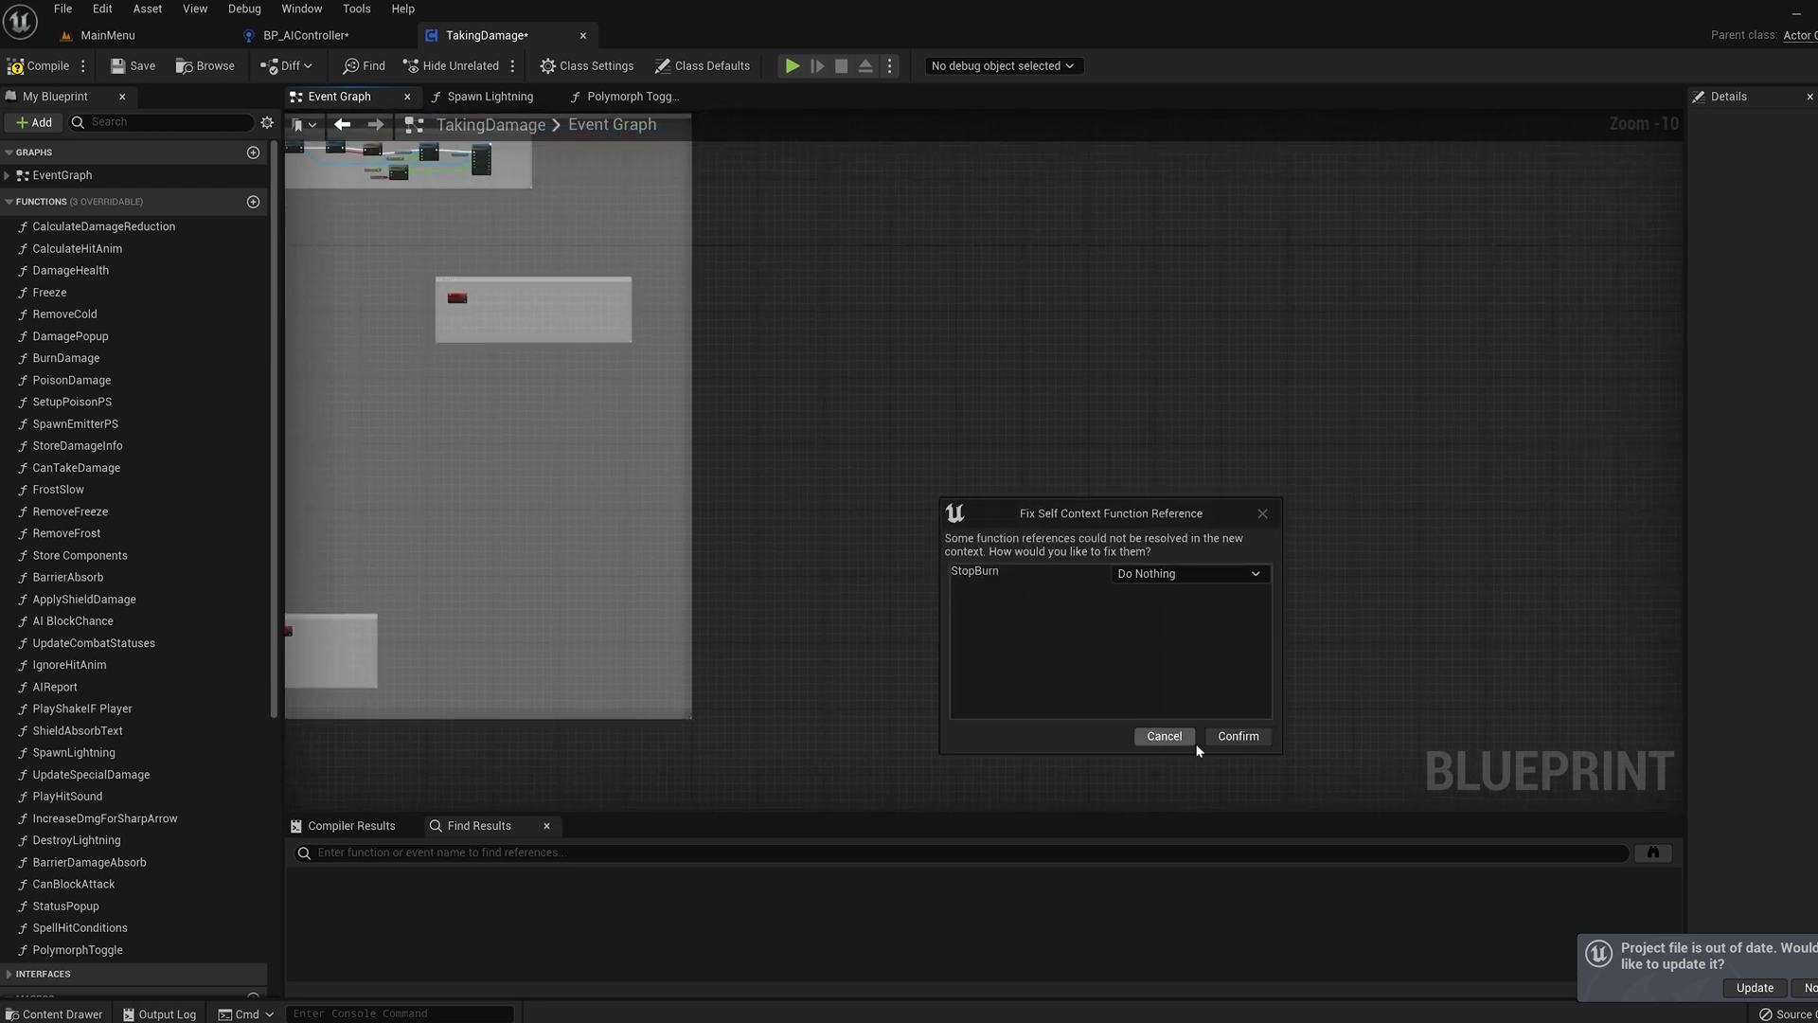
click(1239, 734)
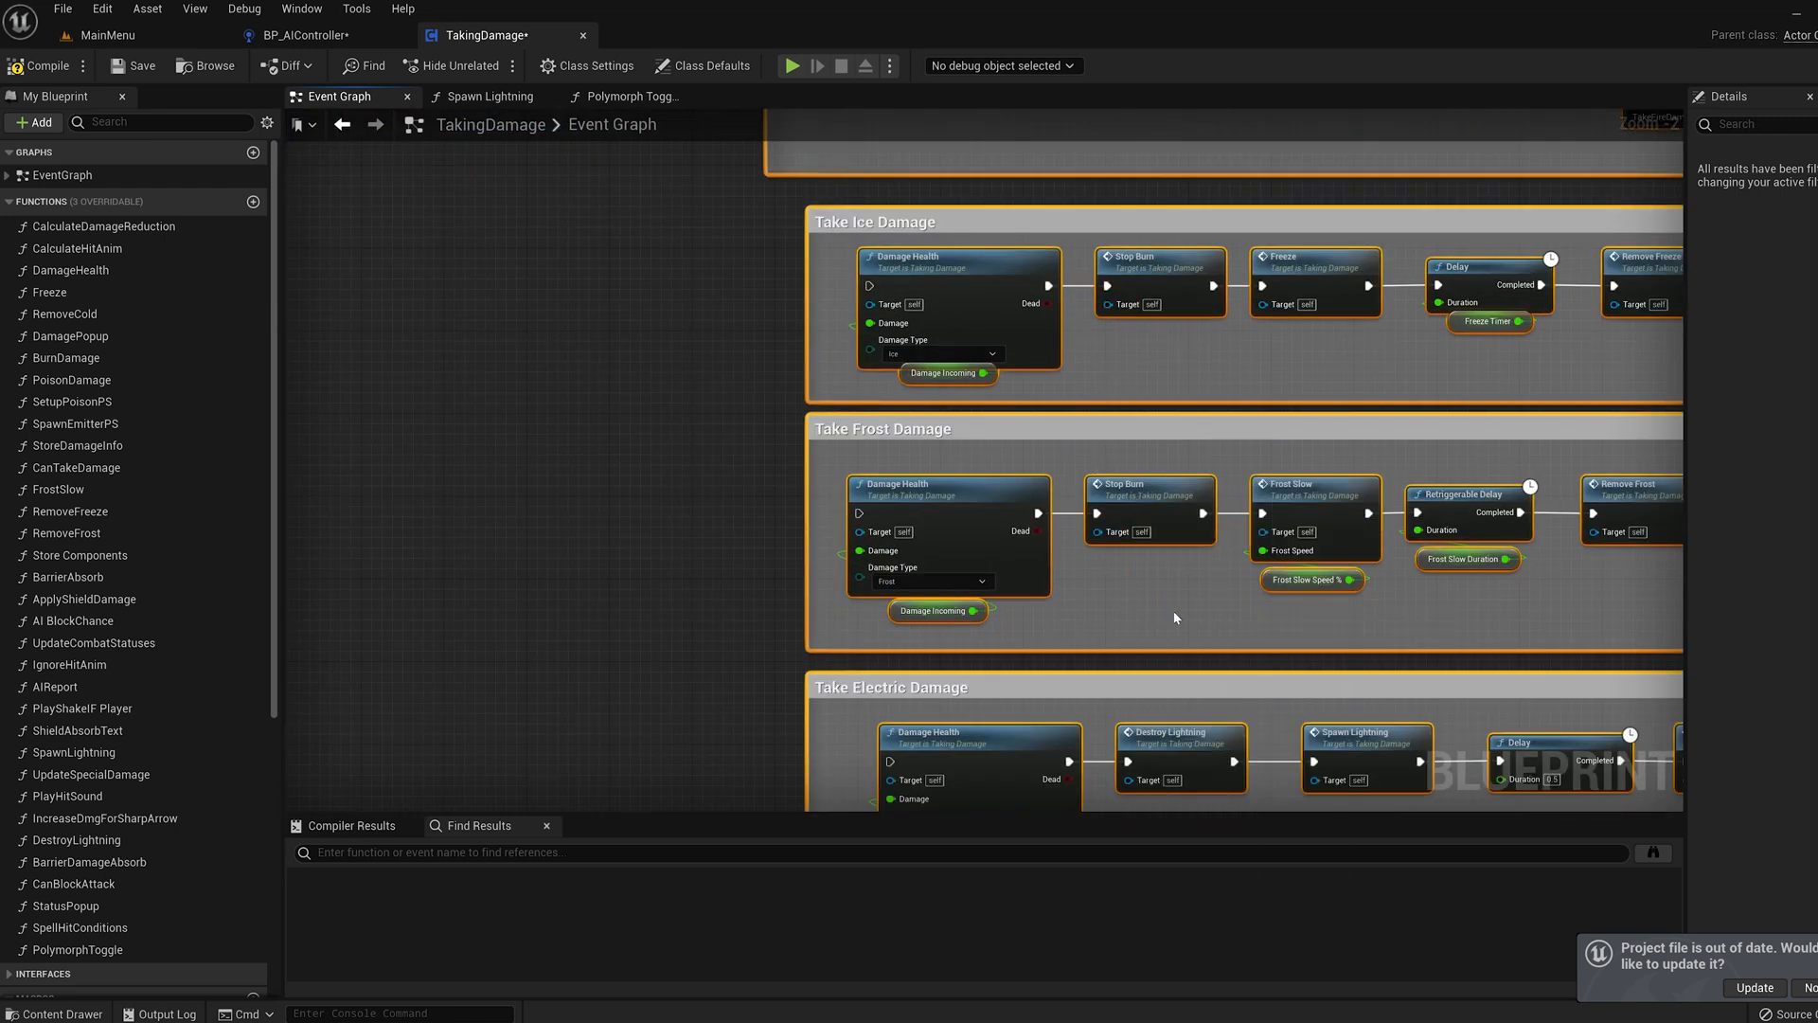
scroll(down, 3)
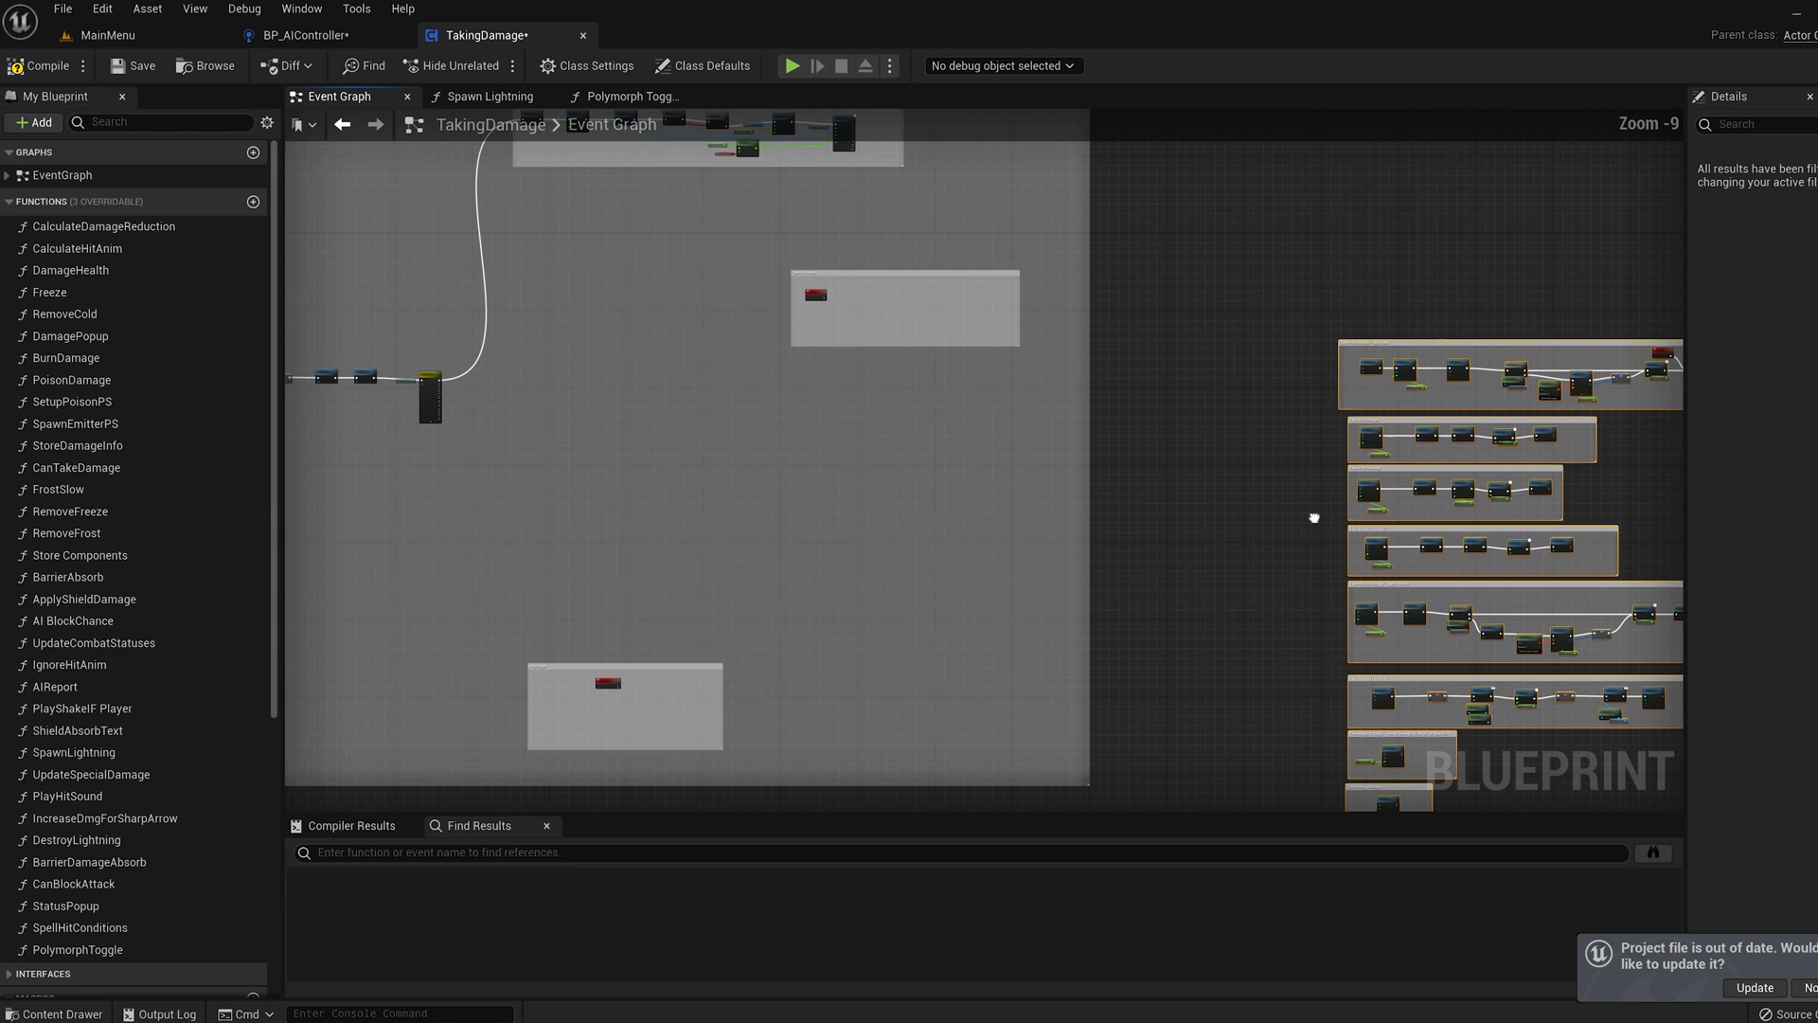
scroll(down, 3)
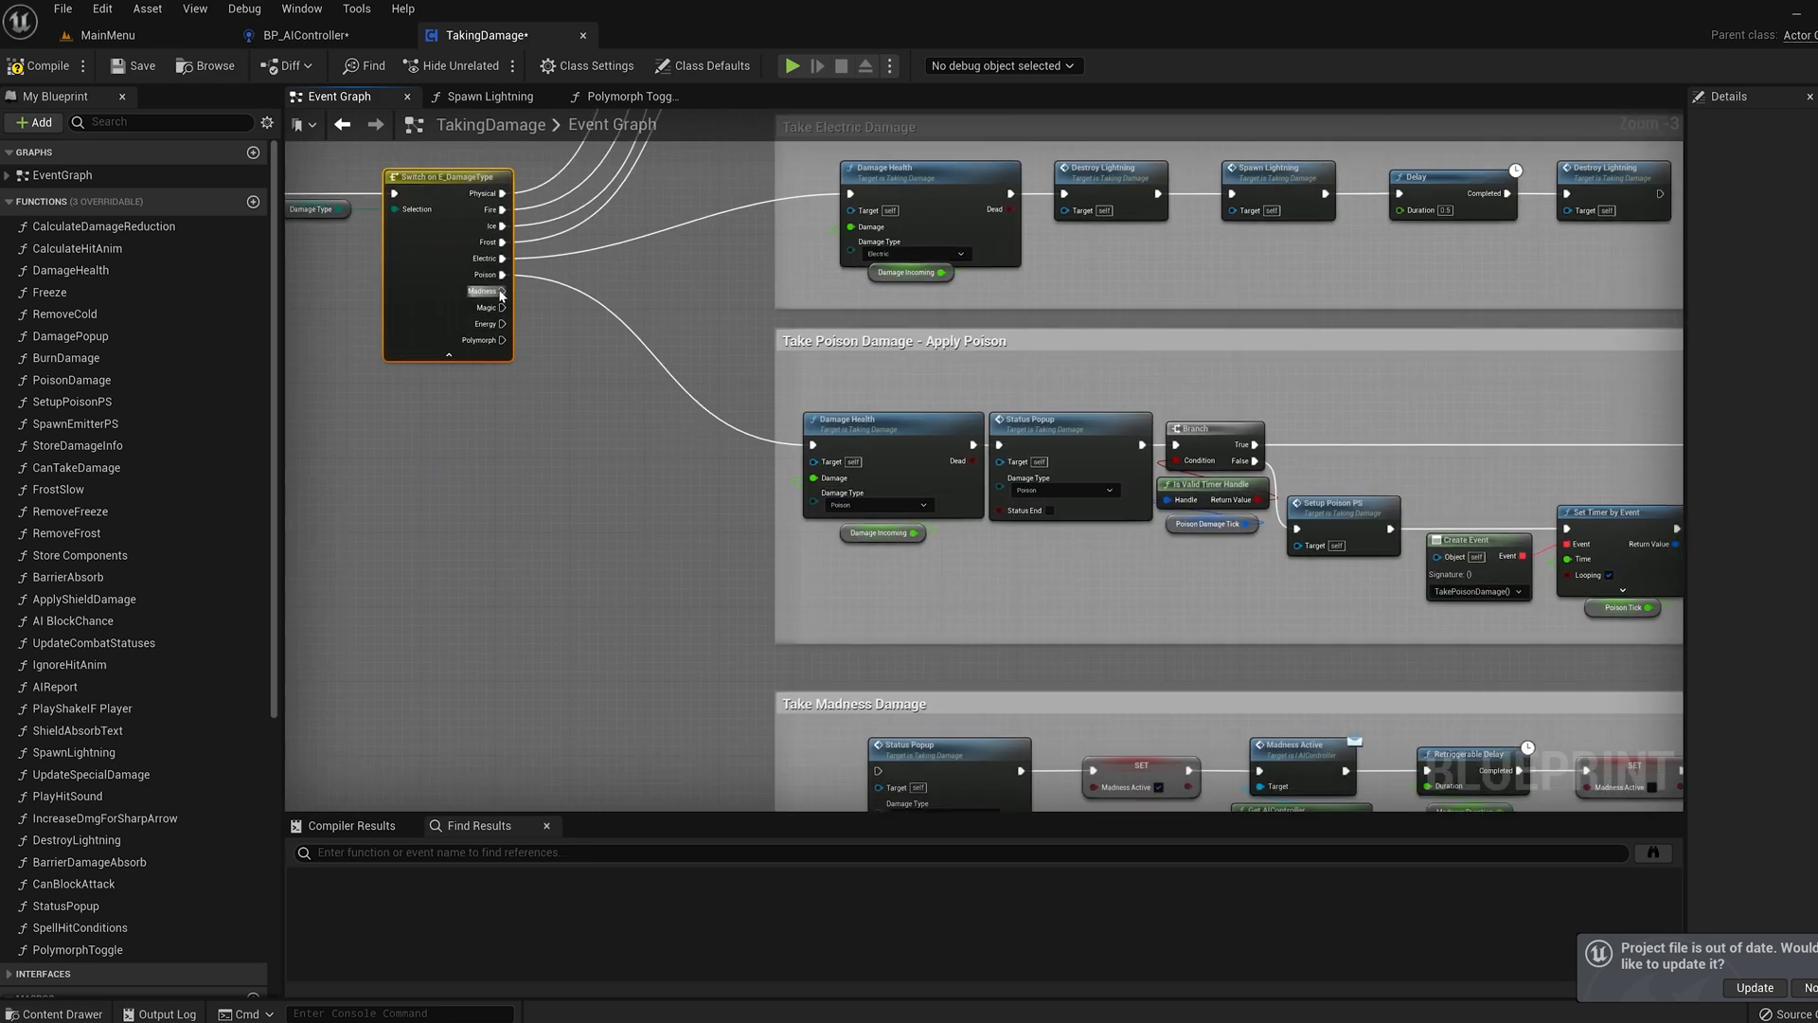
scroll(down, 3)
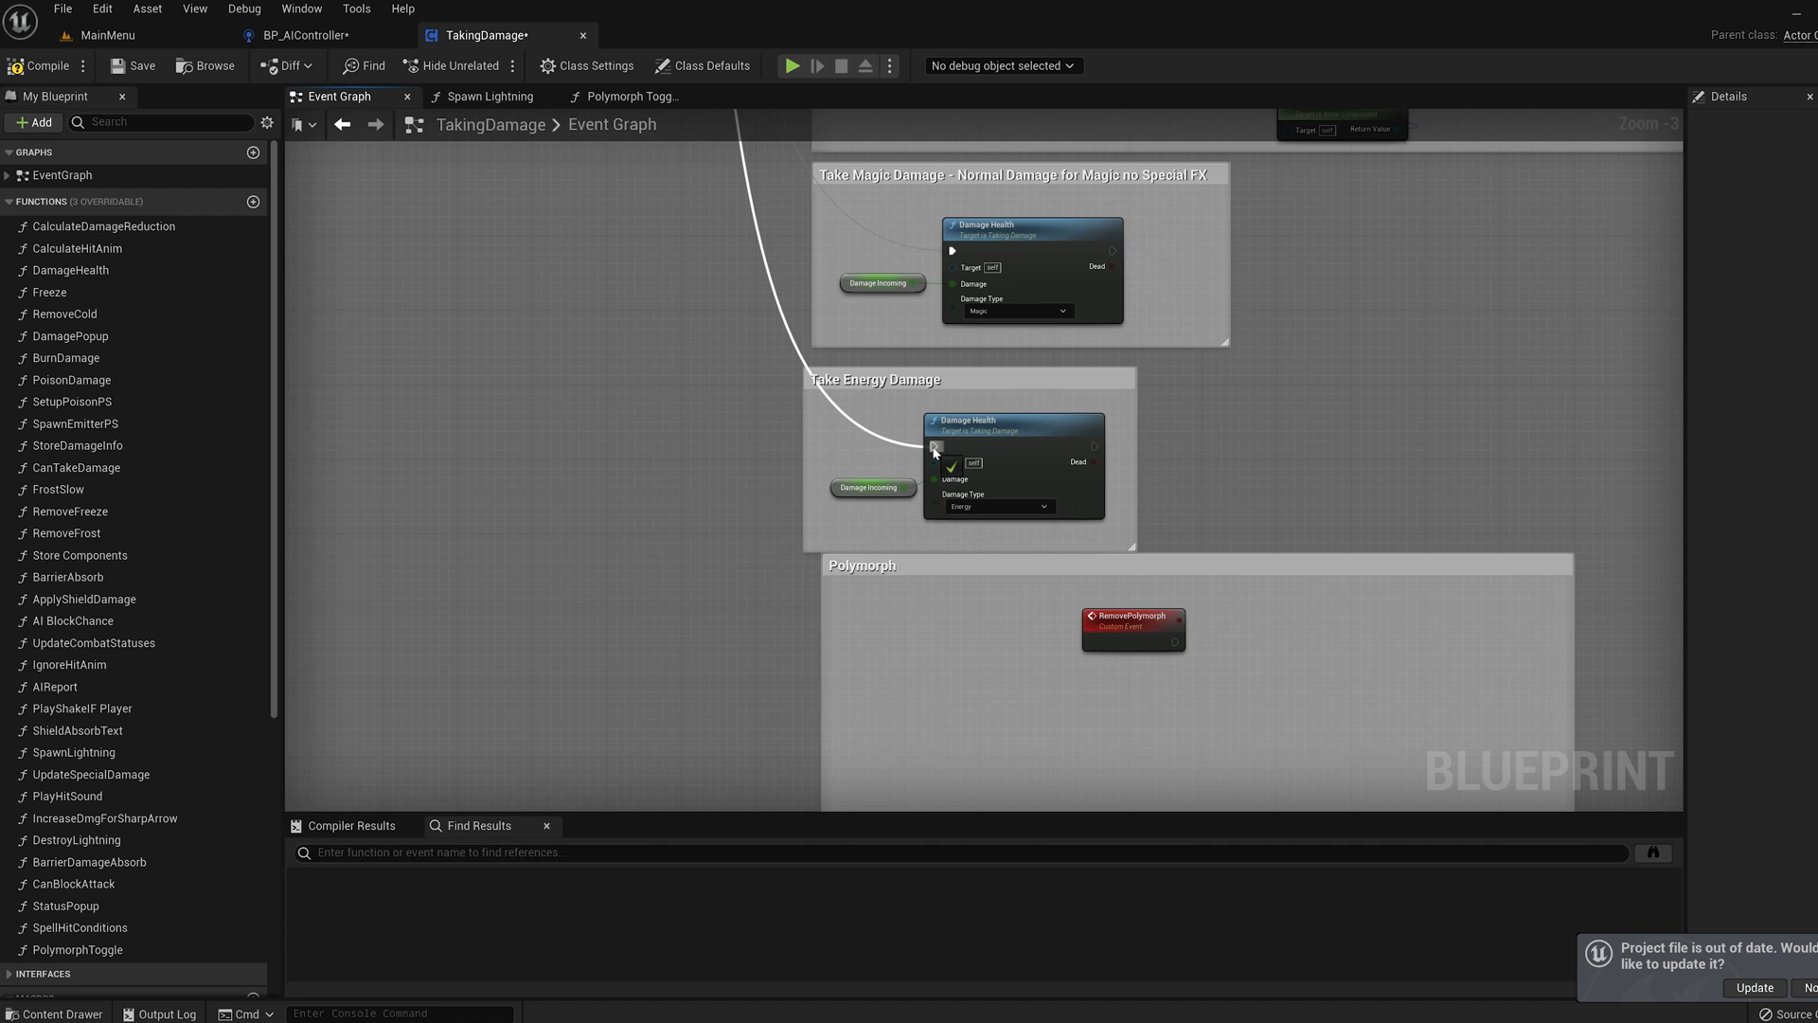
scroll(down, 3)
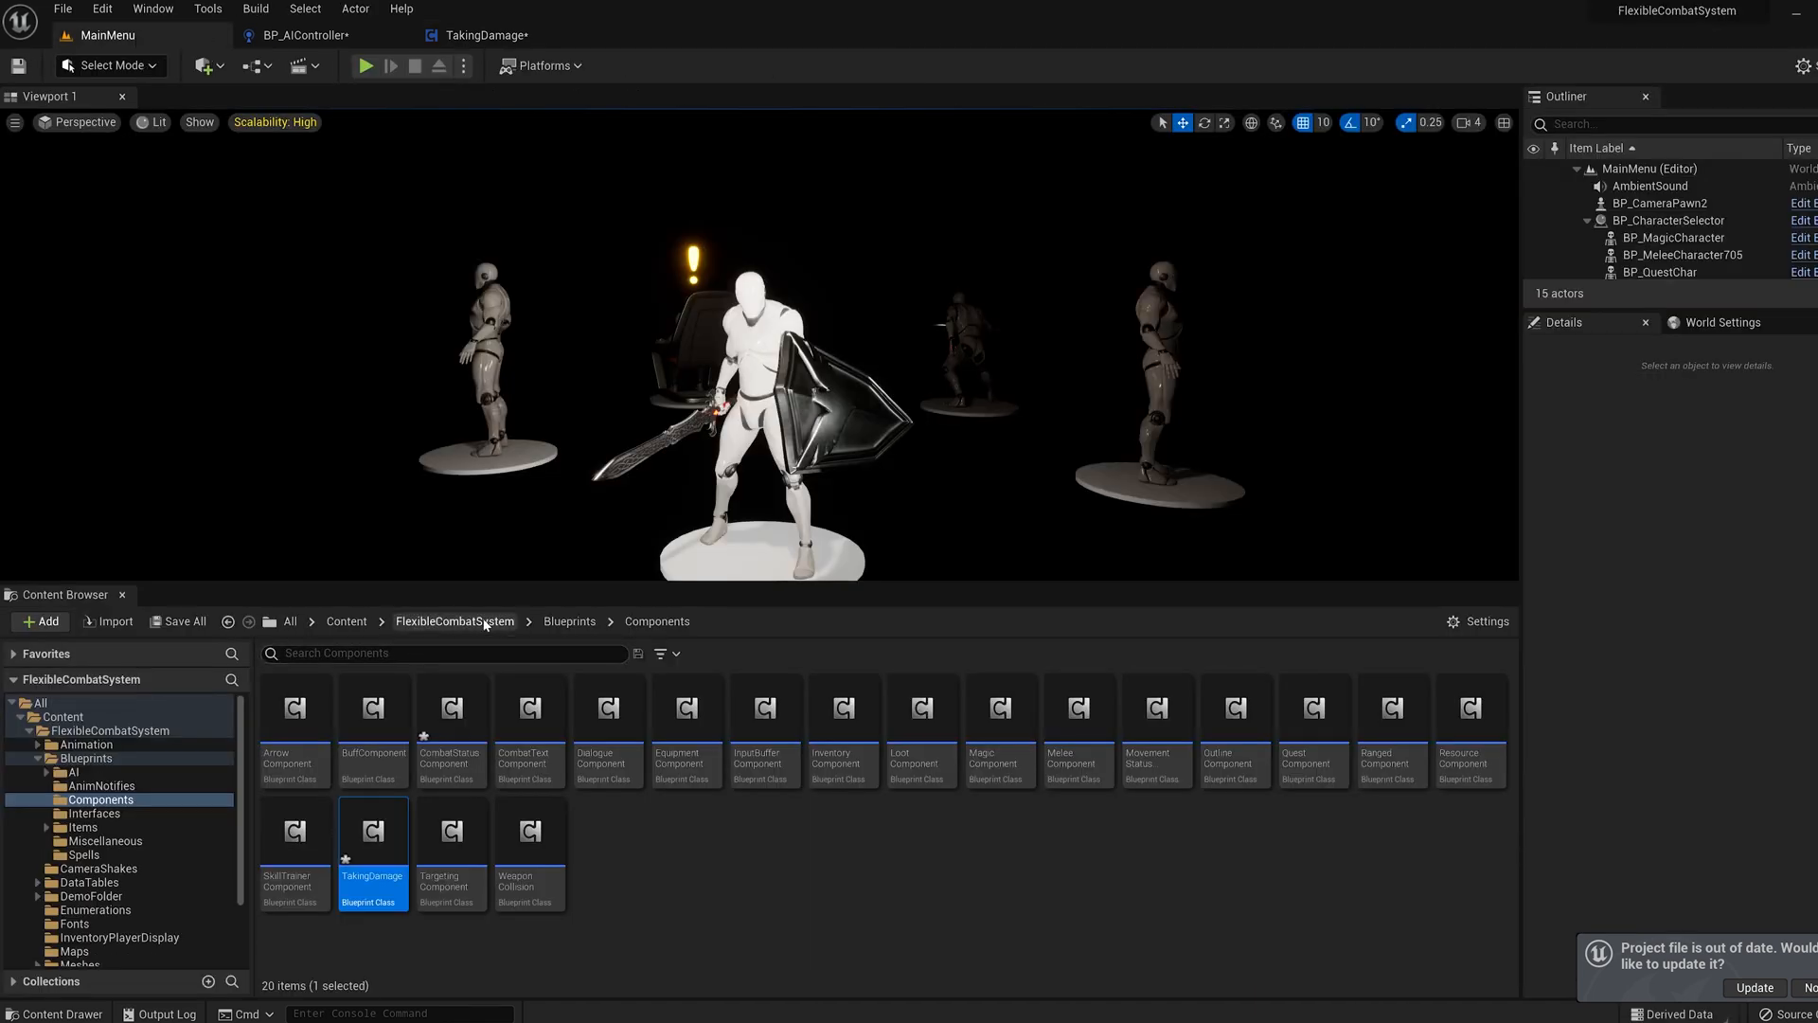
In DT_ItemDataInfo, give the Sharp, Ice and Electric Arrow rows the SM_Quiver mesh
click(80, 881)
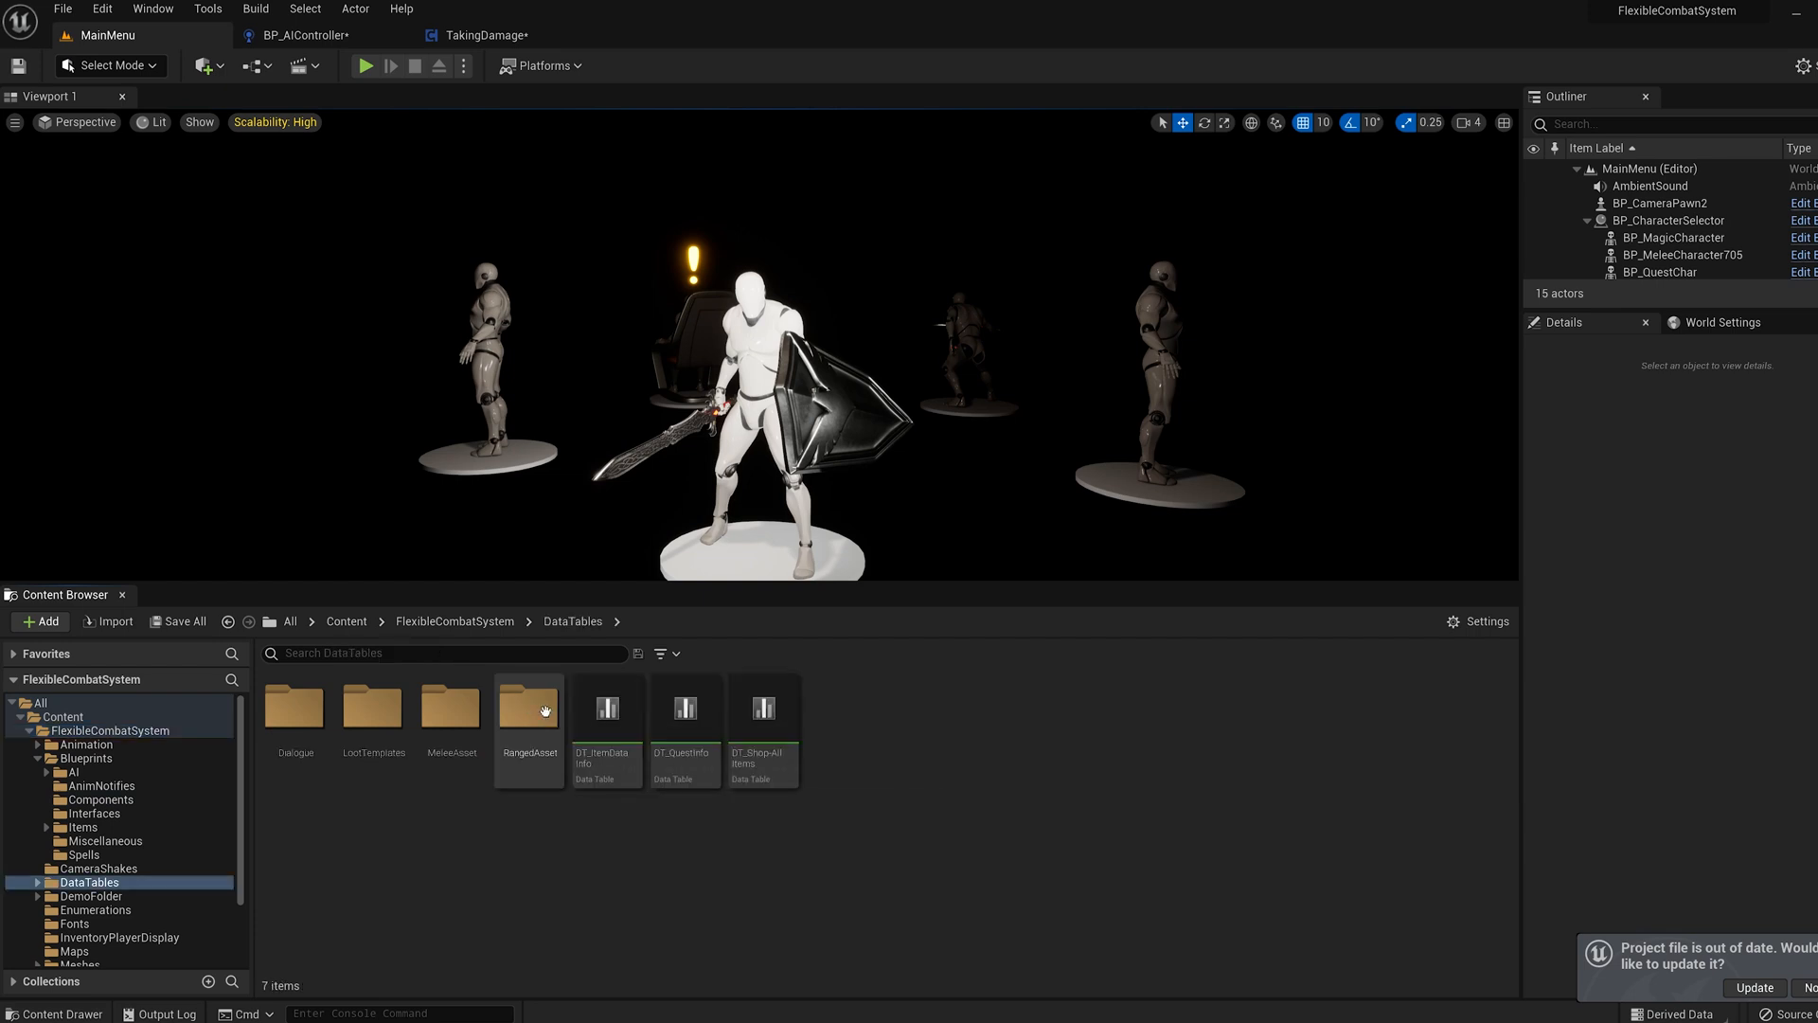
double_click(606, 710)
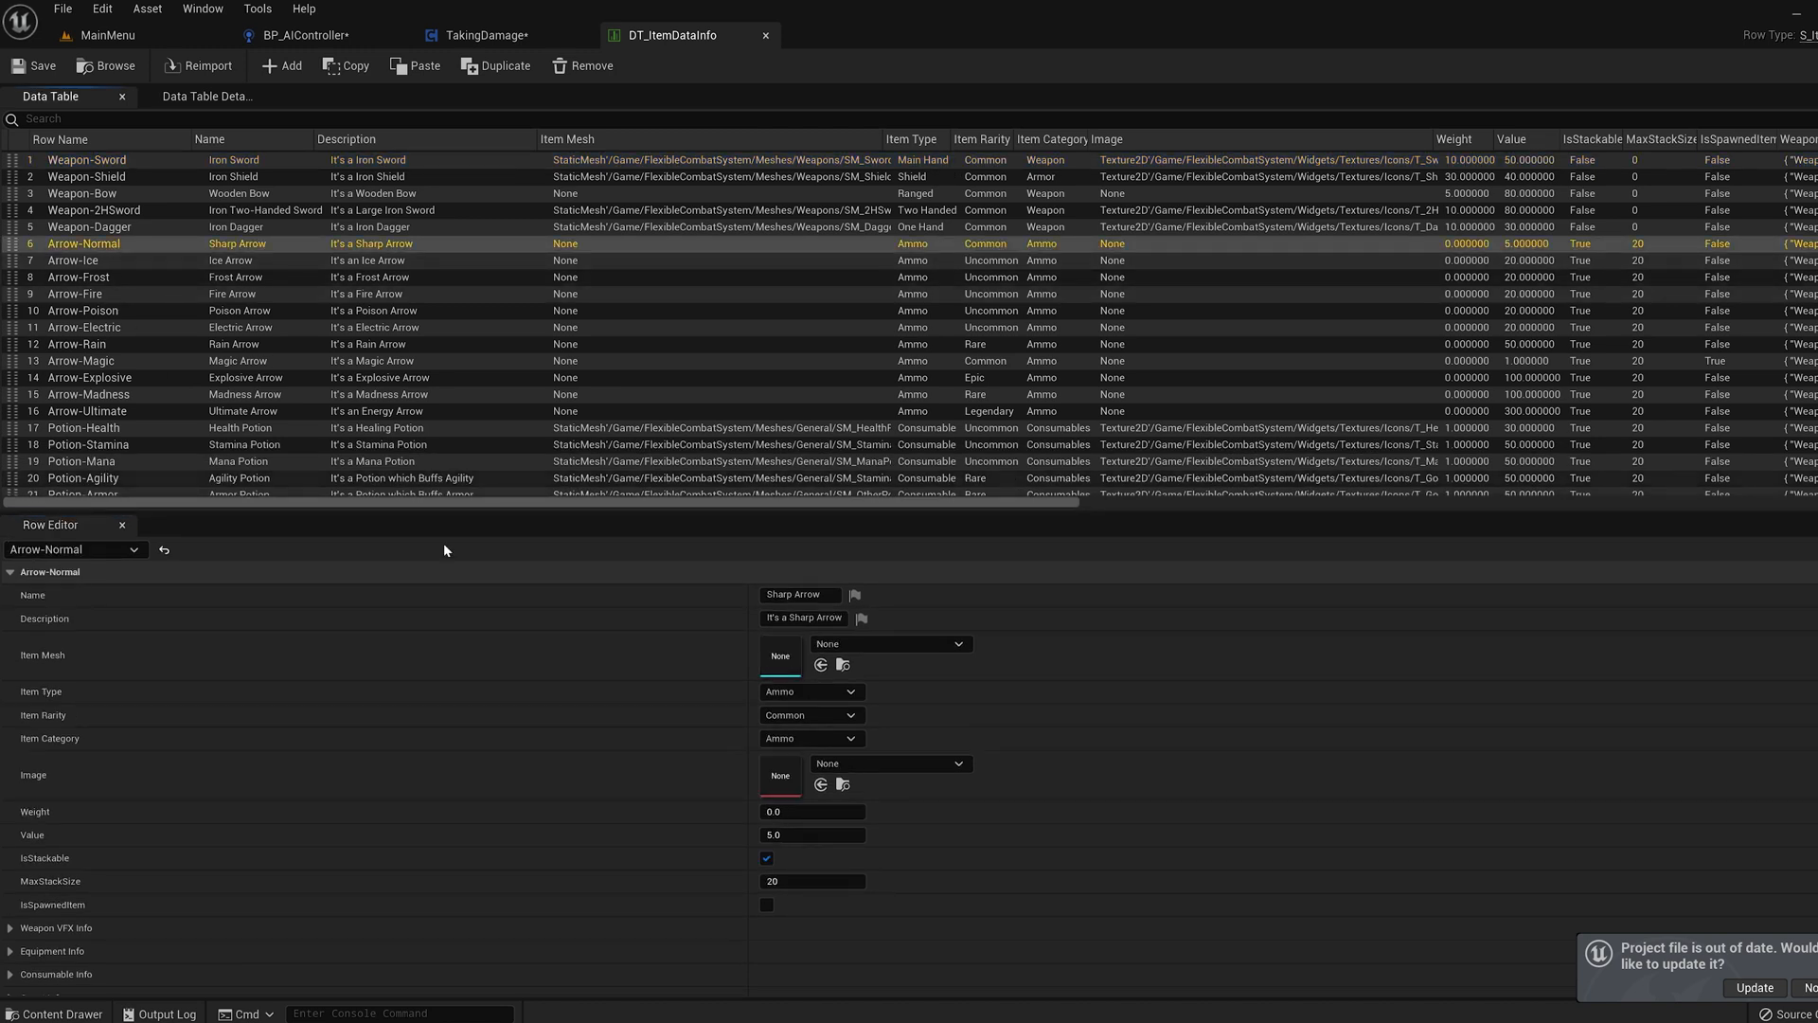
click(63, 259)
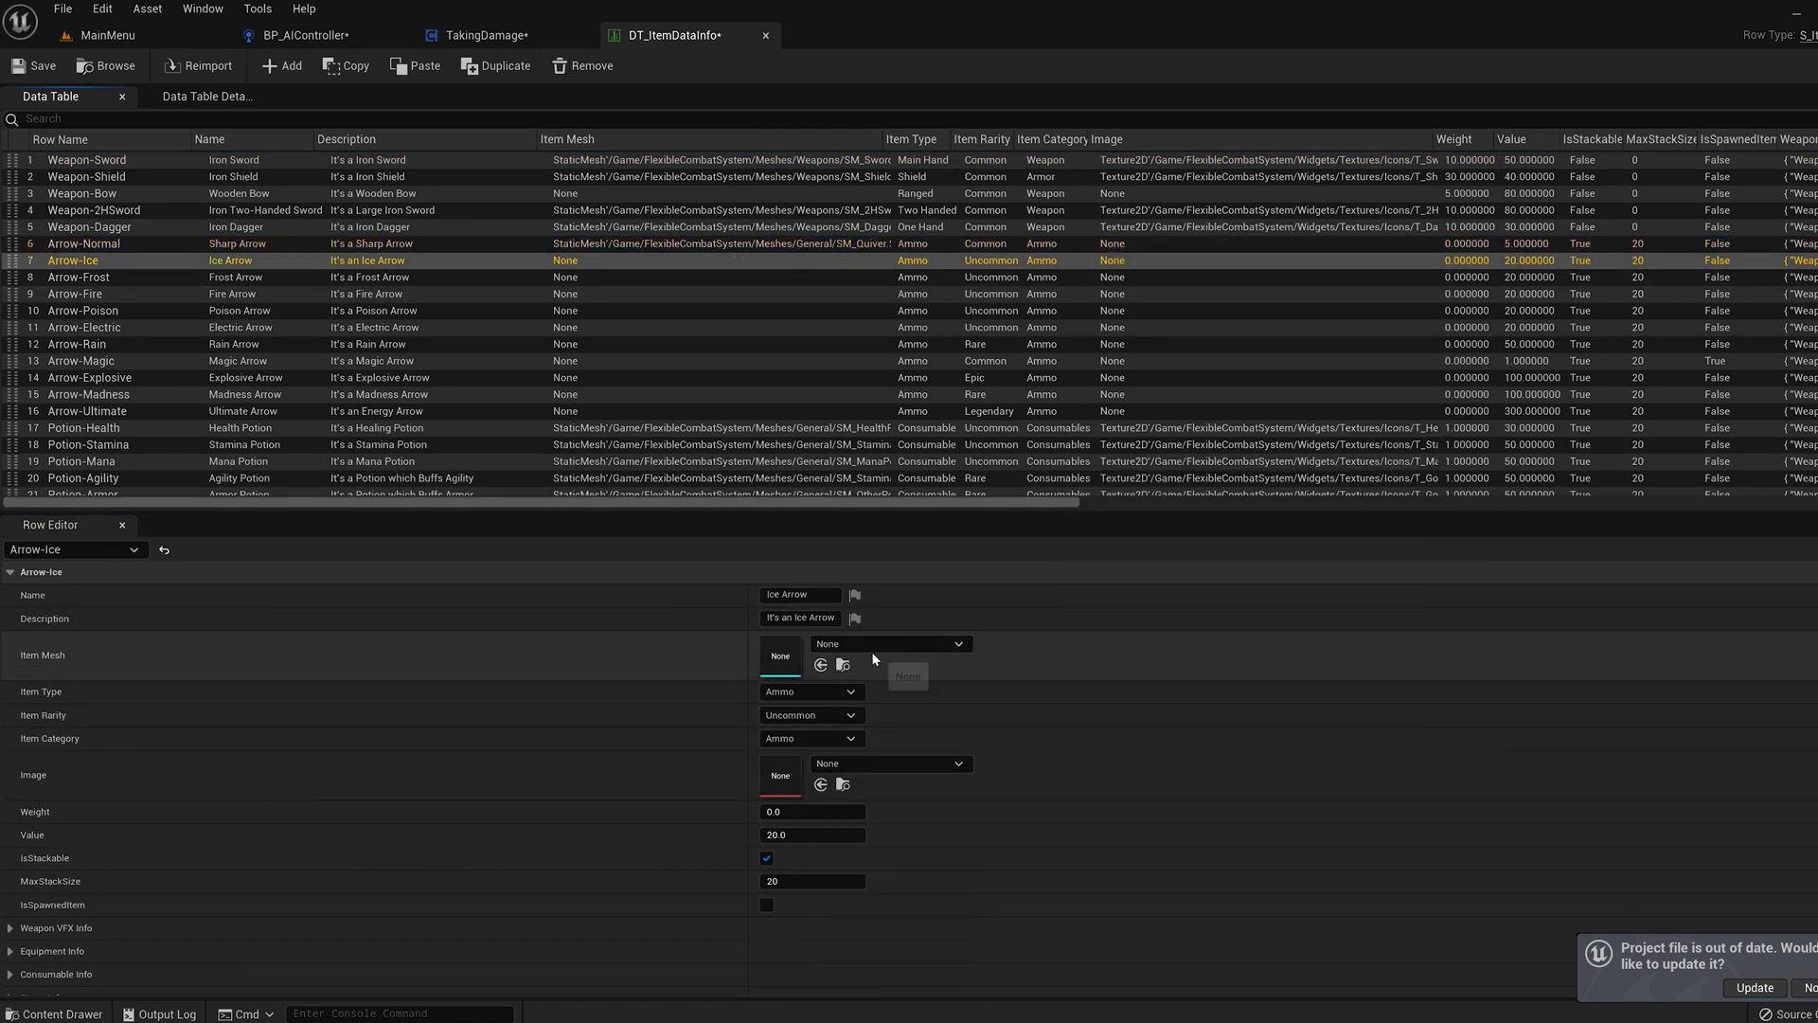
click(76, 276)
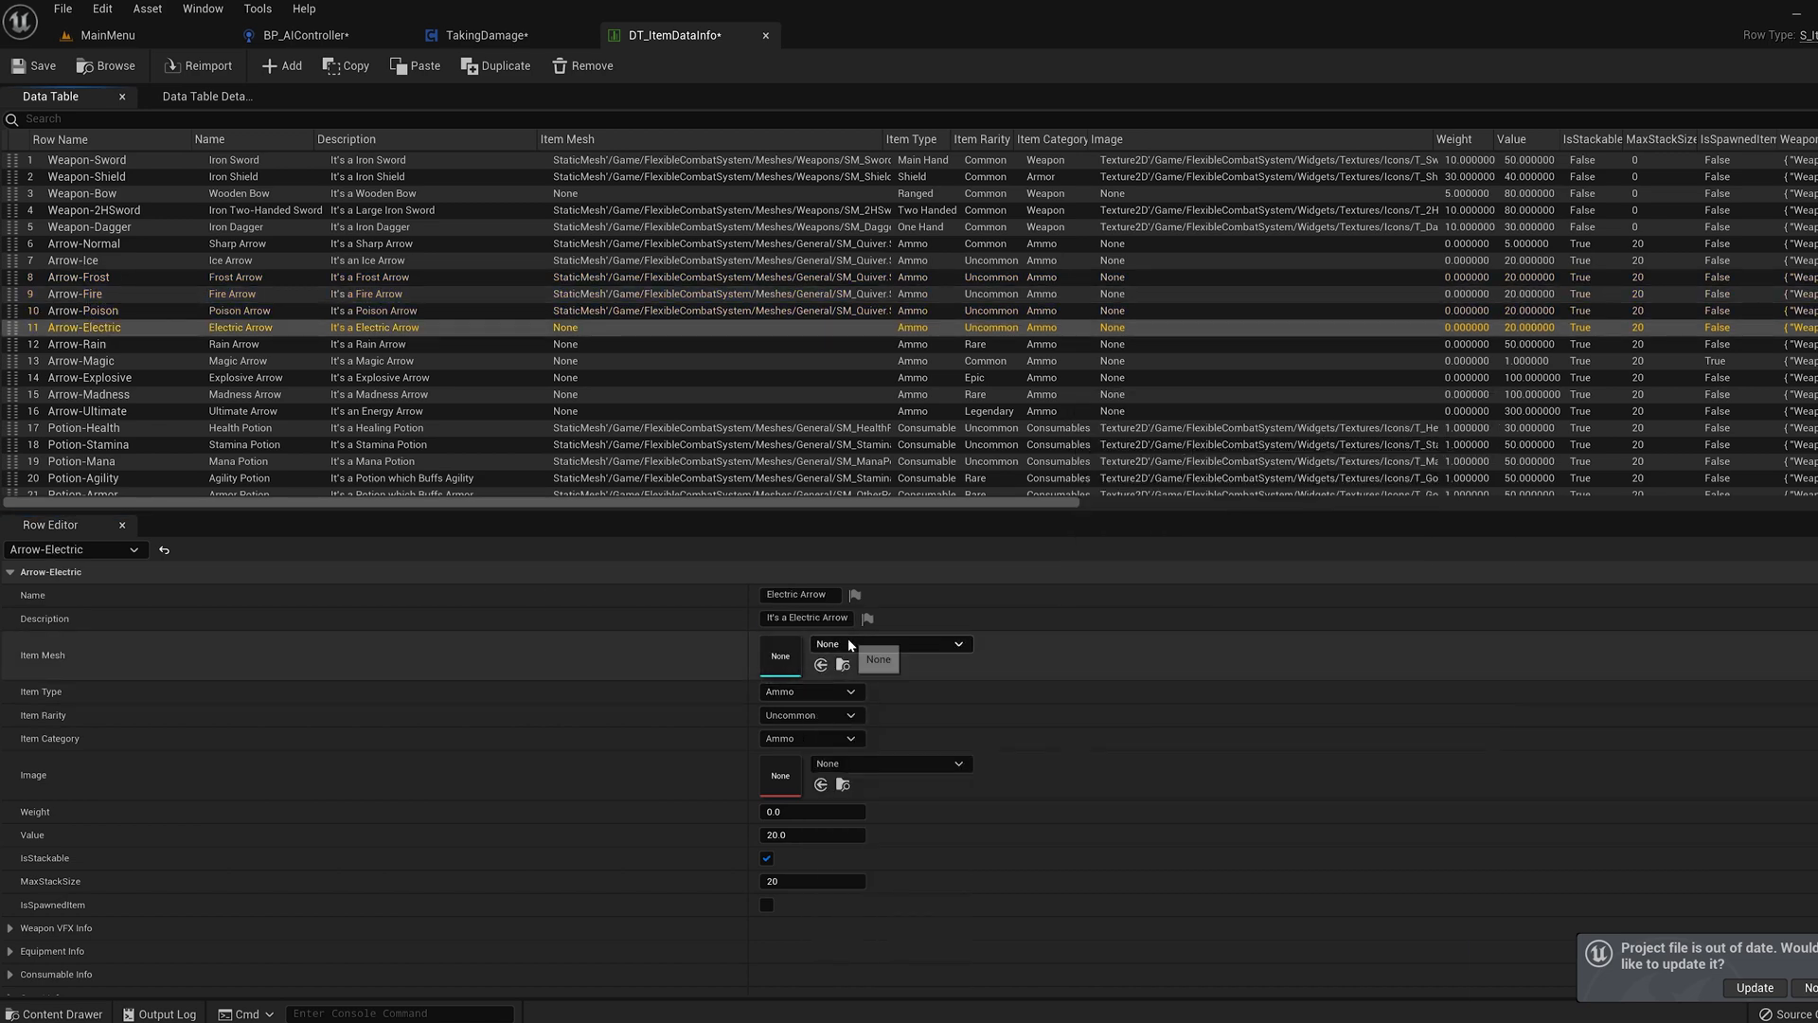
click(80, 360)
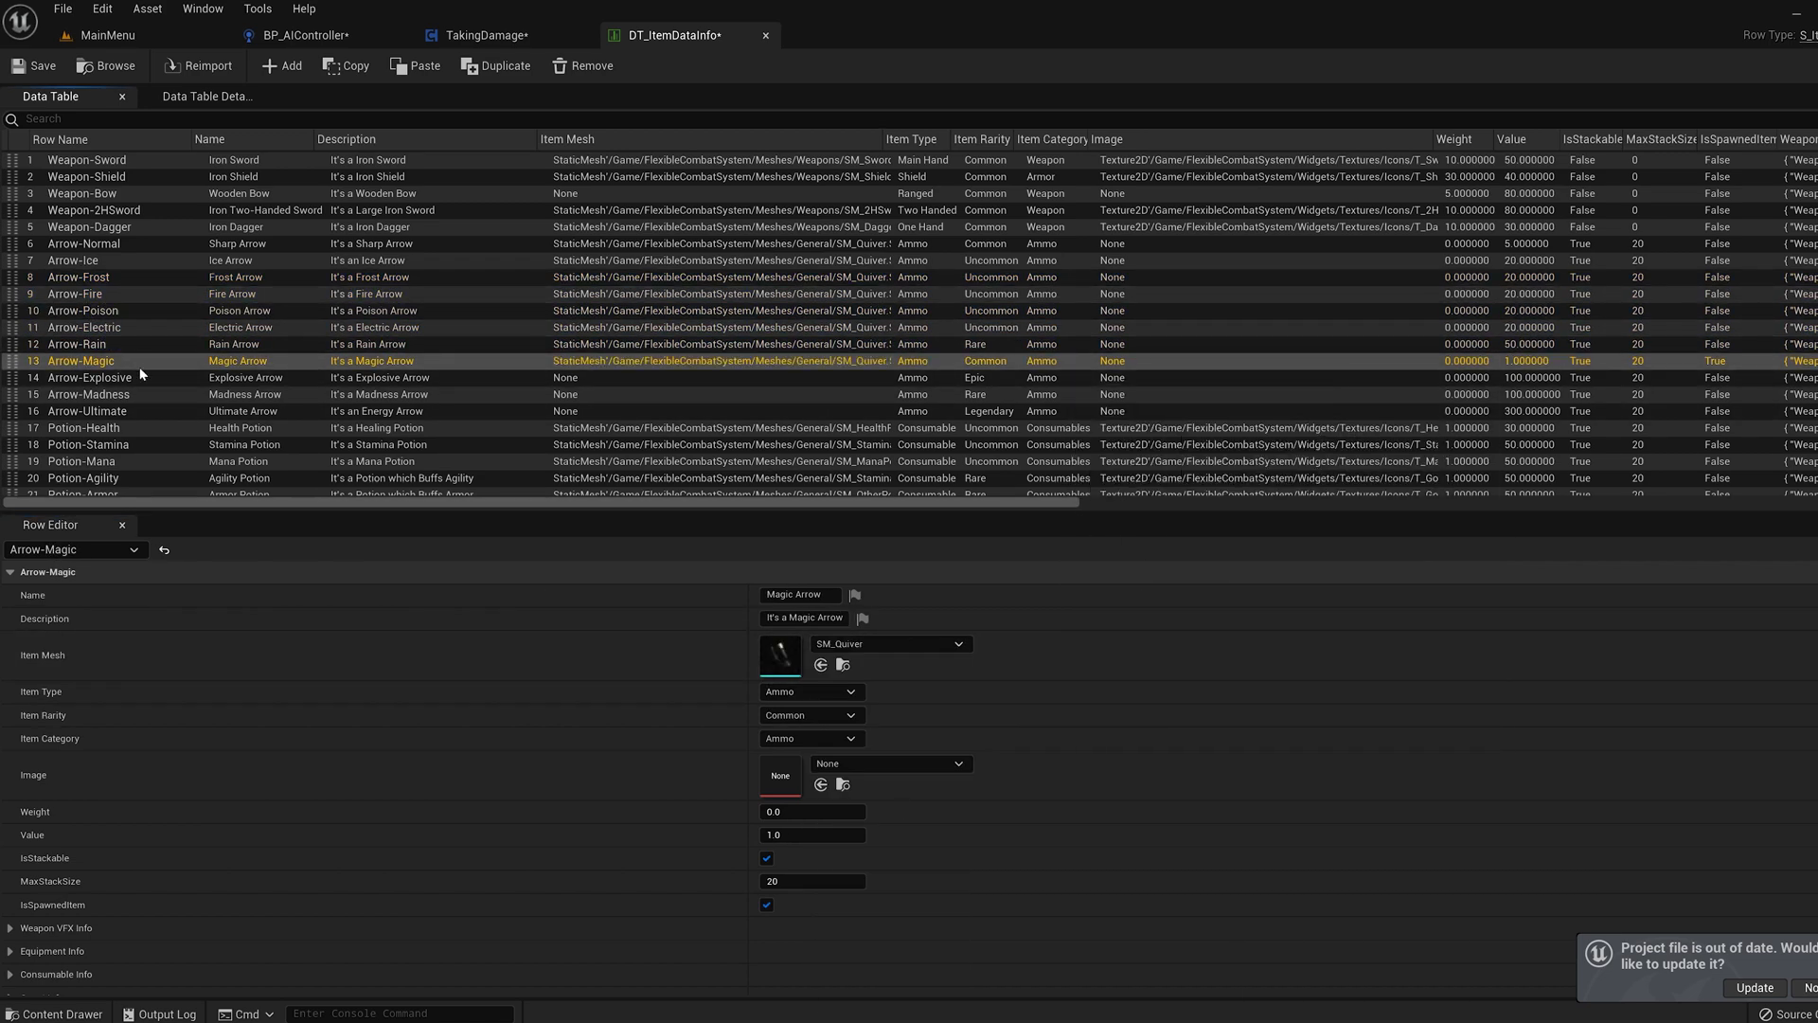
click(88, 394)
text(ar)
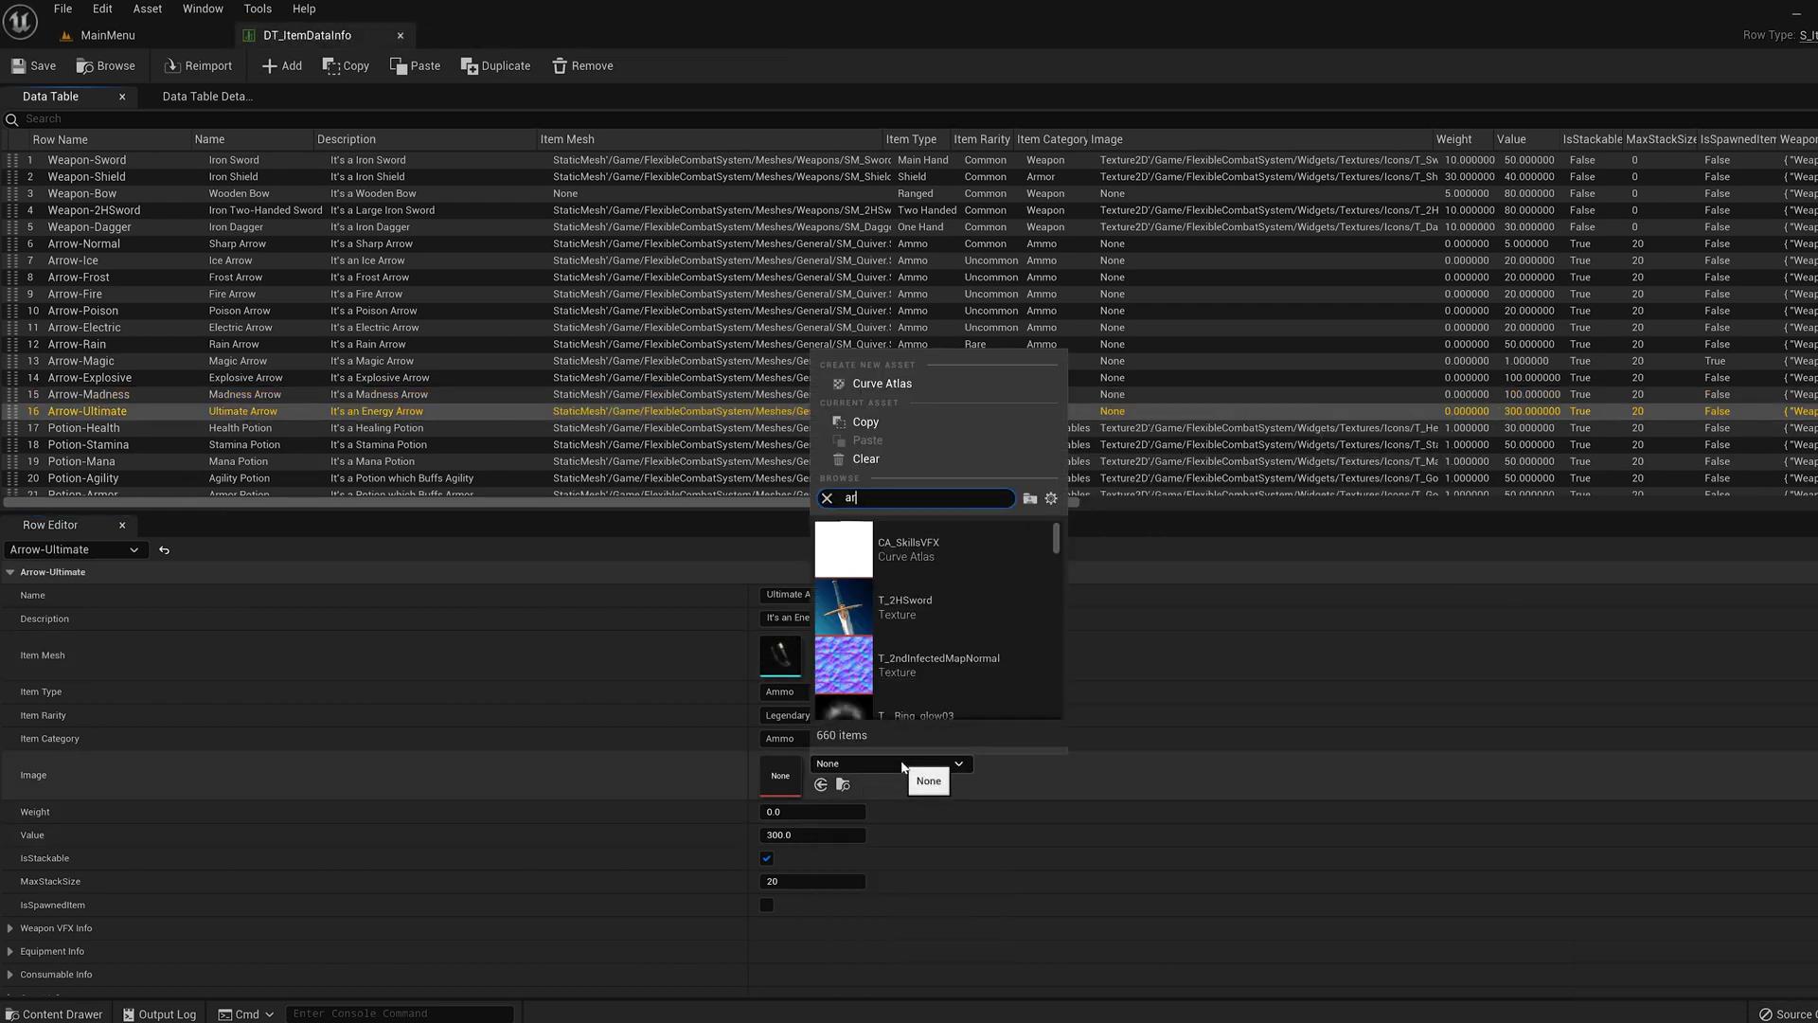
Assign matching arrow icon textures to the Ultimate, Madness, Explosive, Rain, Fire, Frost and Ice Arrow rows
click(957, 633)
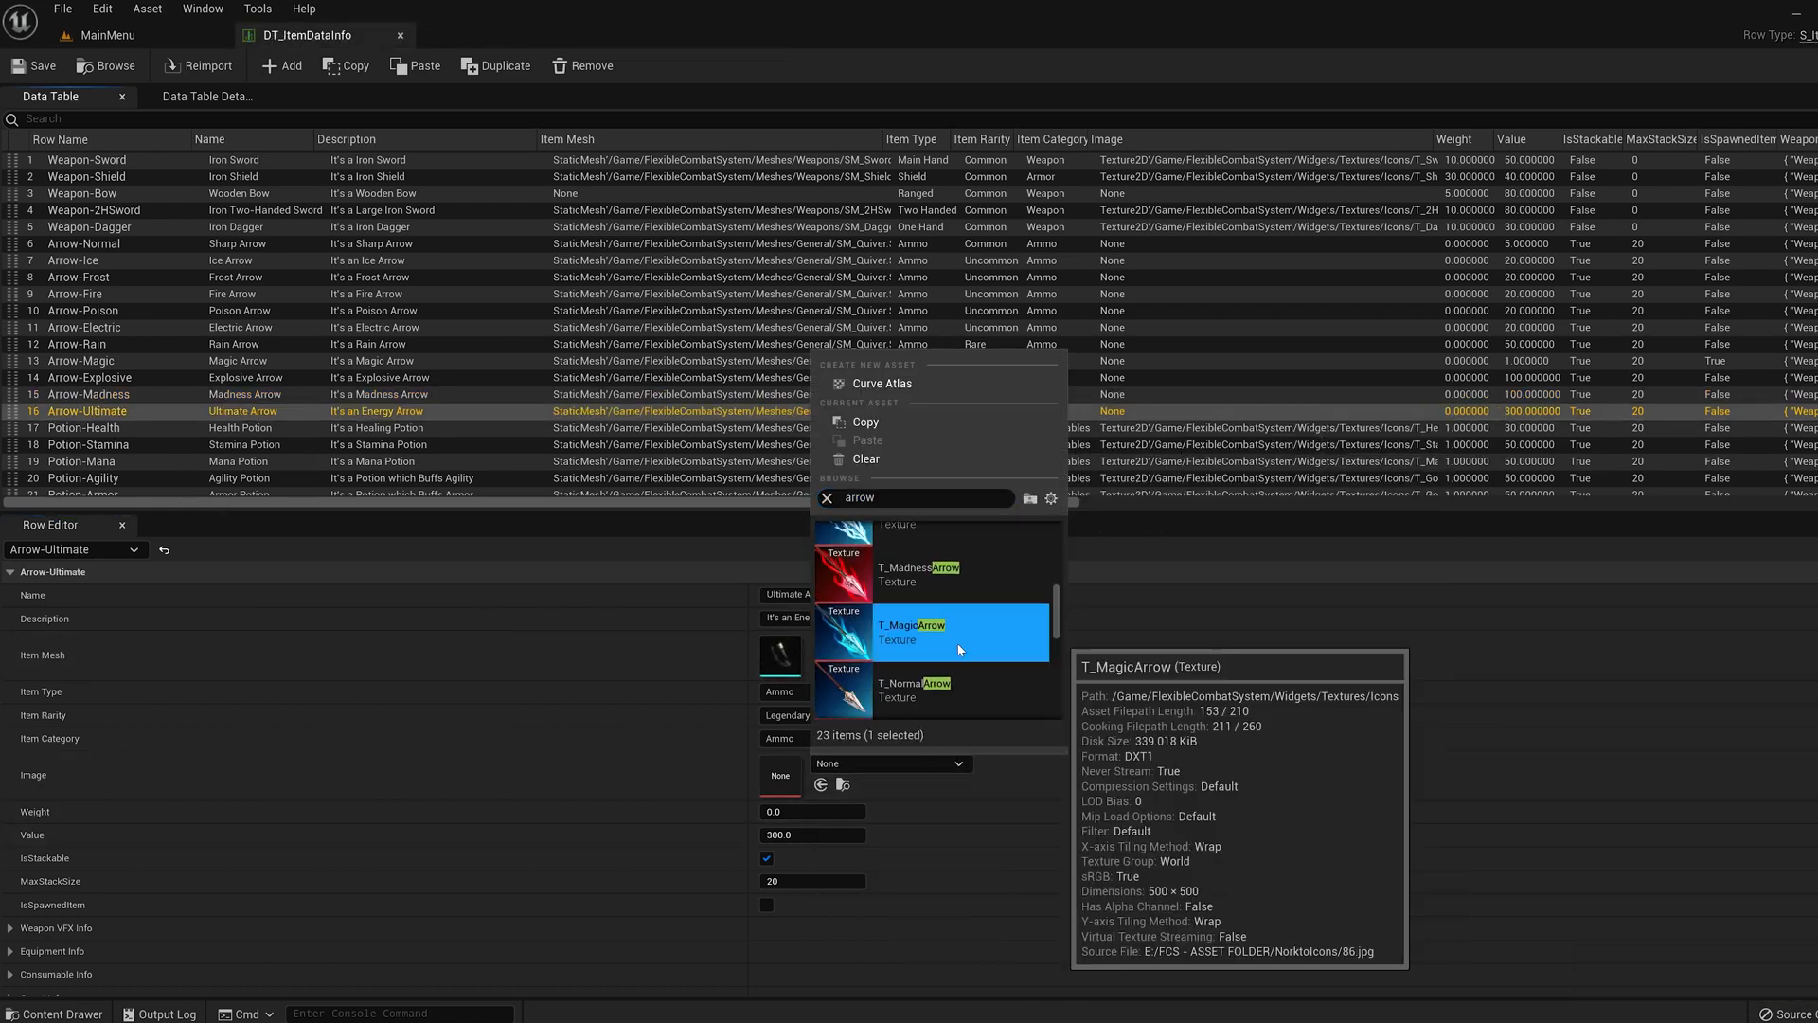
click(91, 394)
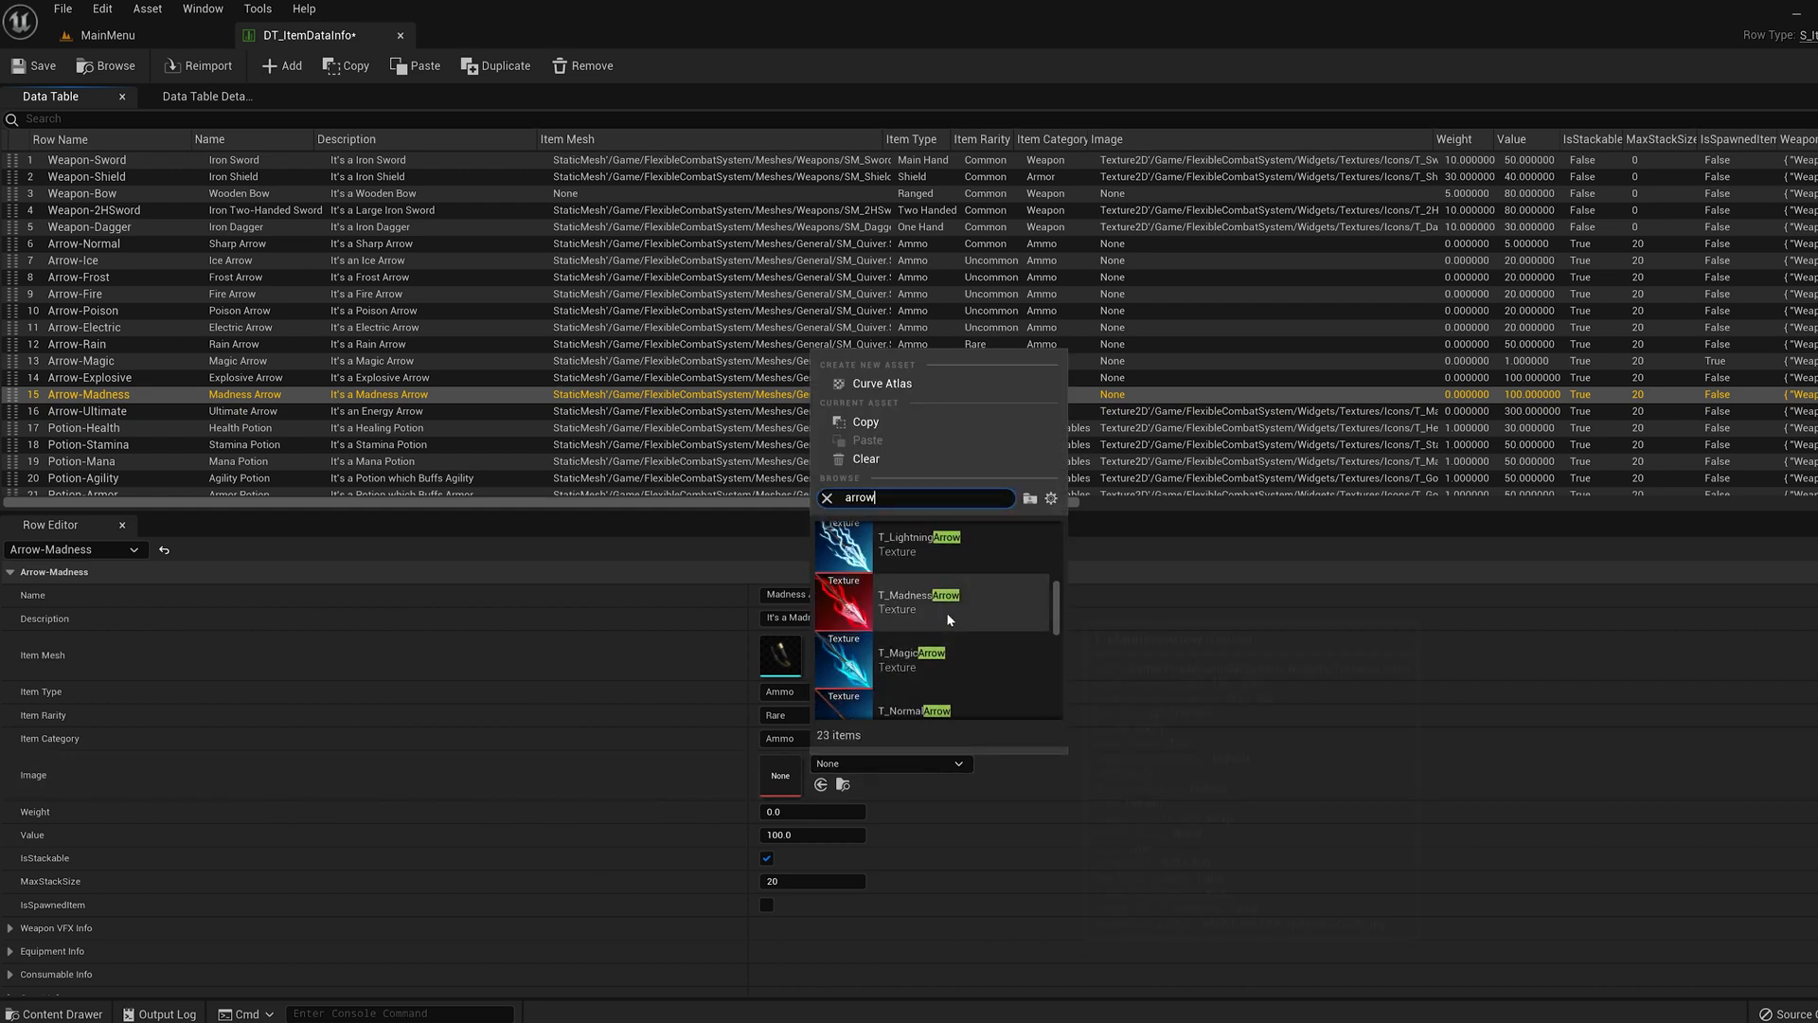
click(91, 377)
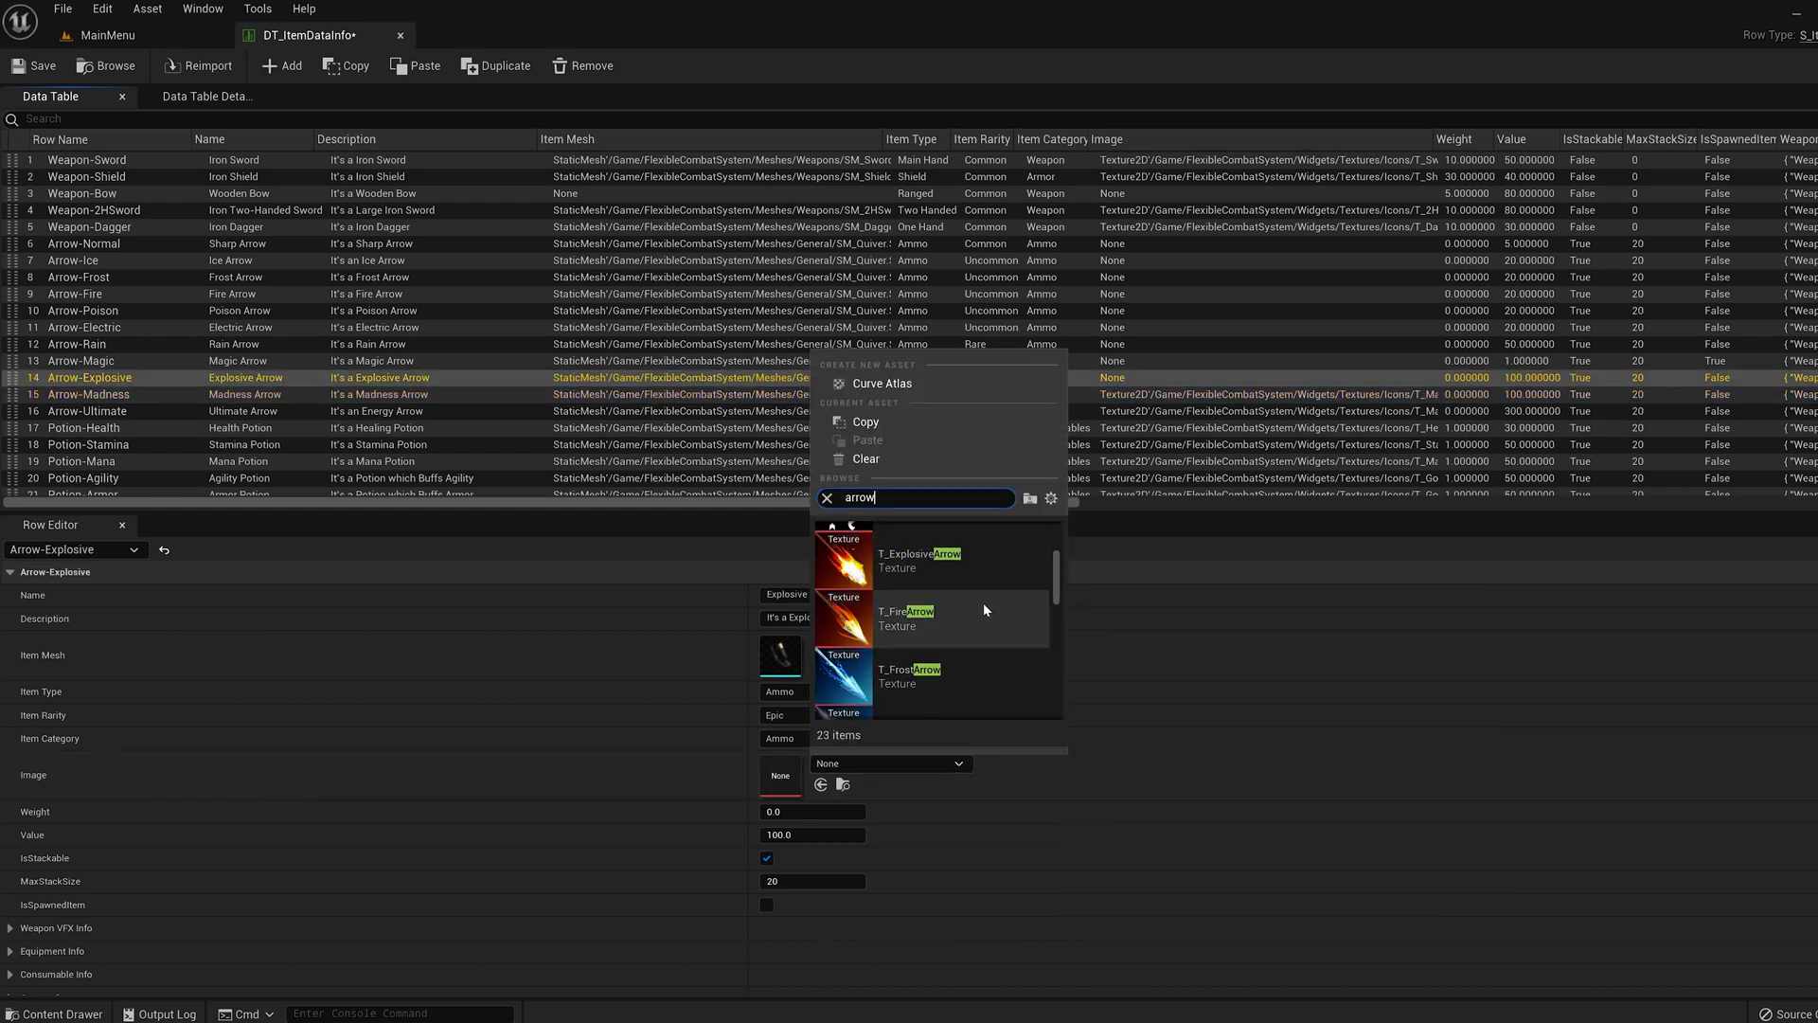
click(79, 360)
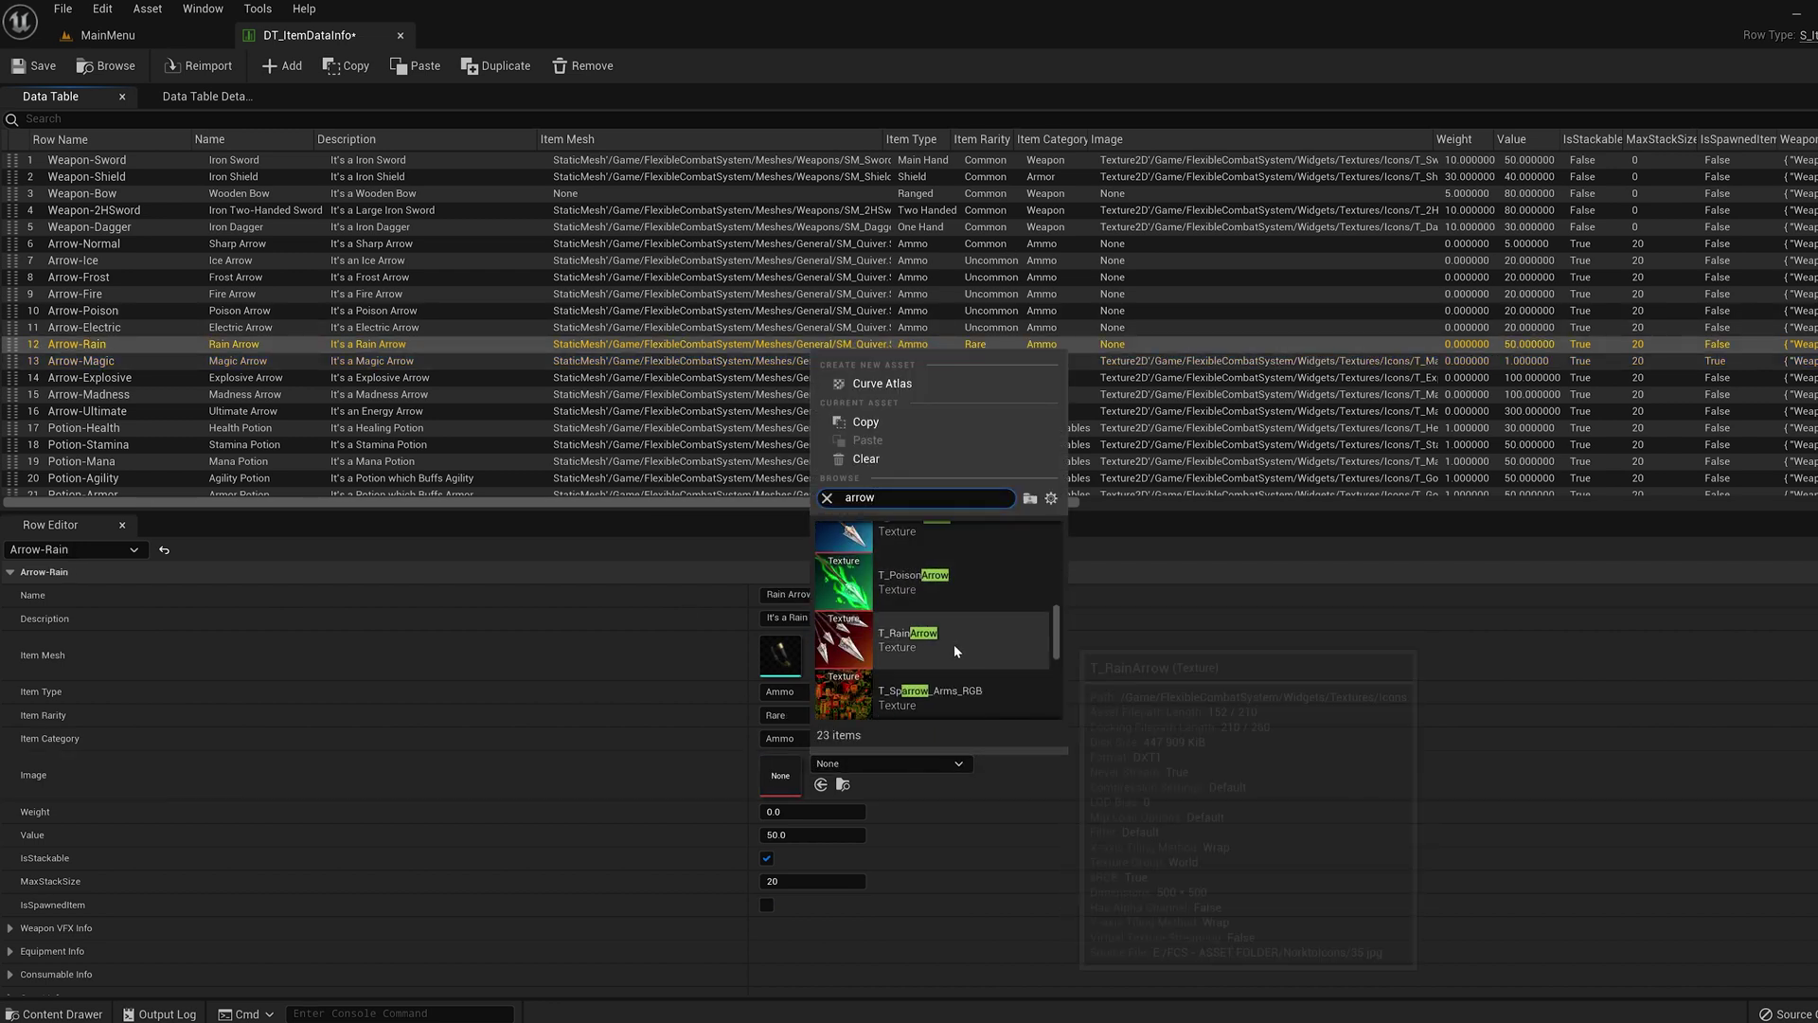
click(68, 325)
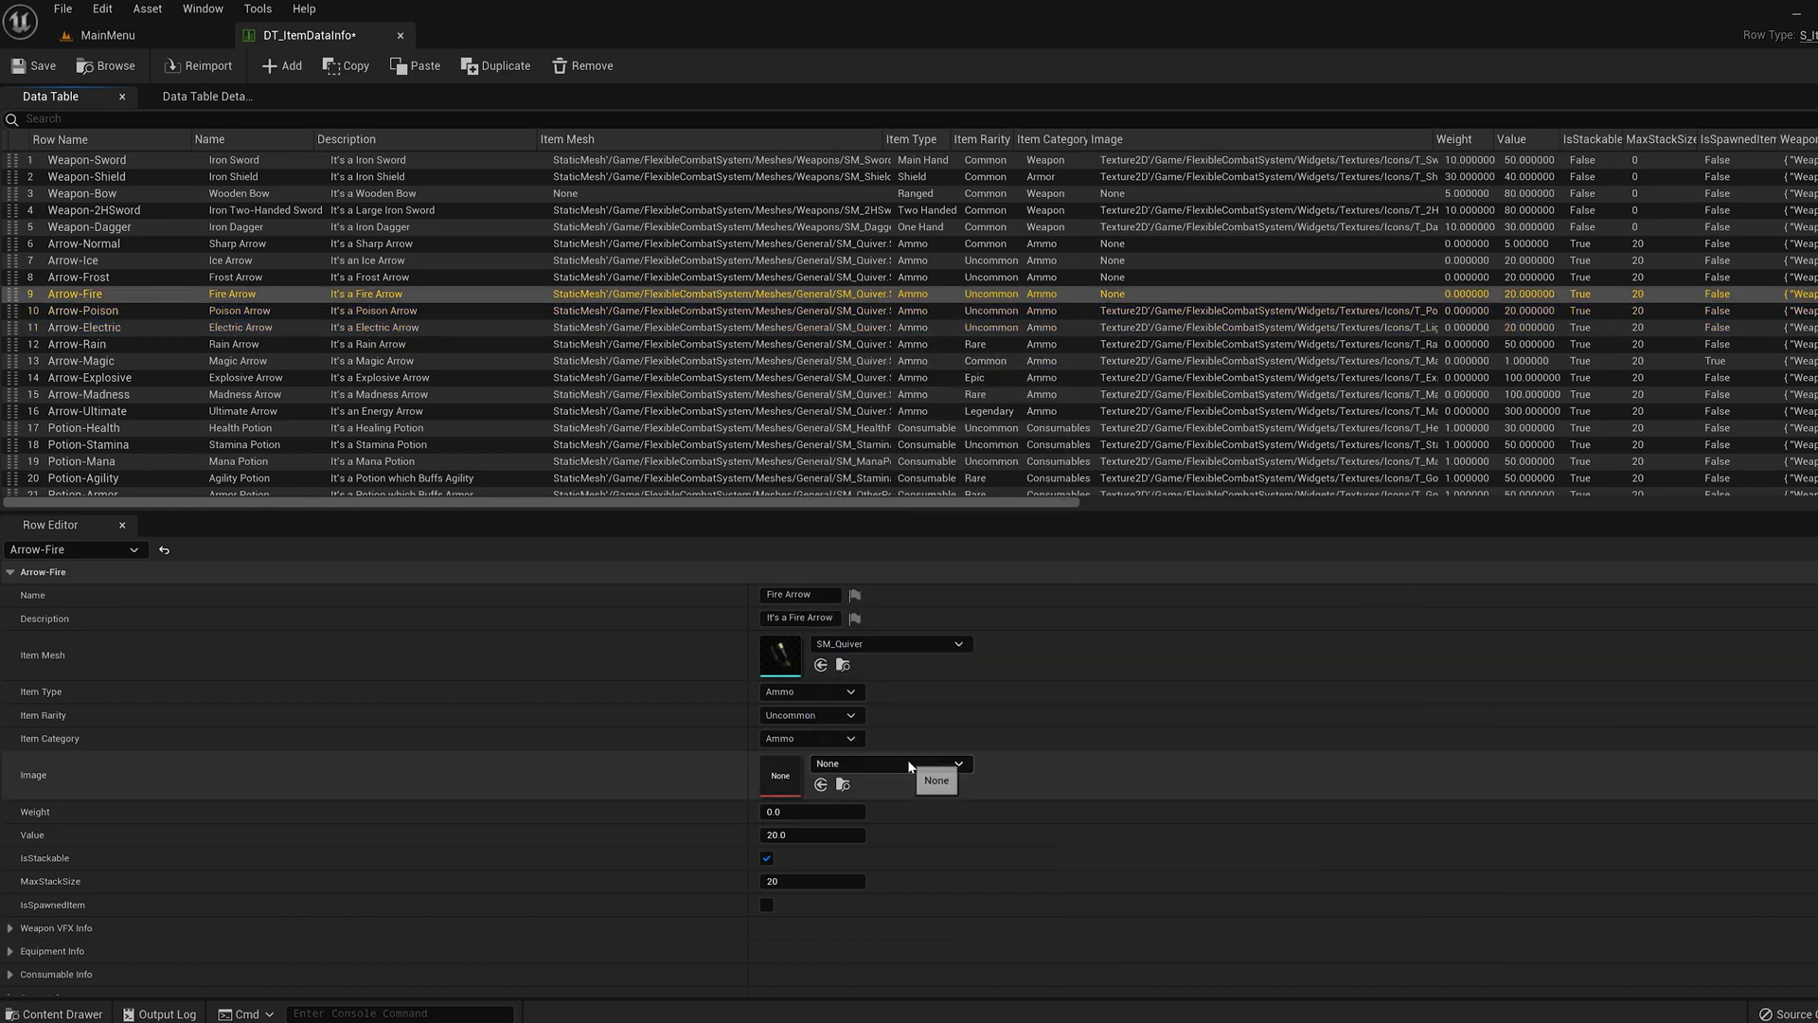
click(64, 277)
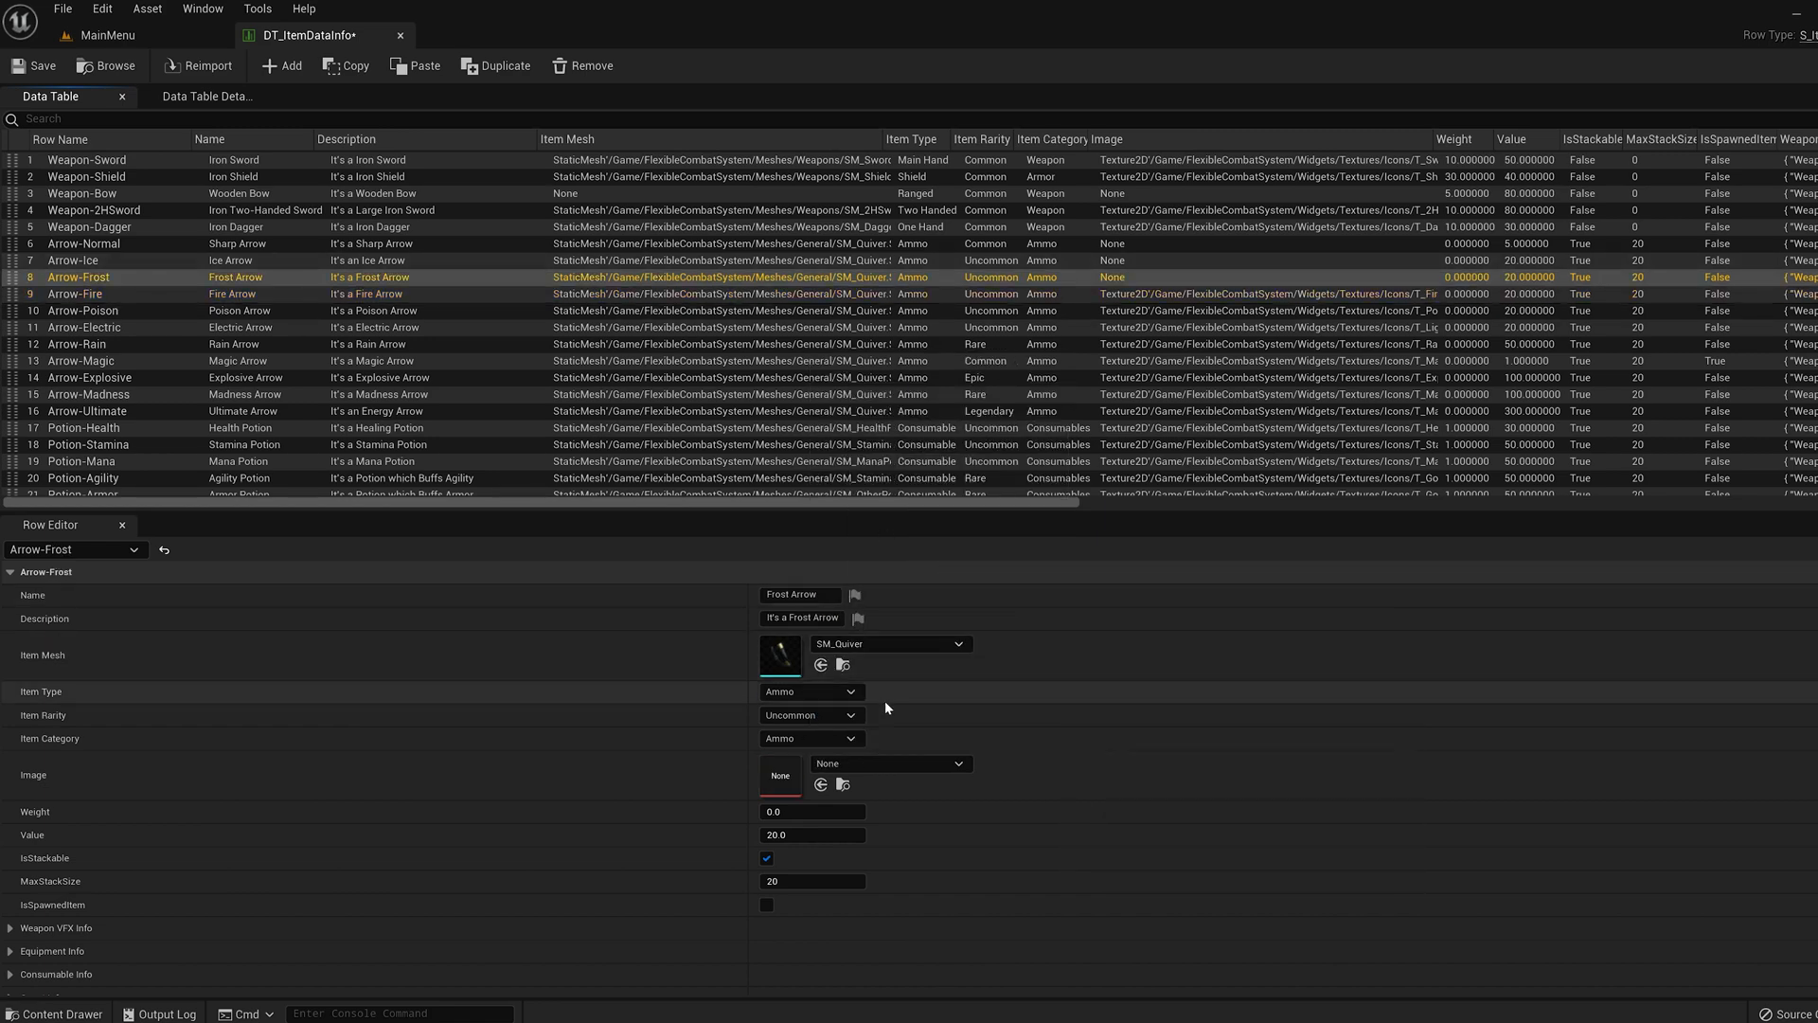
click(60, 259)
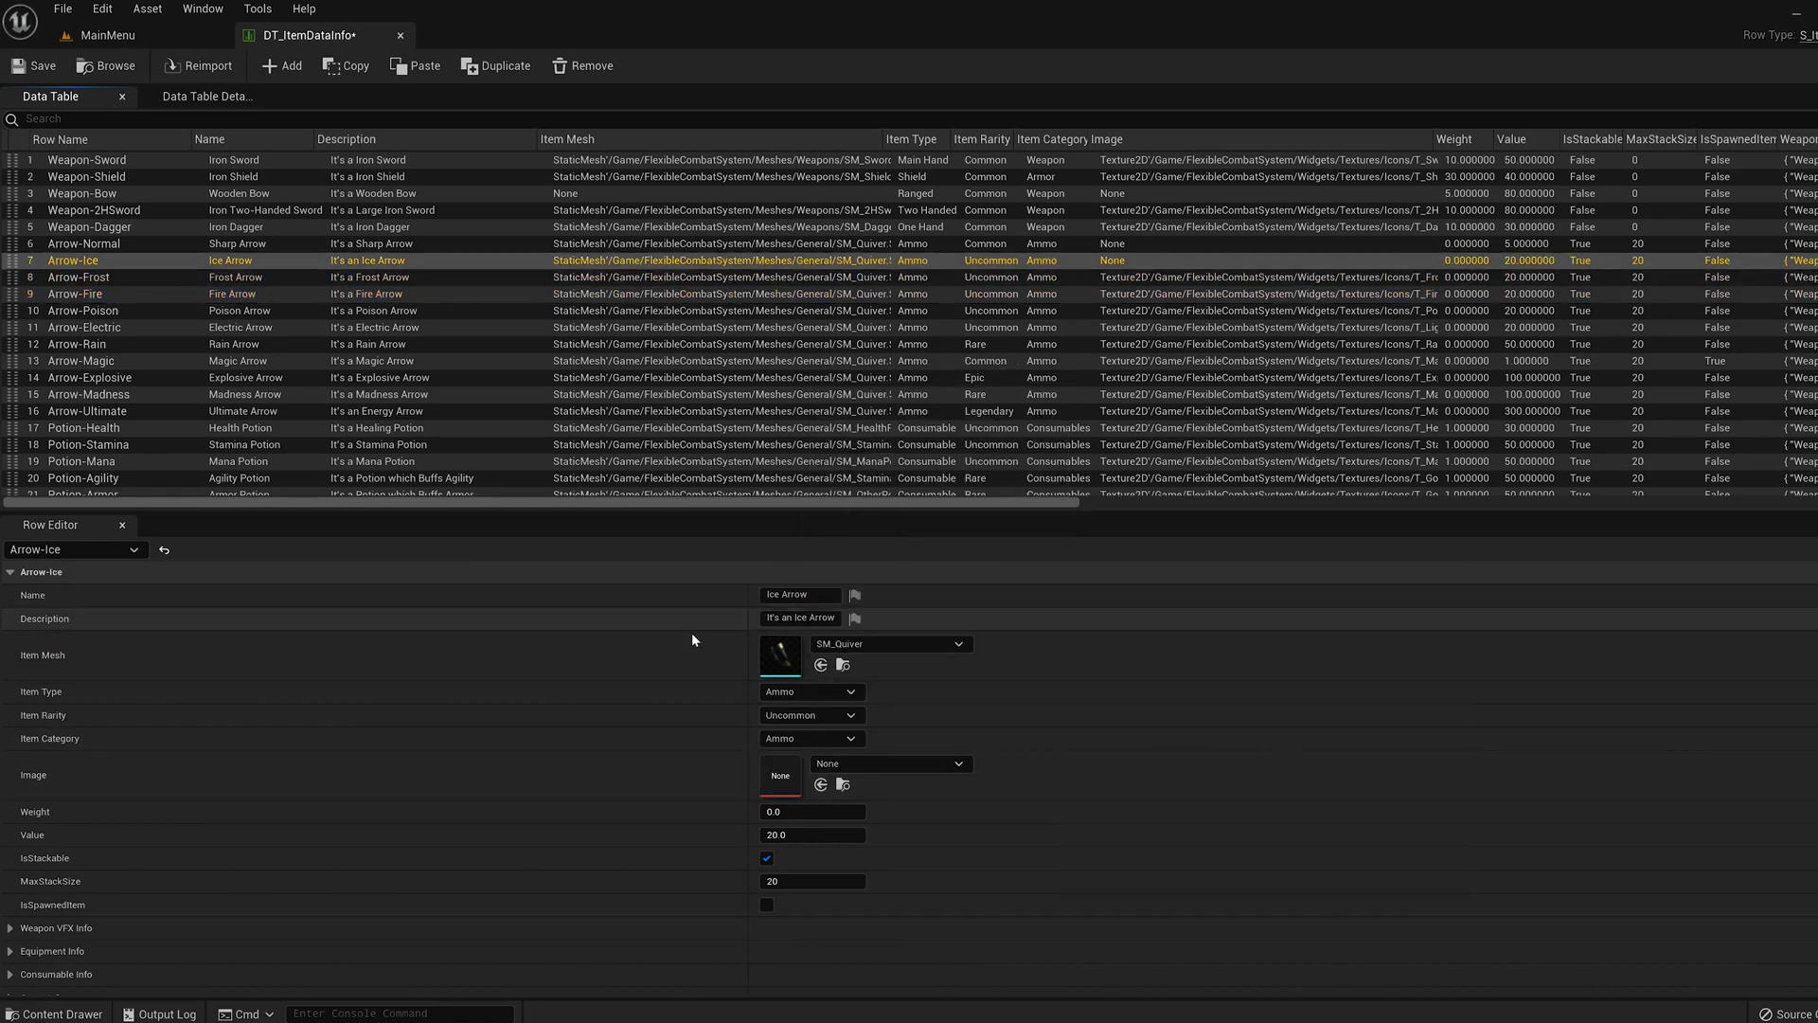
click(68, 242)
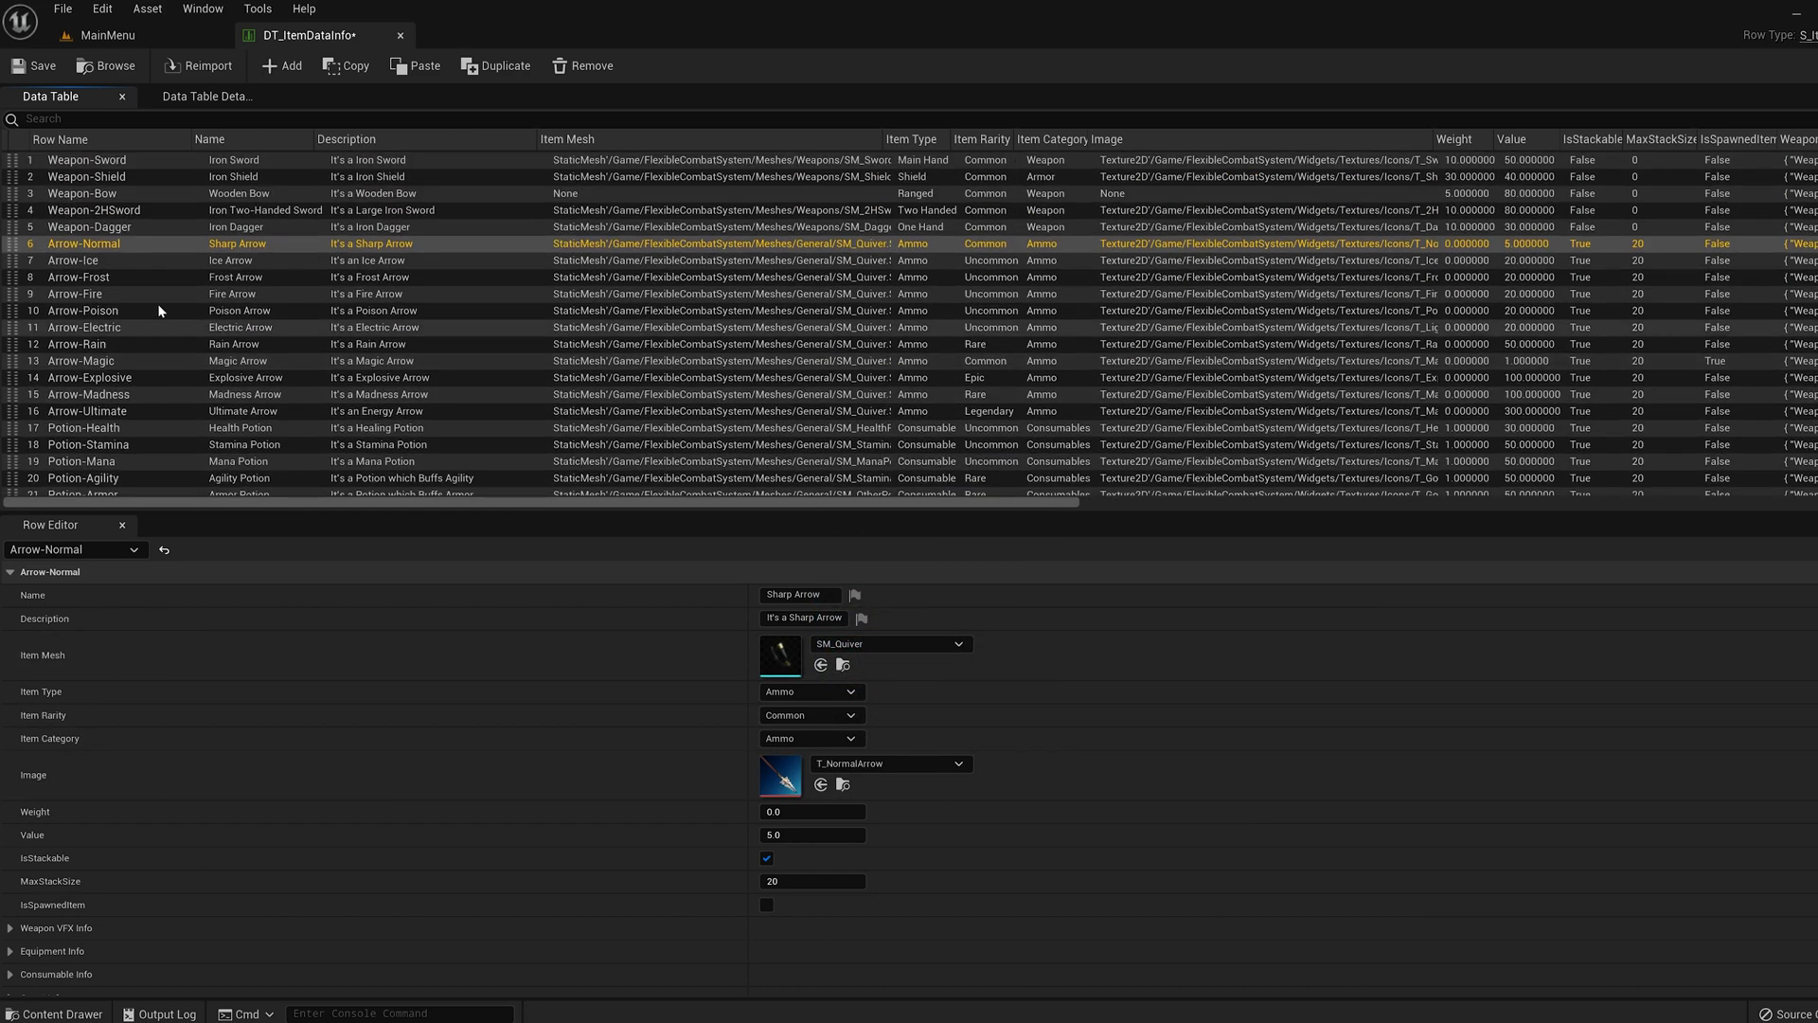
Search 'bow' in the Image picker and give the Magic Bow and Wooden Bow rows bow icons
click(74, 193)
text(b)
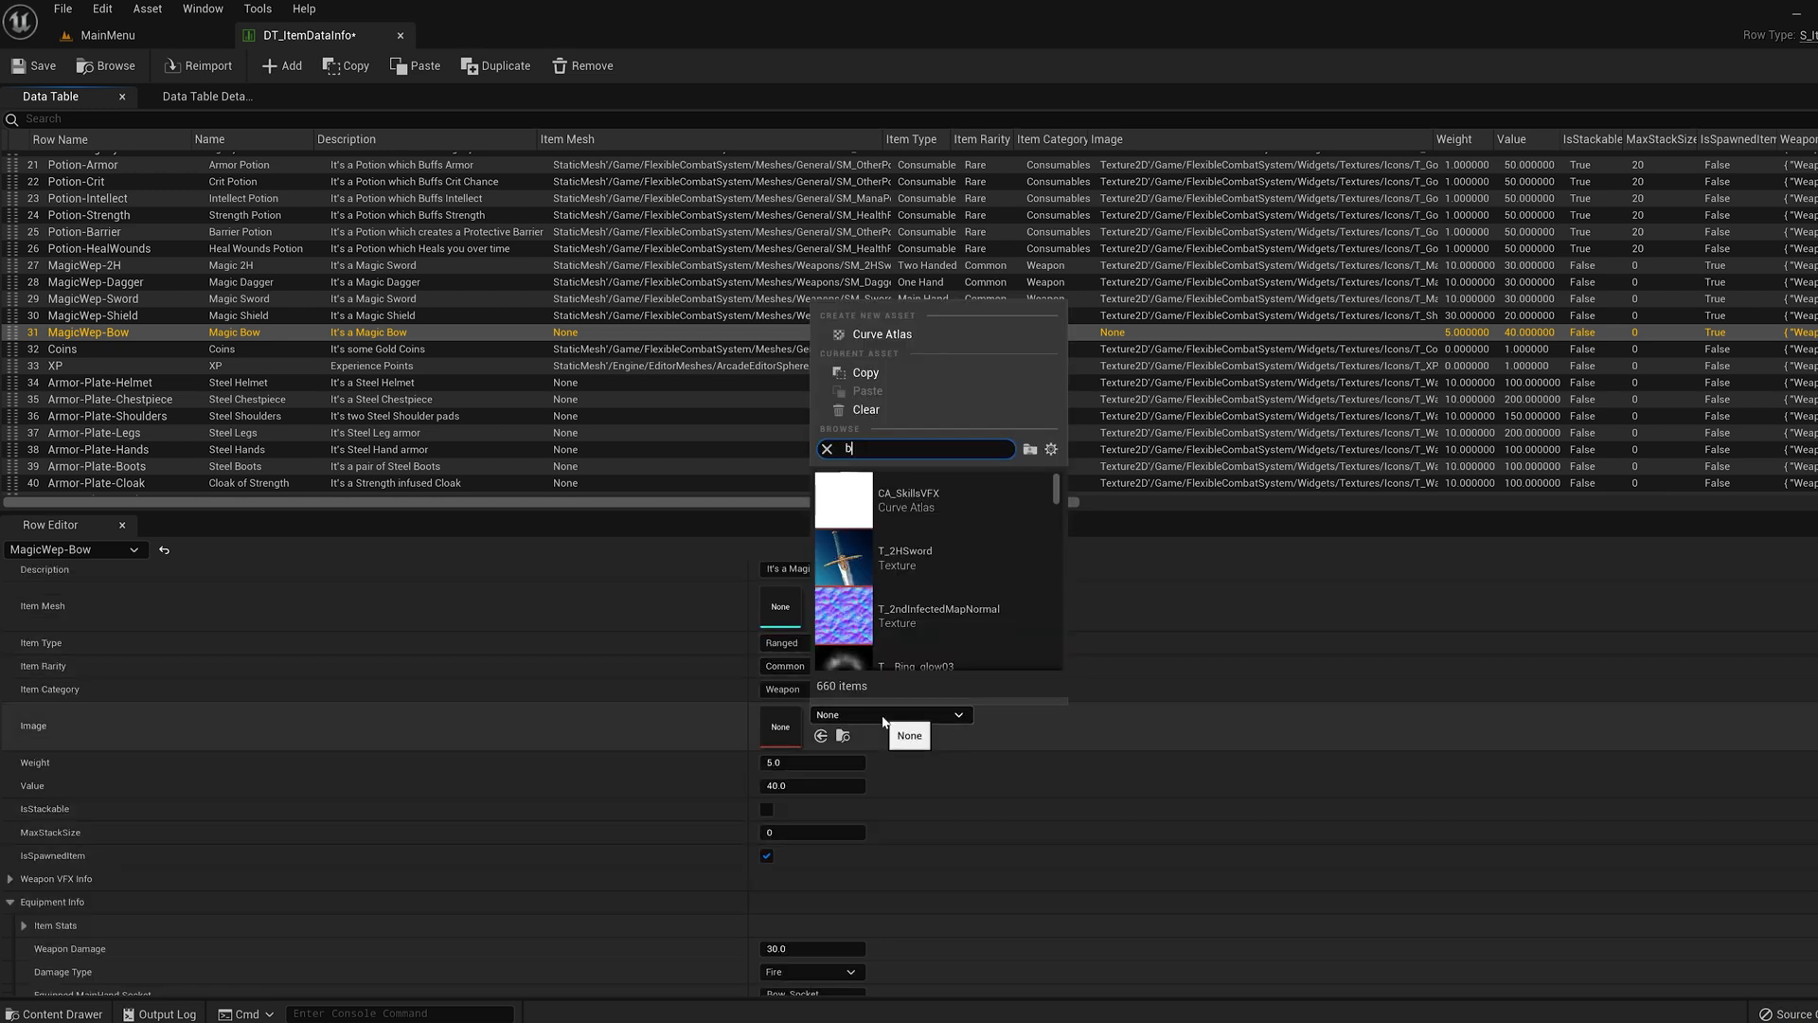
text(ow)
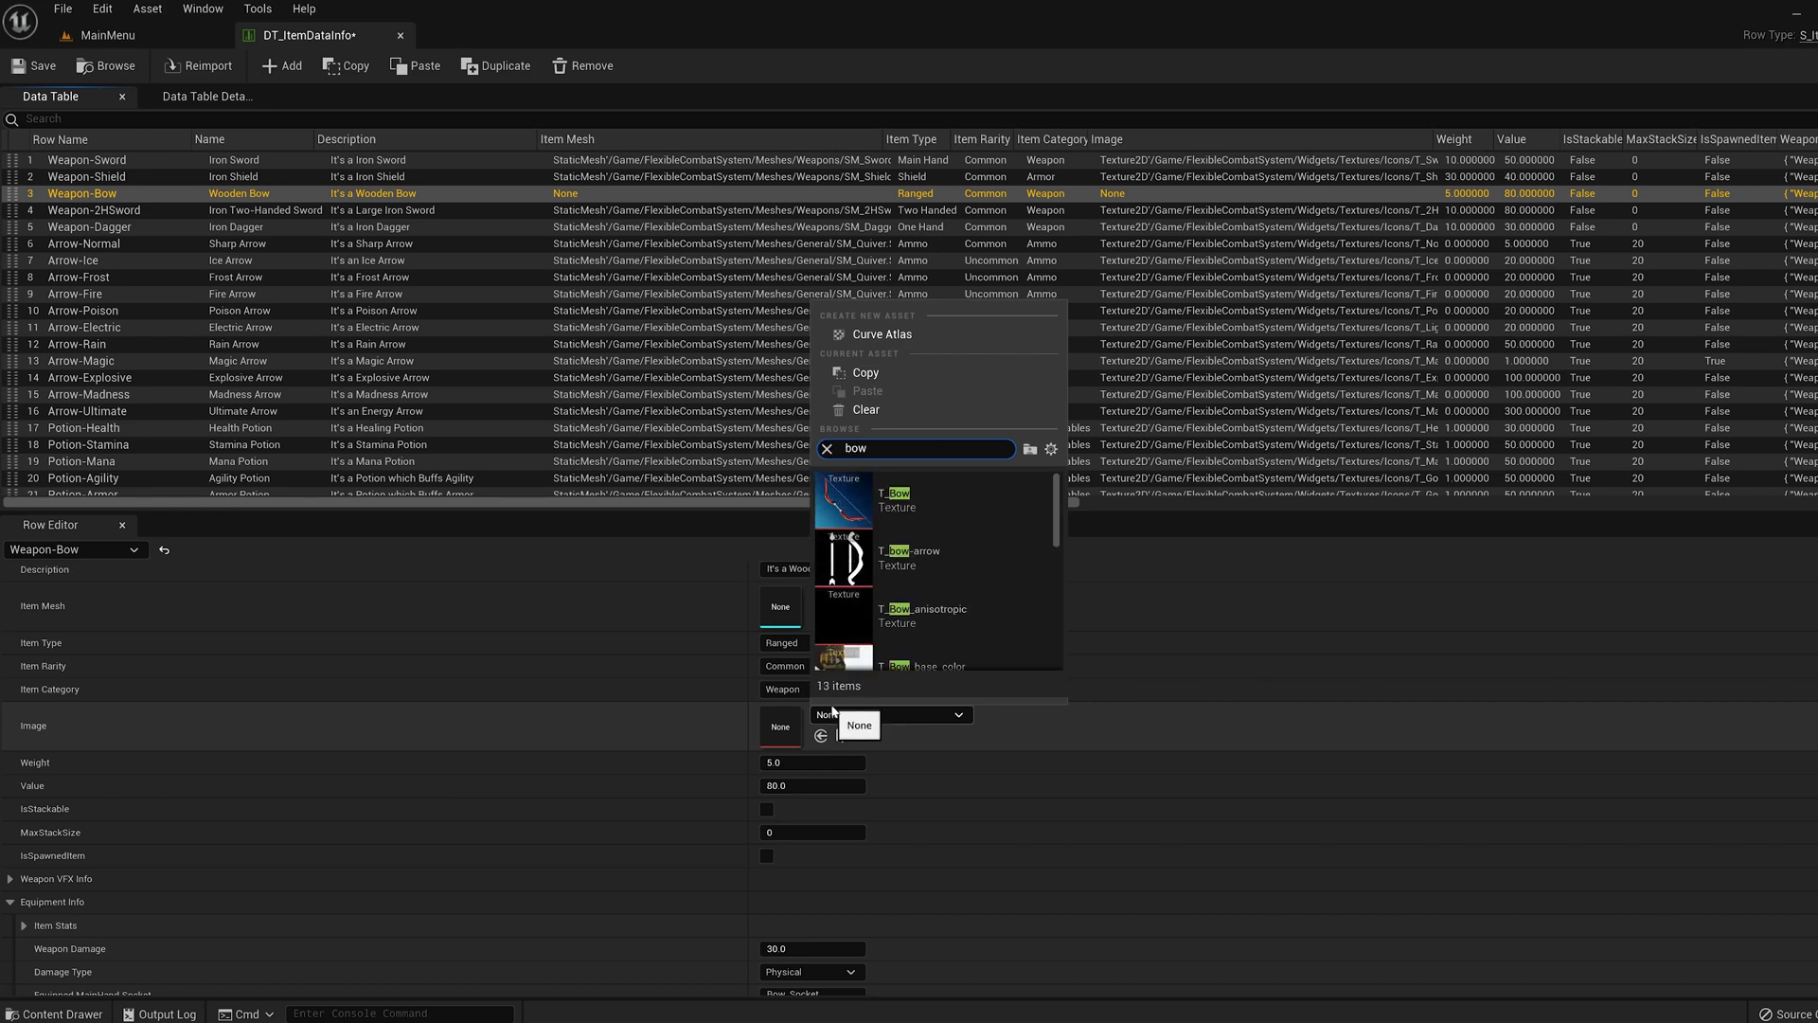
click(894, 492)
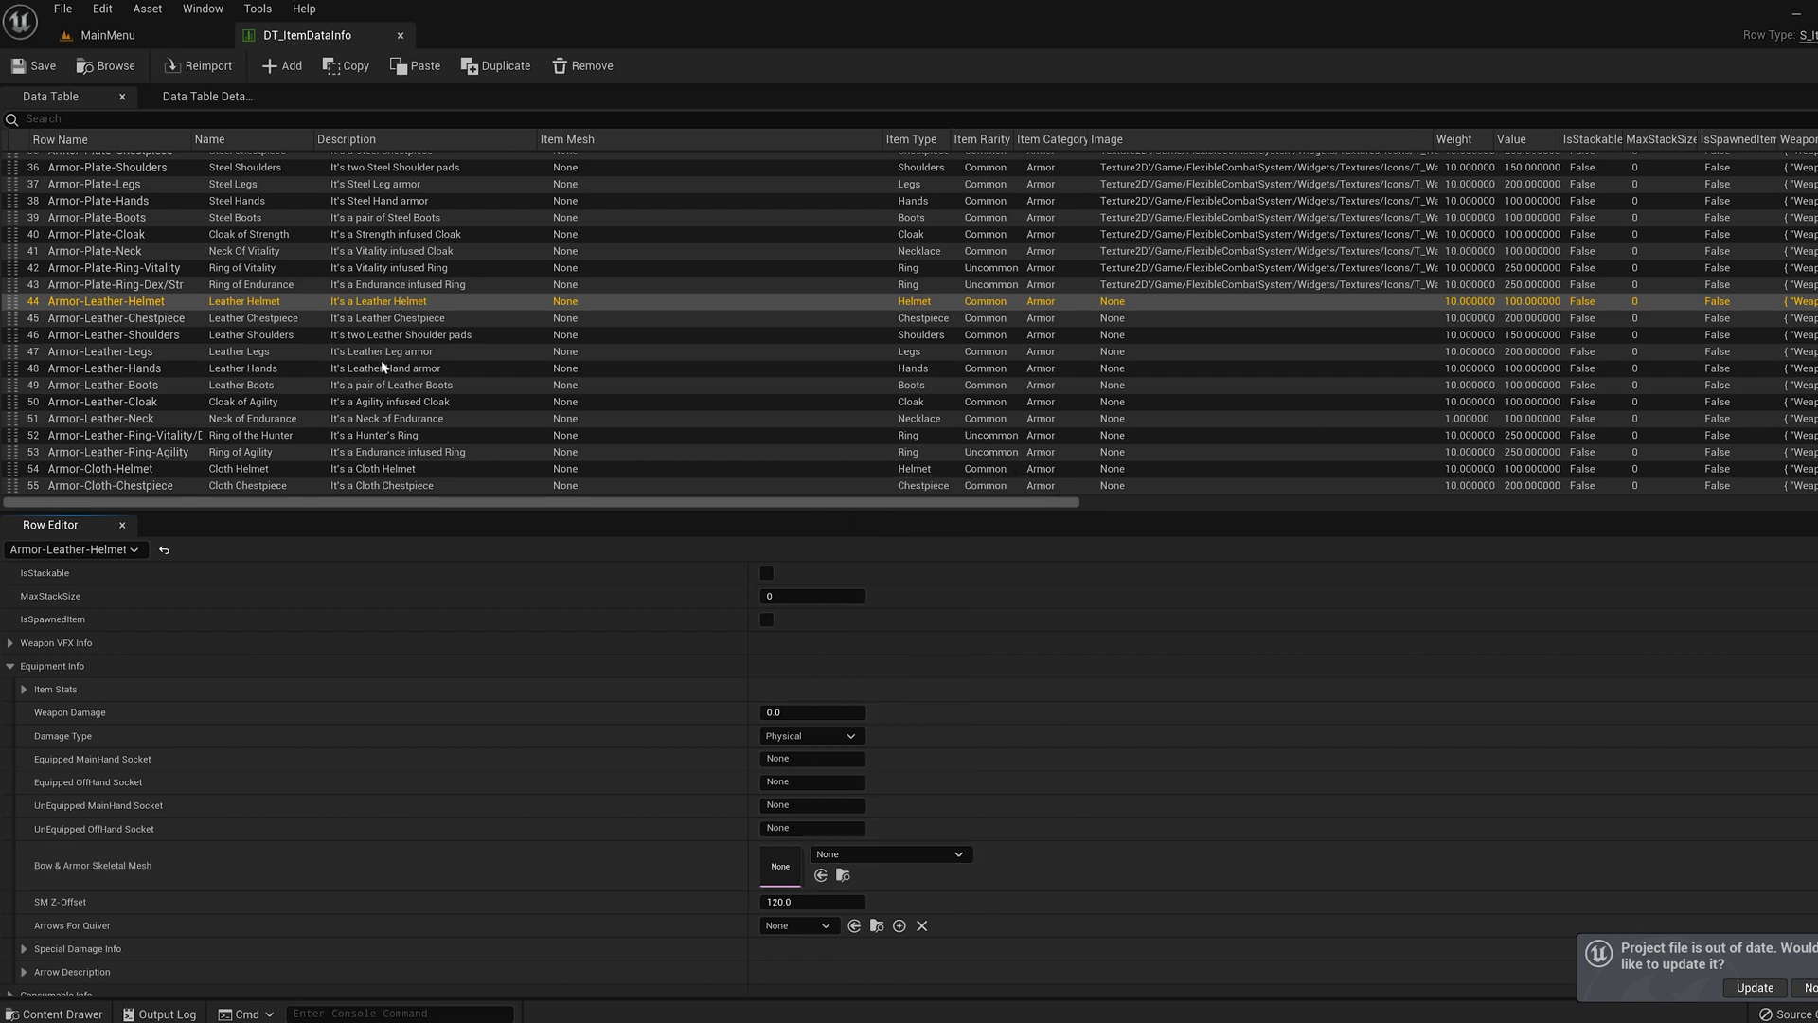
Give the Leather armour rows SK_Archer meshes and T_Ranger icons, Cloak of Agility included, and save the table
click(104, 318)
text(archer)
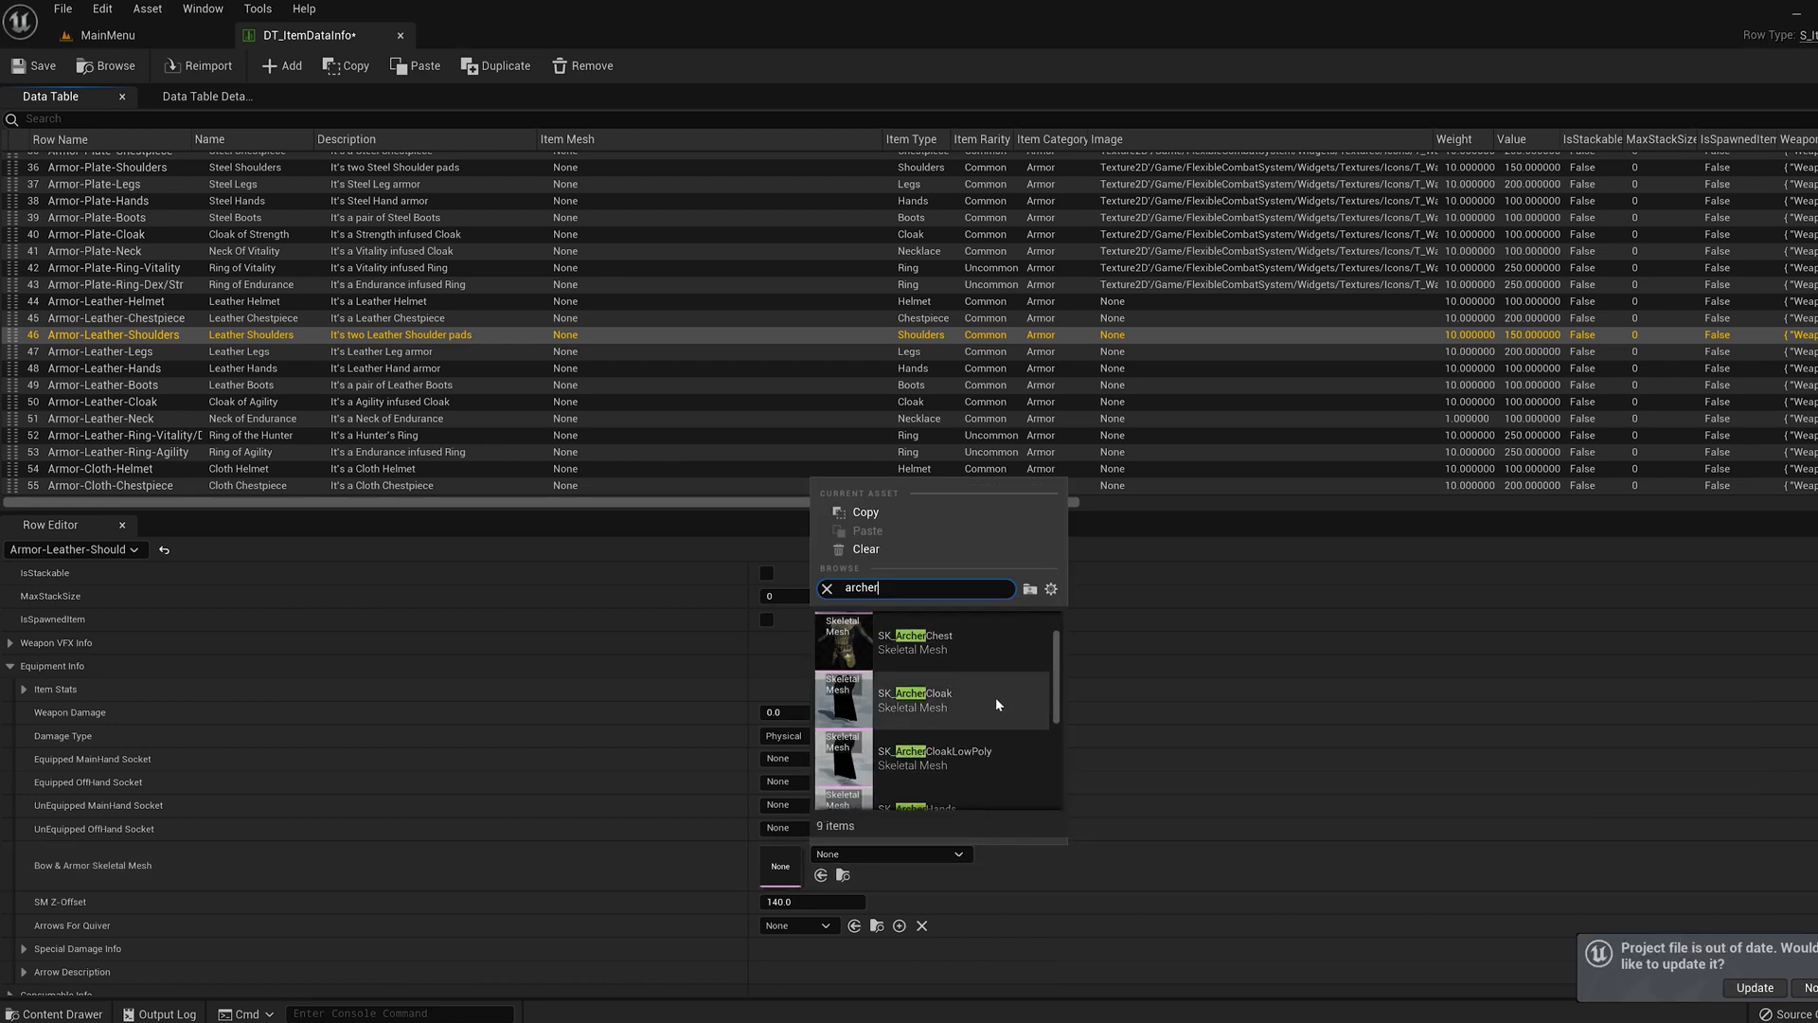
click(98, 352)
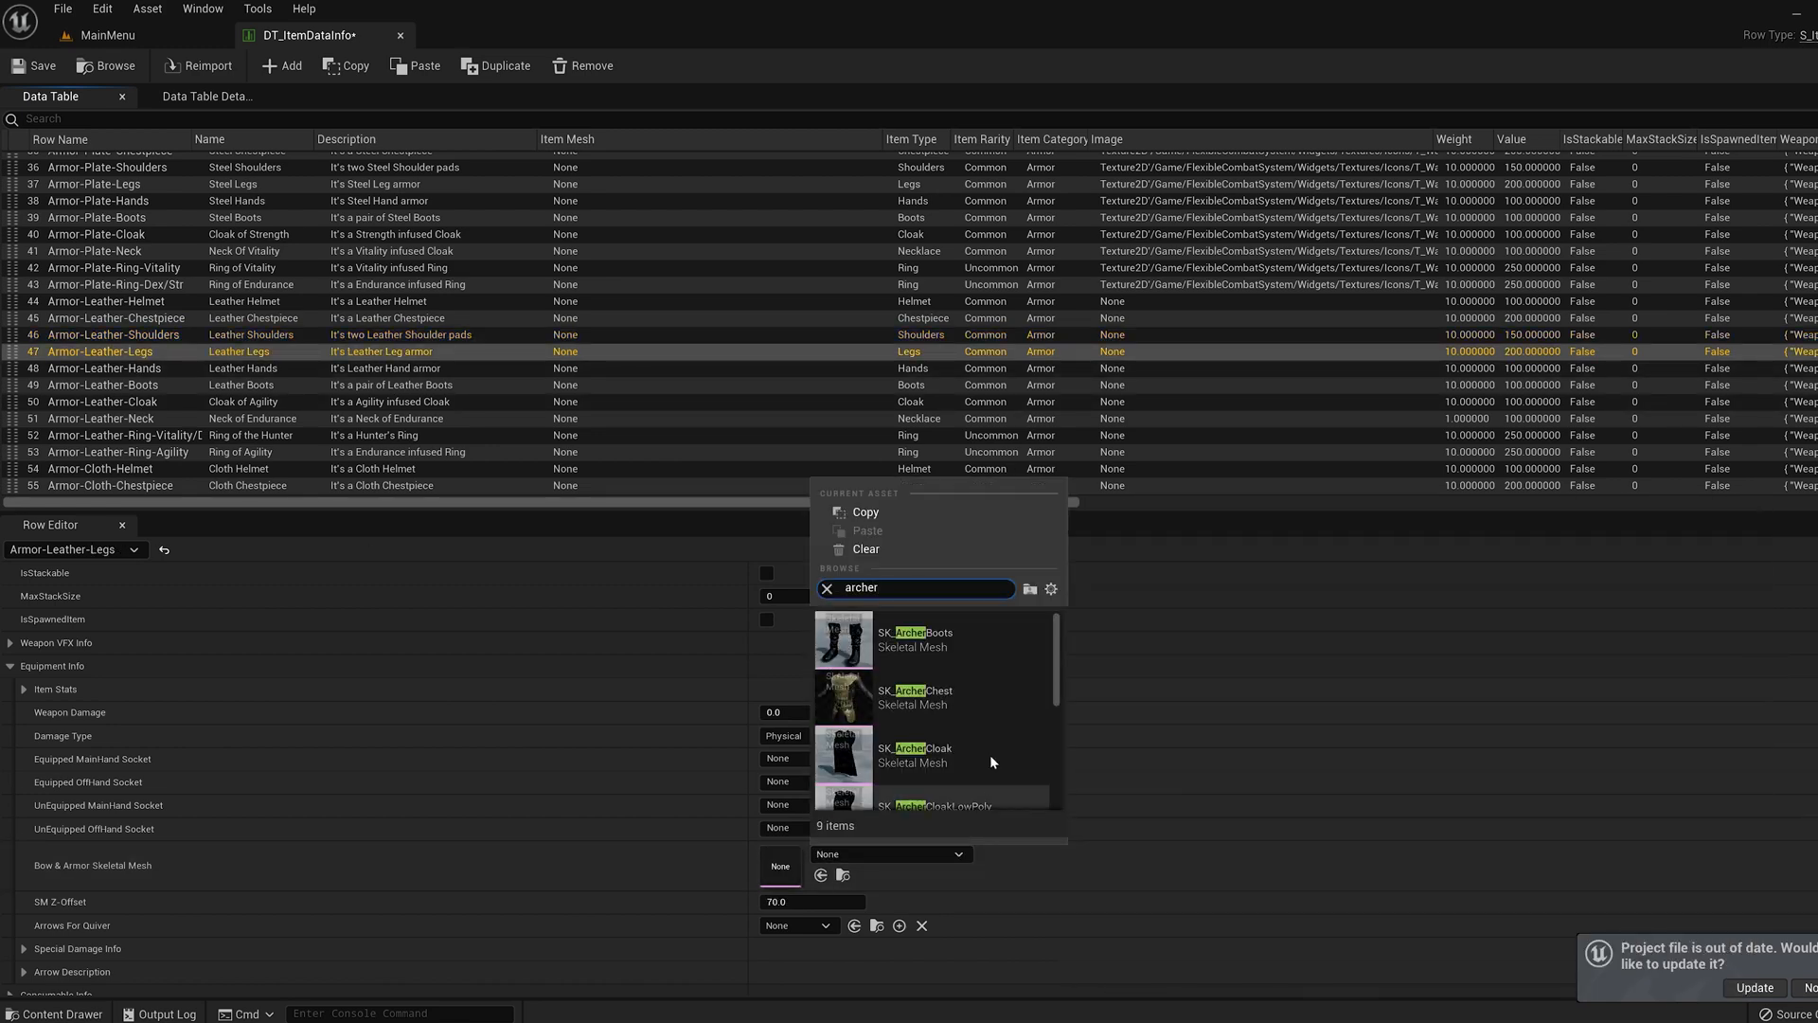
click(99, 367)
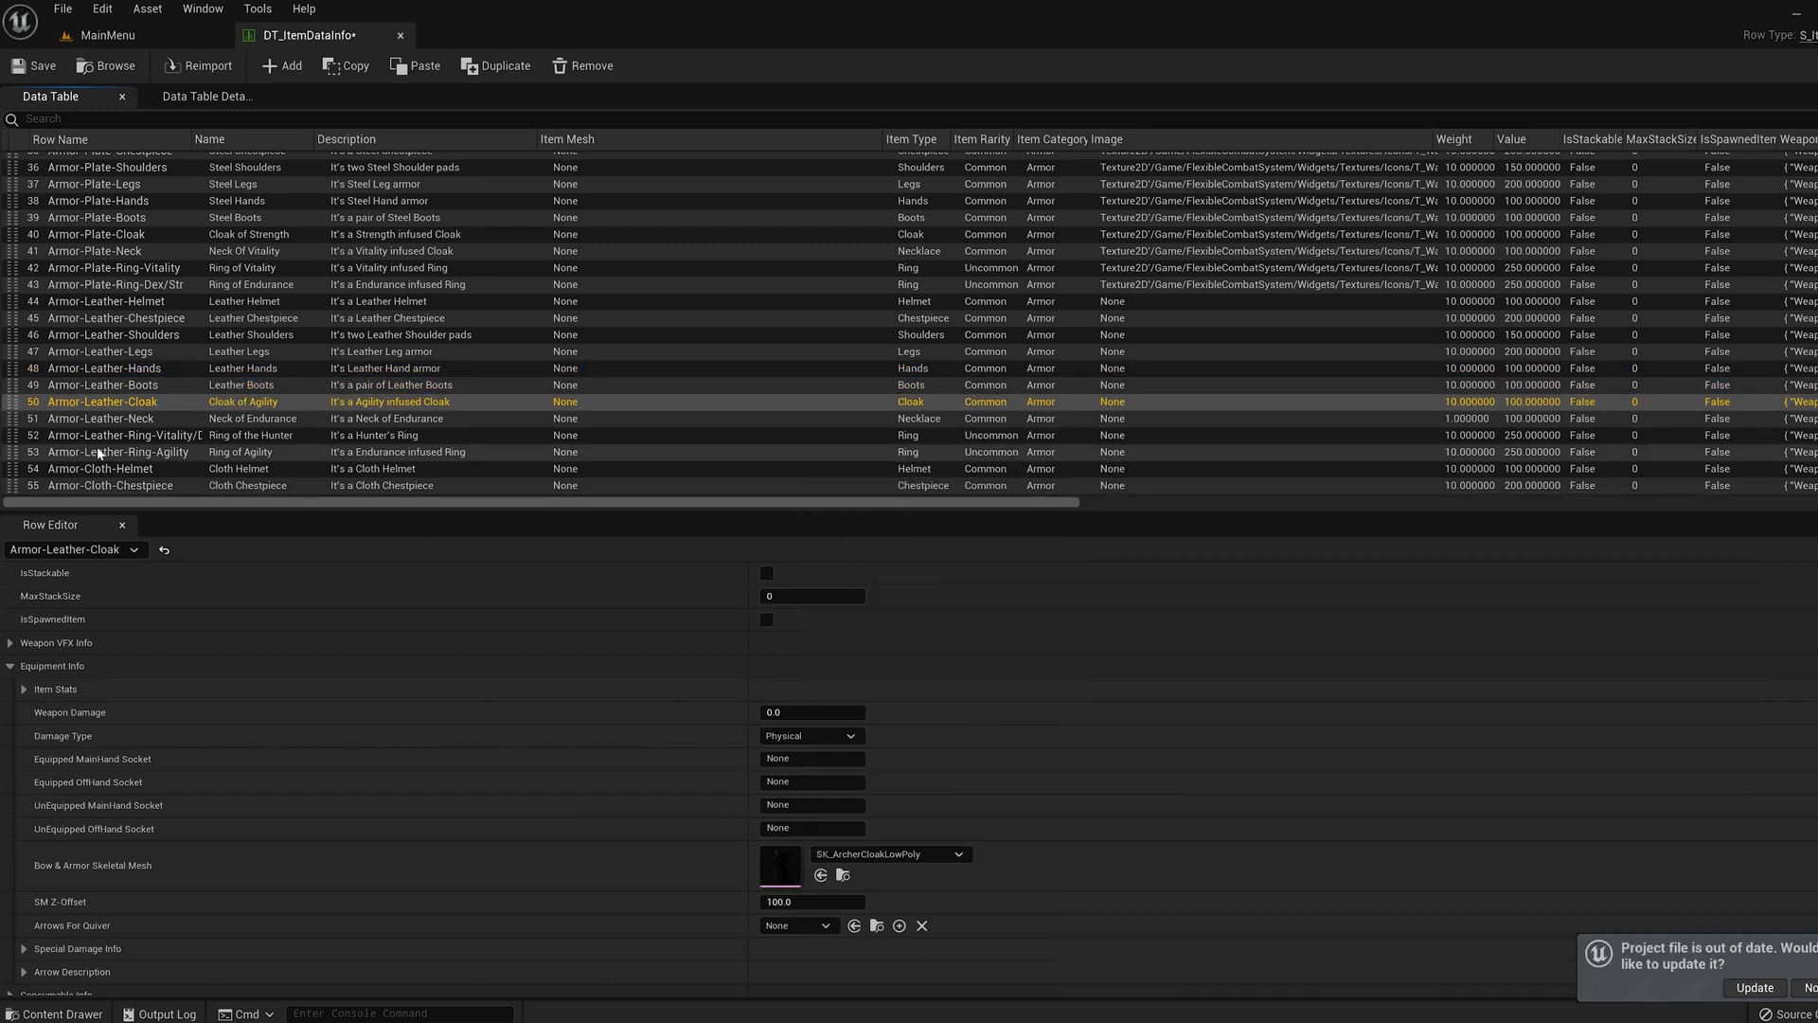
click(91, 417)
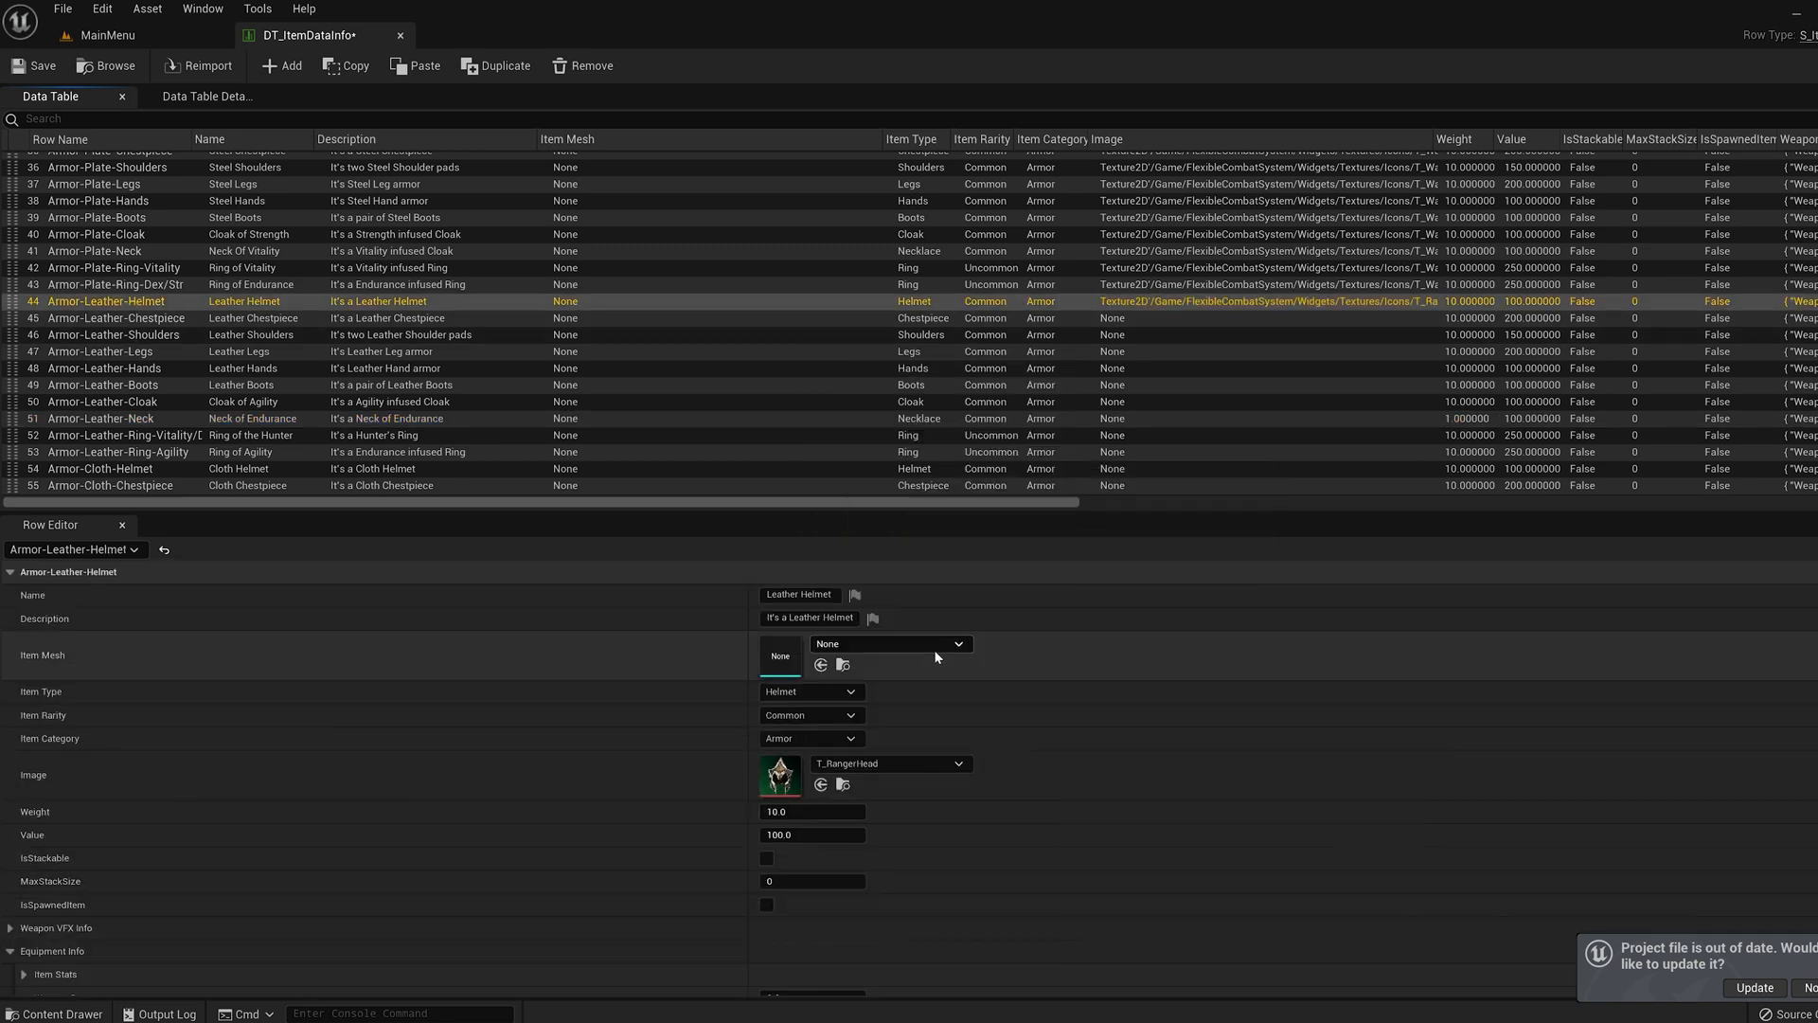
click(102, 319)
text(ranger)
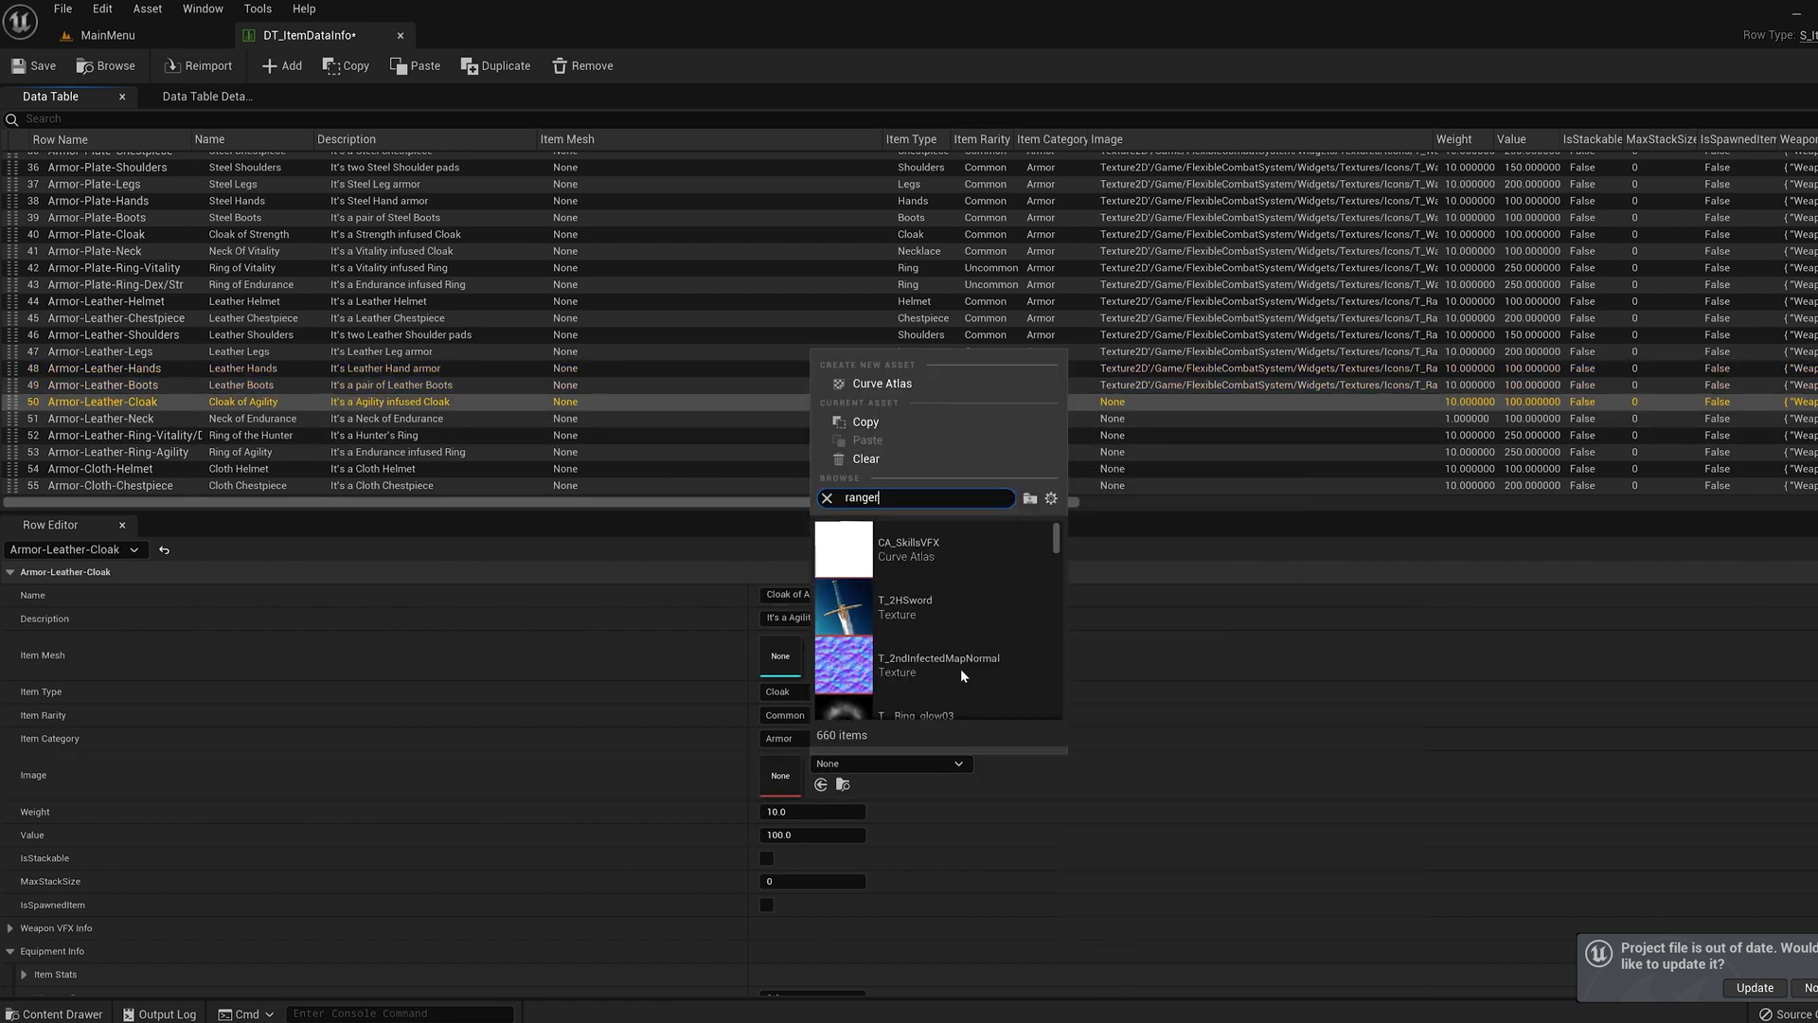
click(85, 419)
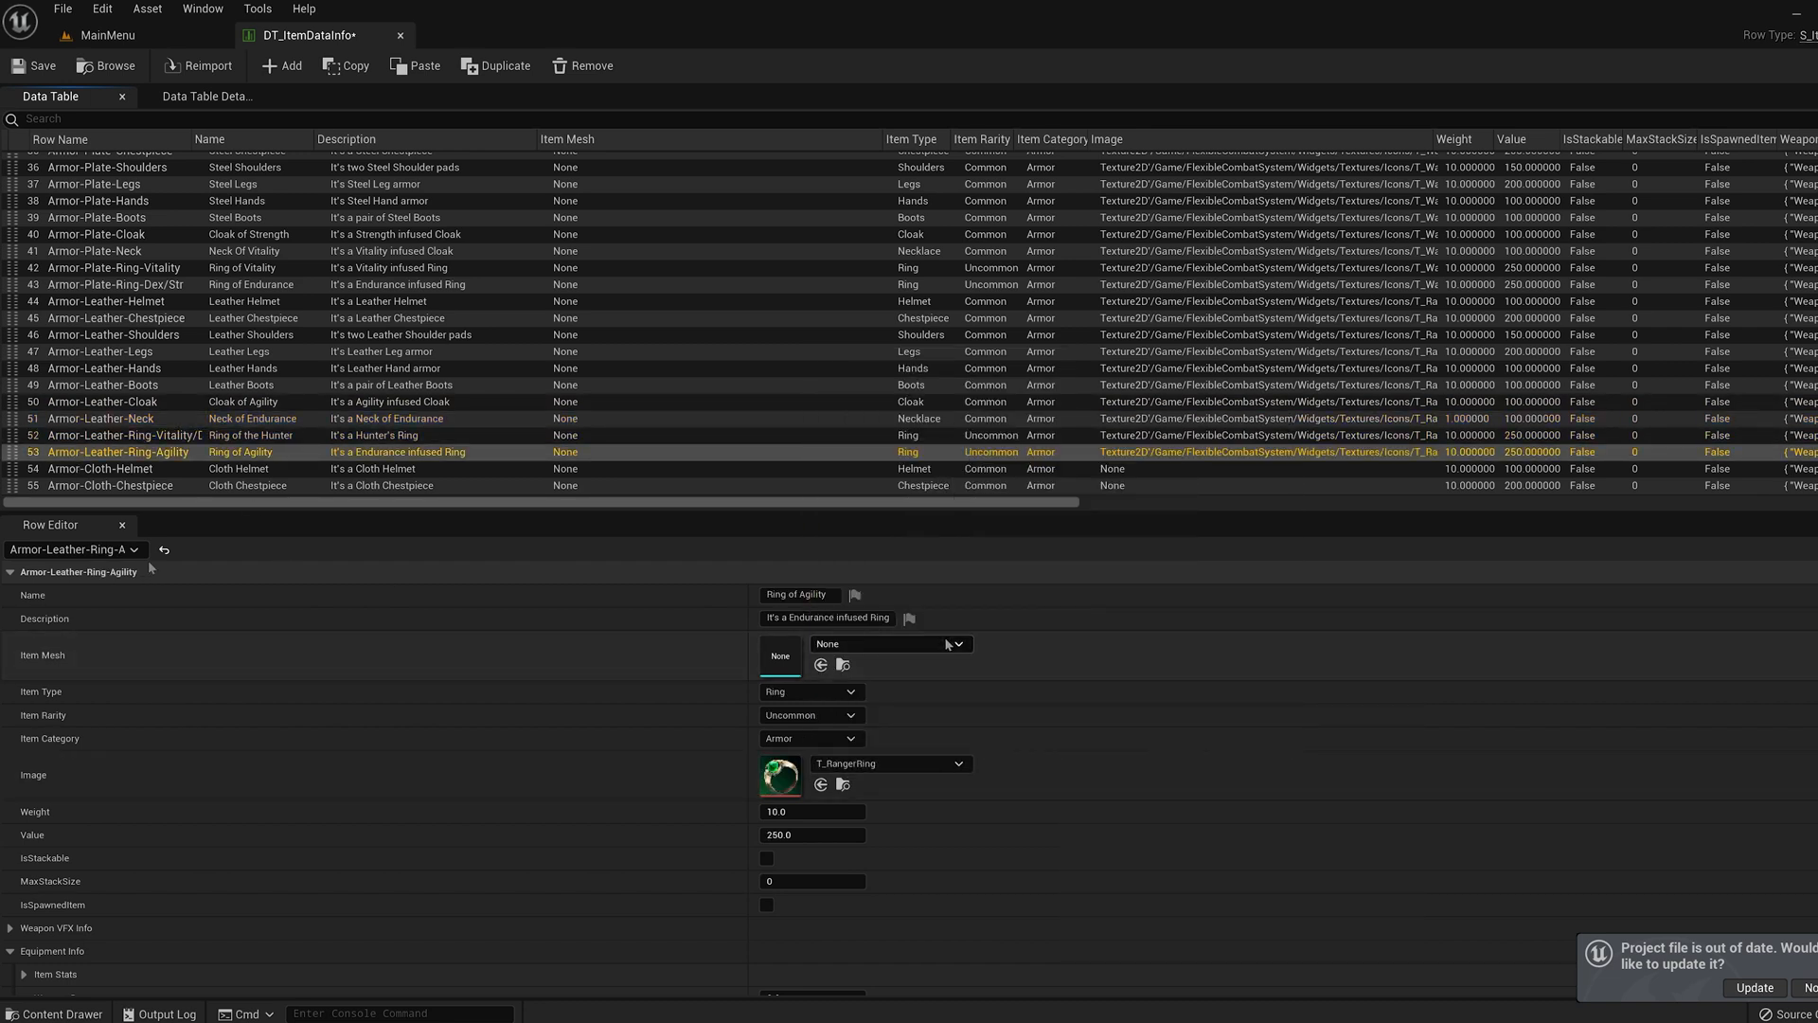
mouse_move(31, 66)
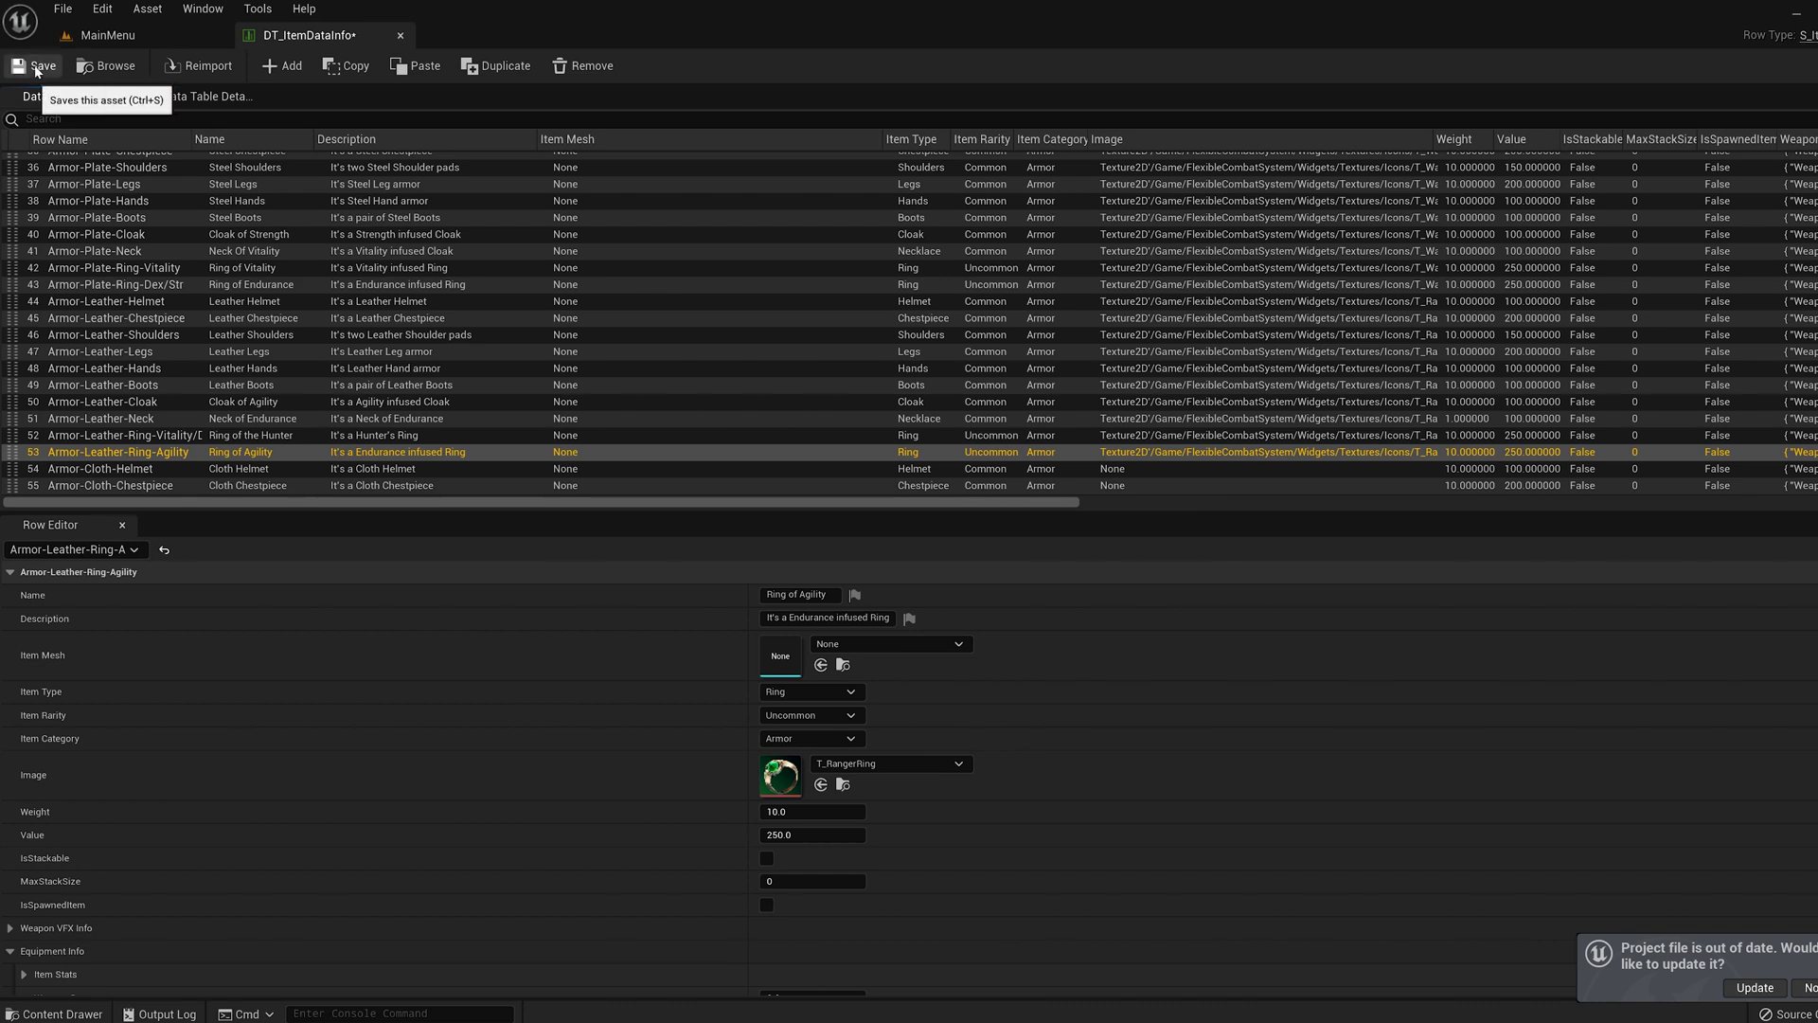
click(98, 36)
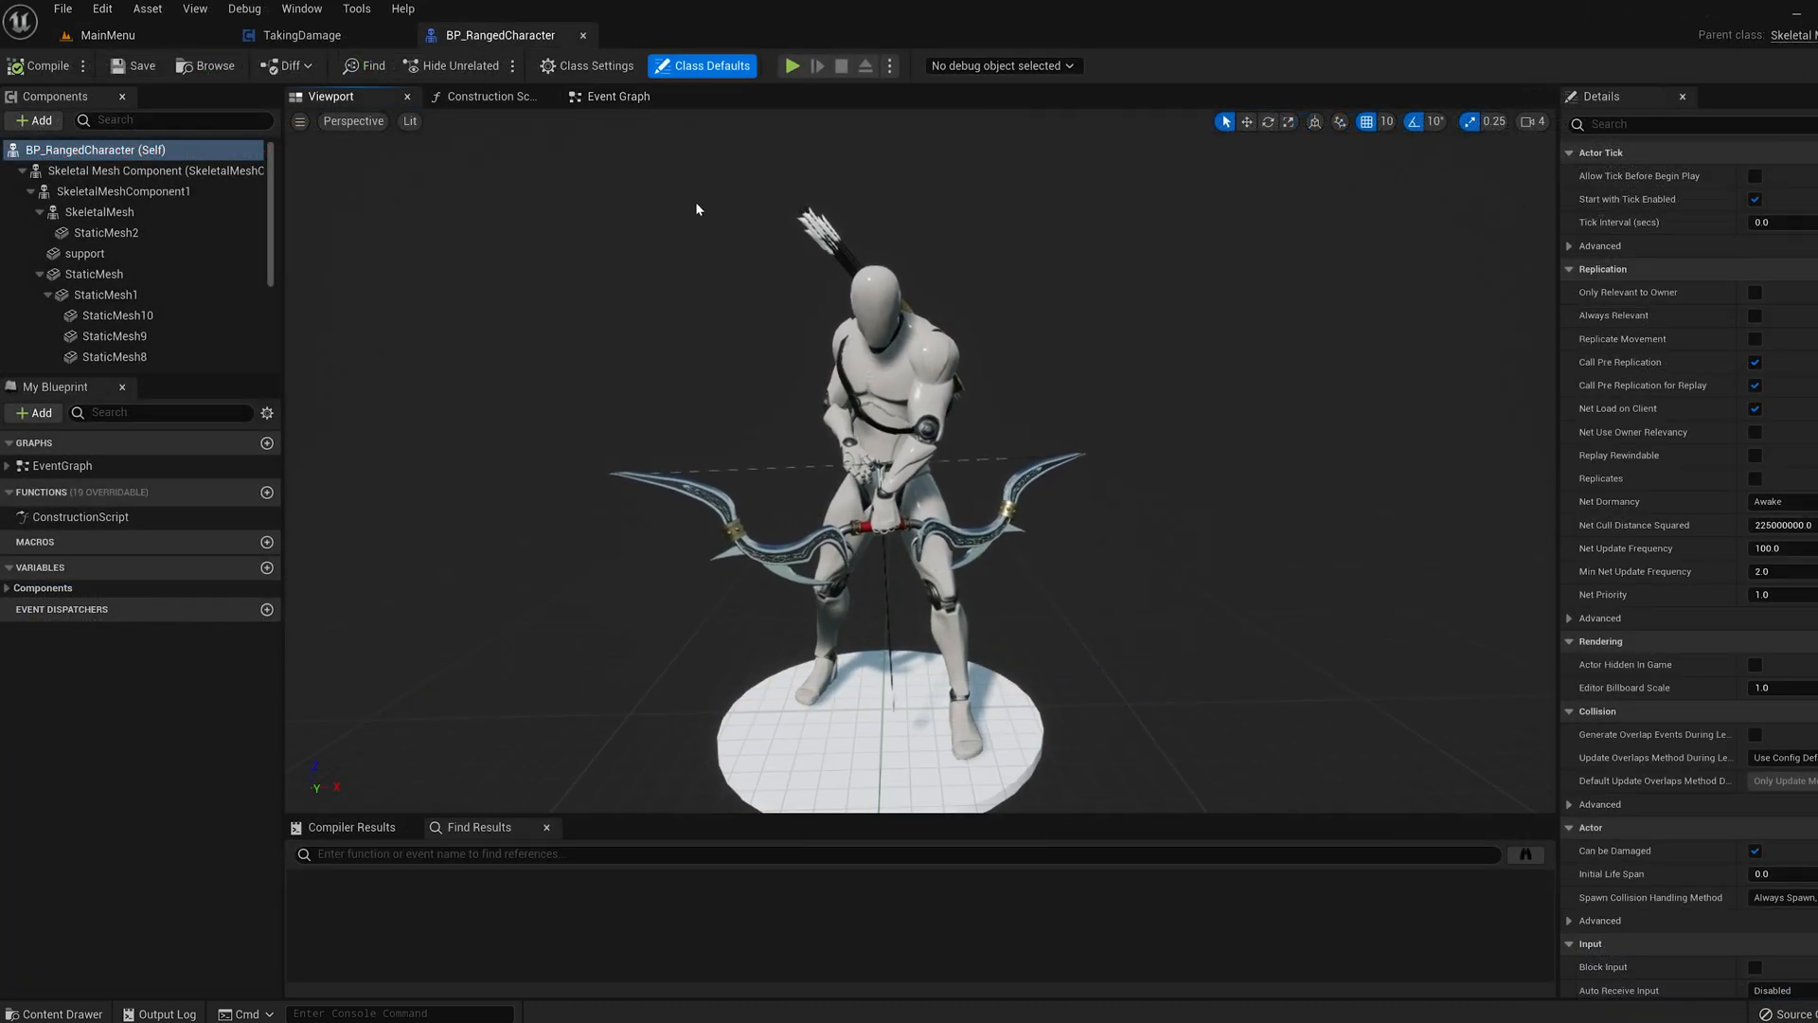
Save the item data table before opening BP_RangedCharacter
click(617, 95)
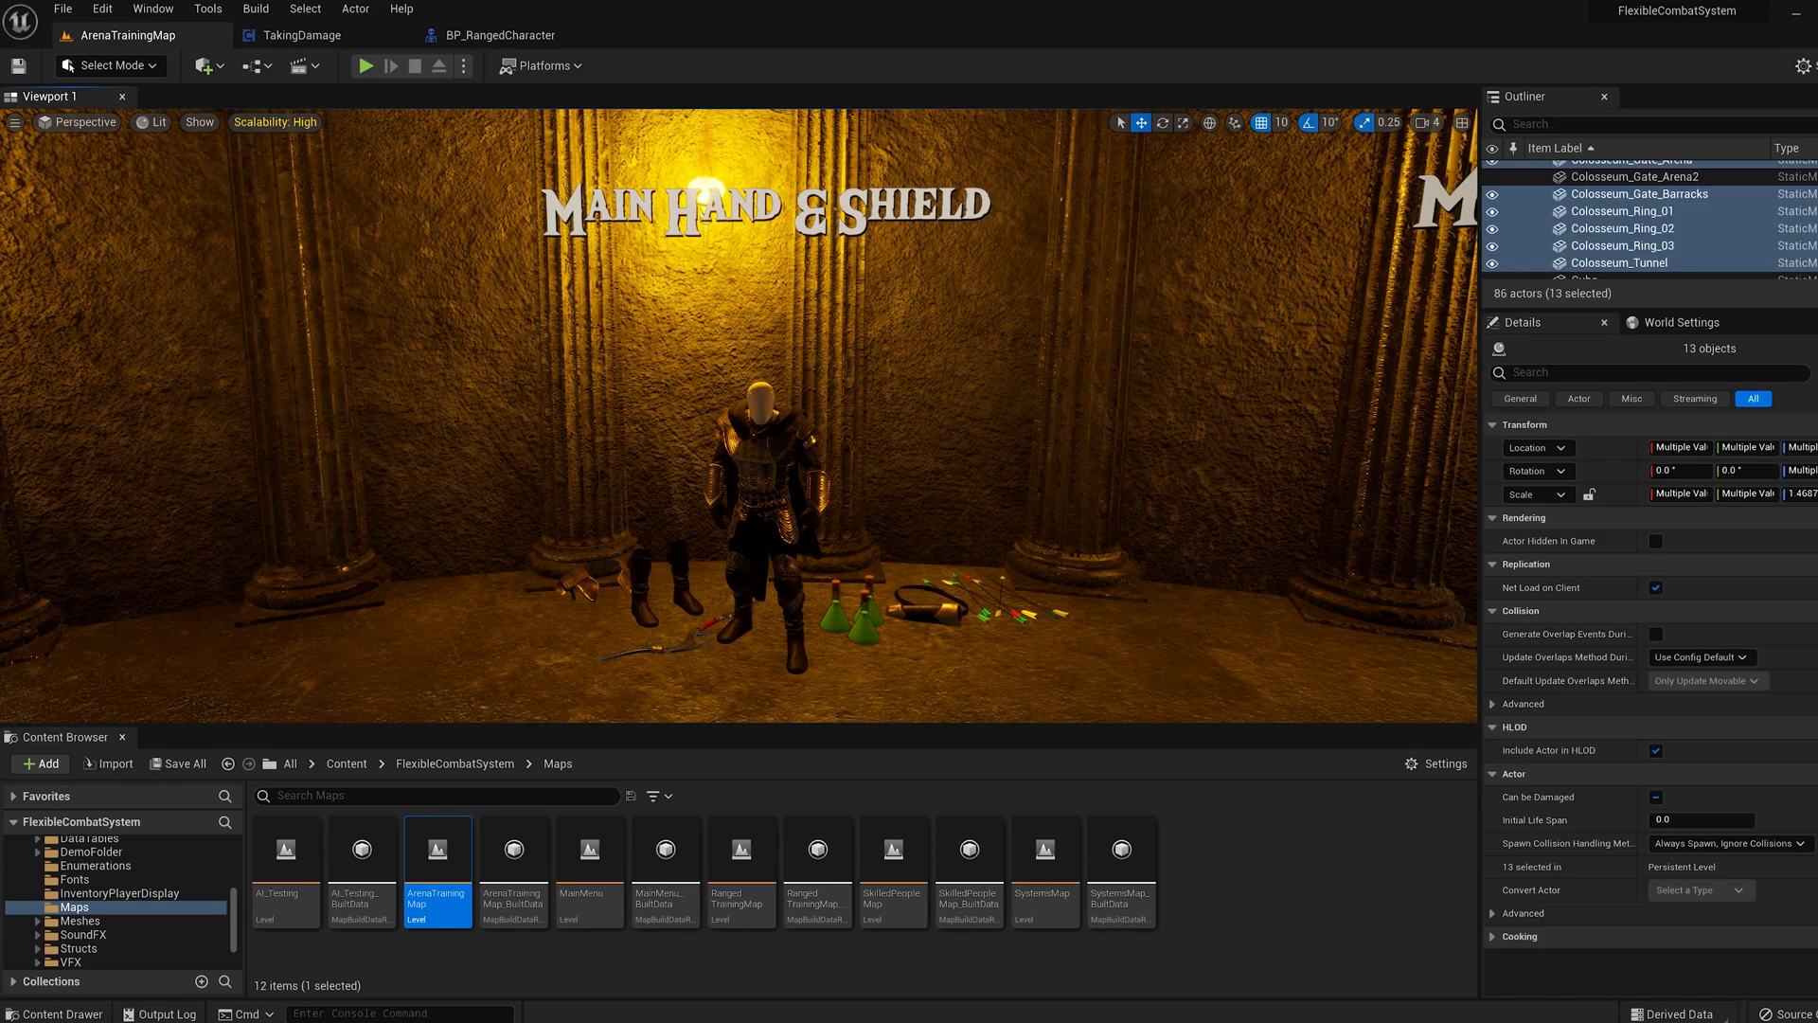
Select the spawner actor in the ArenaTrainingMap level
click(1617, 227)
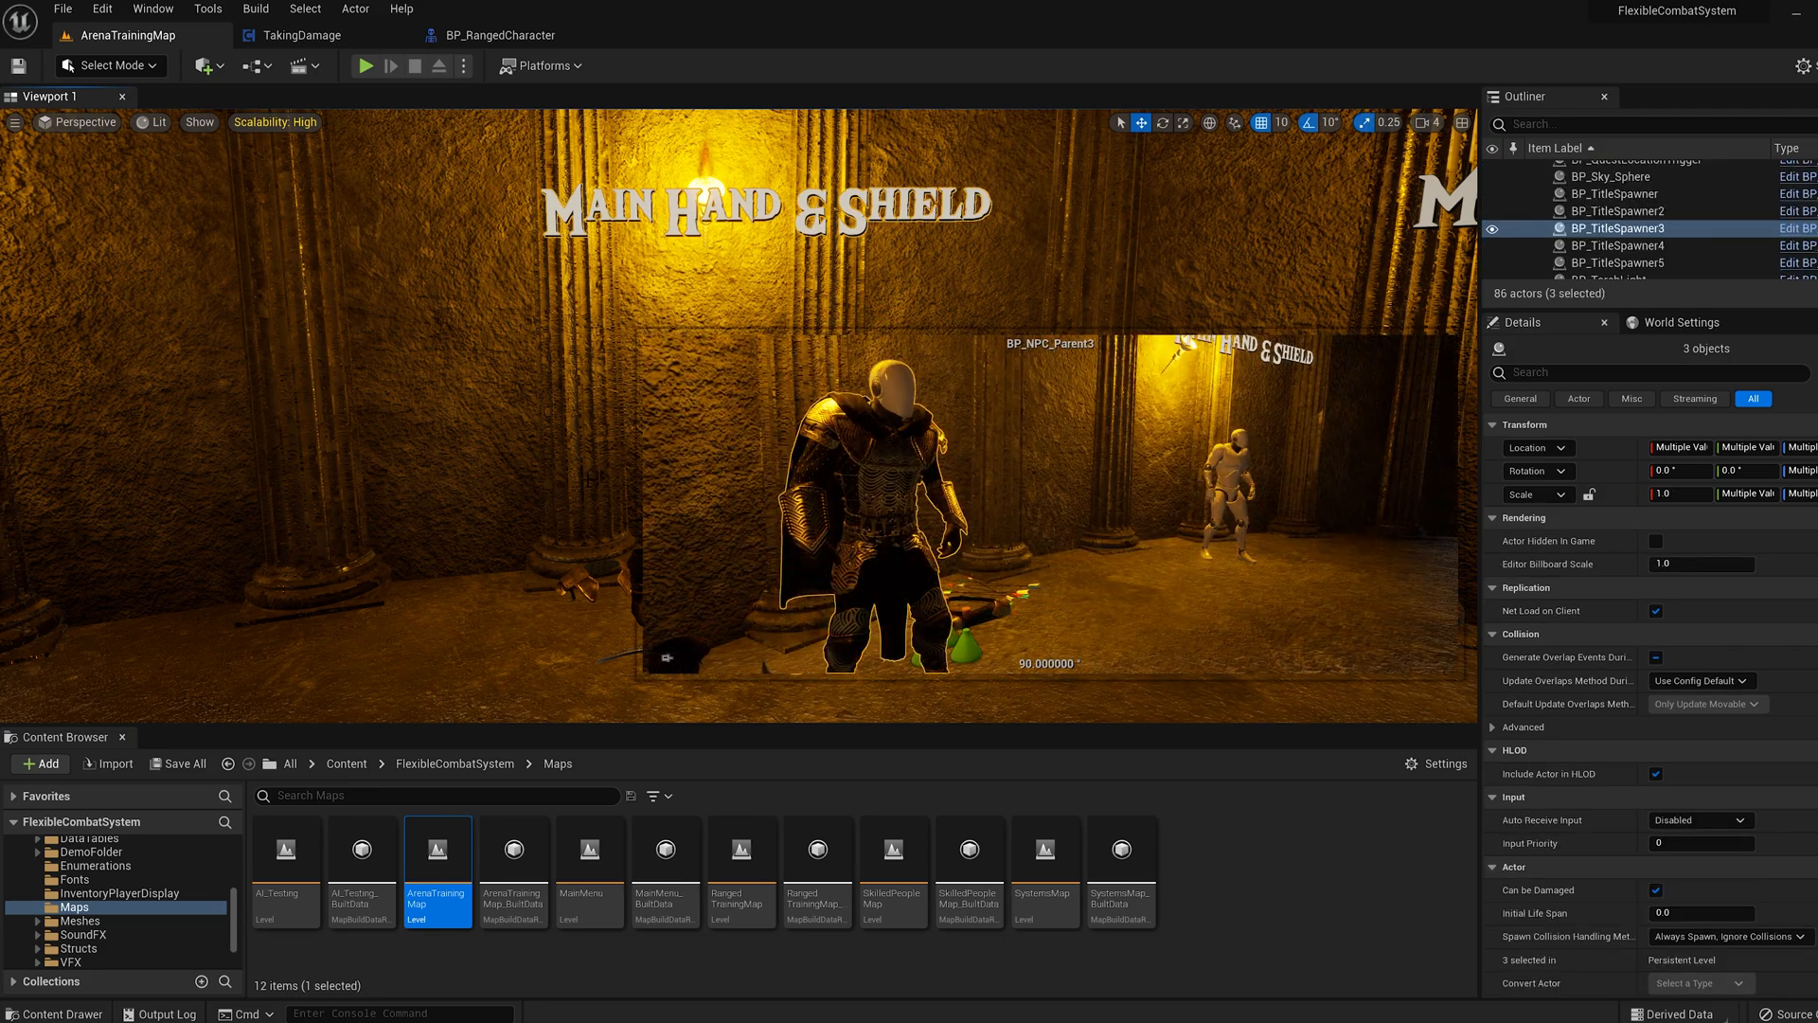